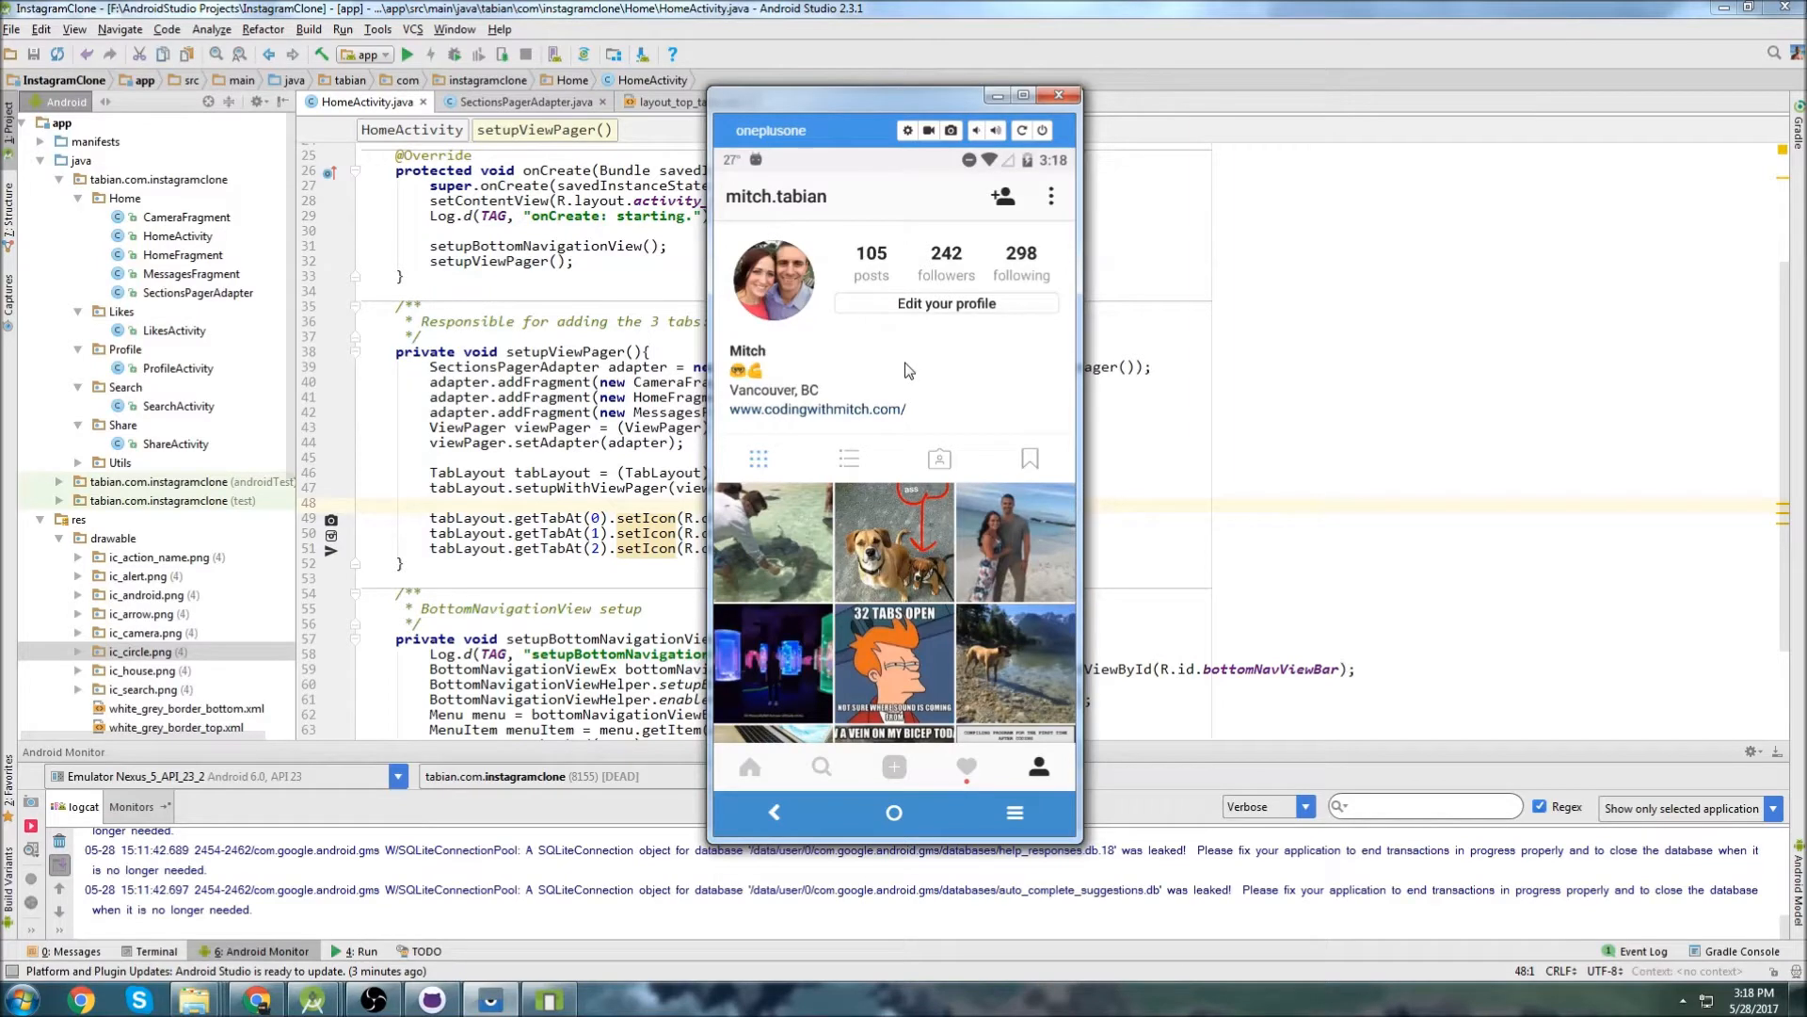
{"action": "mouse_move", "coordinate": [902, 373]}
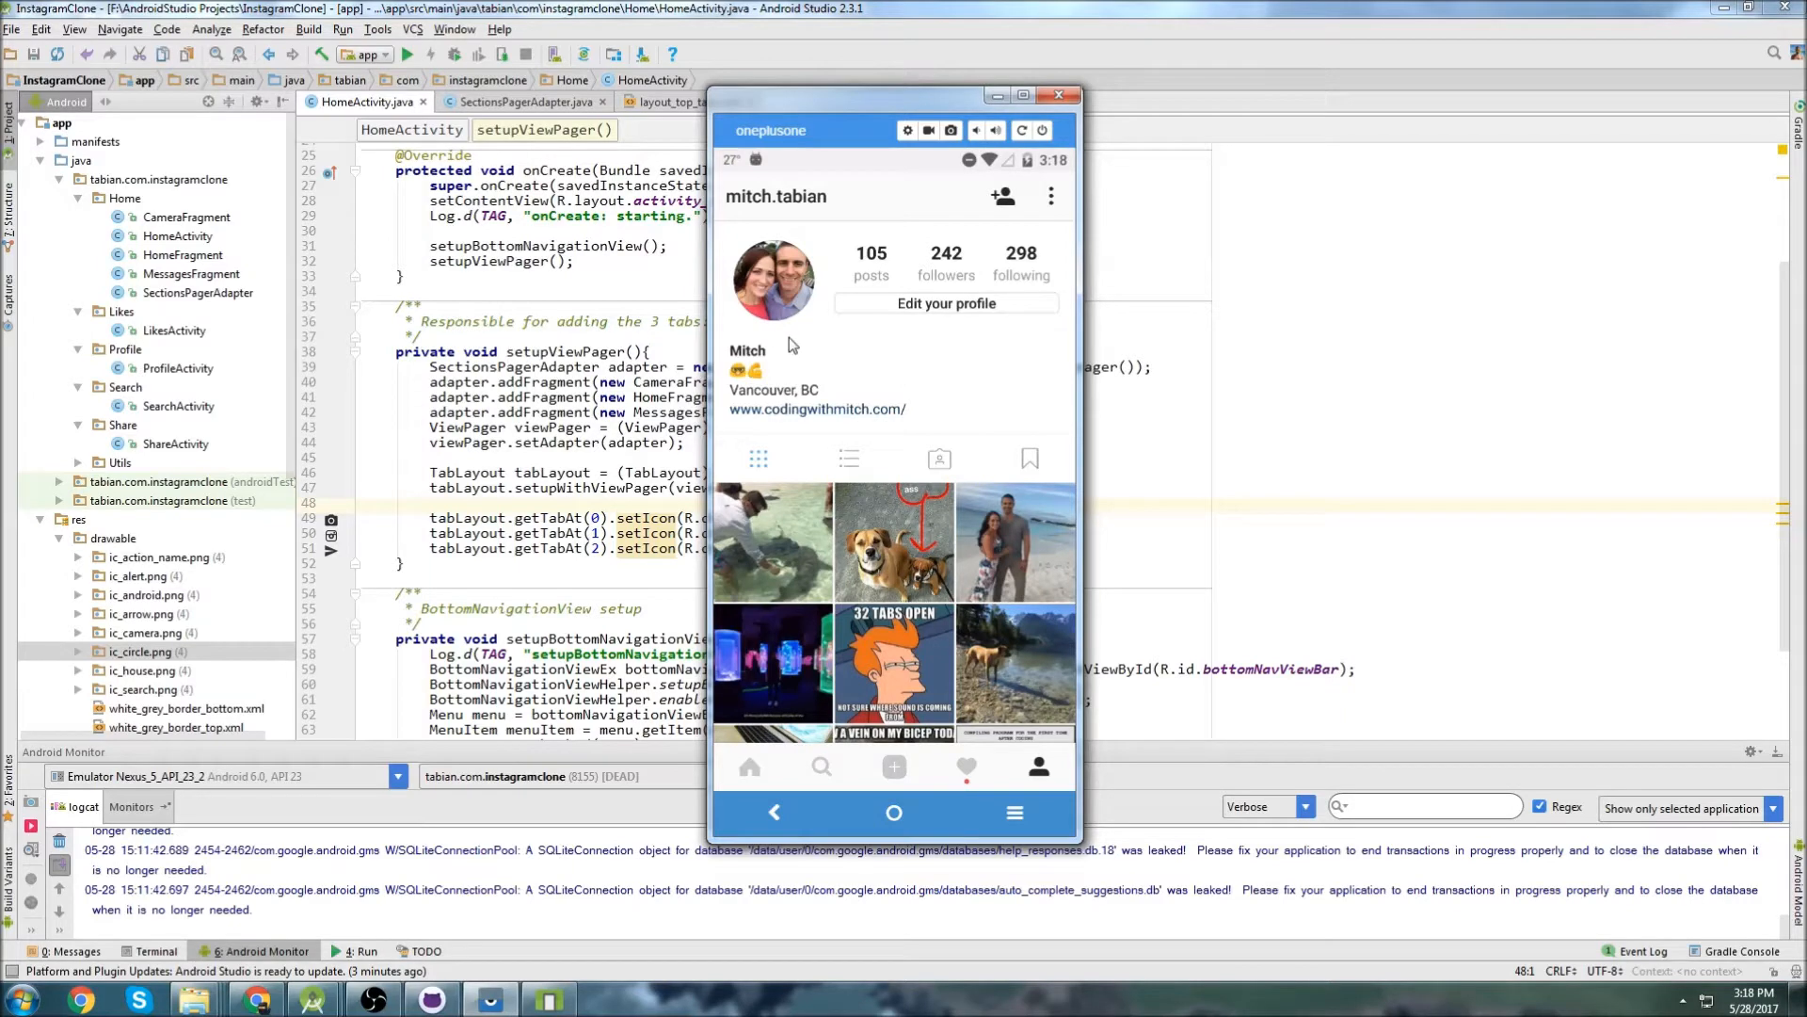
{"action": "mouse_move", "coordinate": [828, 307]}
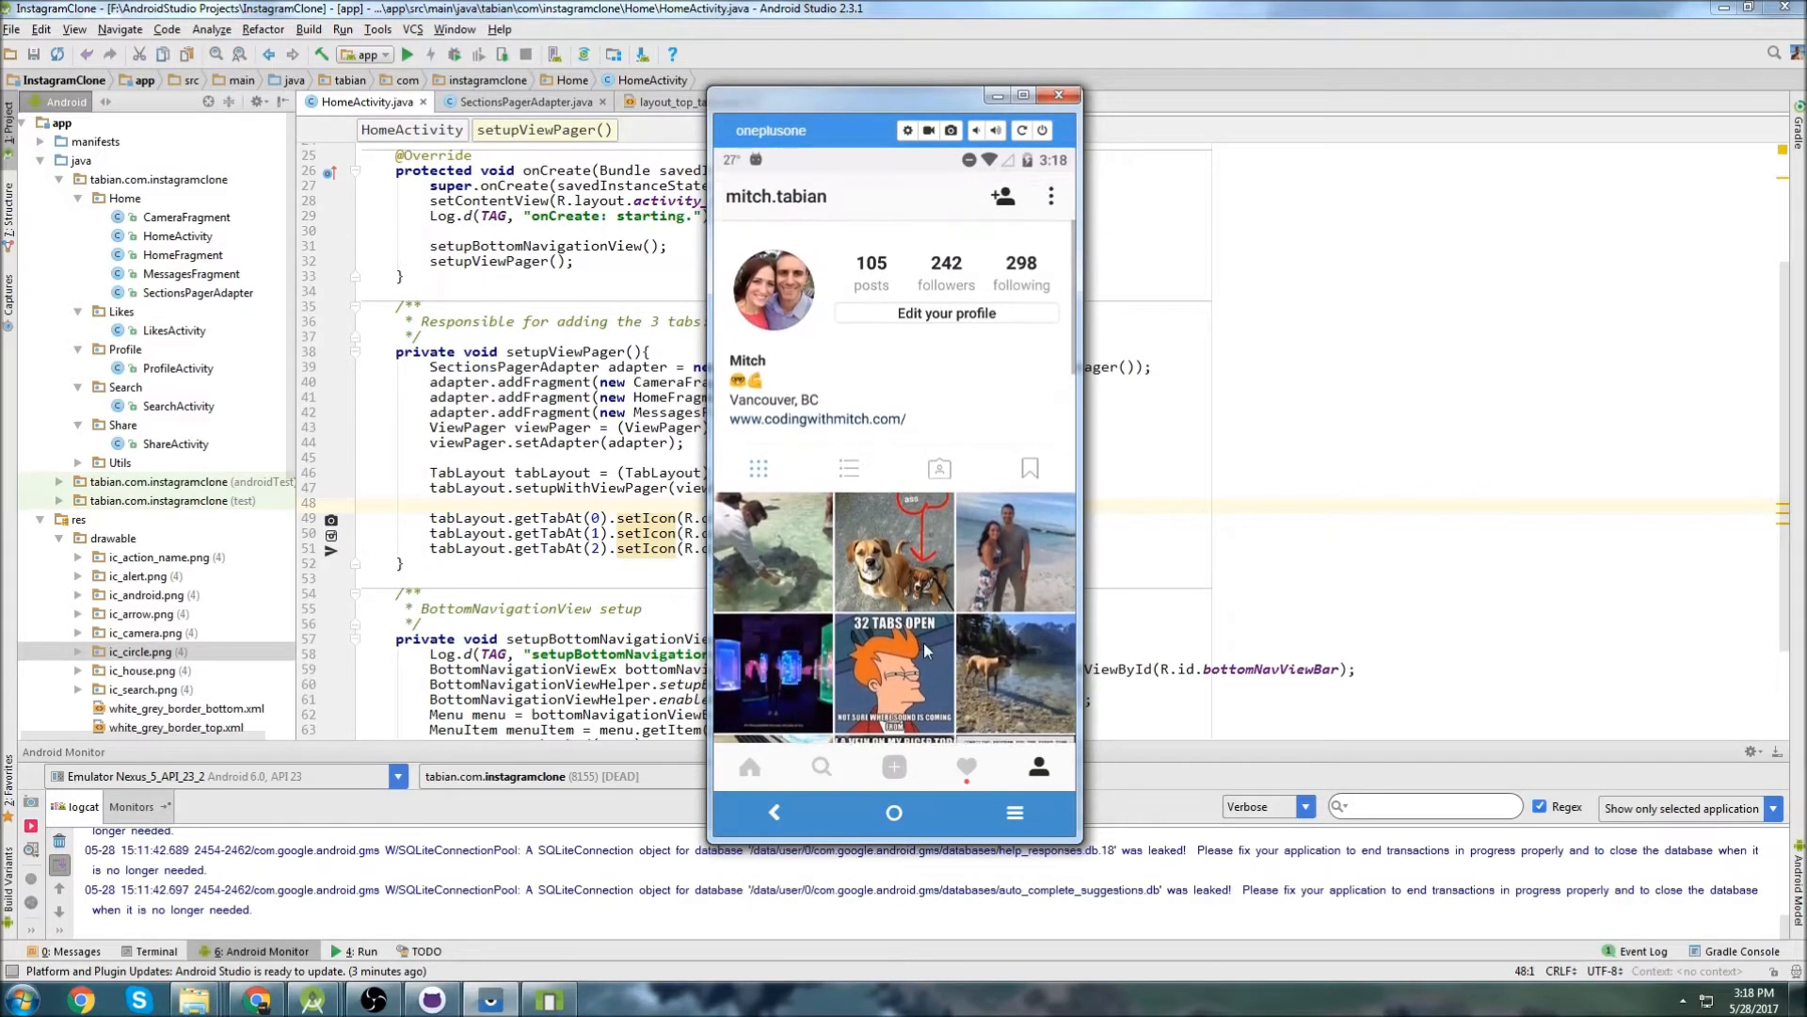
Browse the Instagram profile, home feed and Photos of You pages on the phone as reference.
{"action": "scroll", "scroll_direction": "down", "scroll_amount": 3}
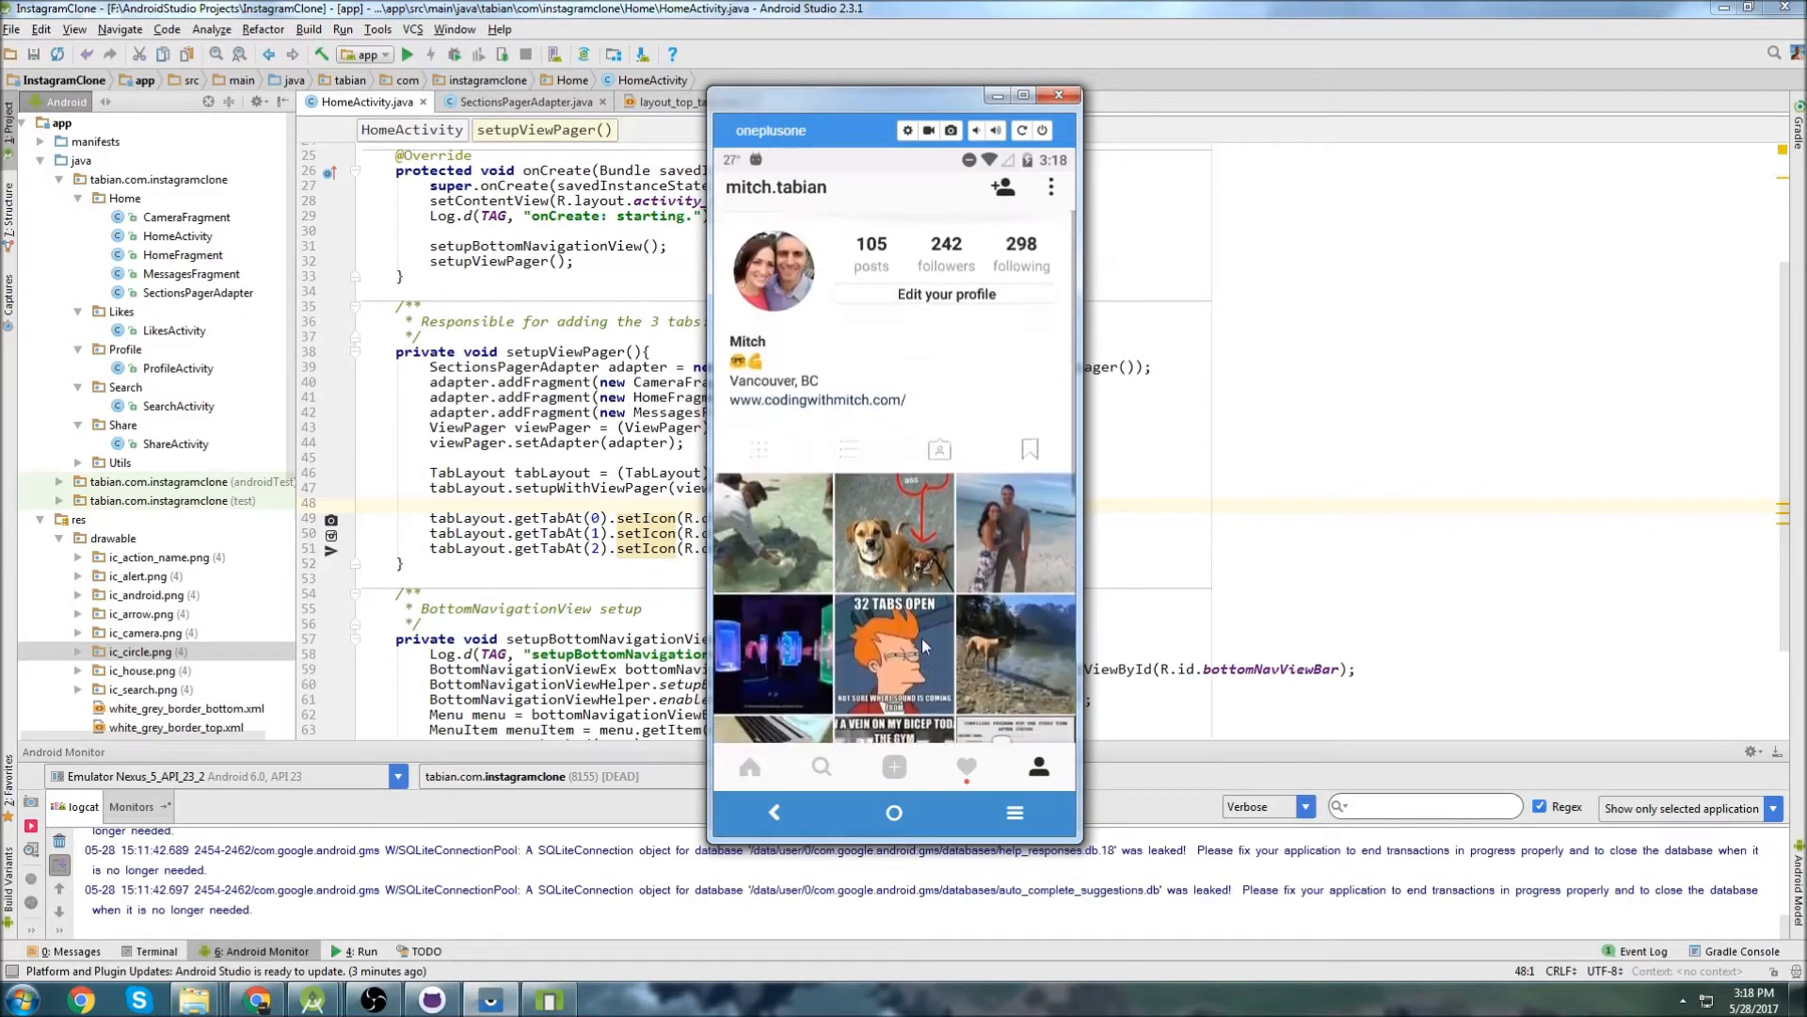
{"action": "scroll", "scroll_direction": "down", "scroll_amount": 3}
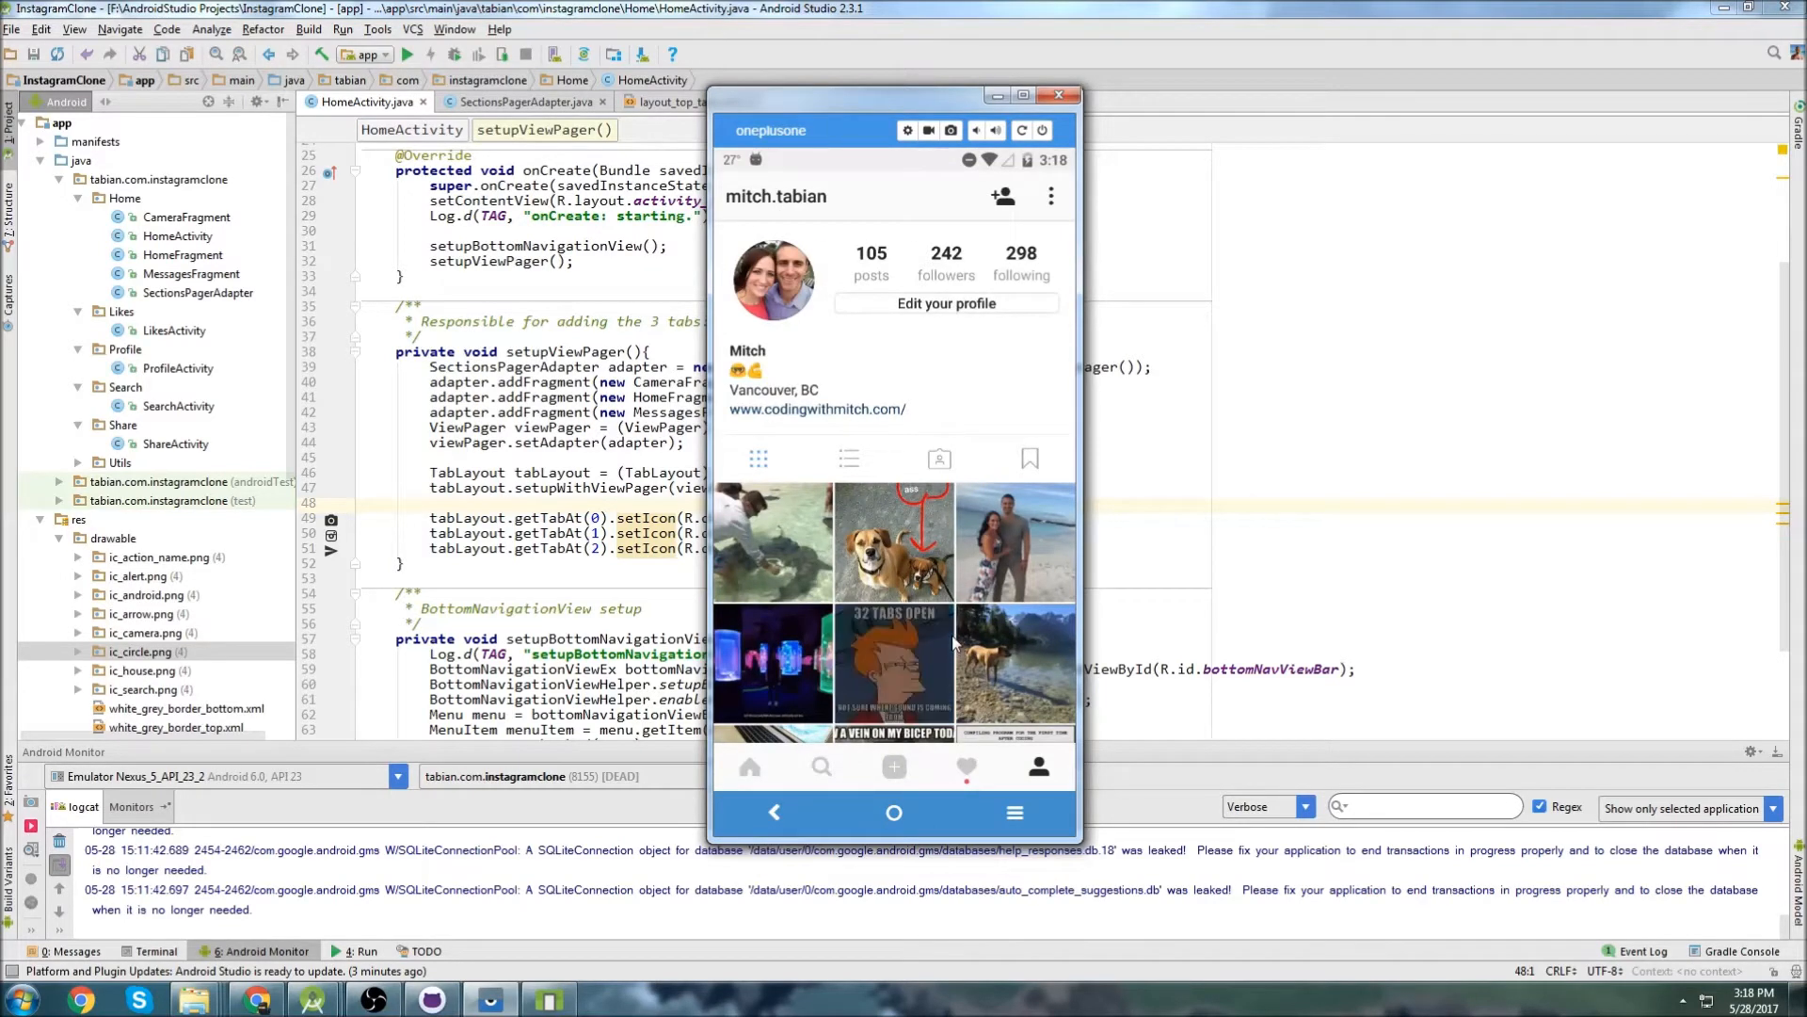
{"action": "left_click", "coordinate": [892, 669]}
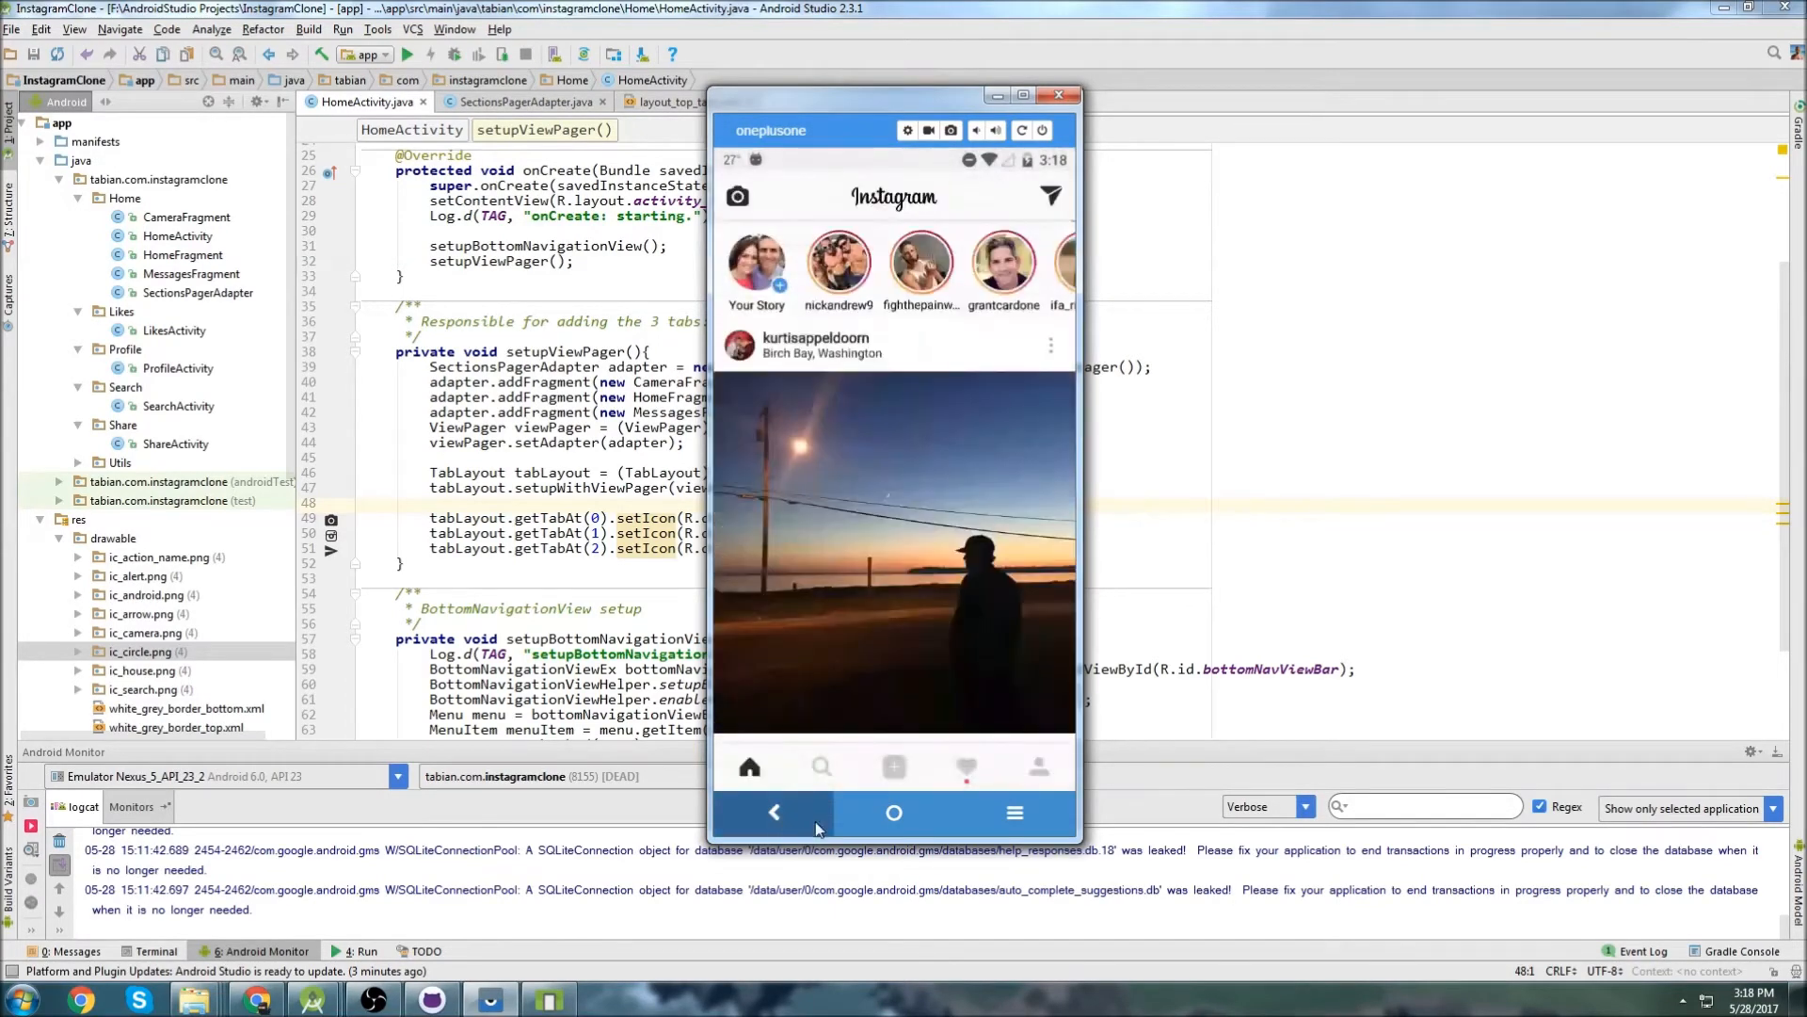
{"action": "left_click", "coordinate": [1036, 766]}
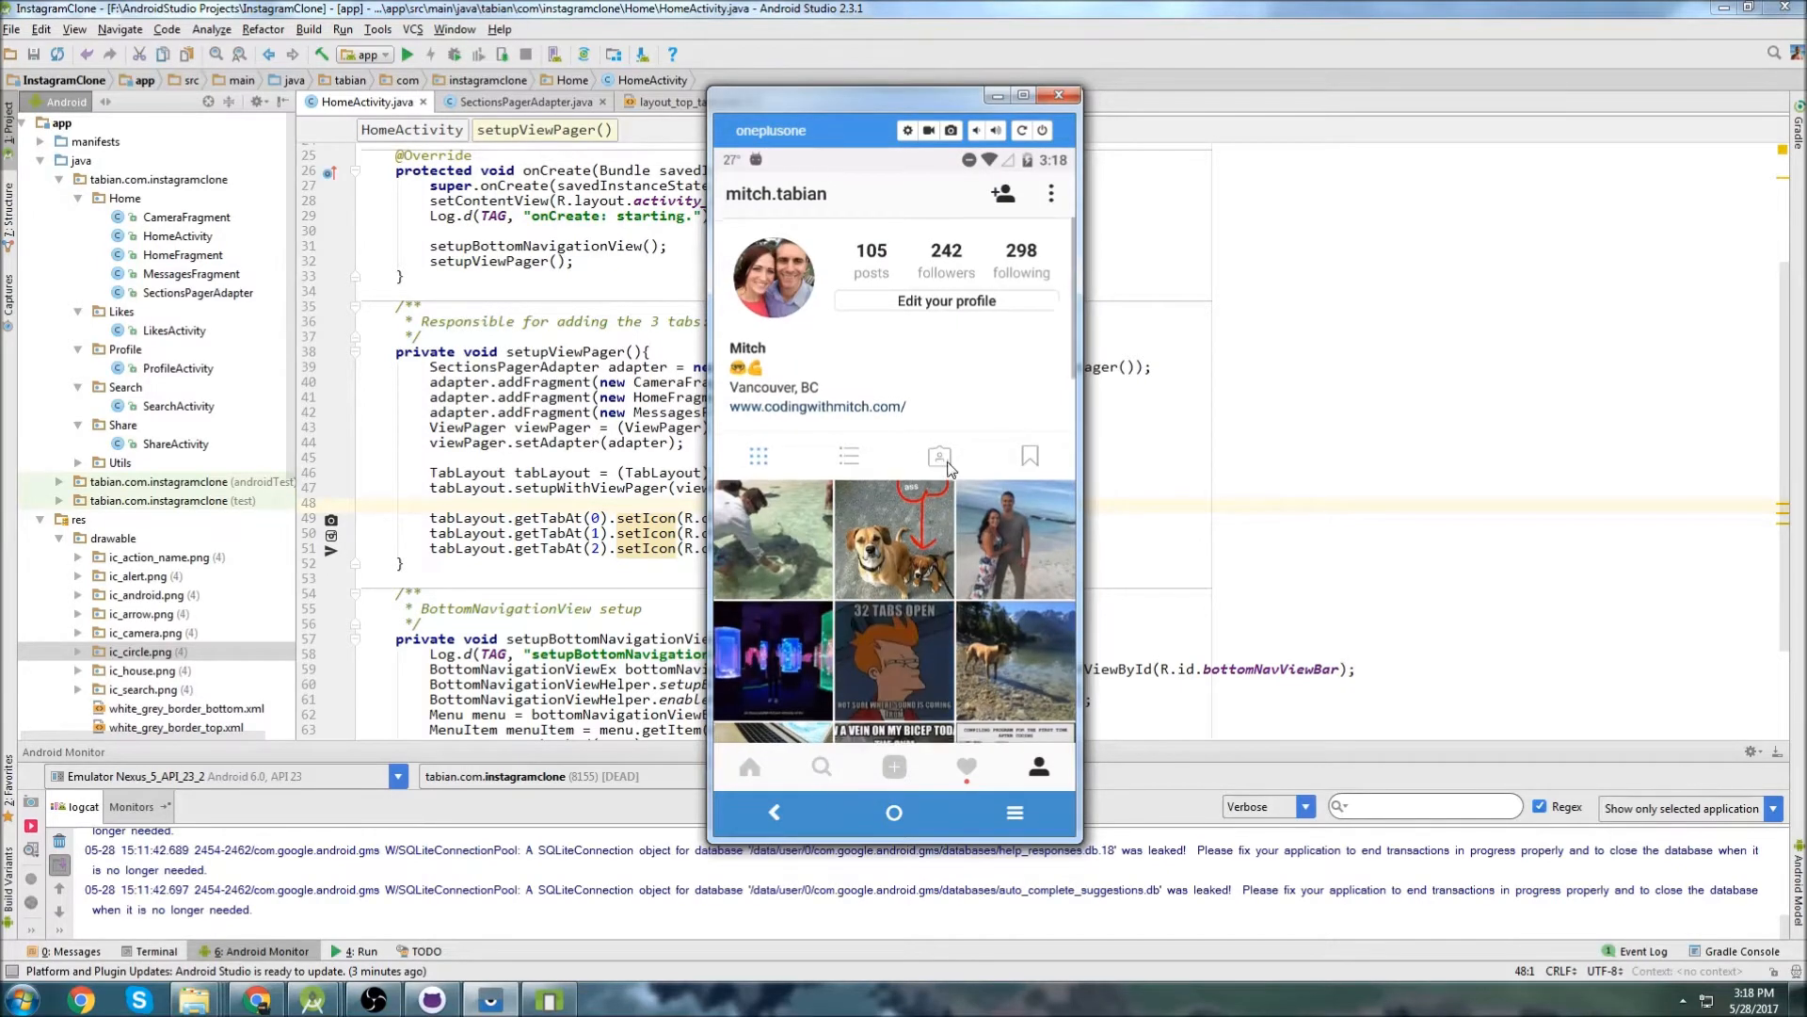
{"action": "scroll", "scroll_direction": "down", "scroll_amount": 3}
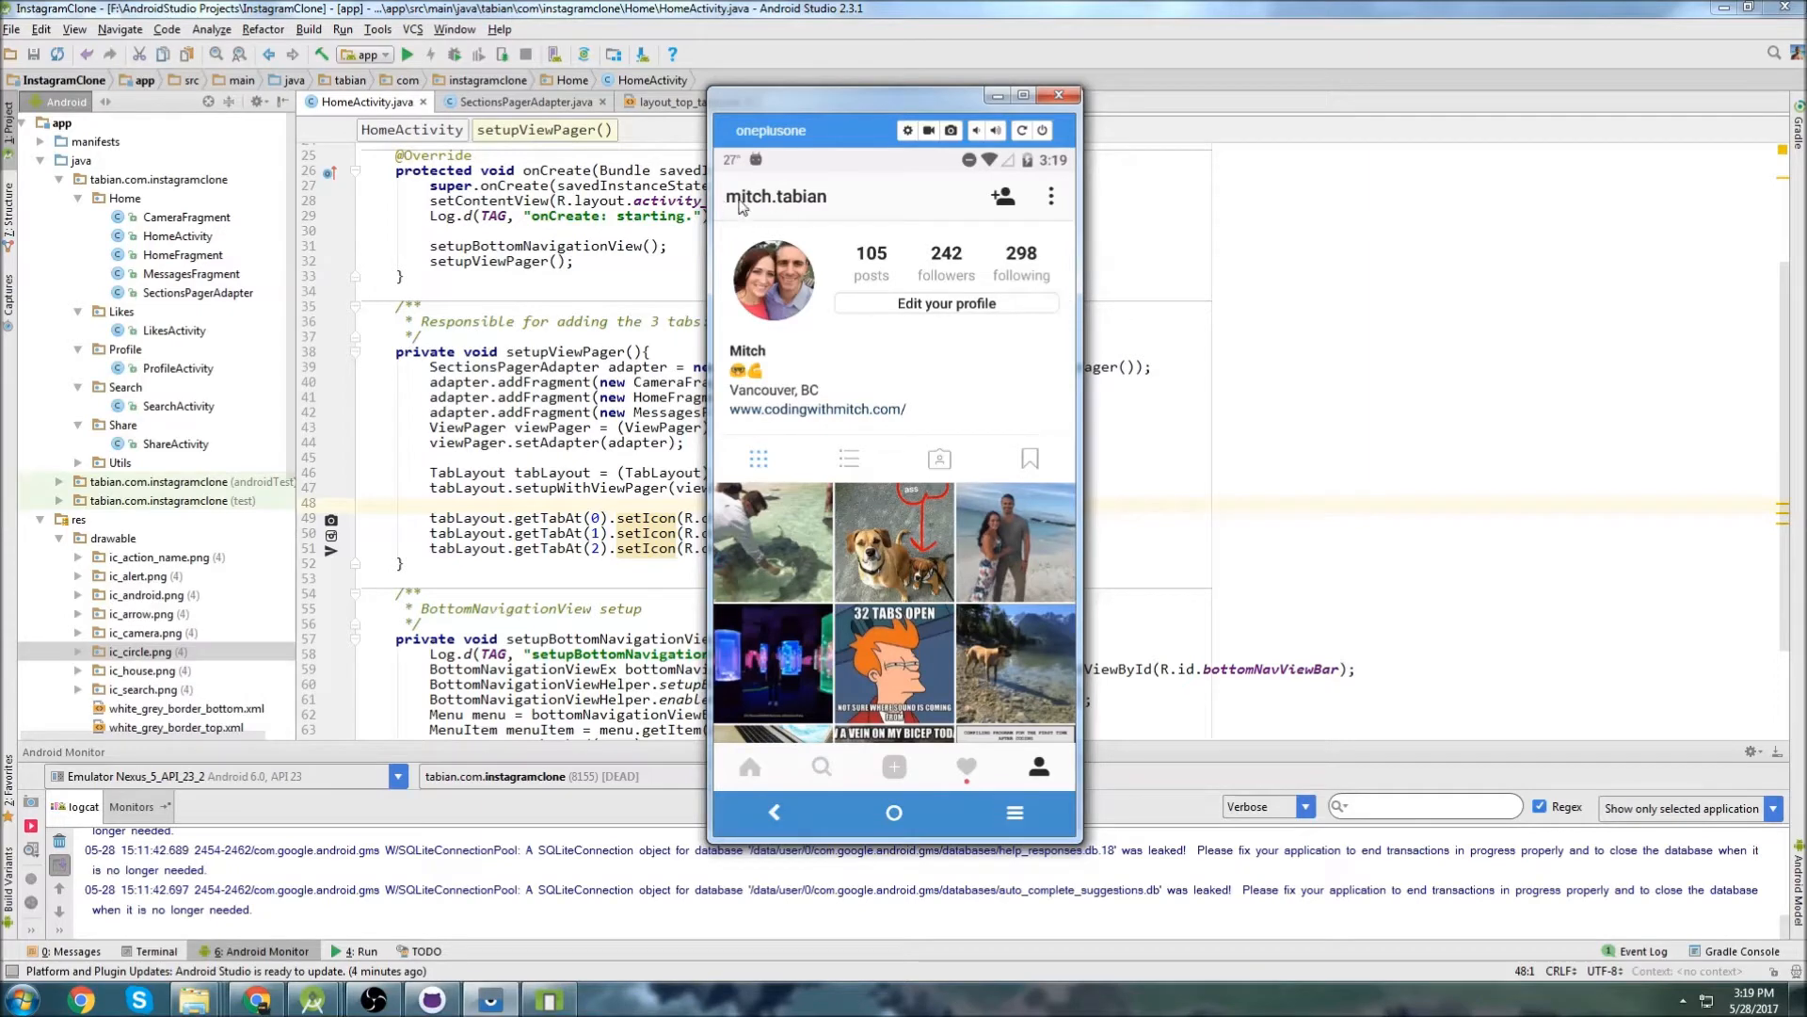
{"action": "scroll", "scroll_direction": "down", "scroll_amount": 3}
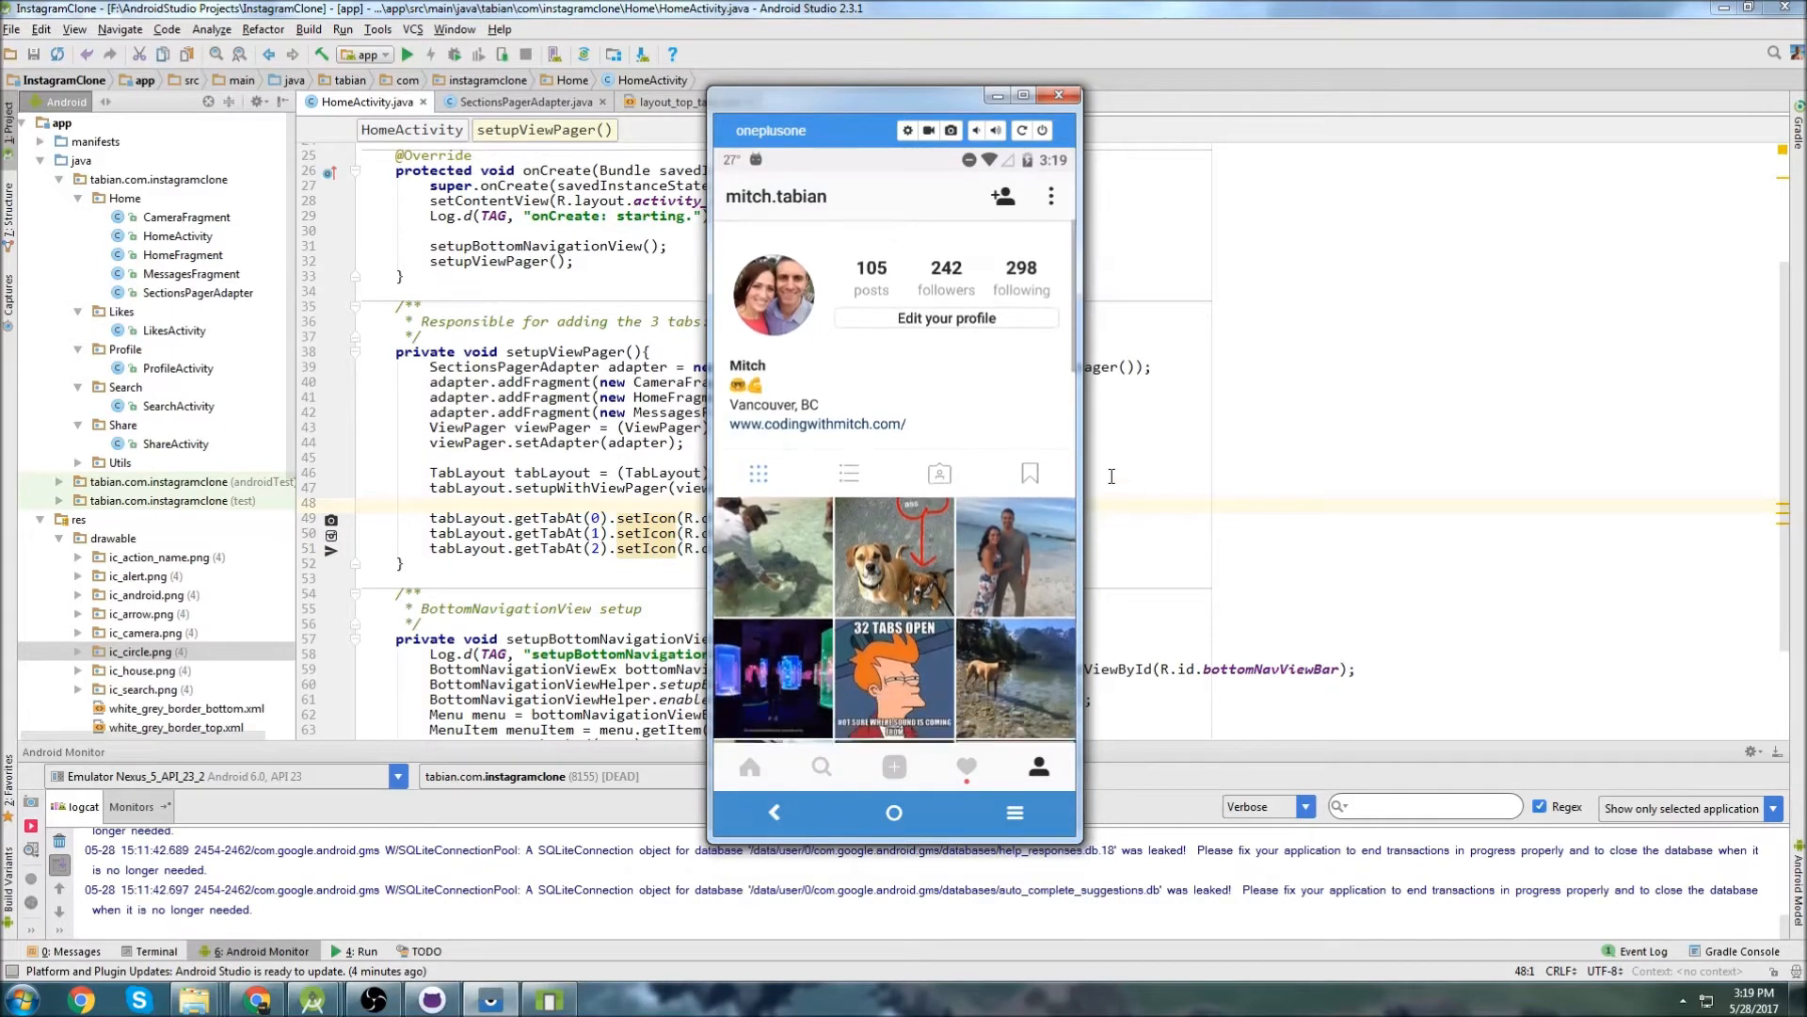
{"action": "scroll", "scroll_direction": "down", "scroll_amount": 3}
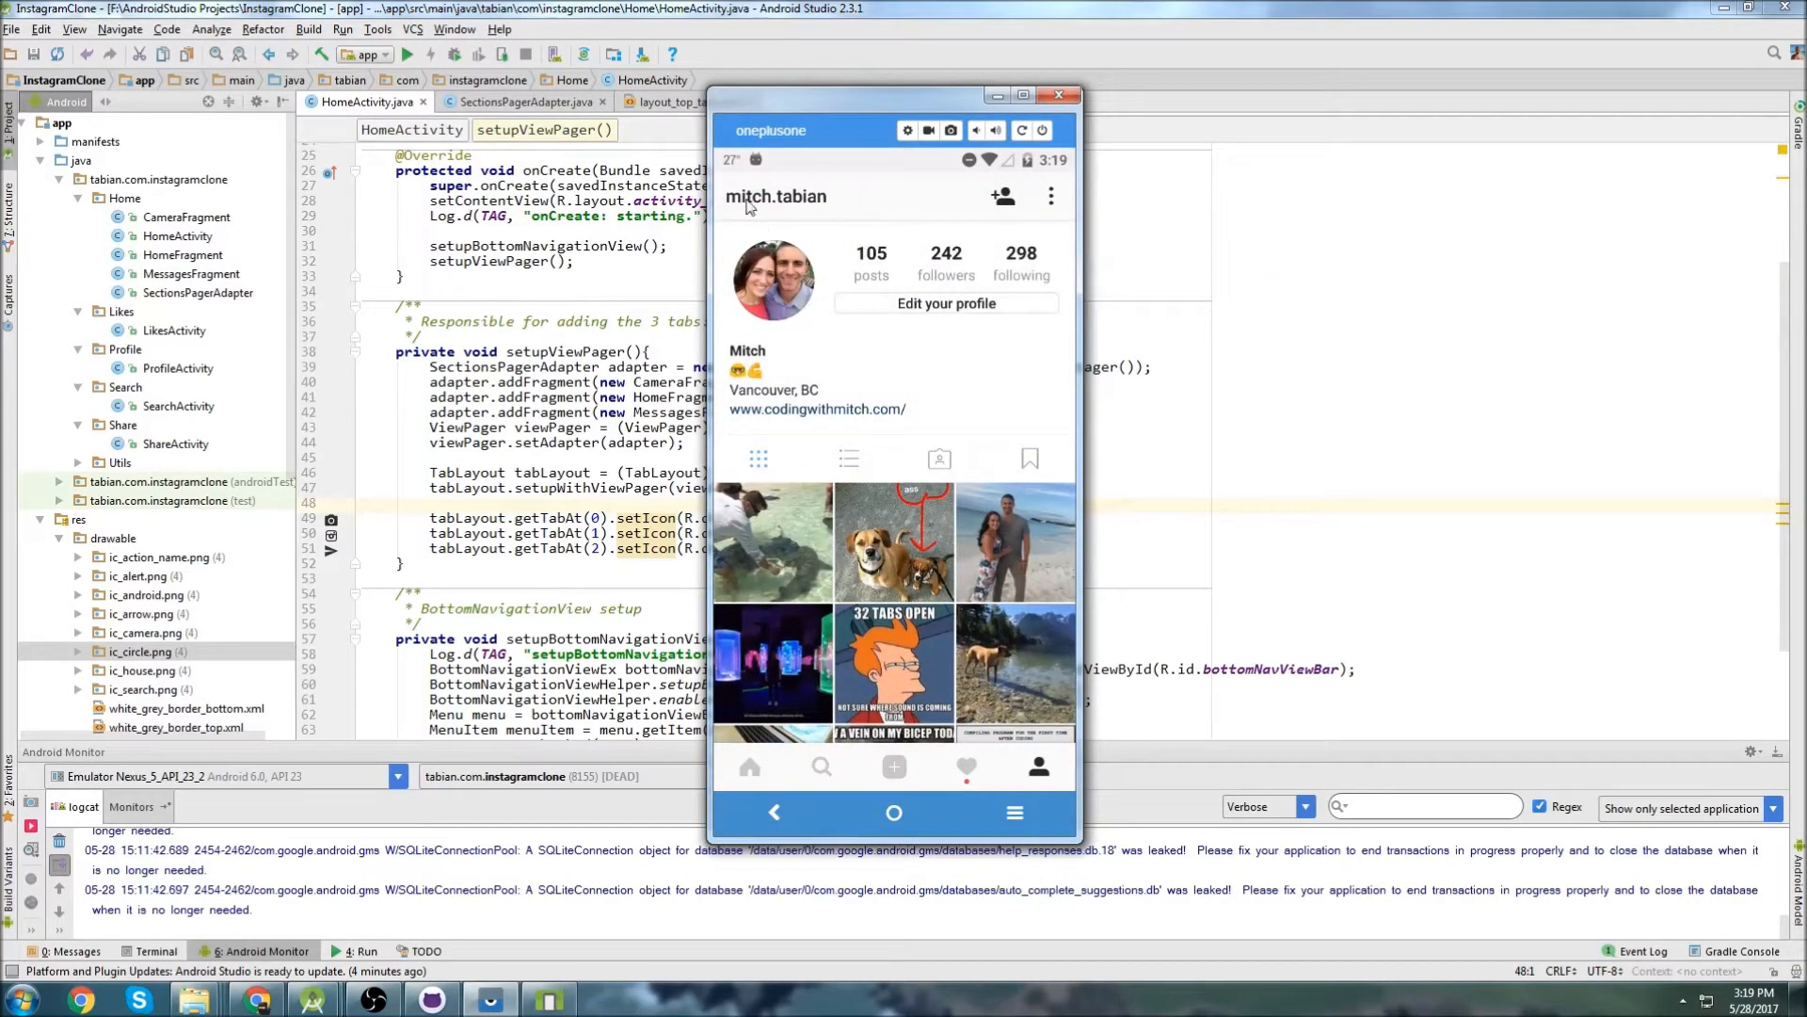
{"action": "mouse_move", "coordinate": [721, 233]}
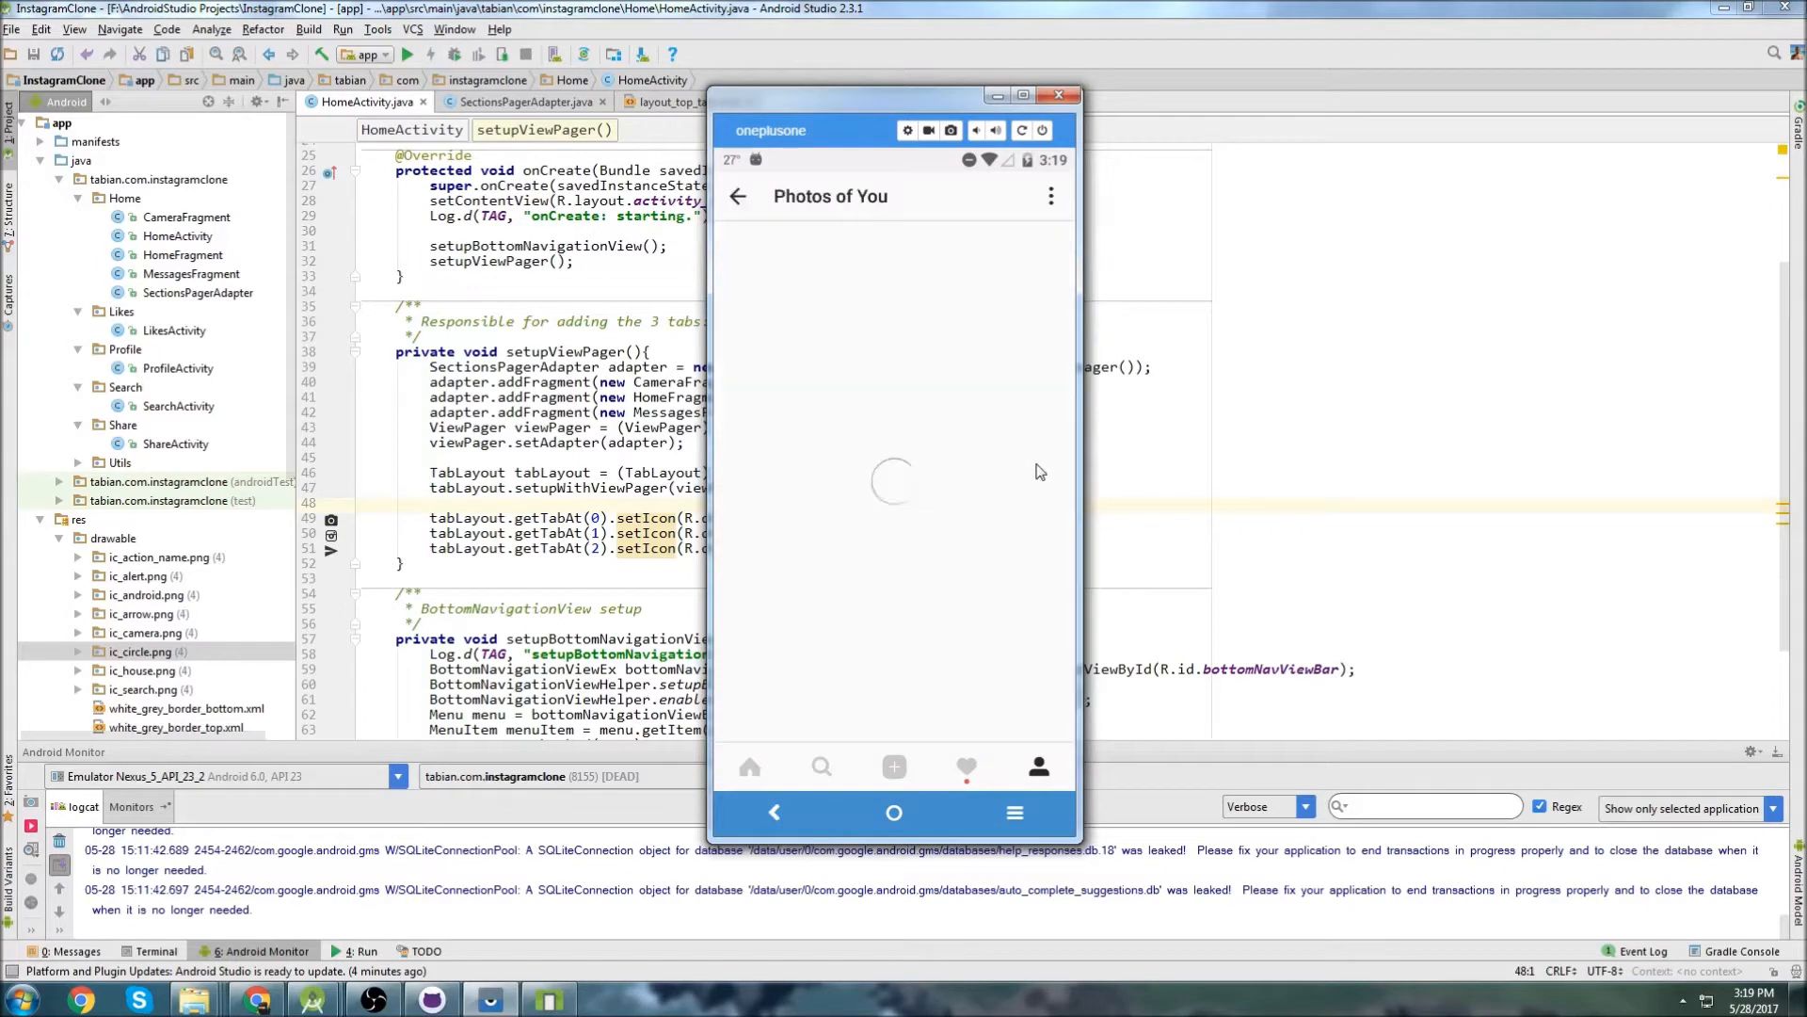
{"action": "left_click", "coordinate": [736, 196]}
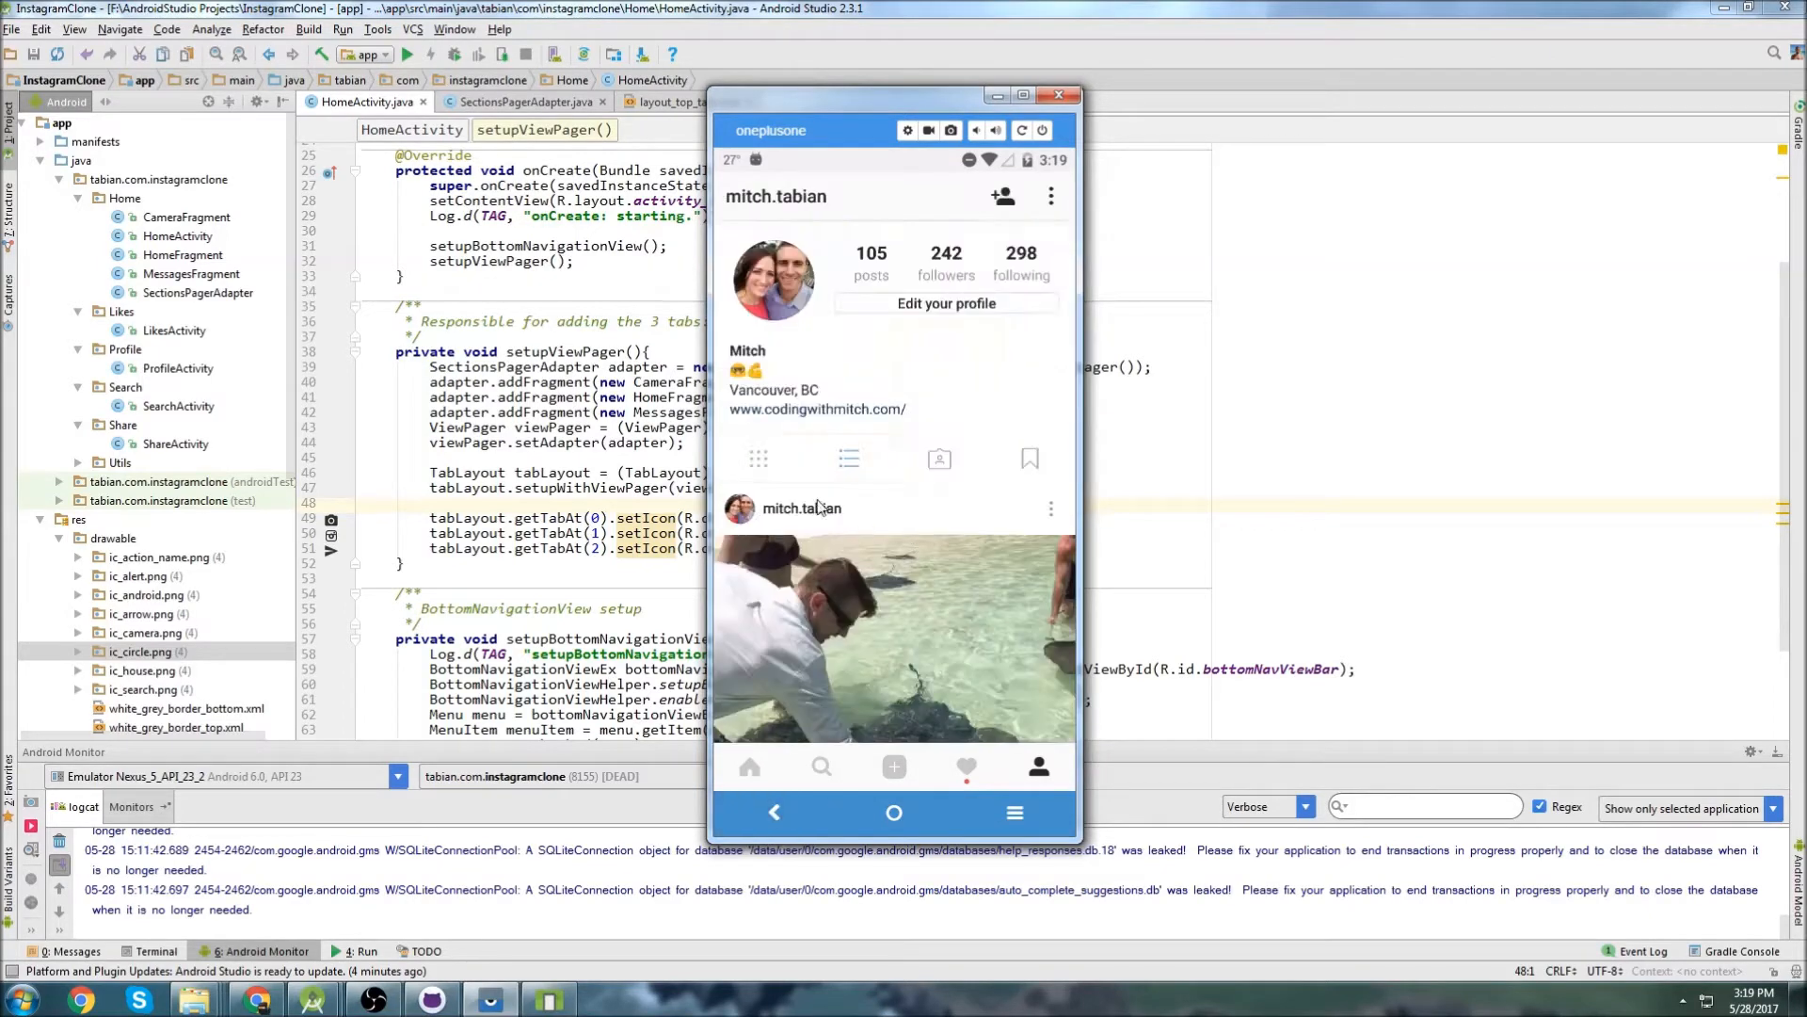
{"action": "left_click", "coordinate": [757, 459]}
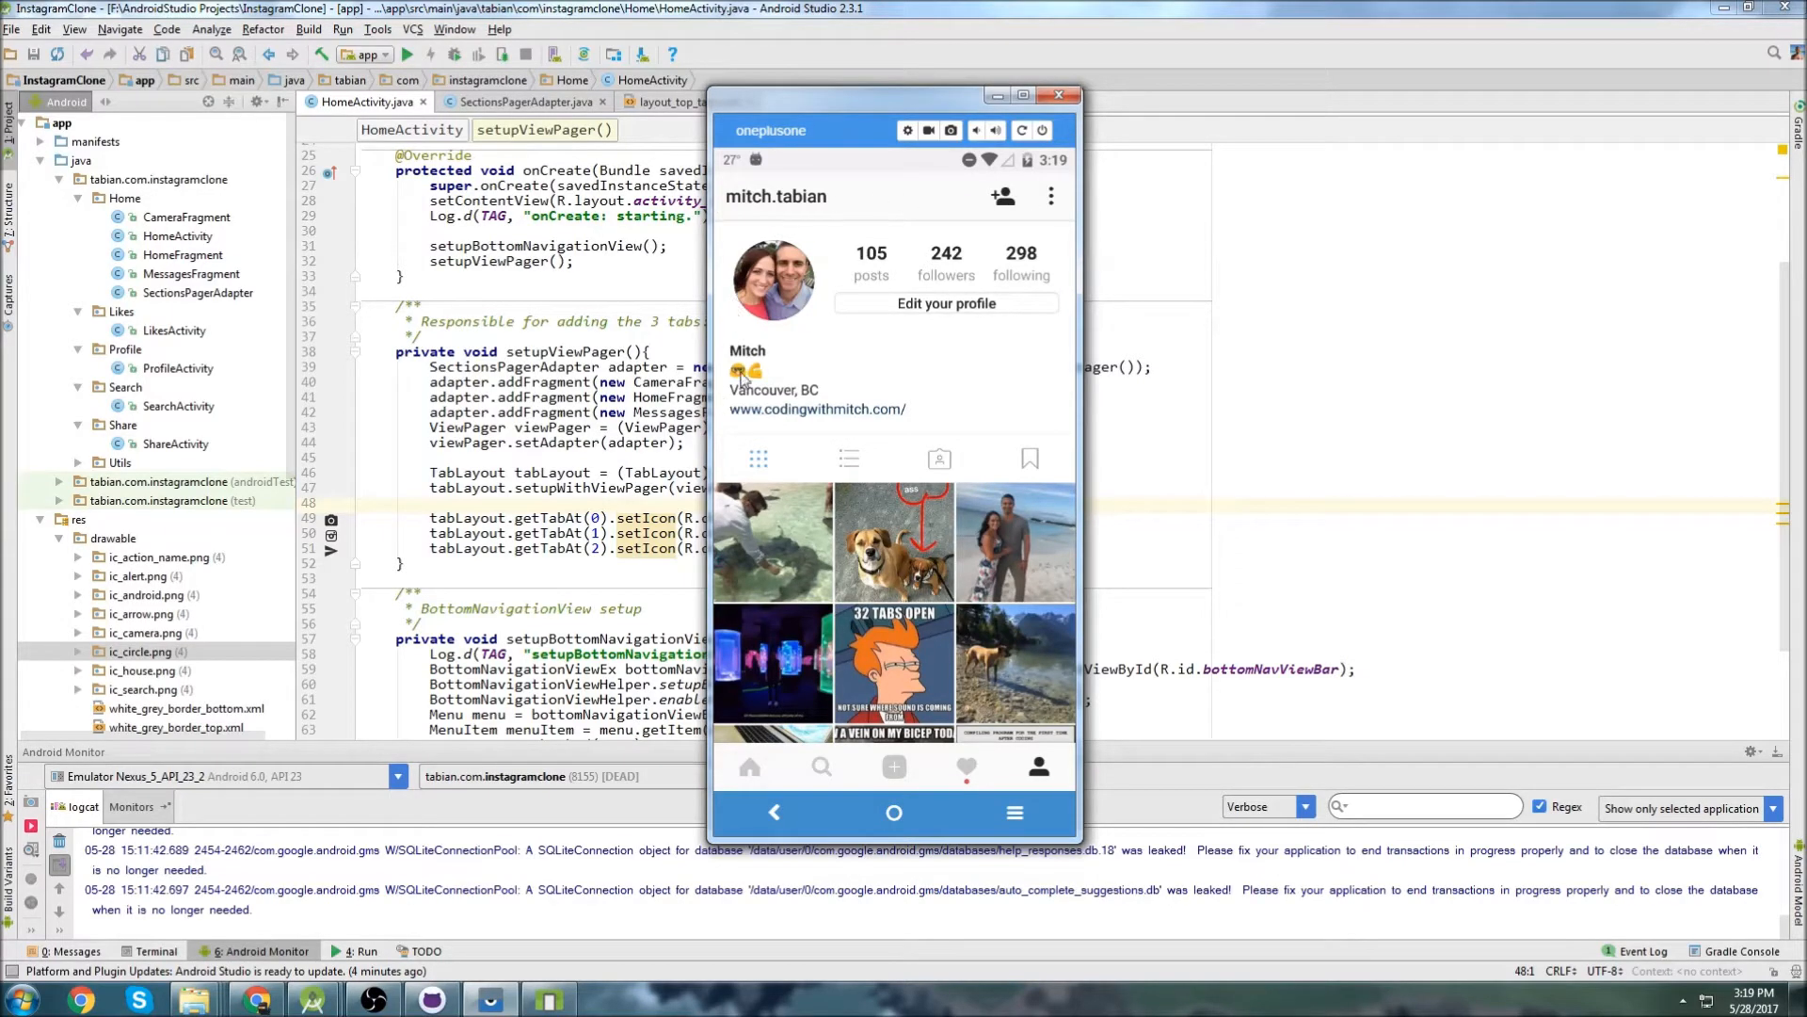
{"action": "mouse_move", "coordinate": [882, 282]}
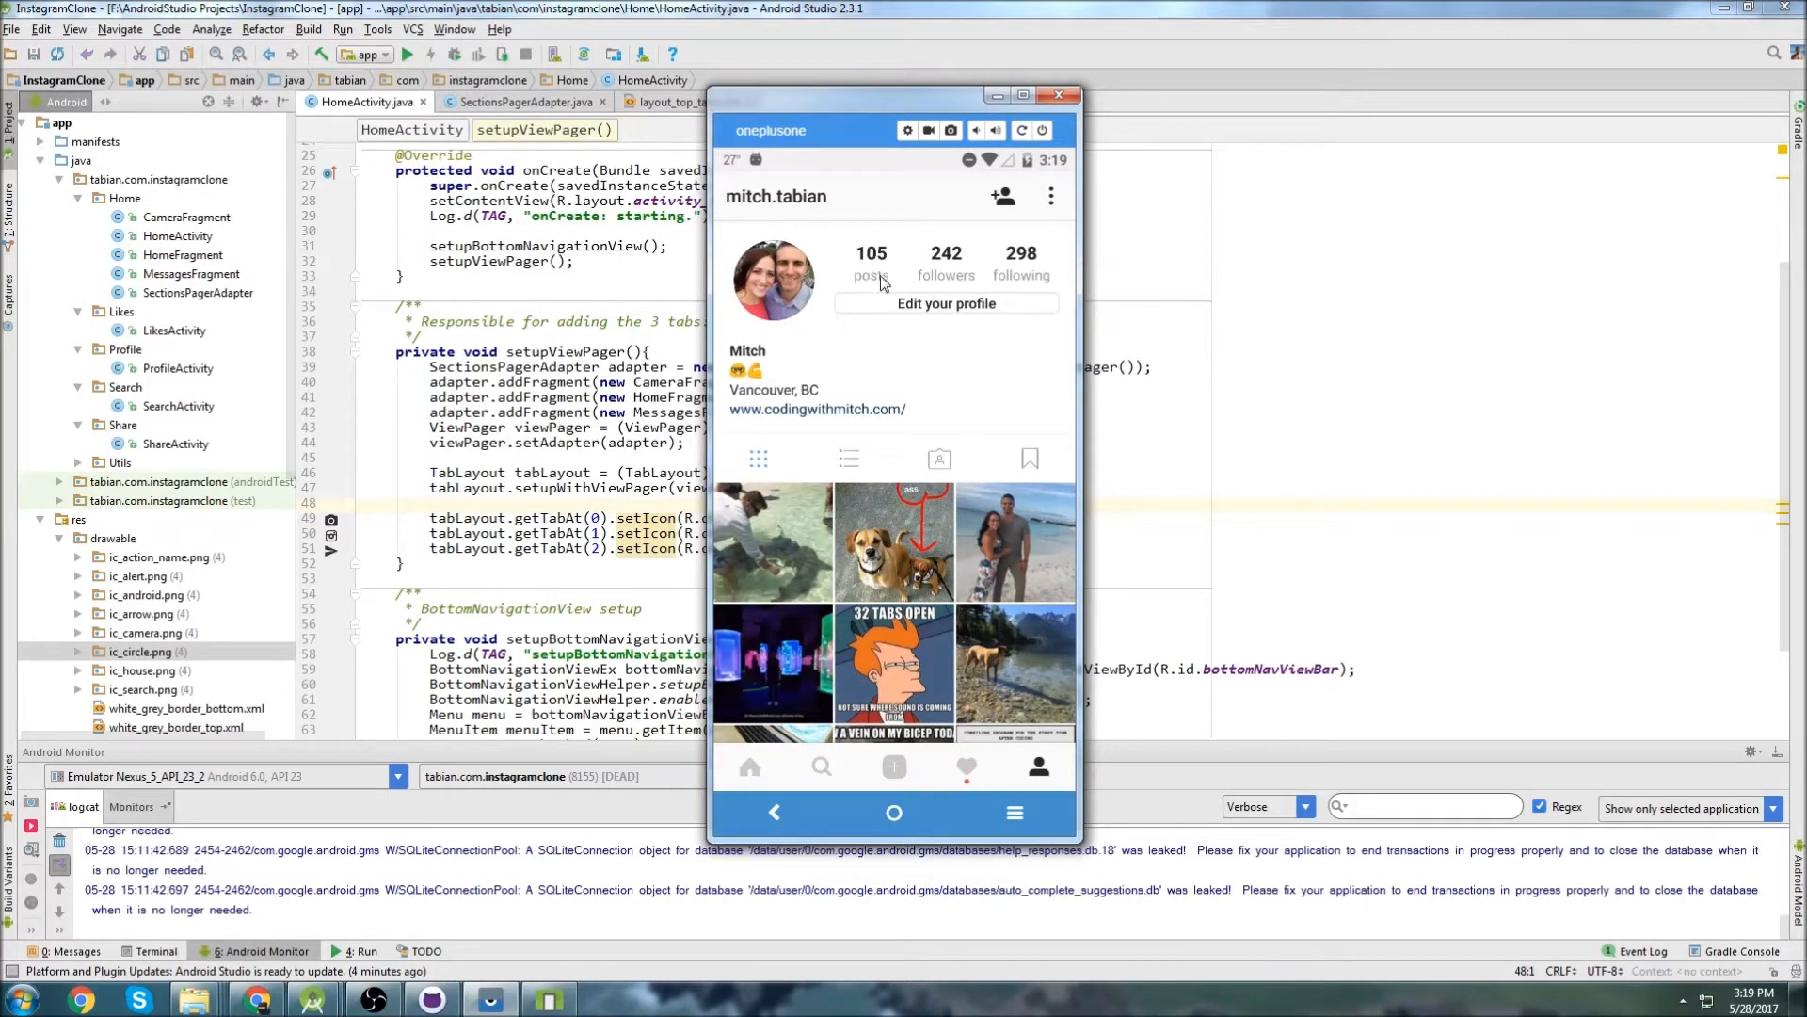
{"action": "mouse_move", "coordinate": [860, 424]}
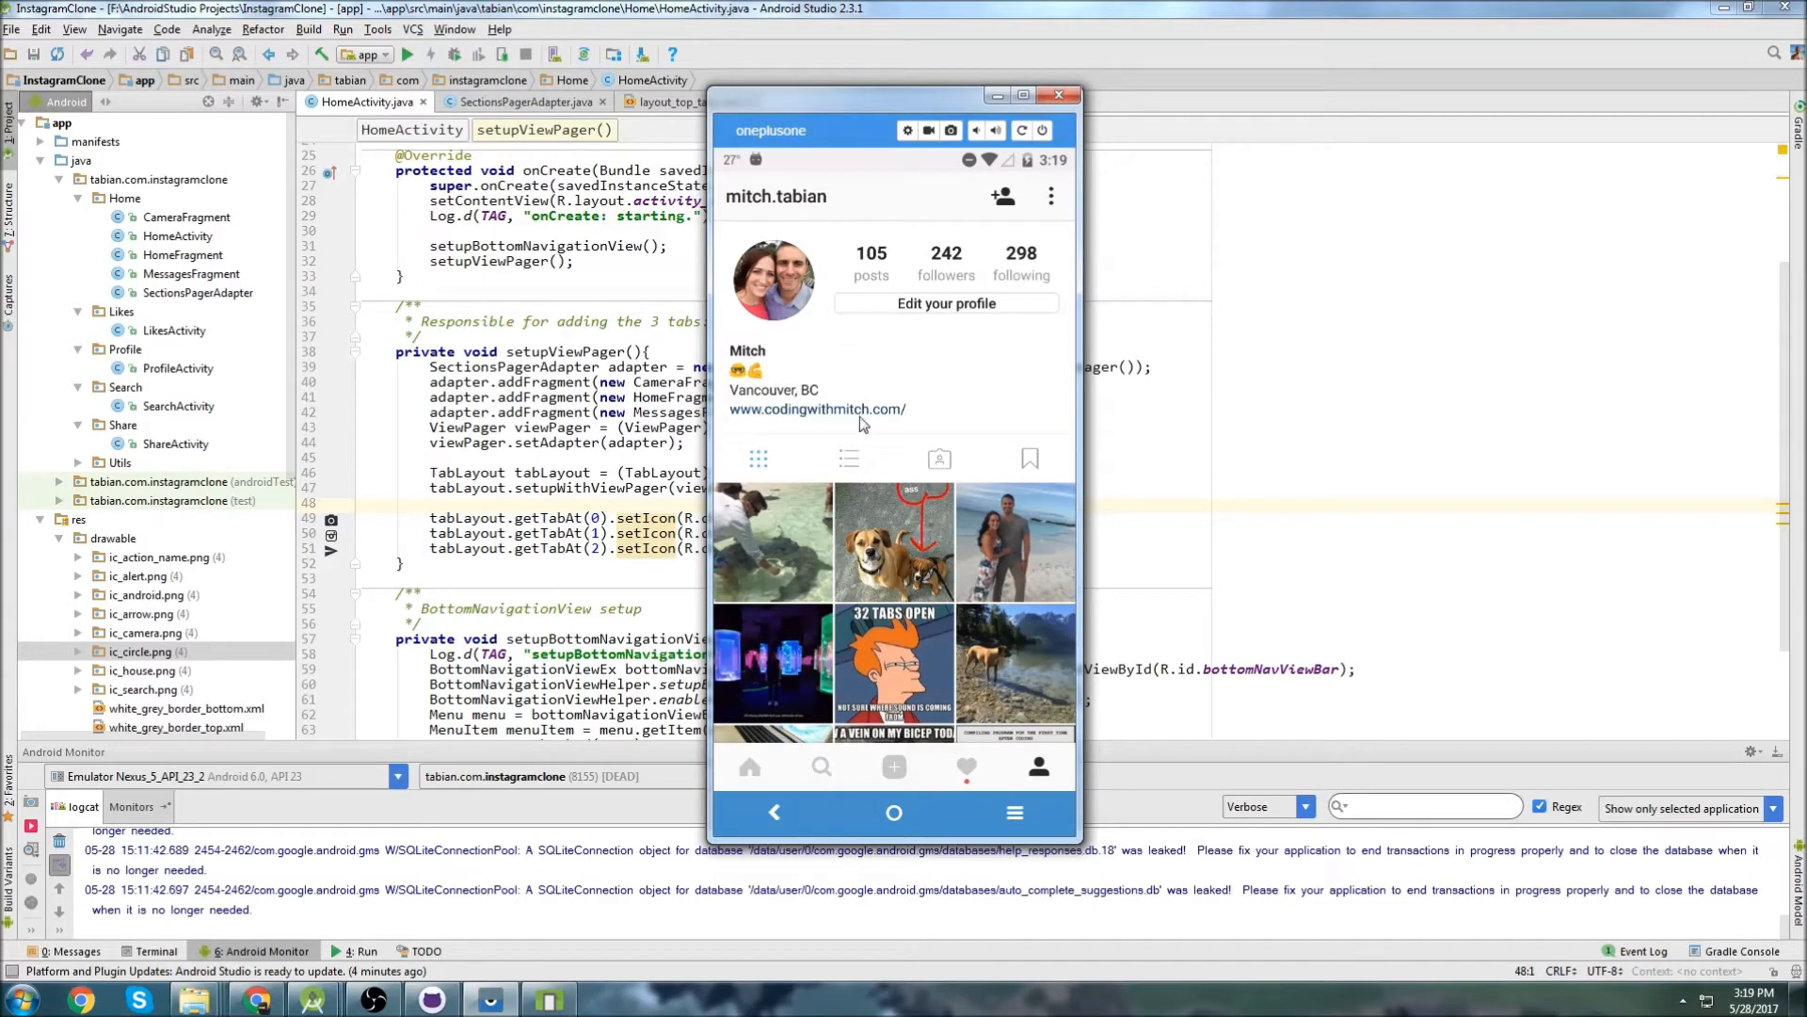
{"action": "mouse_move", "coordinate": [902, 552]}
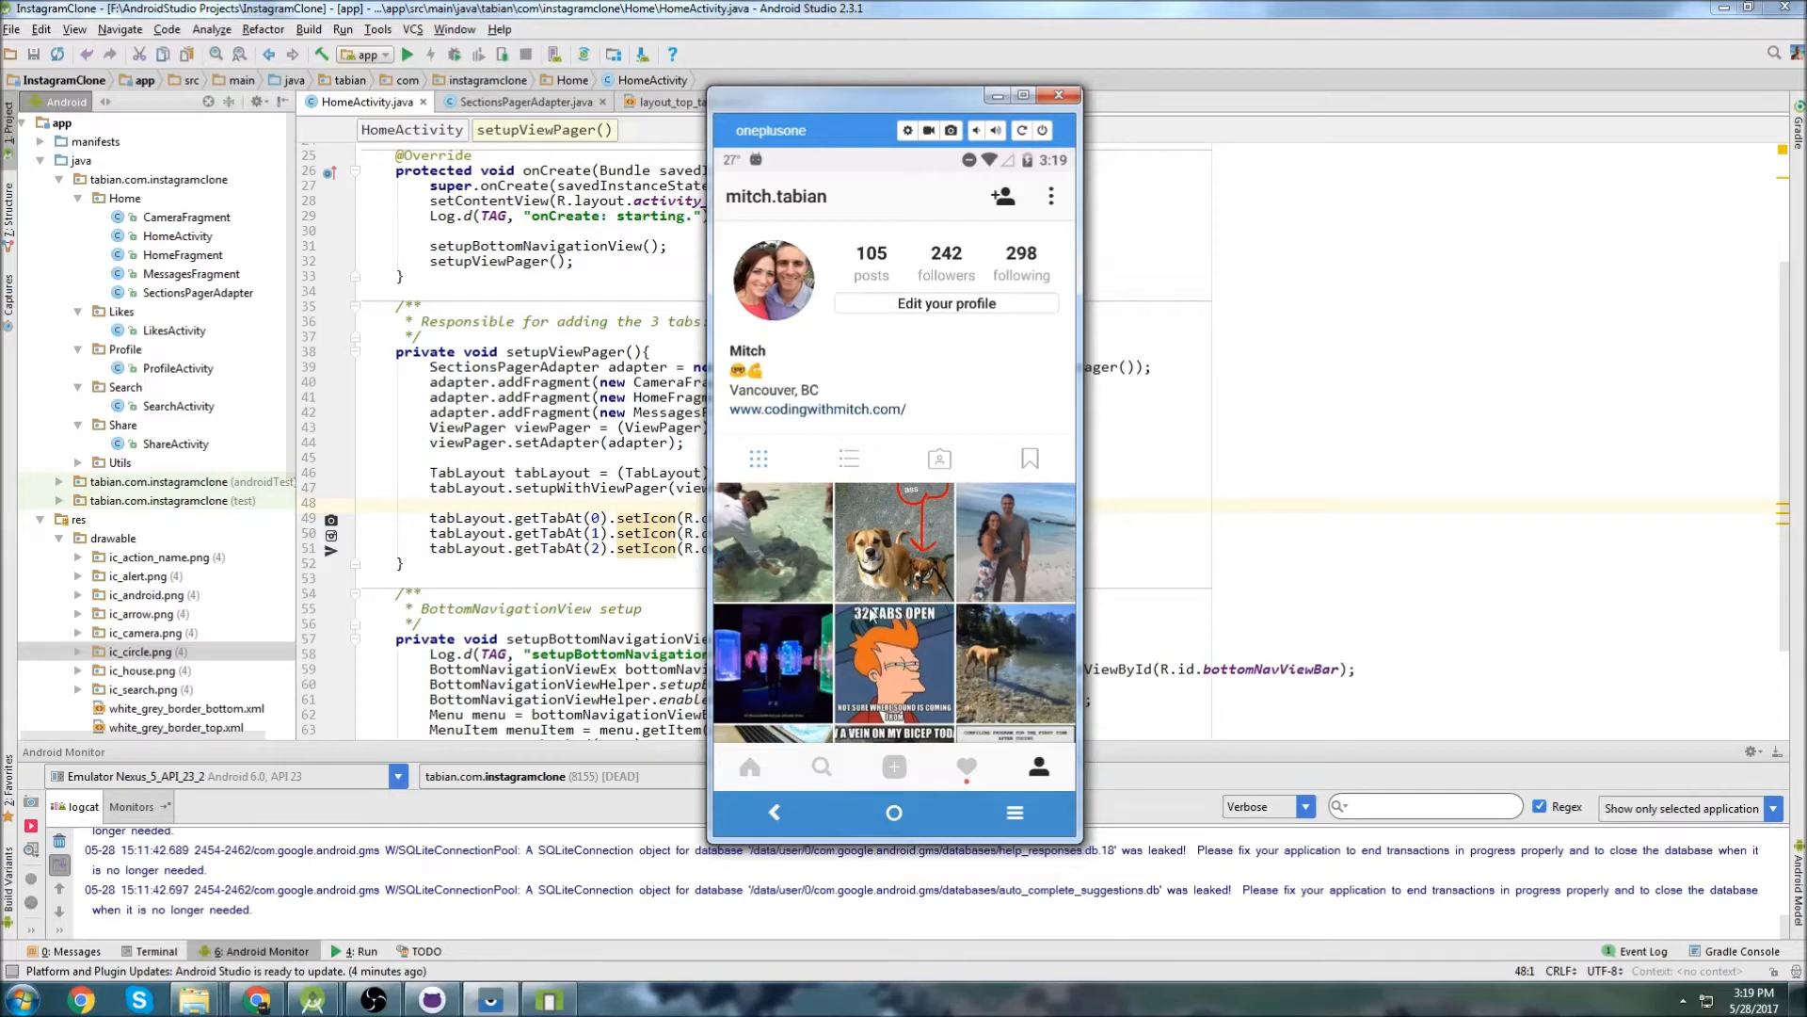
{"action": "mouse_move", "coordinate": [849, 772]}
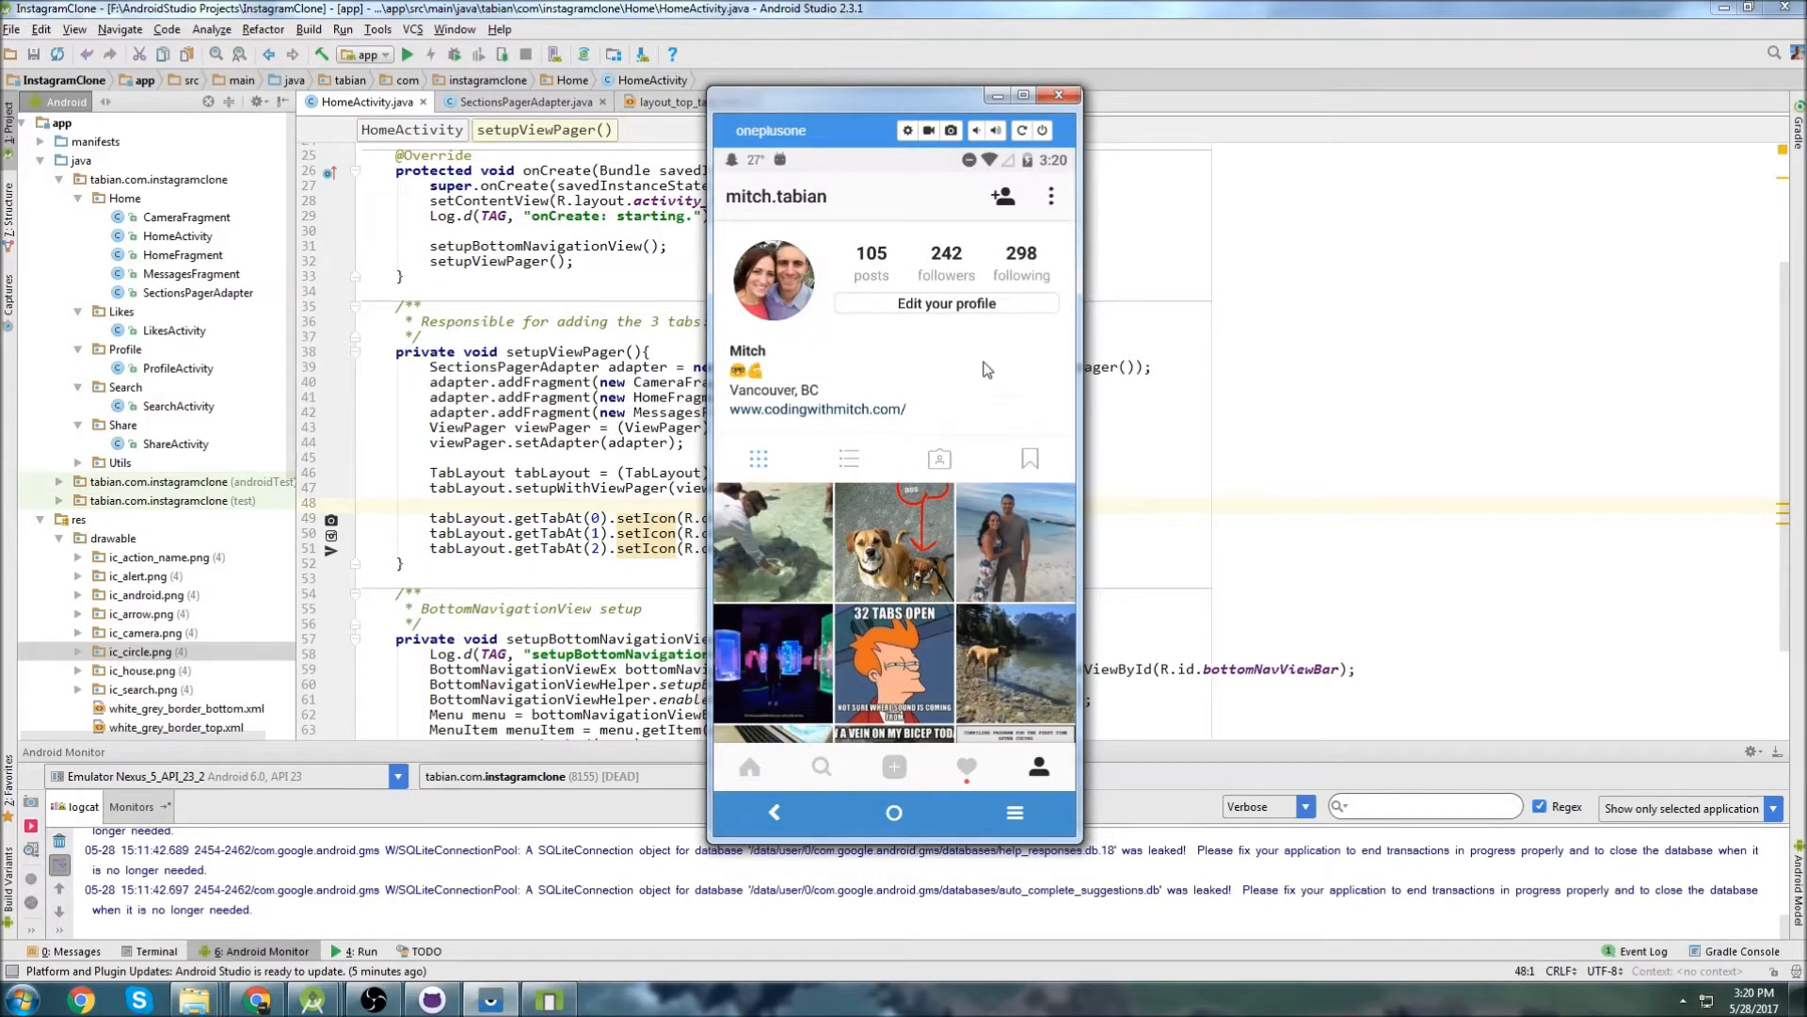
{"action": "scroll", "scroll_direction": "down", "scroll_amount": 3}
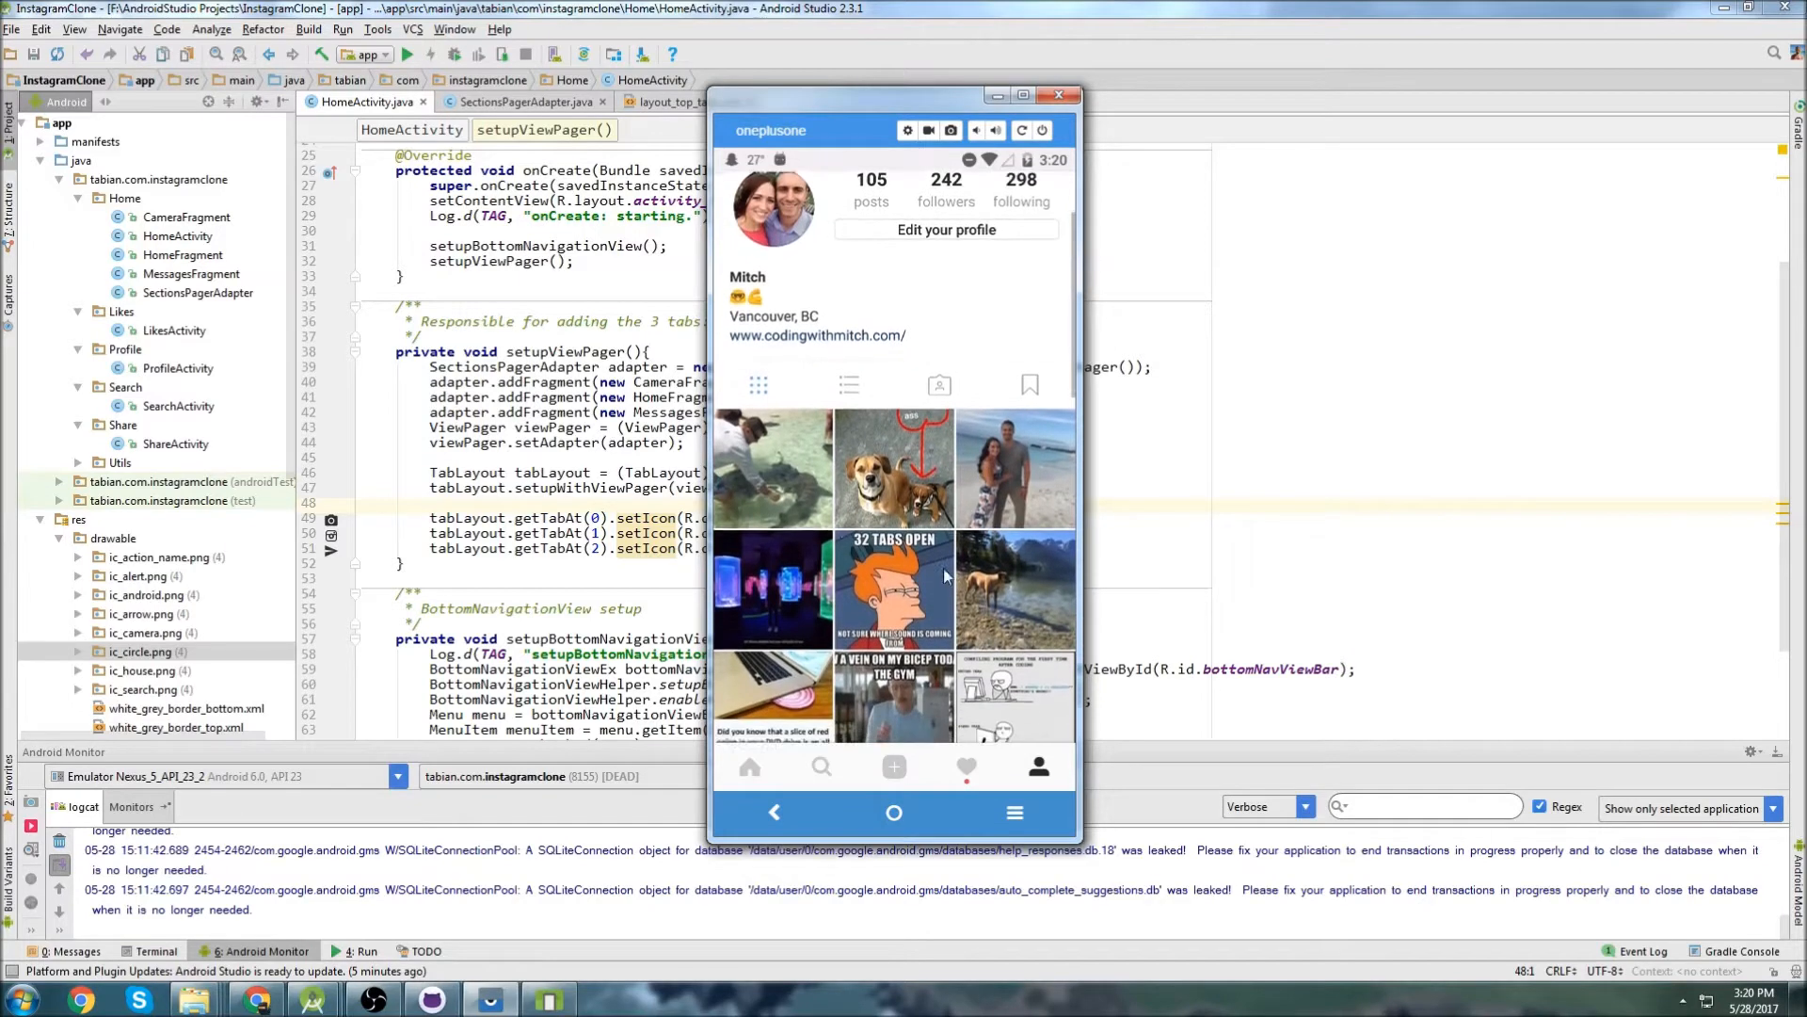
{"action": "scroll", "scroll_direction": "down", "scroll_amount": 3}
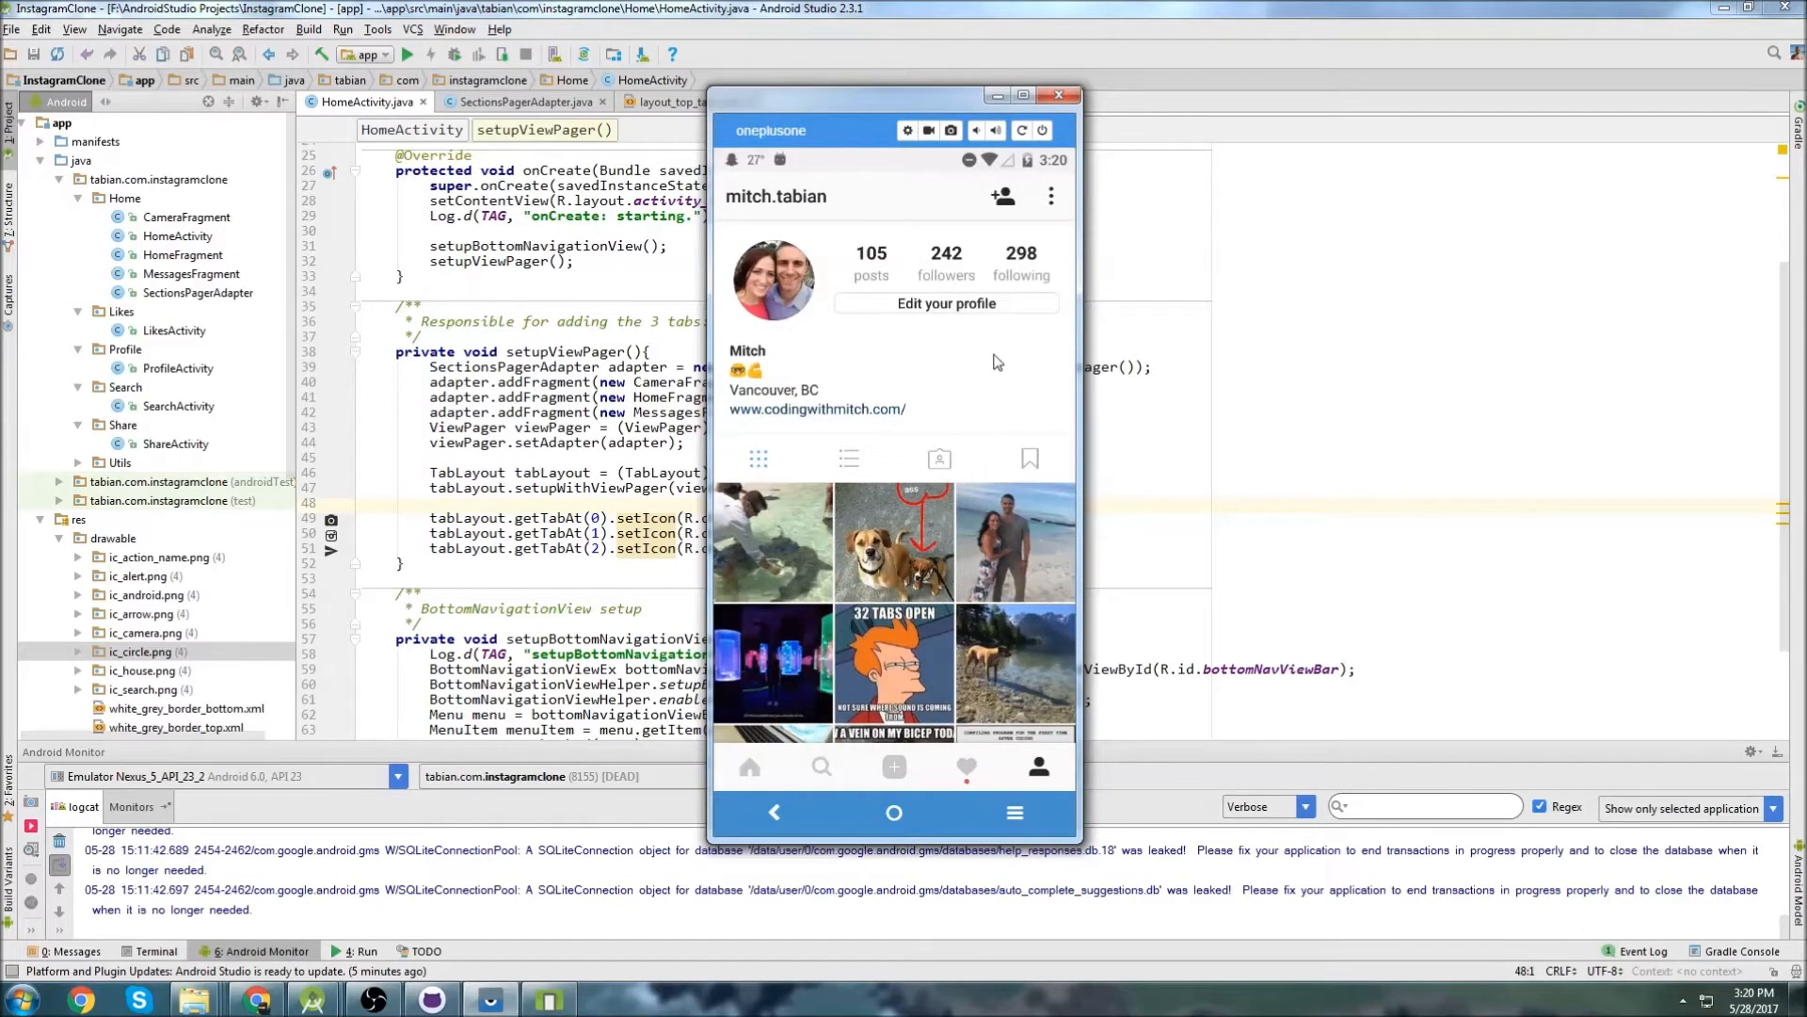
{"action": "mouse_move", "coordinate": [989, 367]}
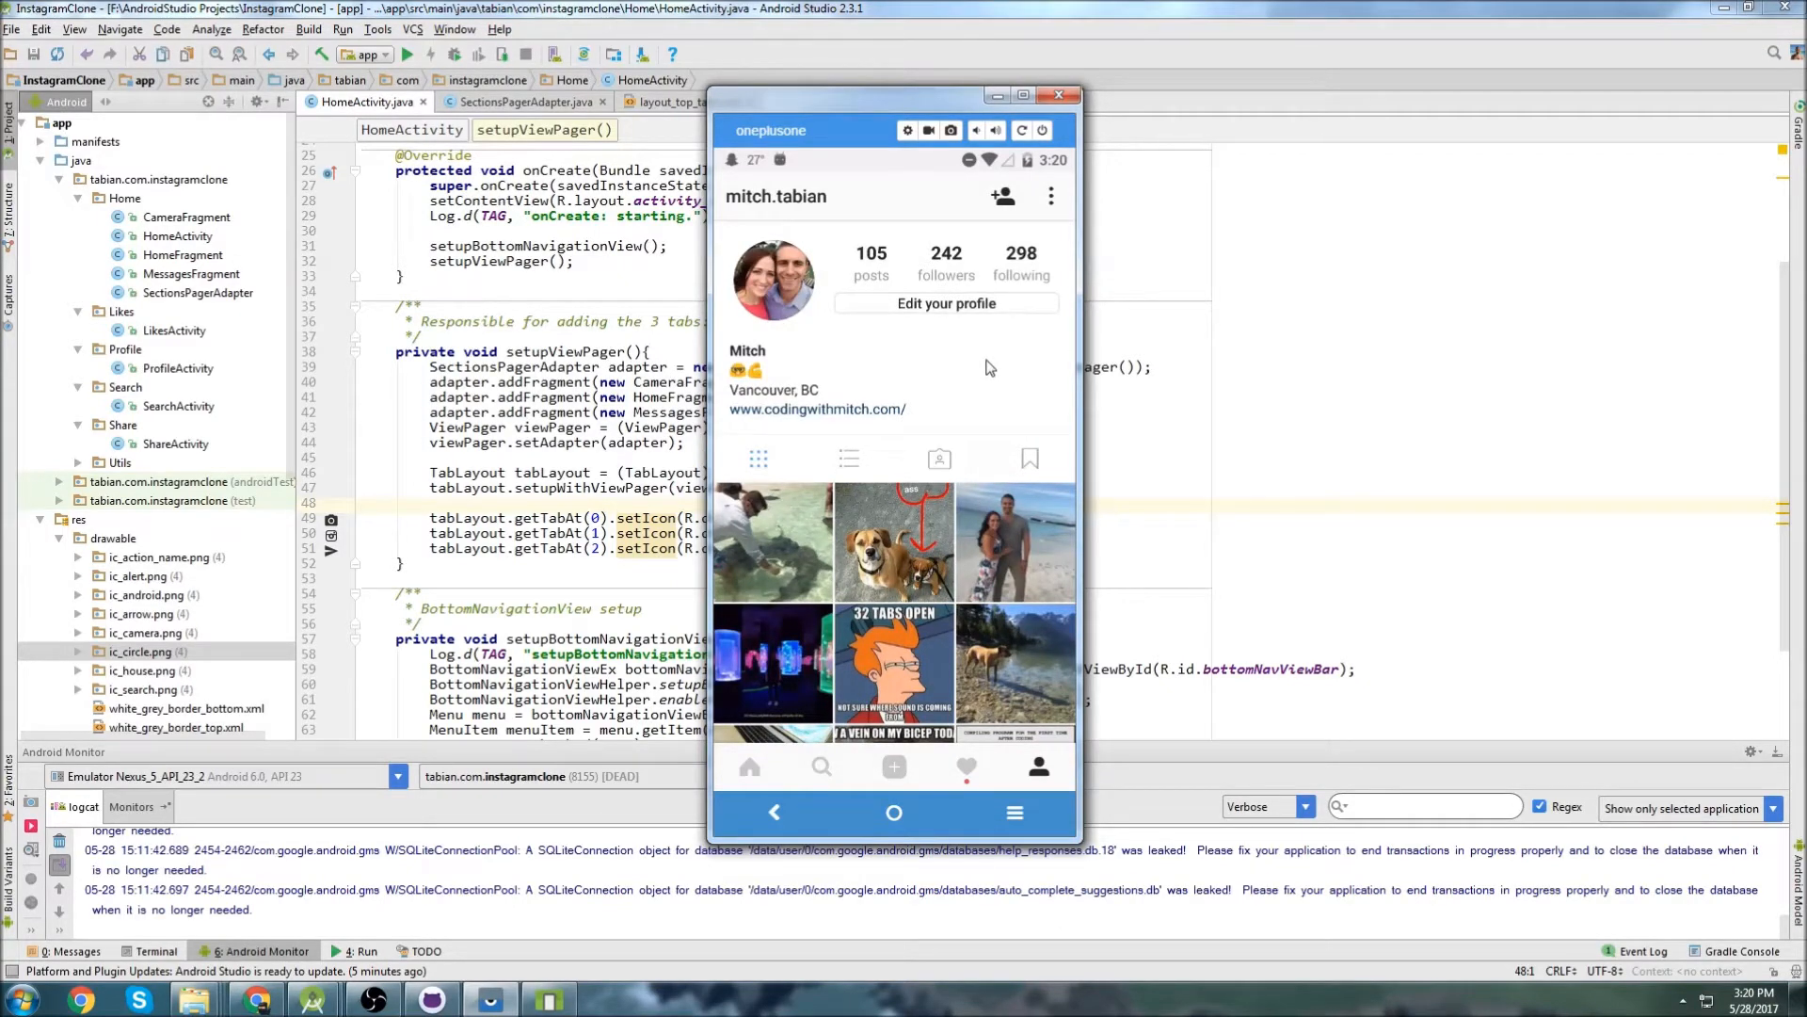
{"action": "mouse_move", "coordinate": [1001, 356]}
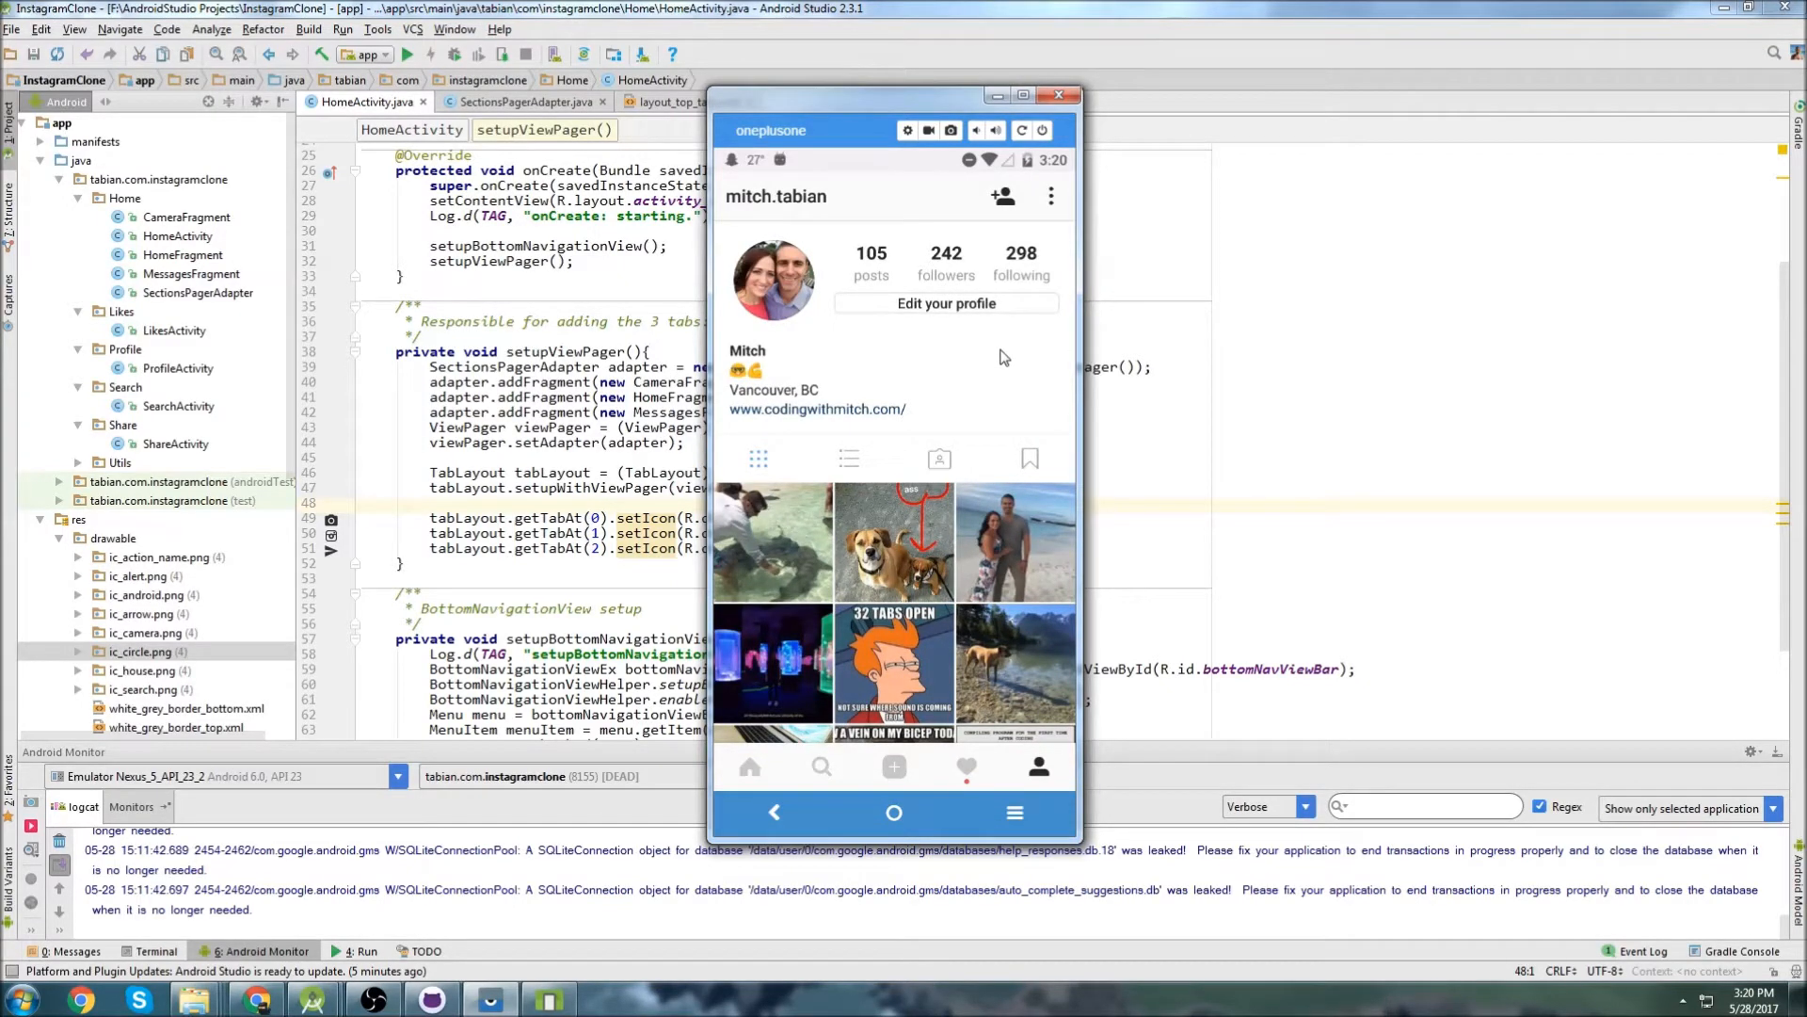
{"action": "mouse_move", "coordinate": [1011, 384]}
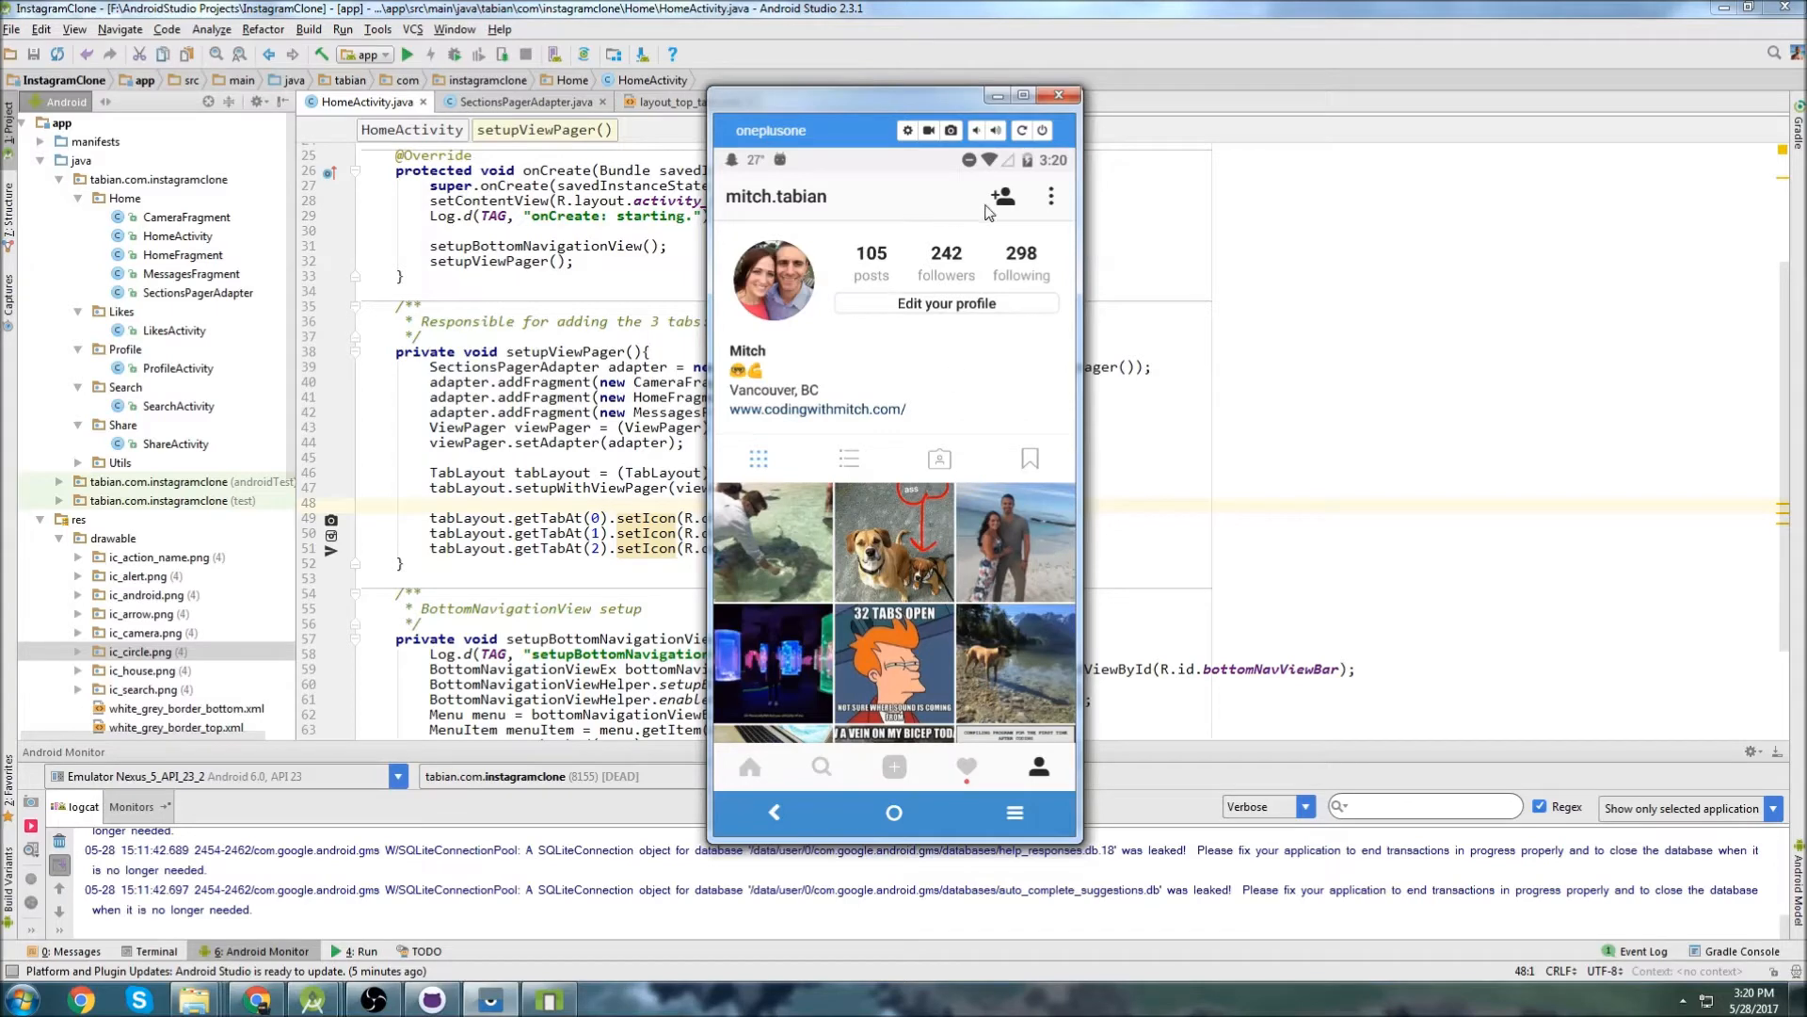
{"action": "scroll", "scroll_direction": "down", "scroll_amount": 3}
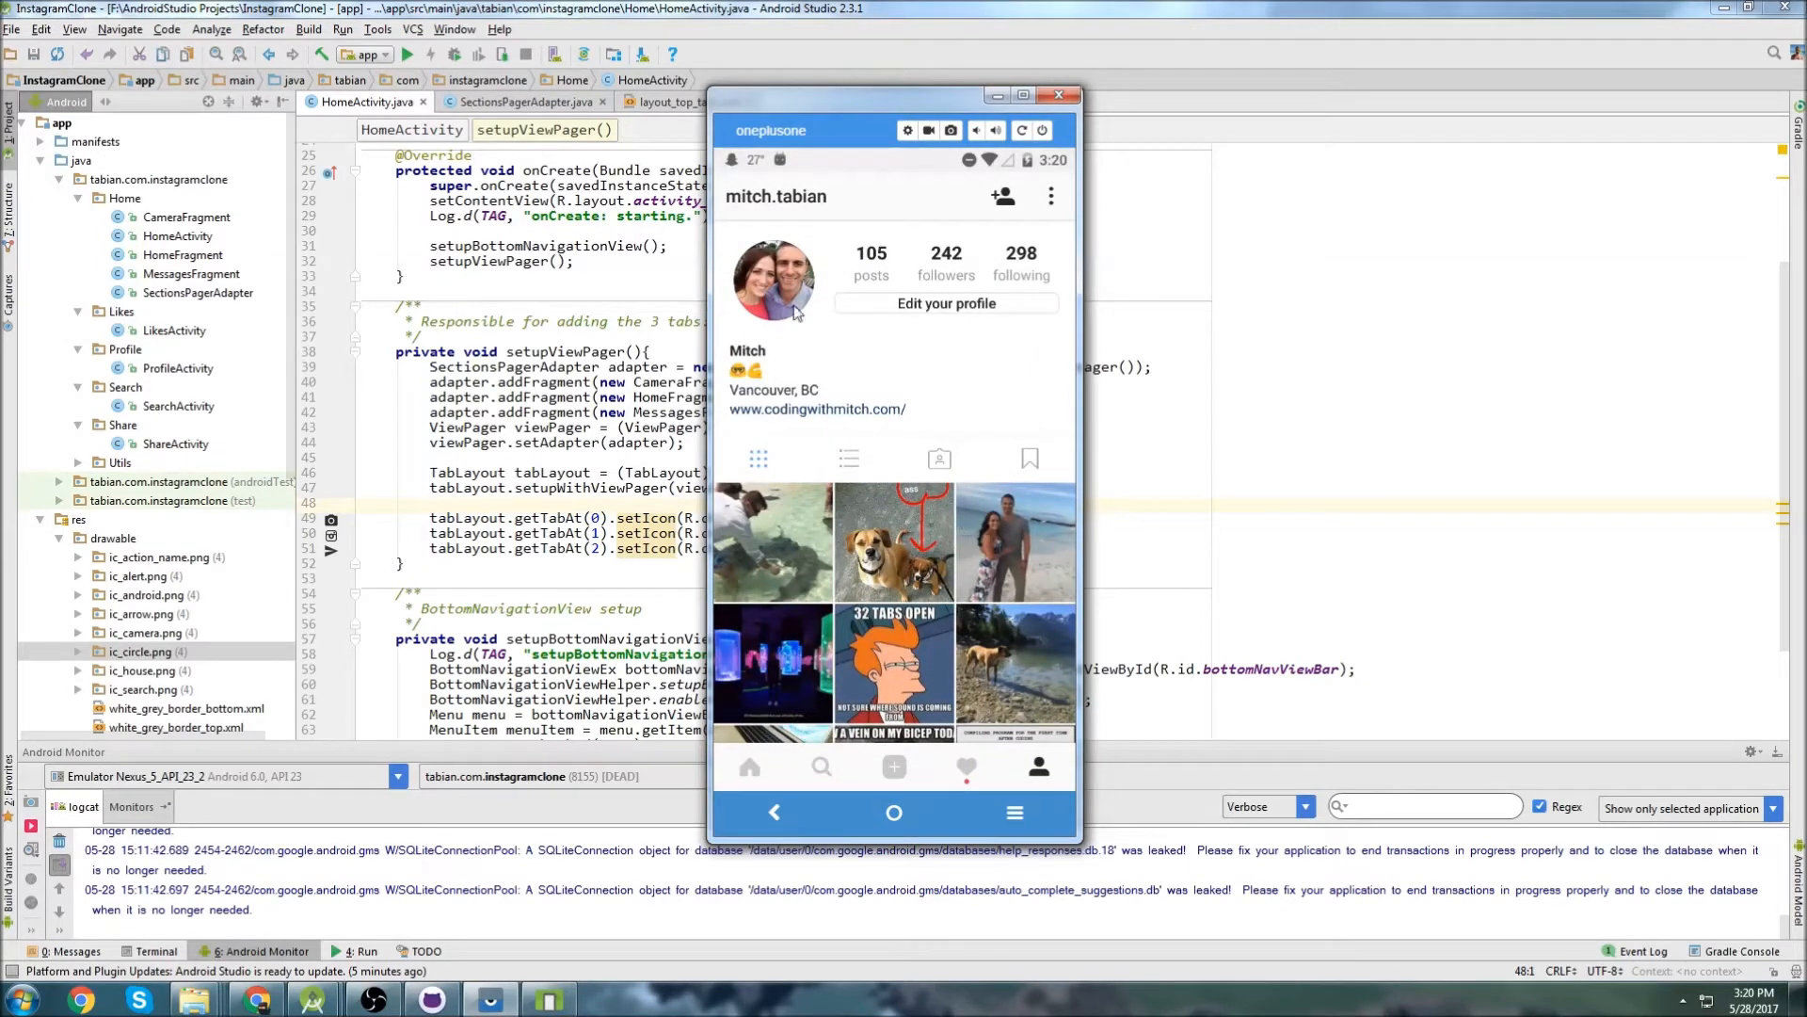
{"action": "mouse_move", "coordinate": [1060, 461]}
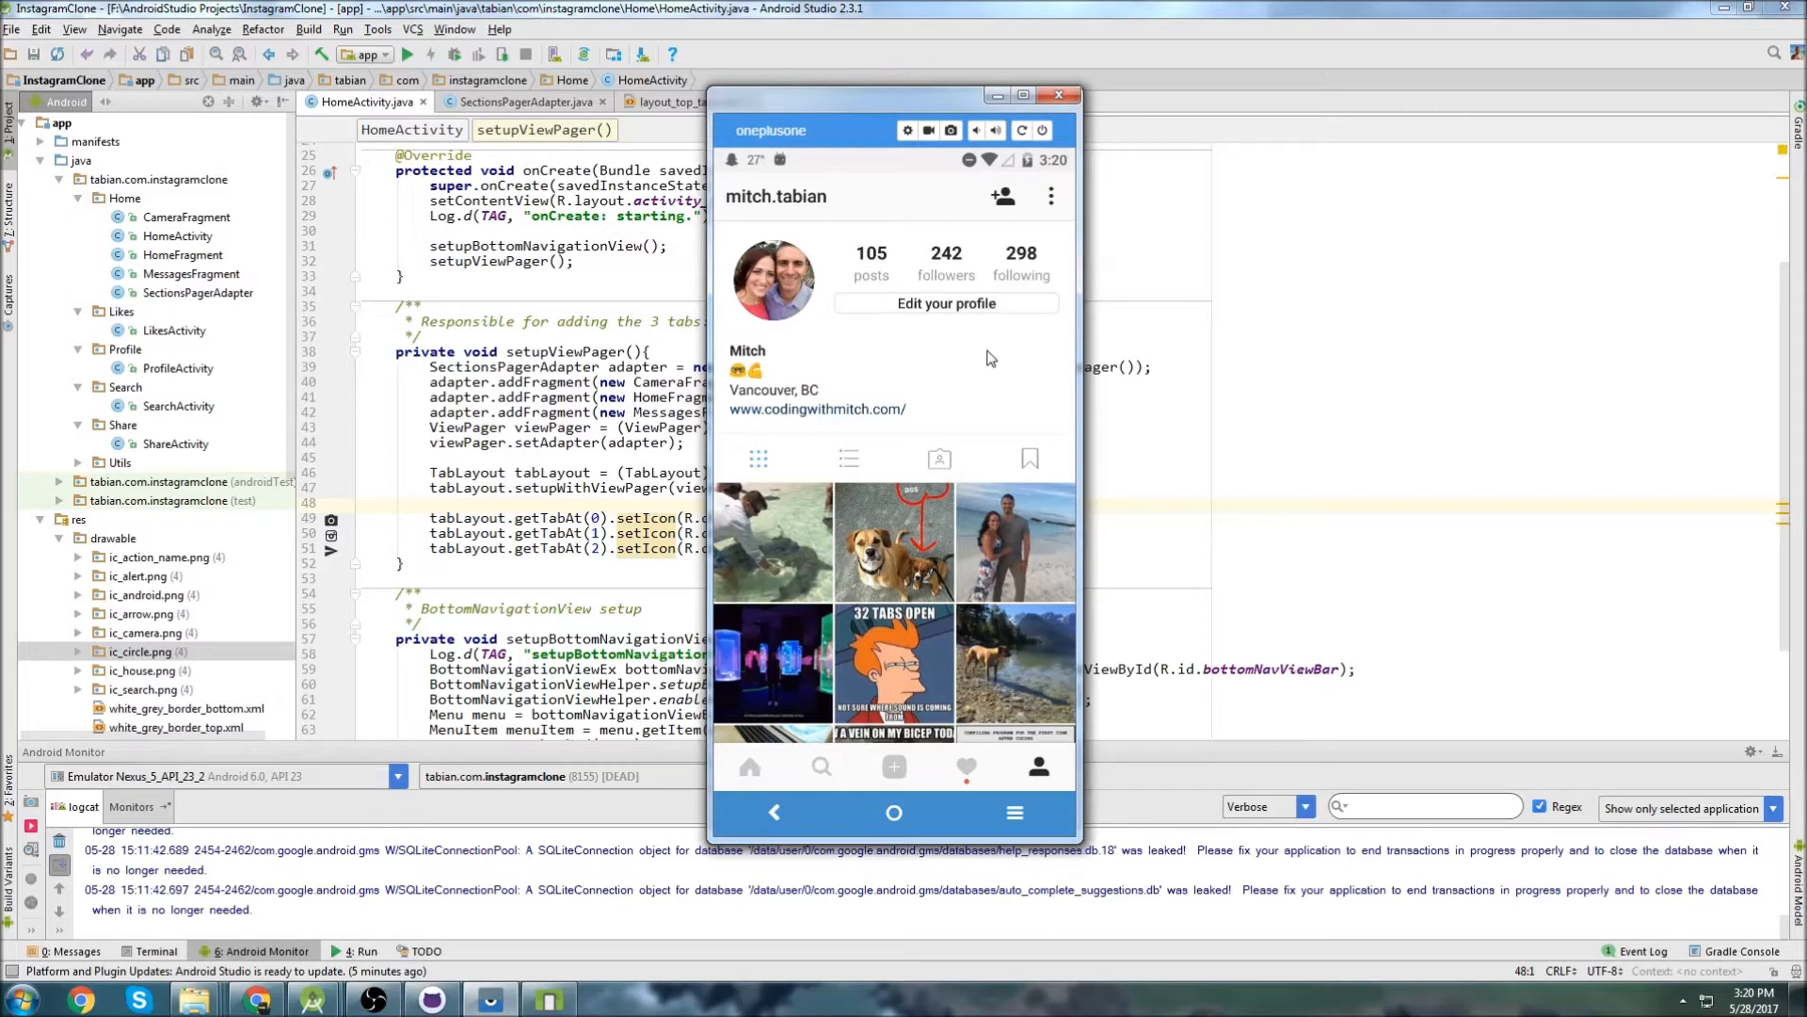
{"action": "mouse_move", "coordinate": [911, 580]}
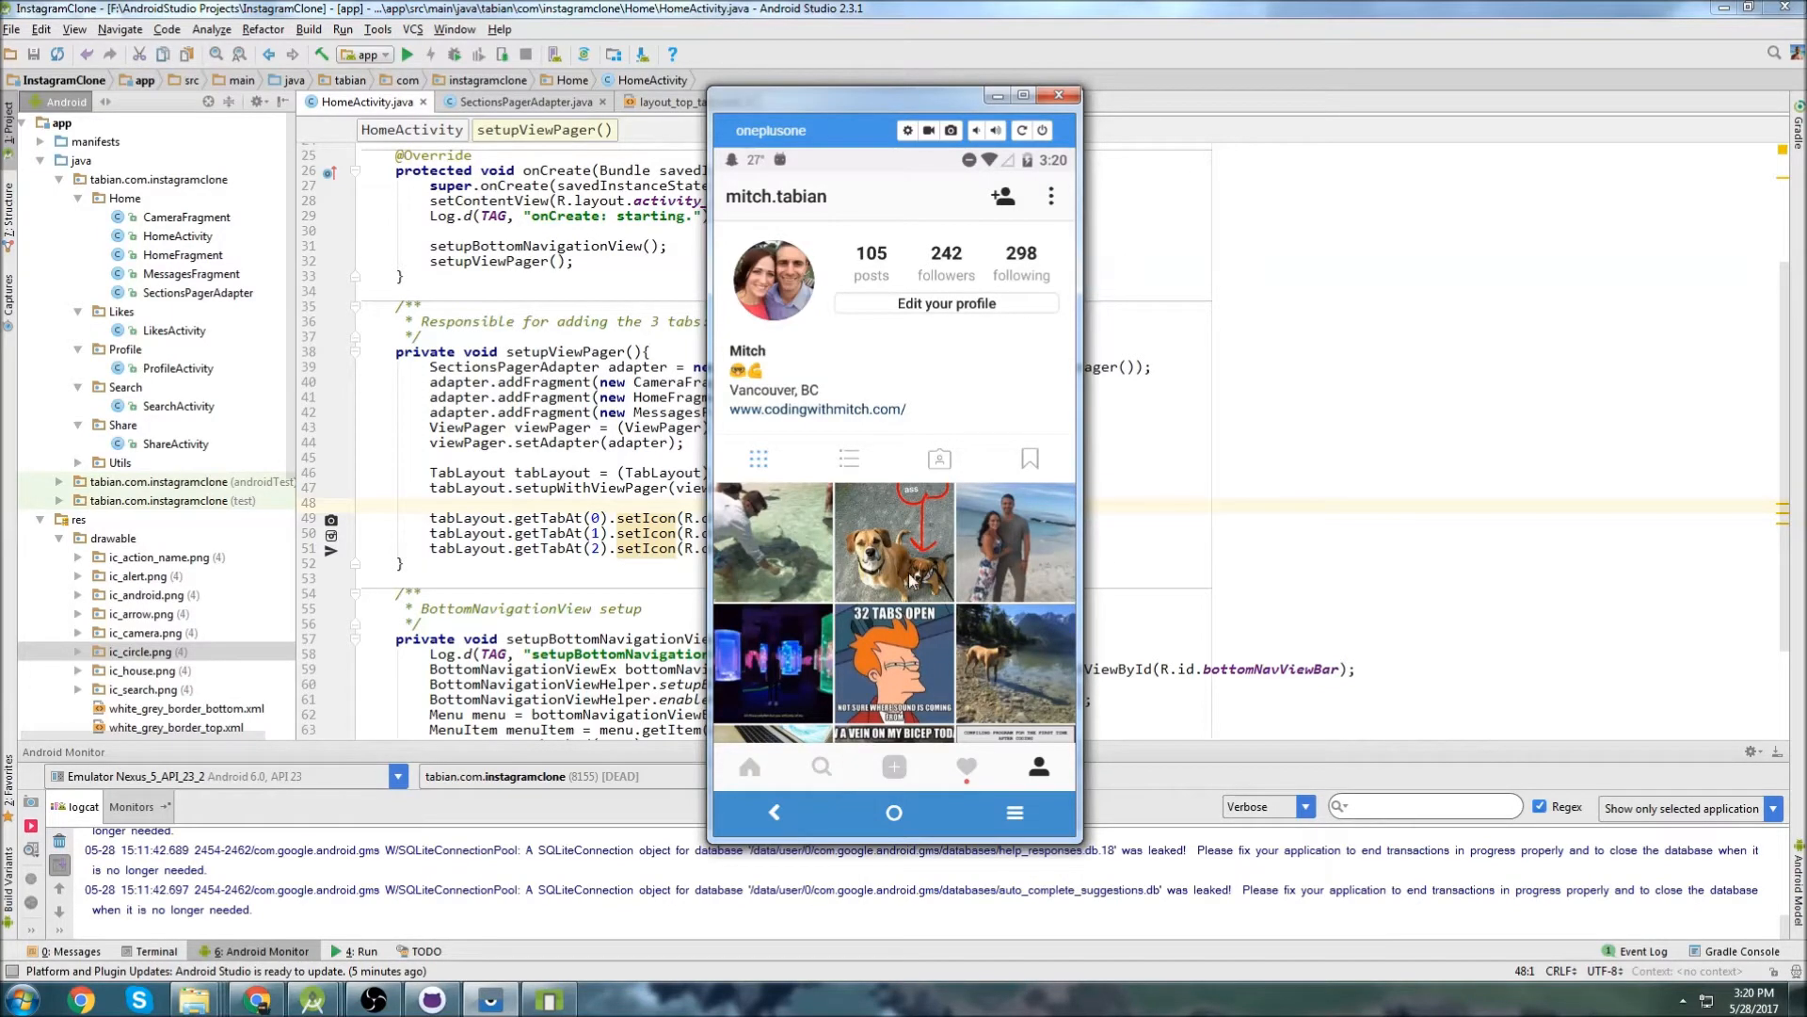
{"action": "mouse_move", "coordinate": [822, 347]}
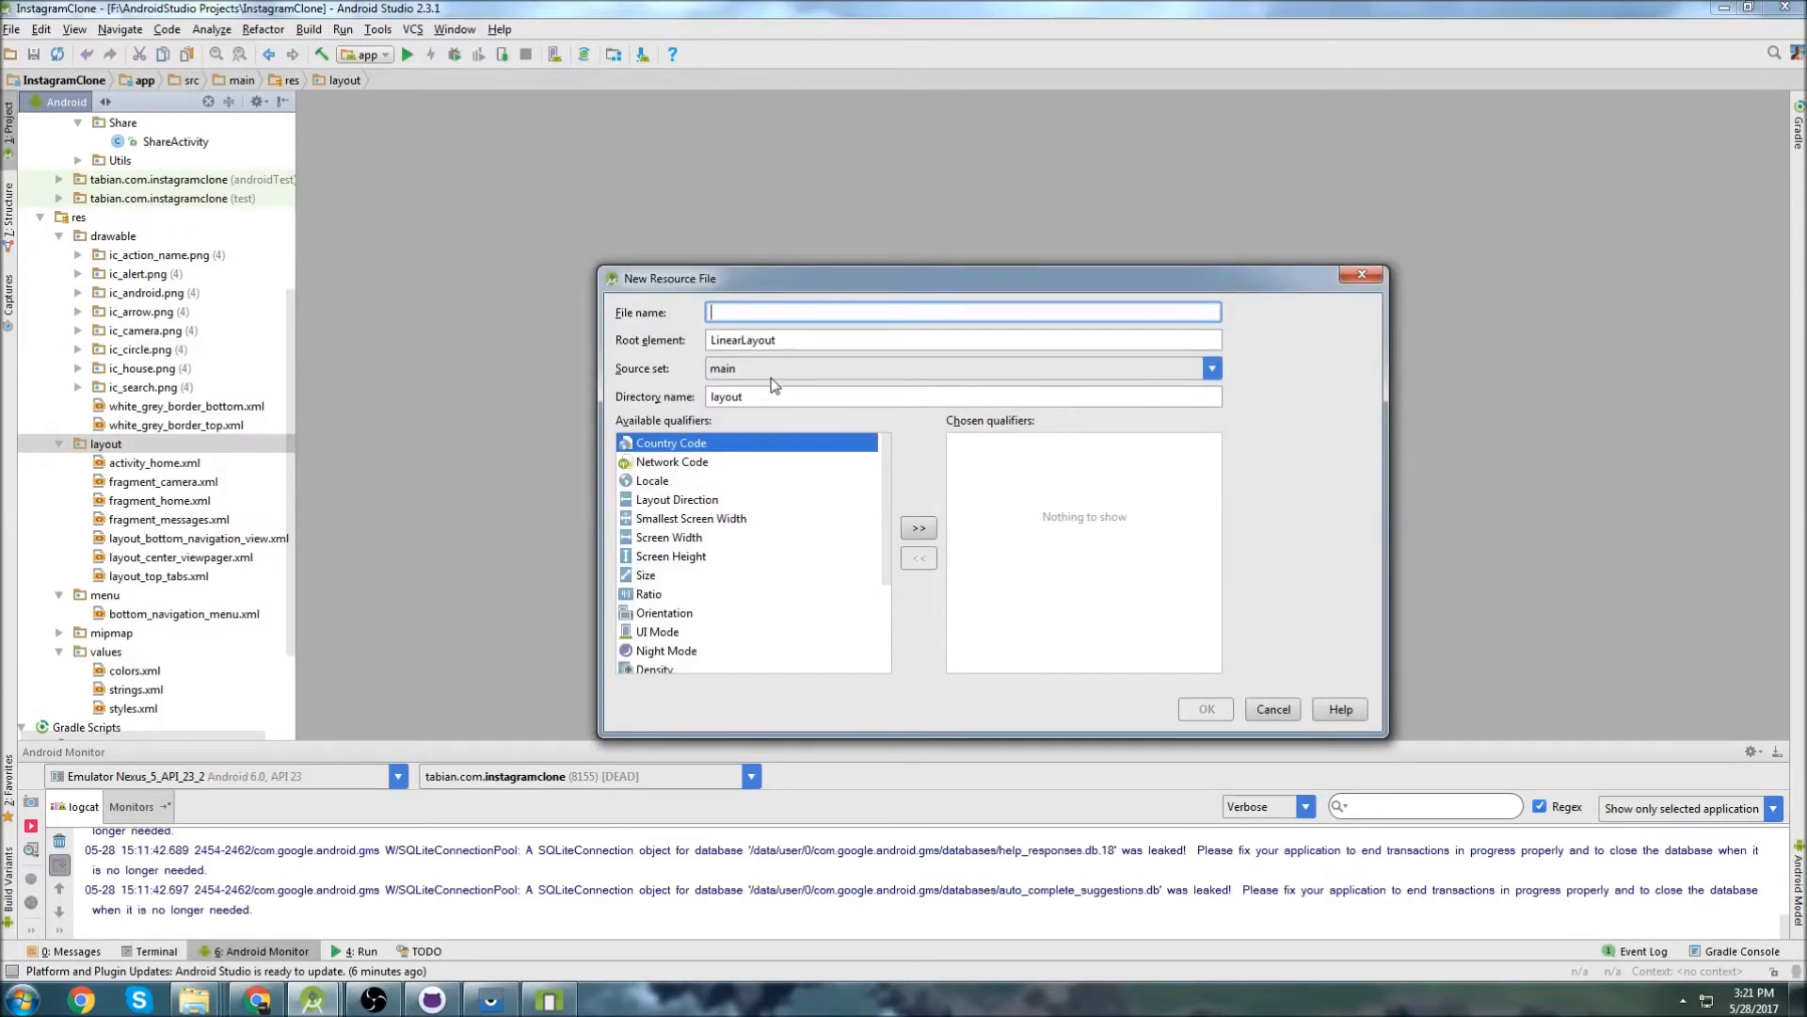
Name the new layout resource snippet_top_profilebar and confirm its creation.
{"action": "type", "text": "snippet_top_pro"}
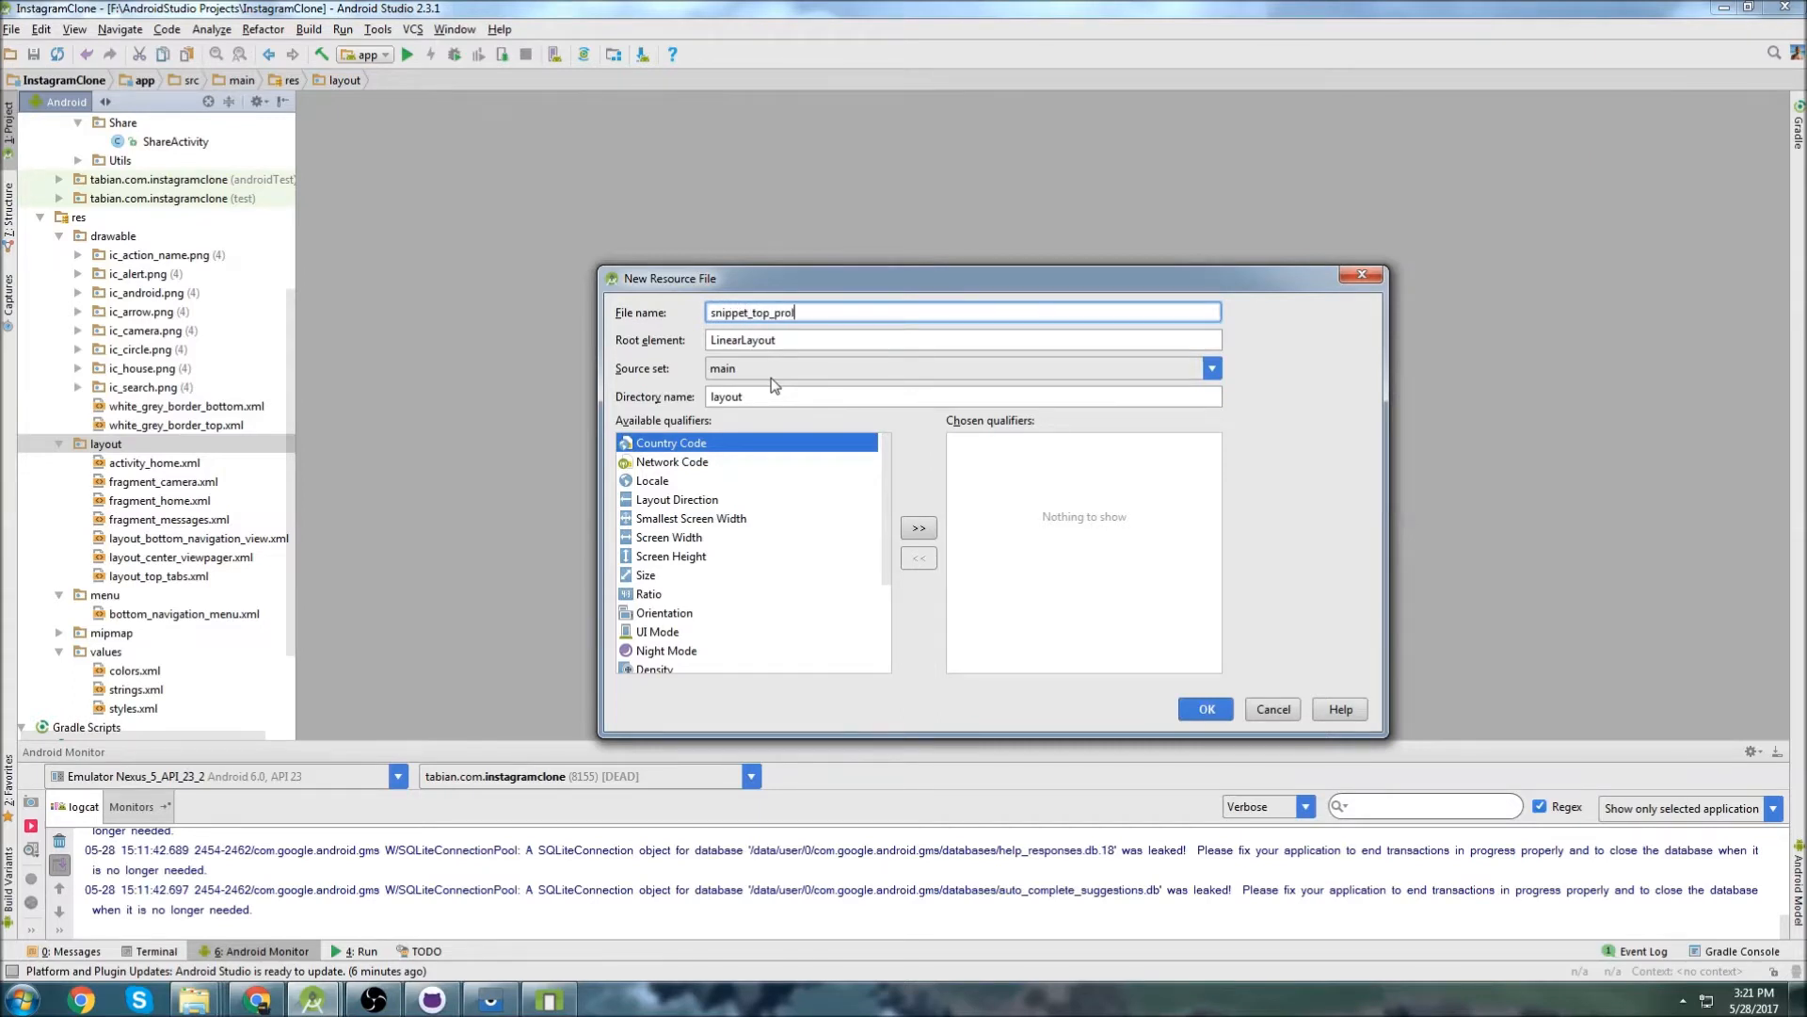
{"action": "type", "text": "filebar"}
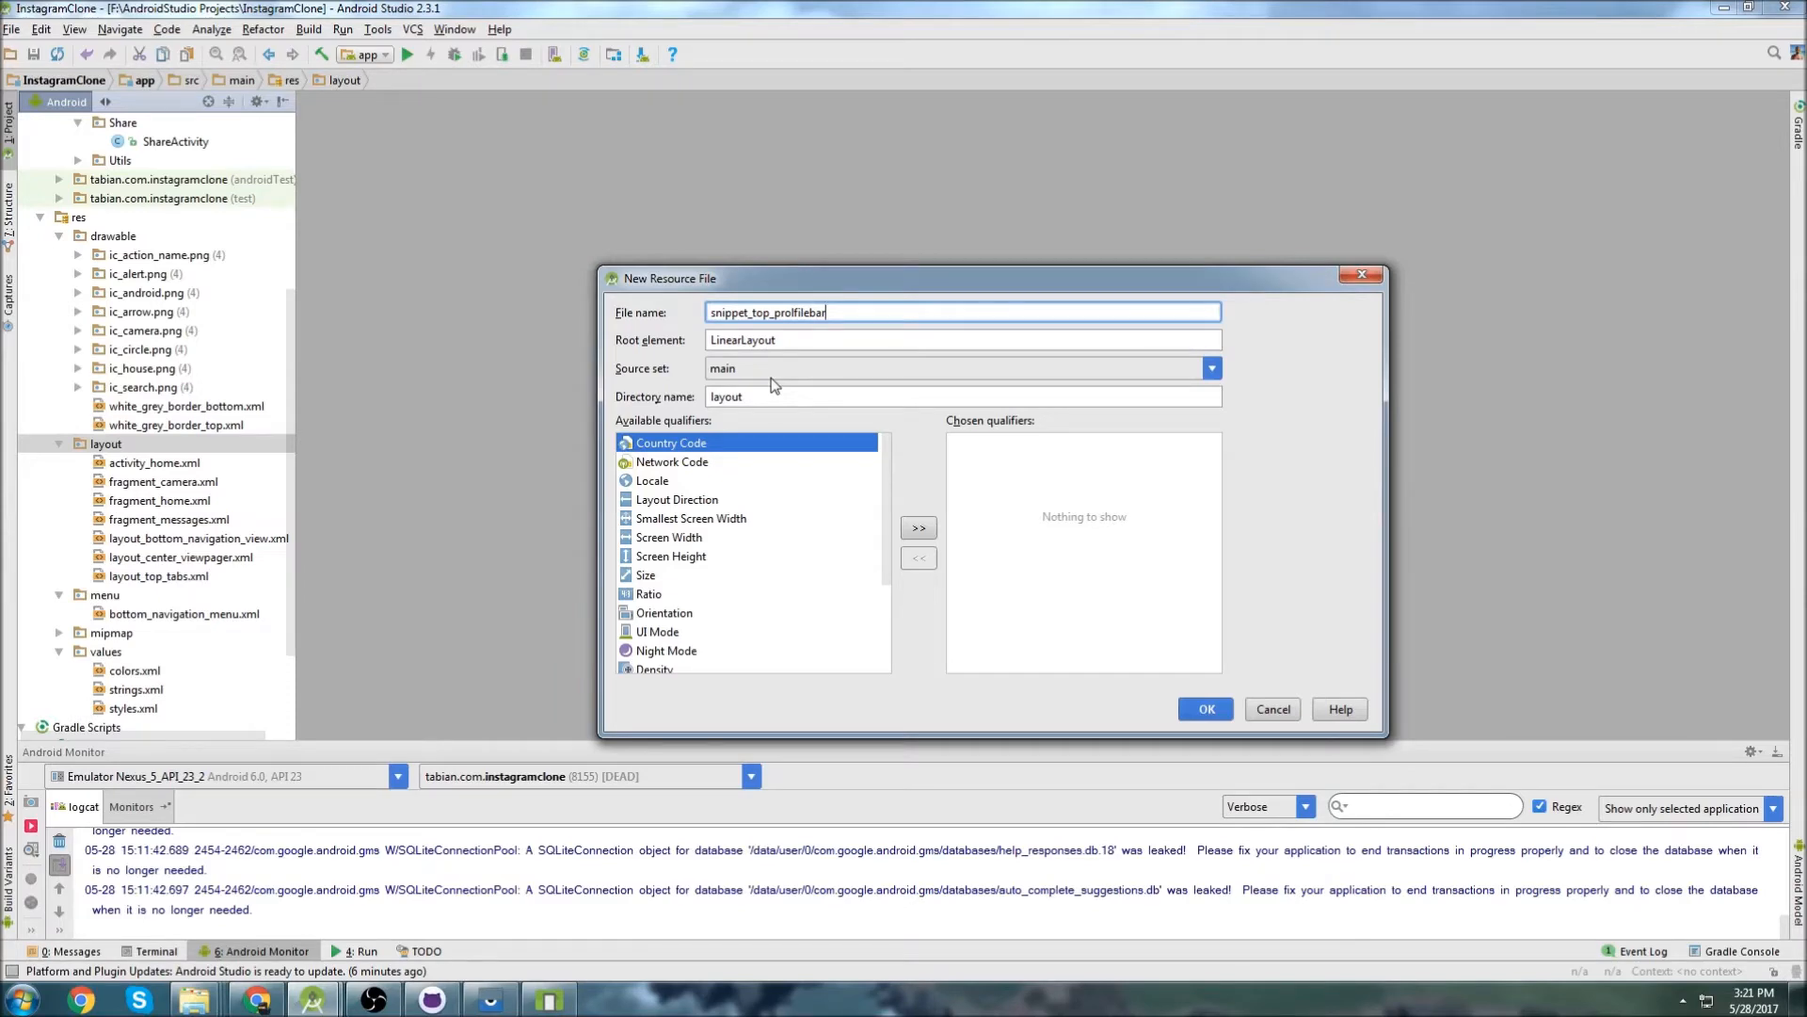
{"action": "left_click", "coordinate": [1203, 710]}
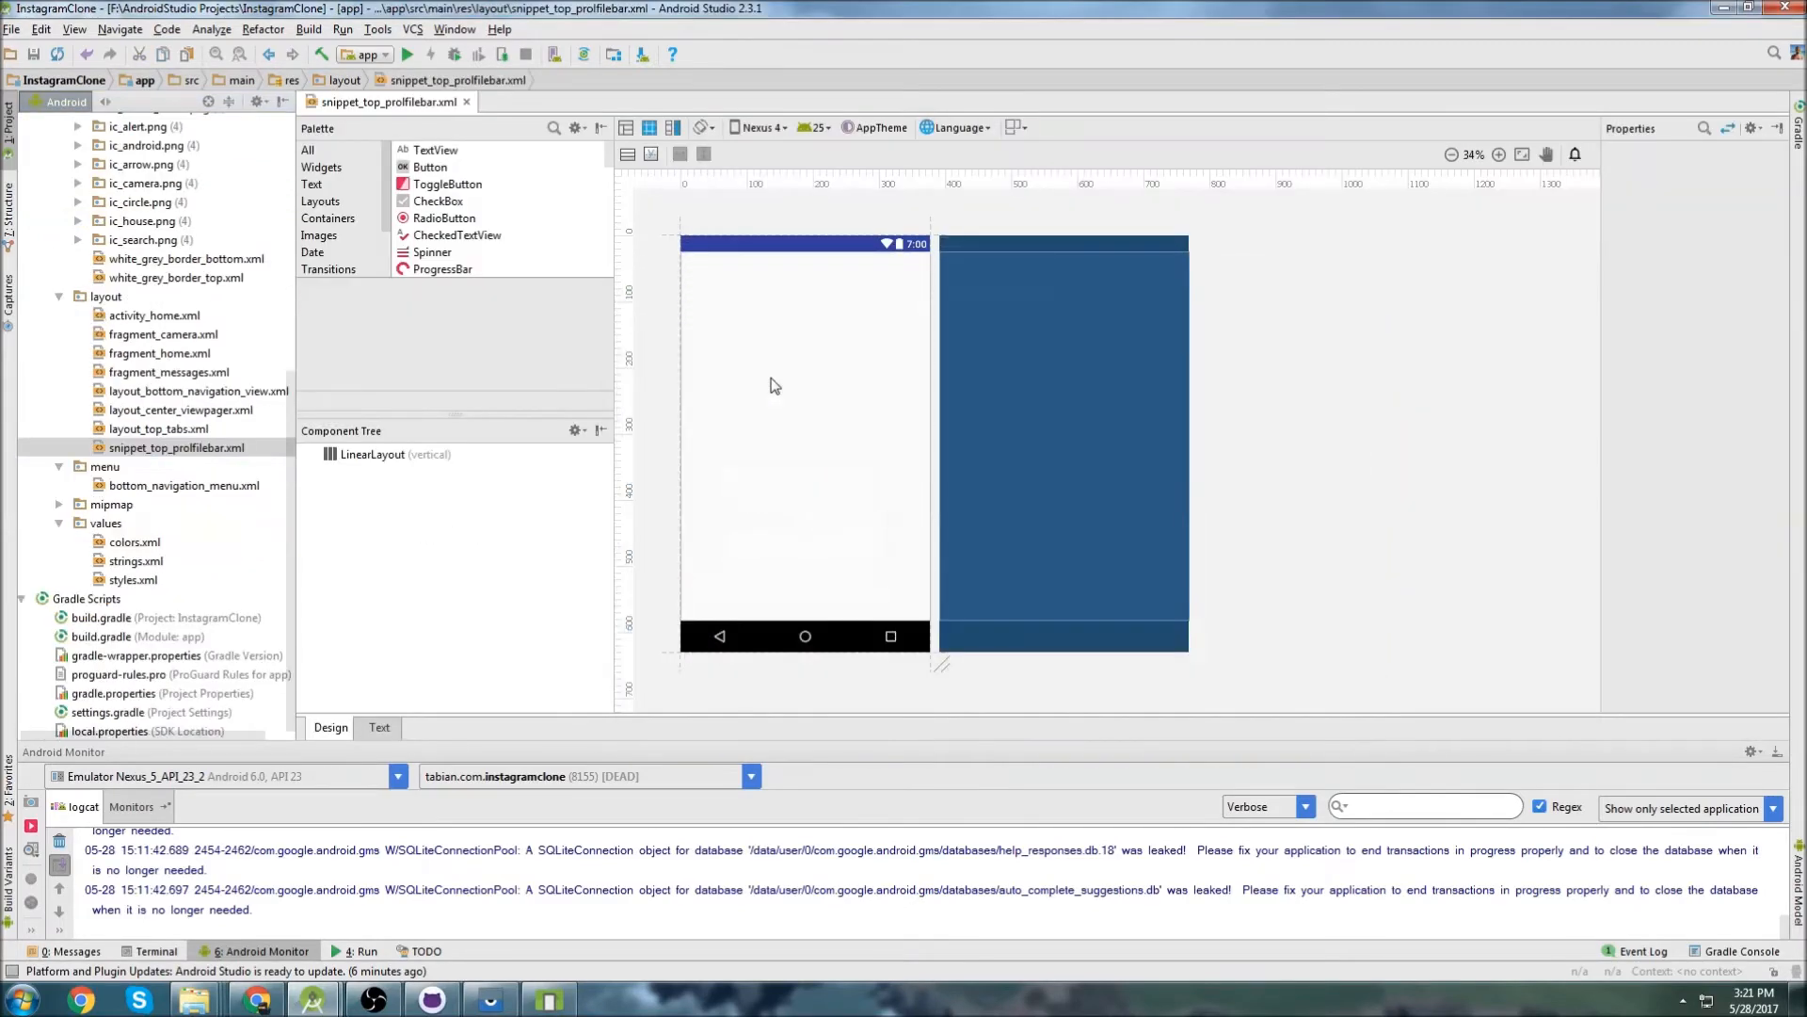
In the XML view, replace the LinearLayout with an empty <merge></merge> root and blank body lines.
{"action": "left_click", "coordinate": [378, 727]}
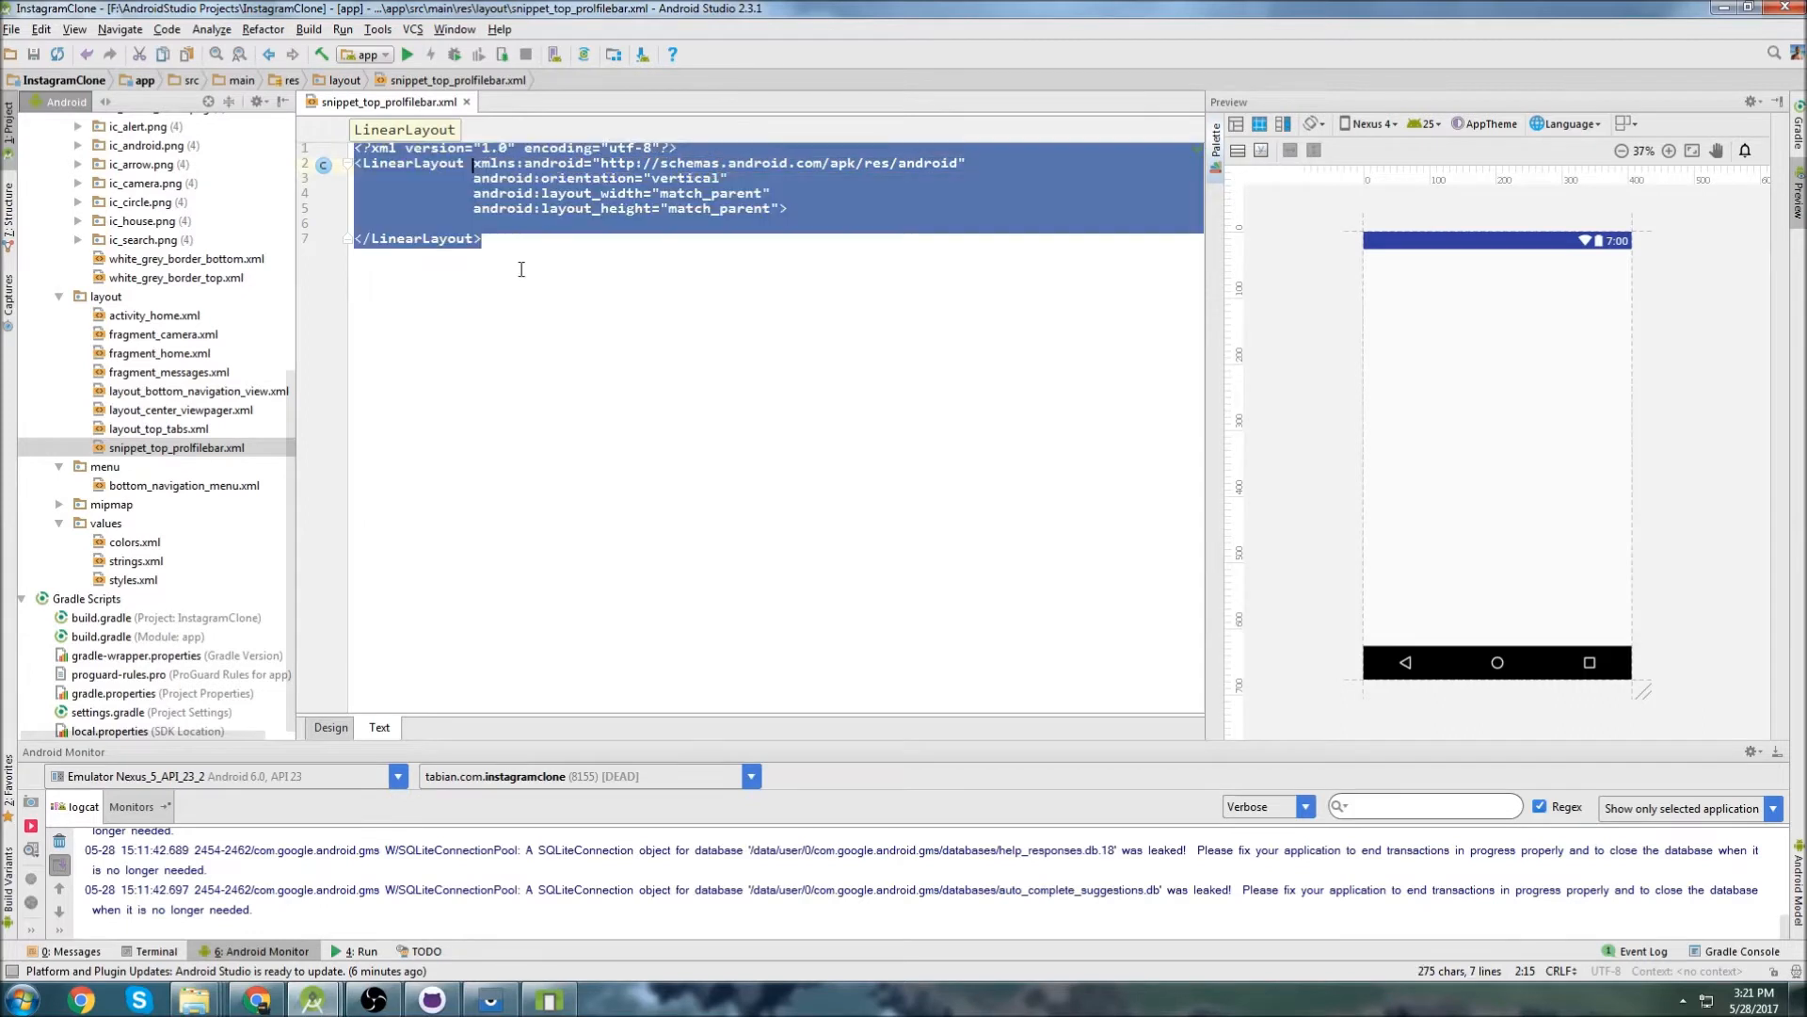
{"action": "type", "text": "<merge xmlns:android=\"http://schemas.android.com/apk/res/android"}
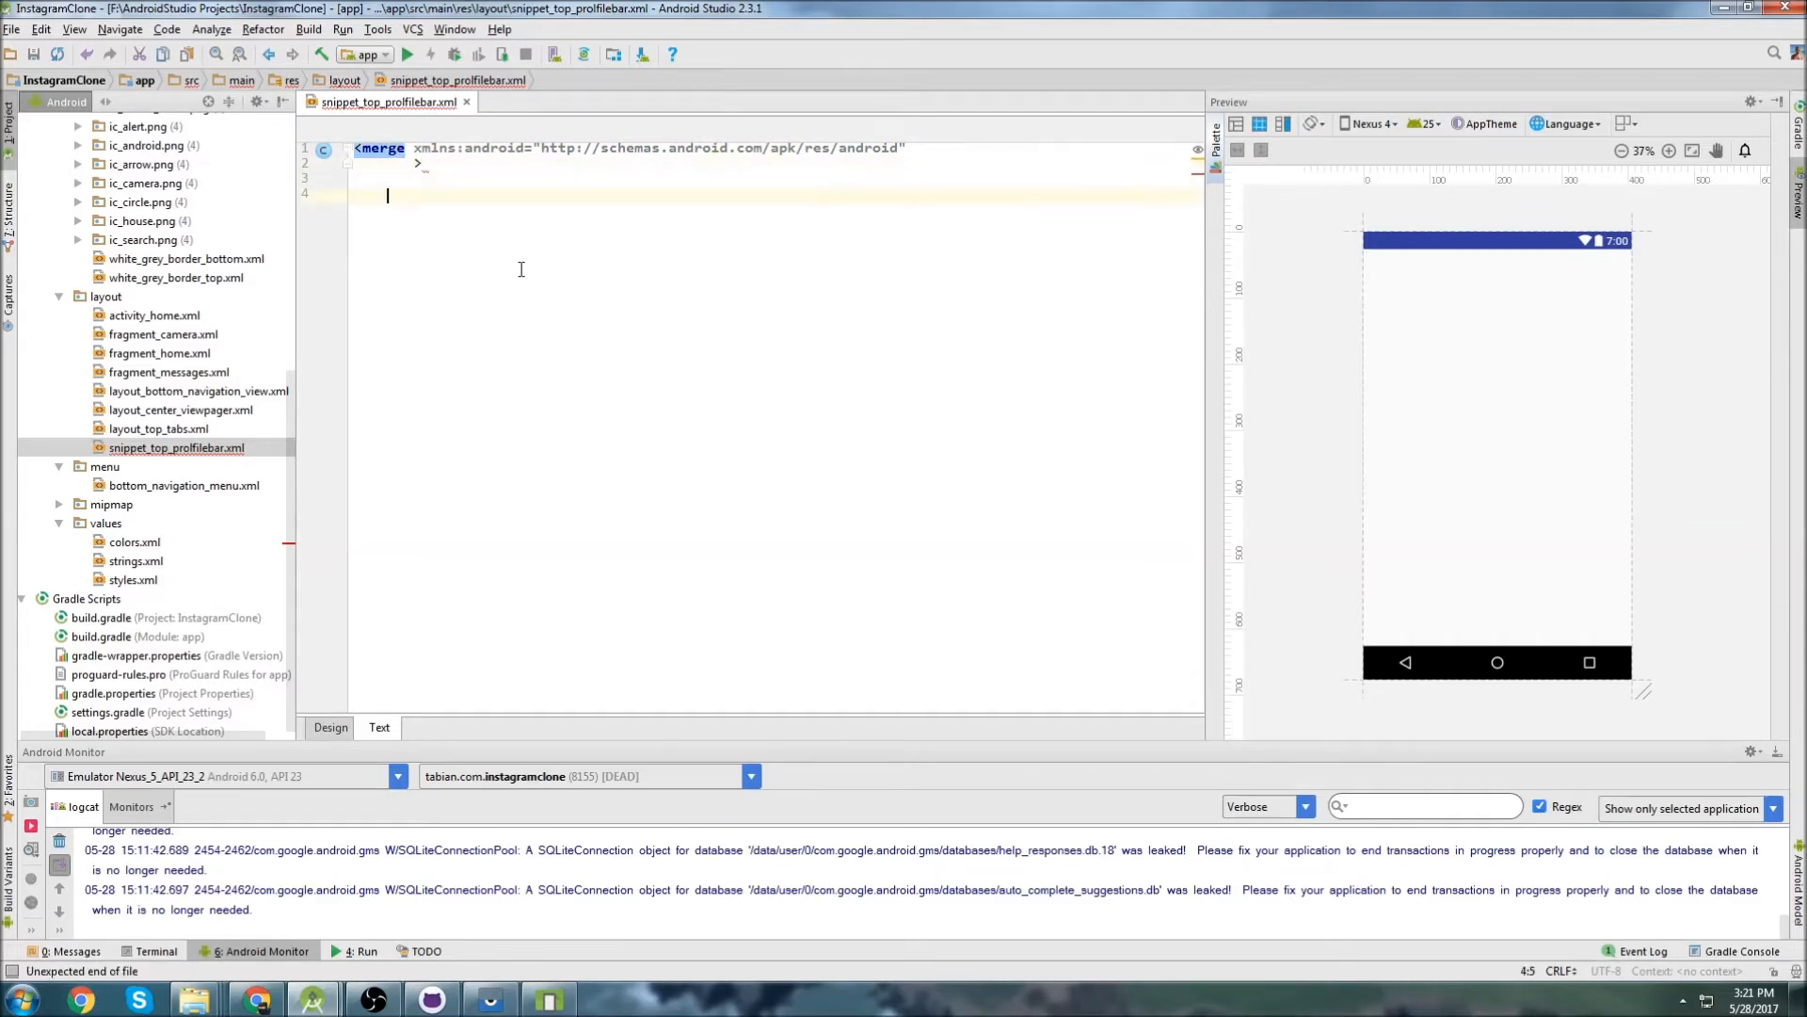
{"action": "type", "text": "</merge>"}
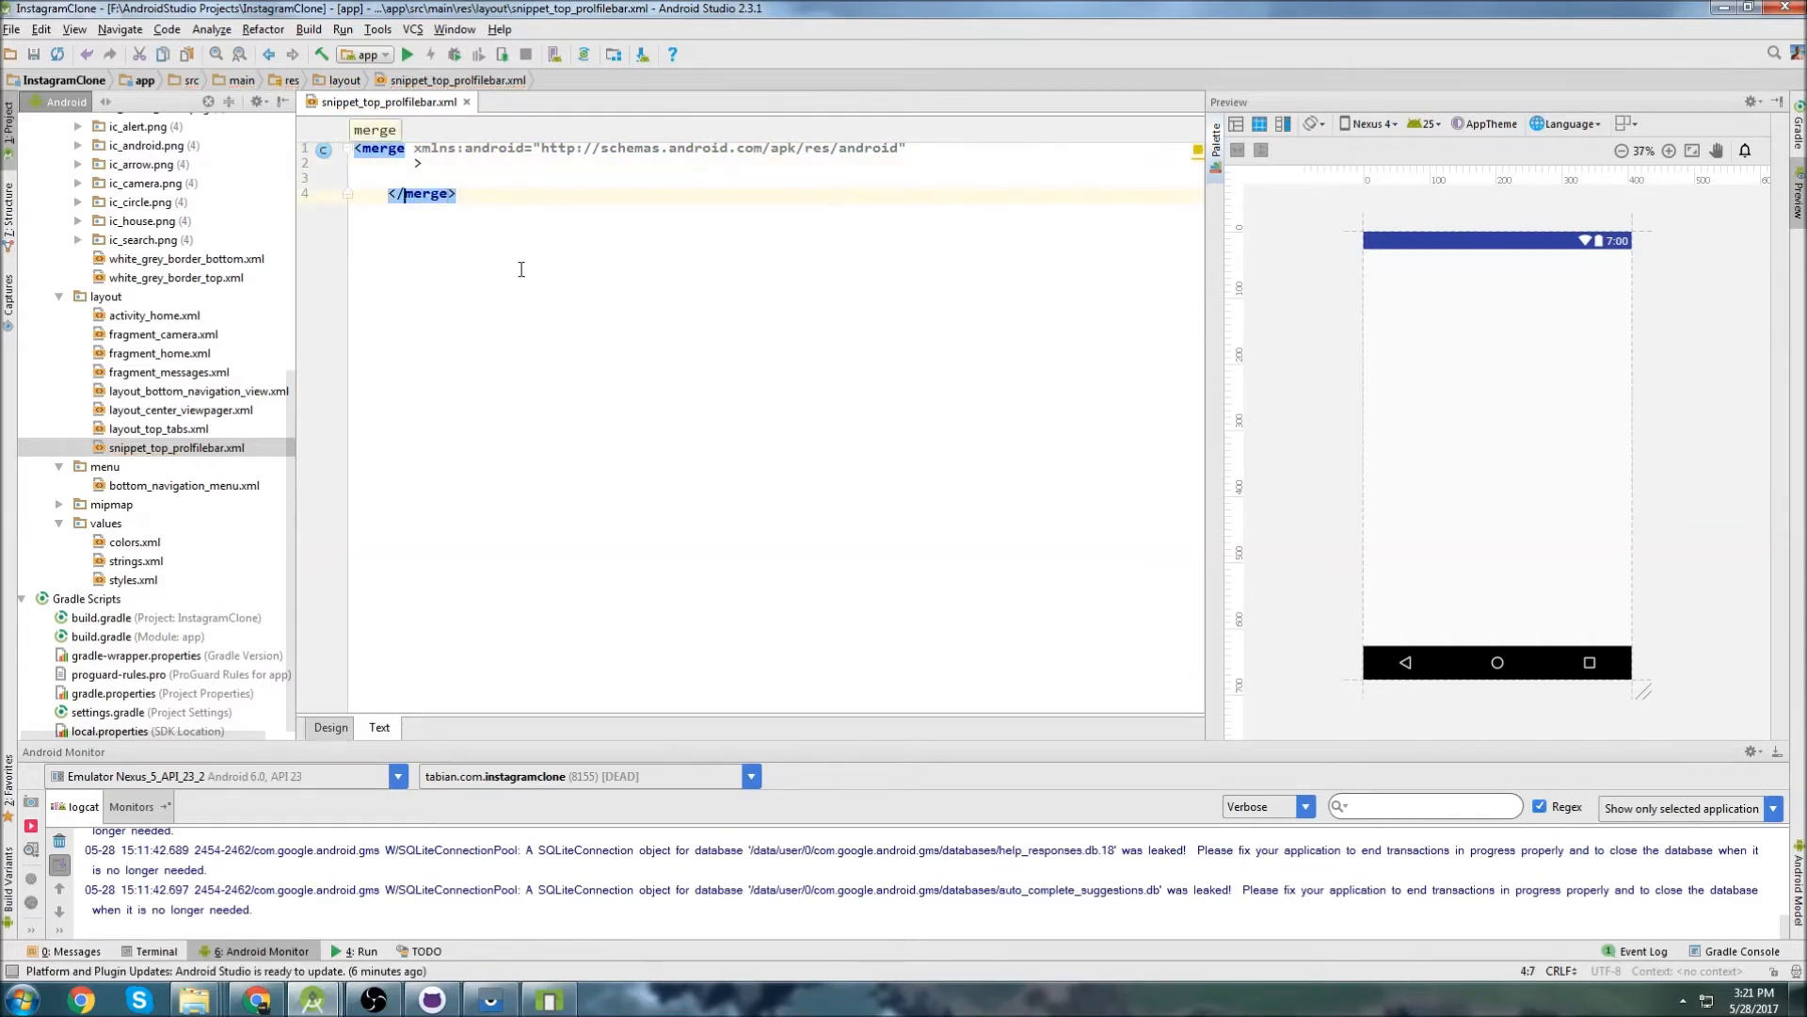
{"action": "key", "text": "enter"}
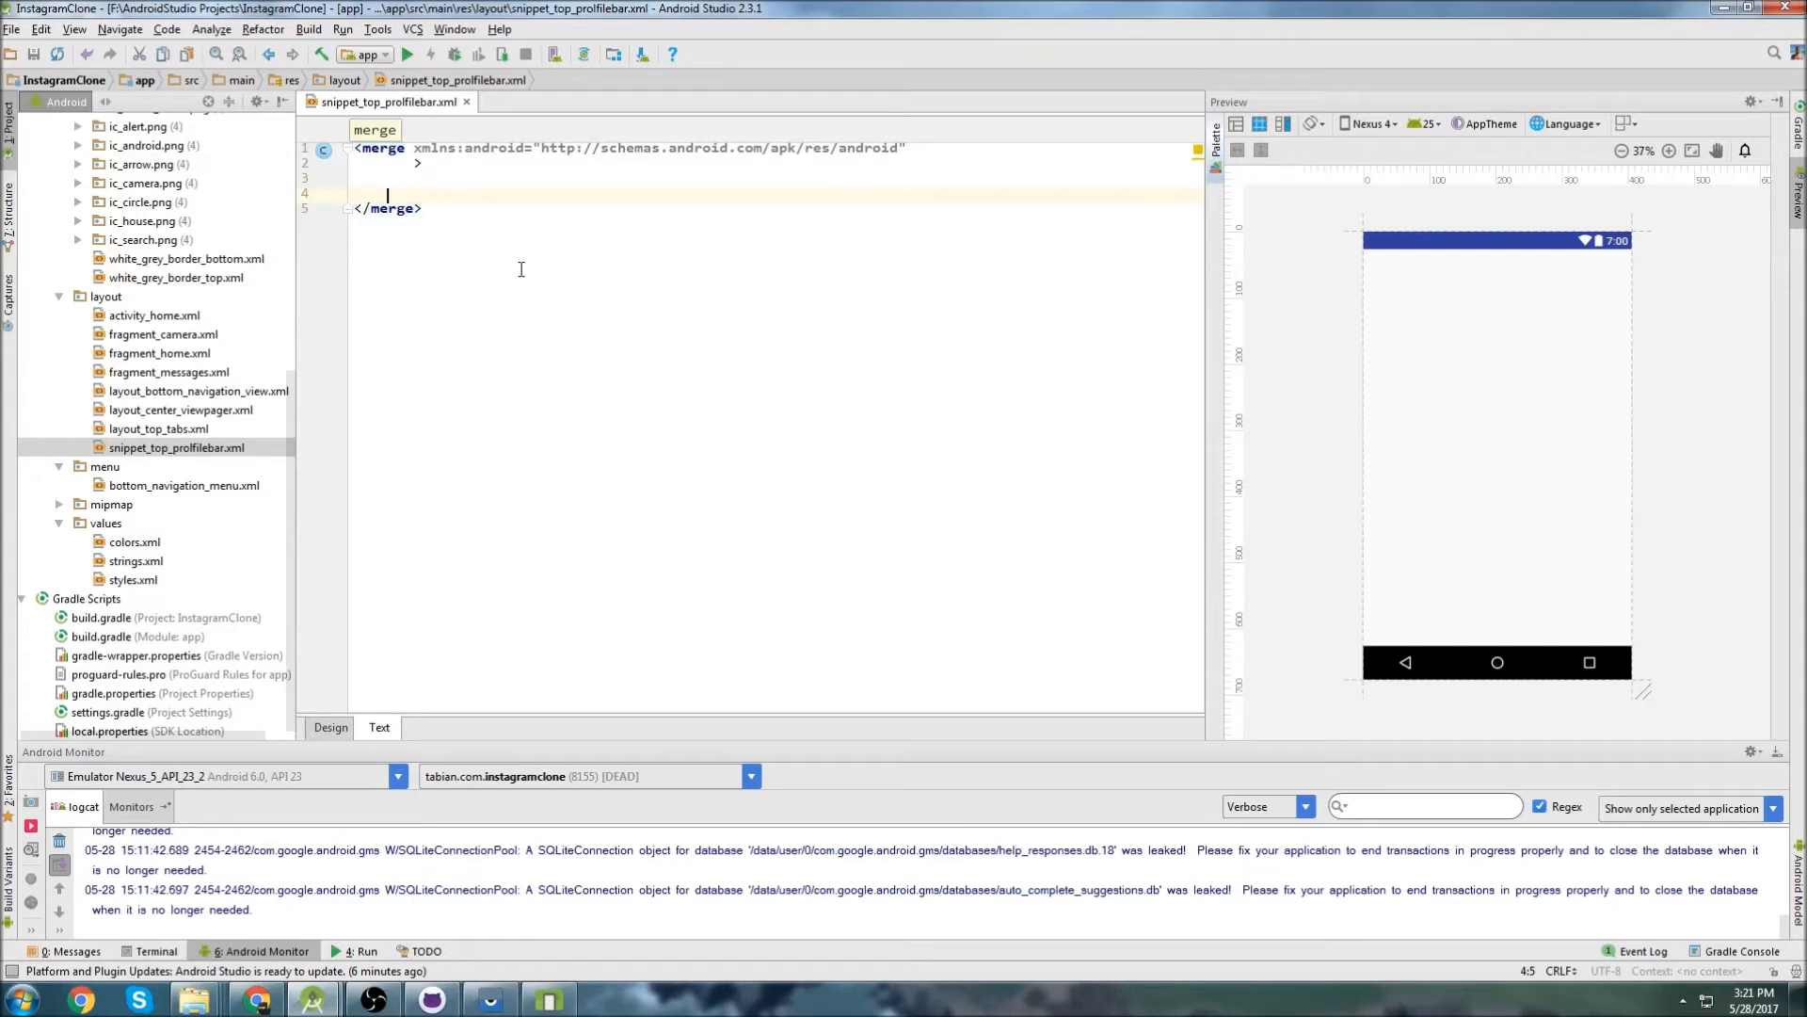
{"action": "key", "text": "enter"}
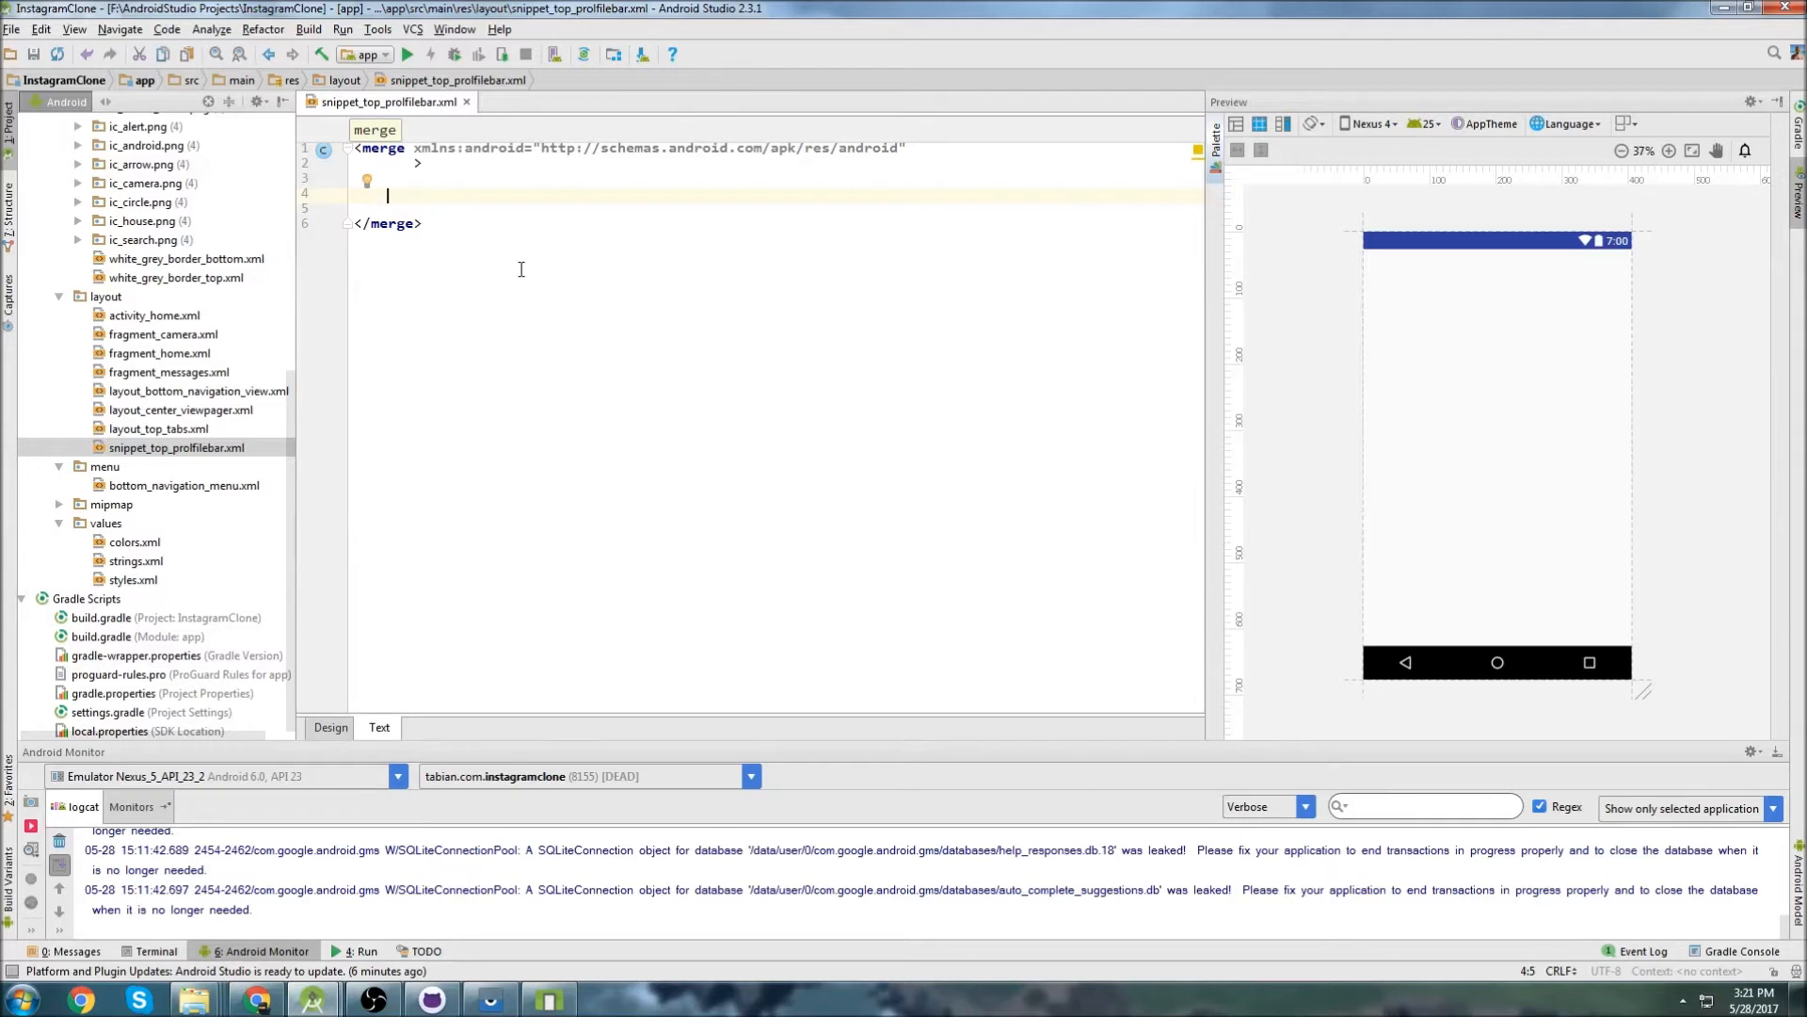
{"action": "type", "text": "<A"}
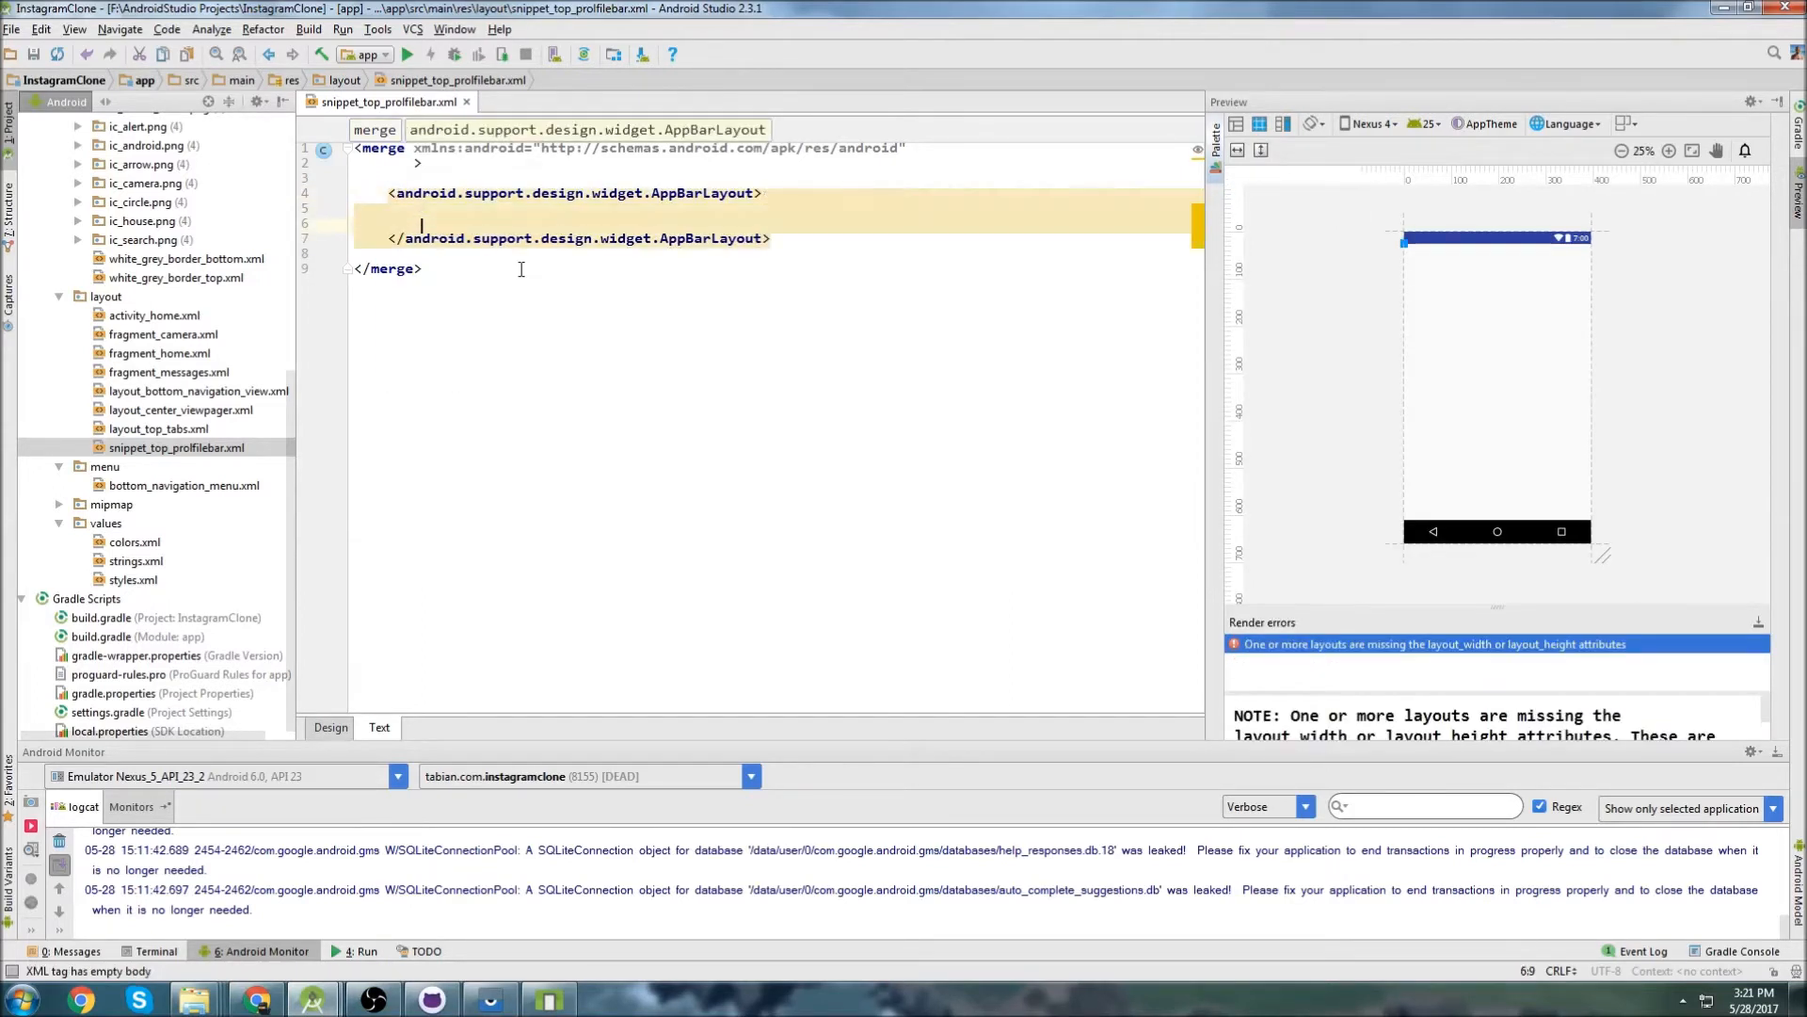
{"action": "type", "text": "width=\"match\">"}
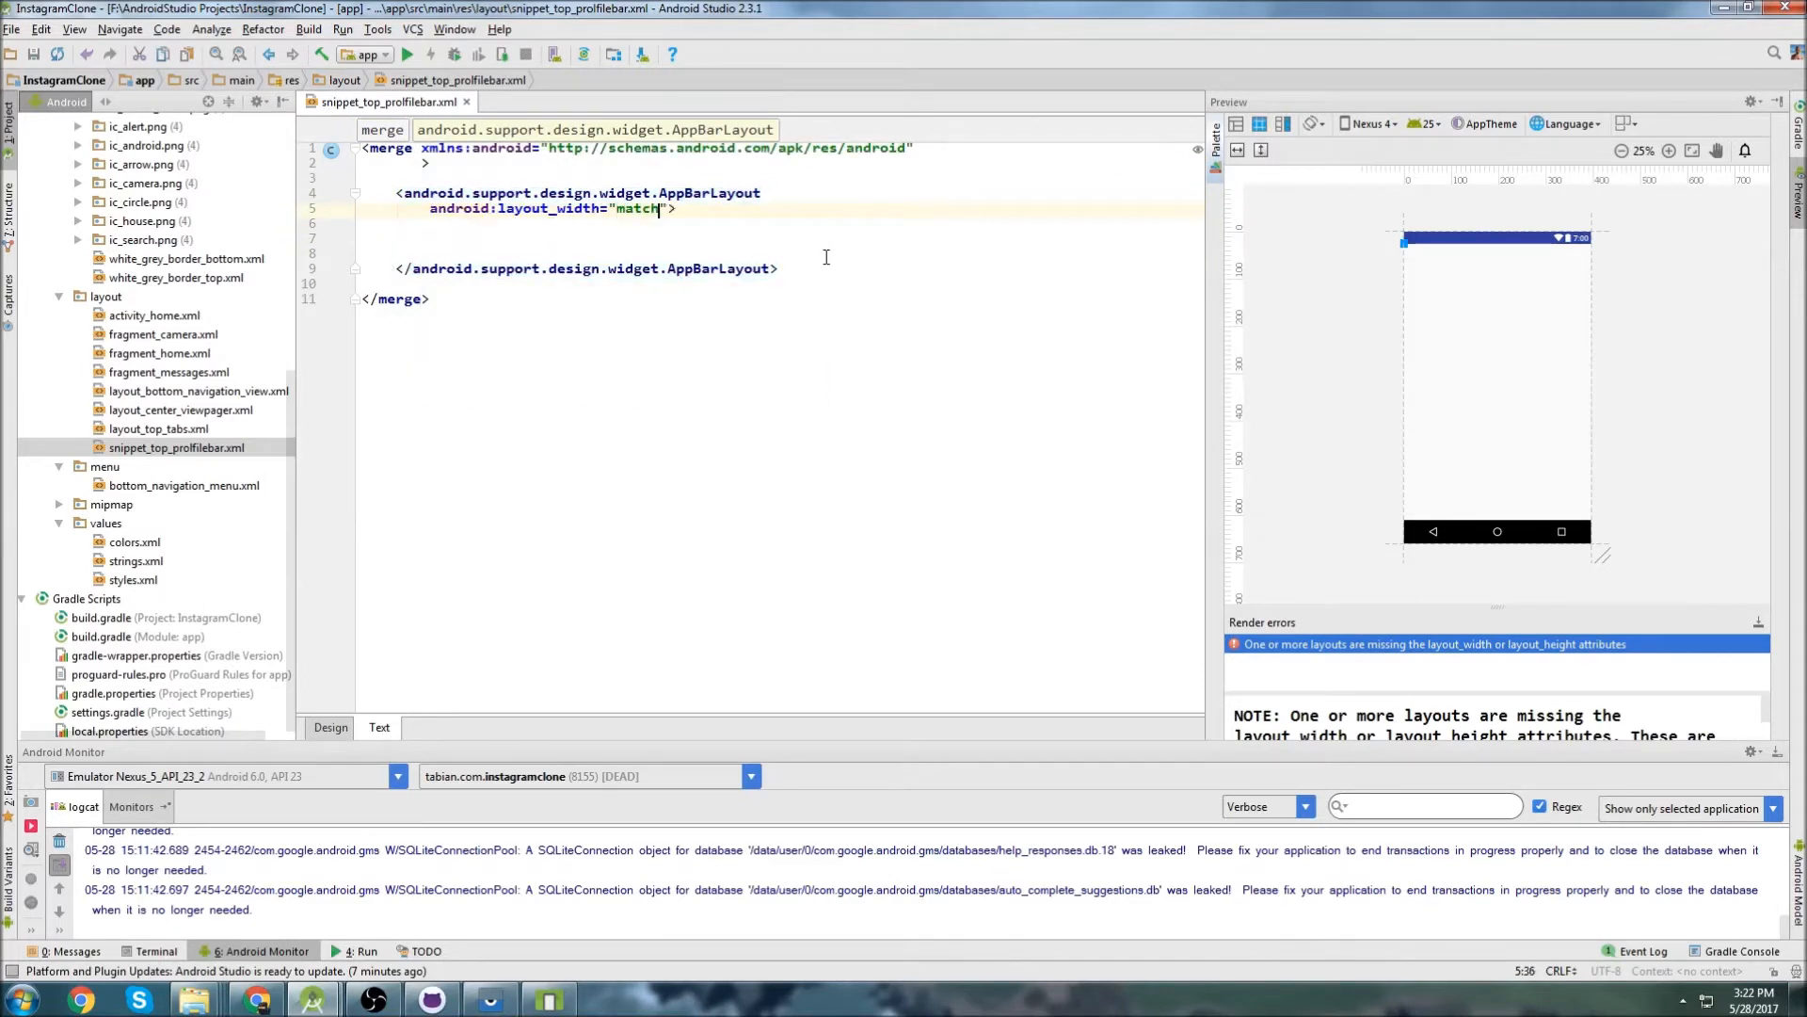
{"action": "type", "text": "_parent"}
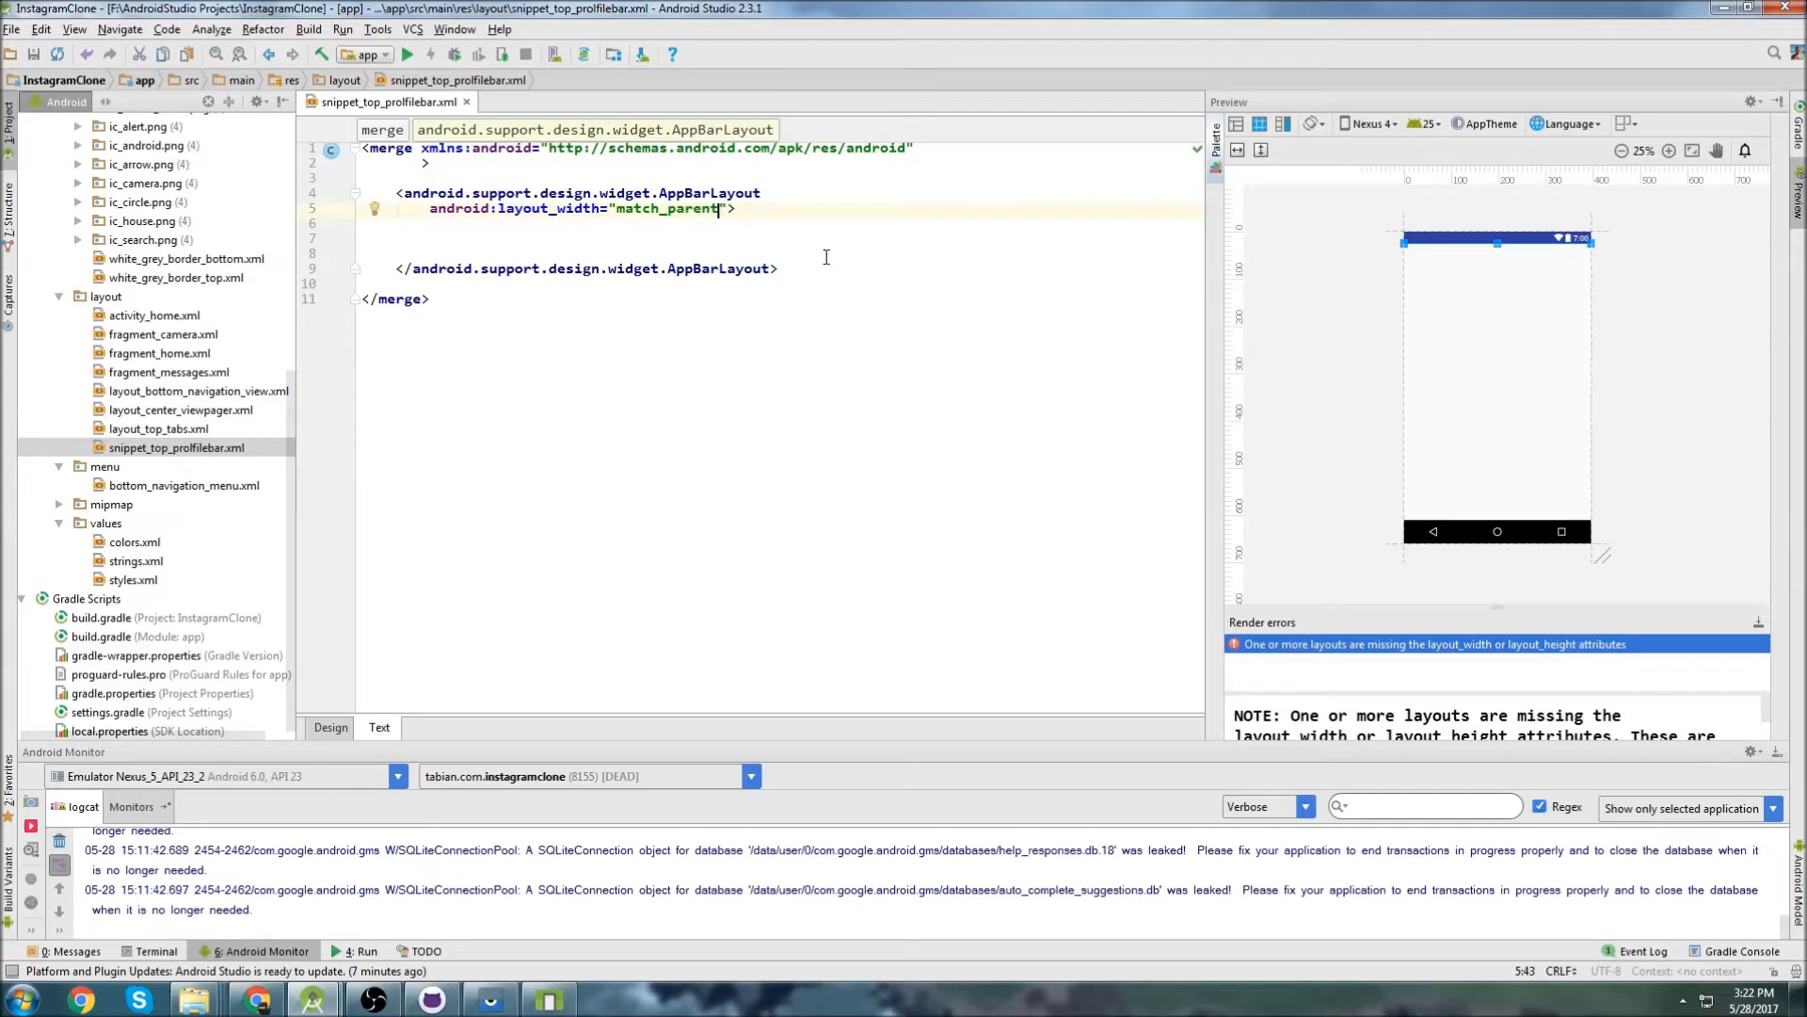
{"action": "type", "text": "height=\"50dp"}
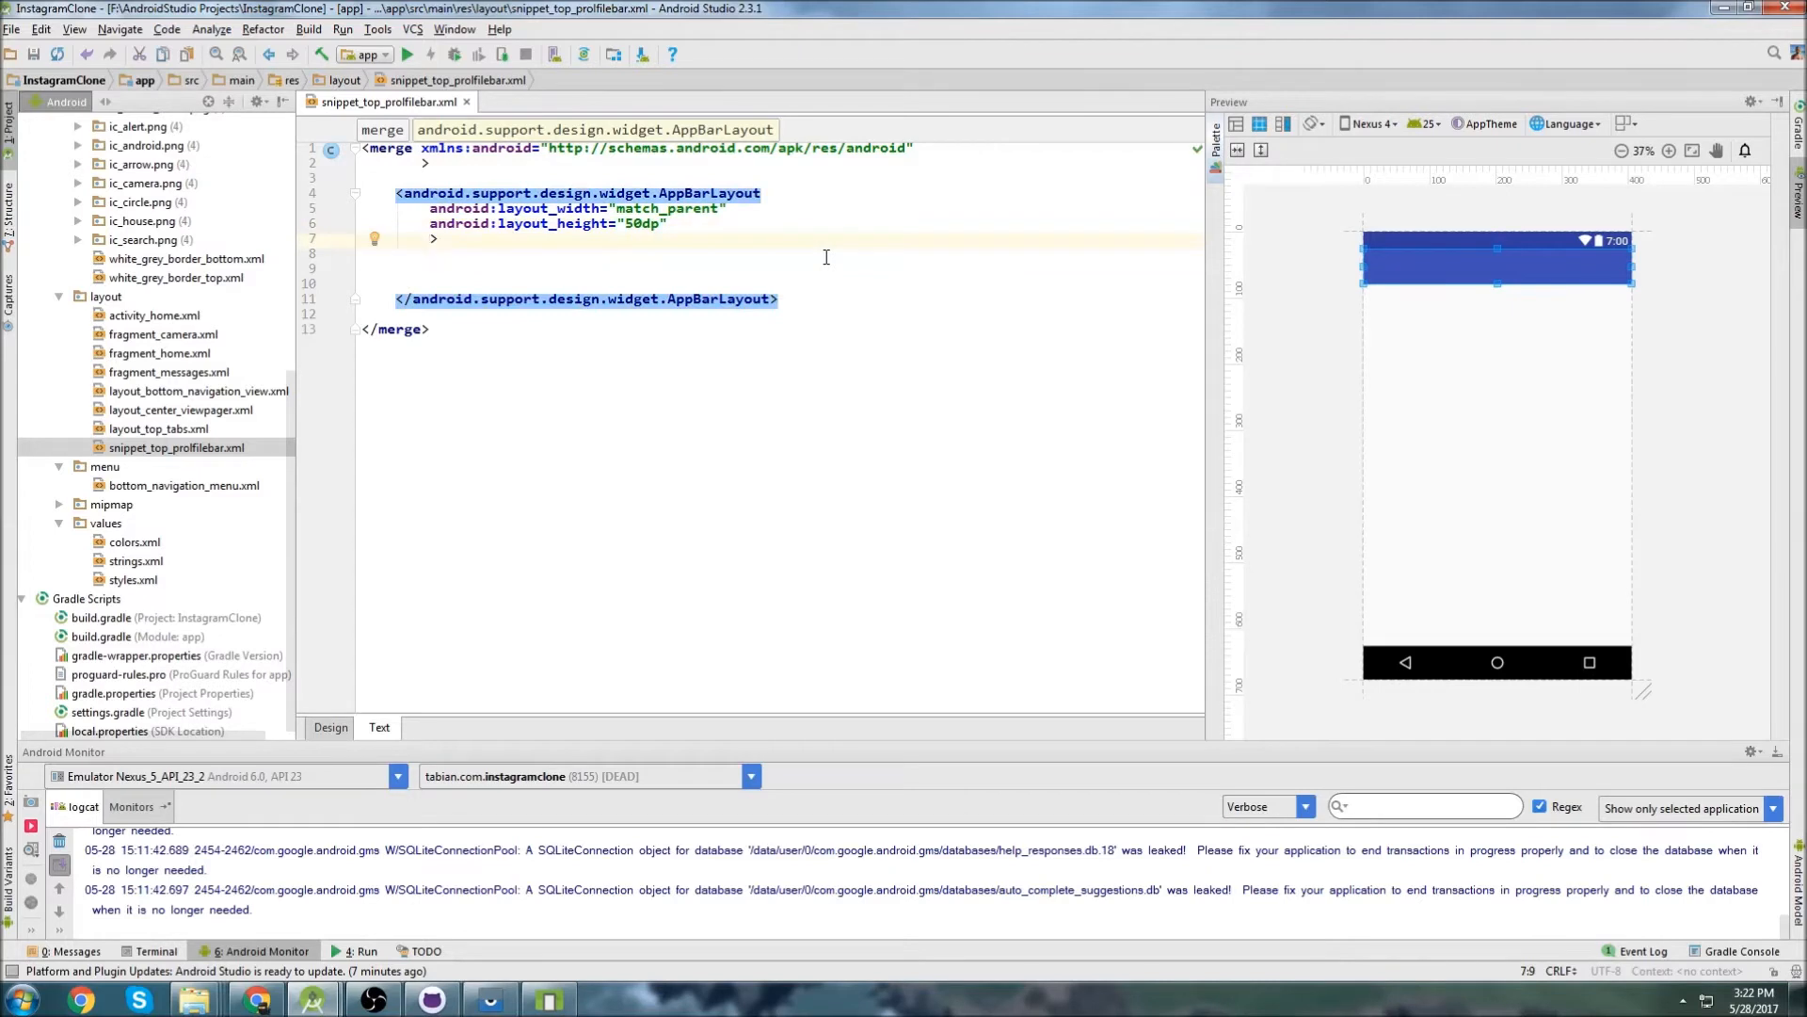
{"action": "type", "text": "fits"}
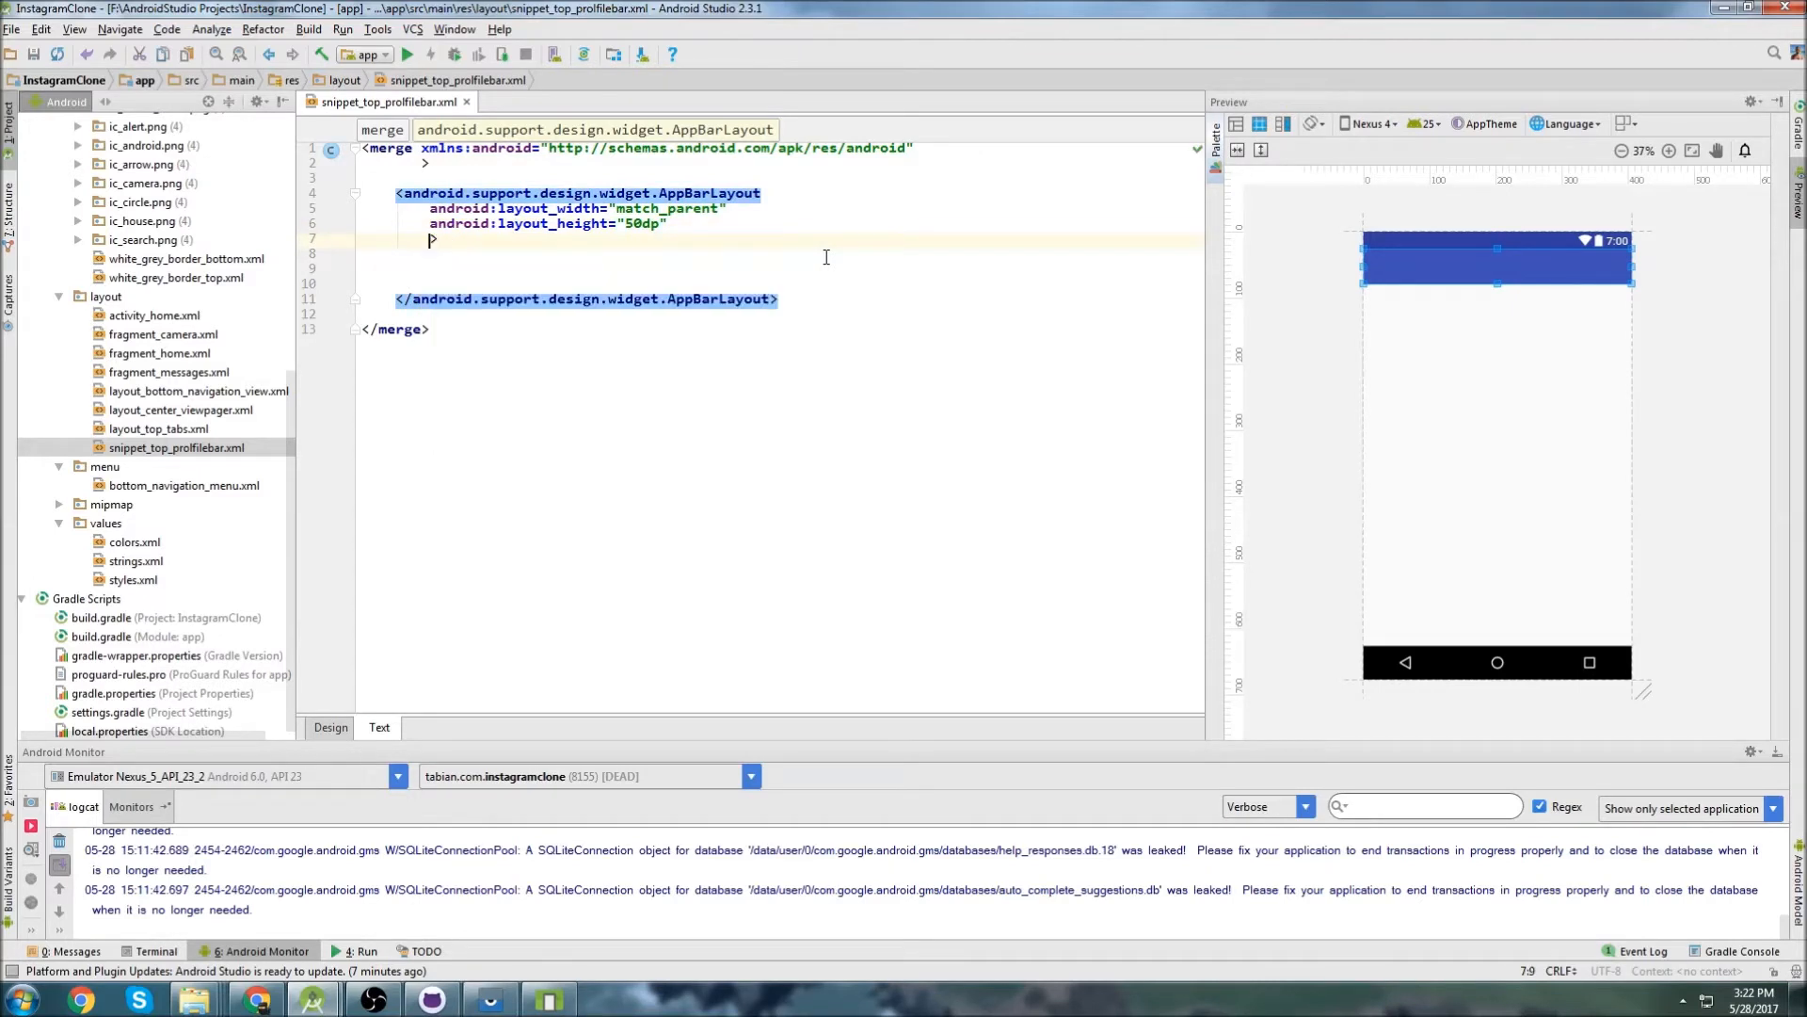
{"action": "type", "text": "background=\"@drawable/"}
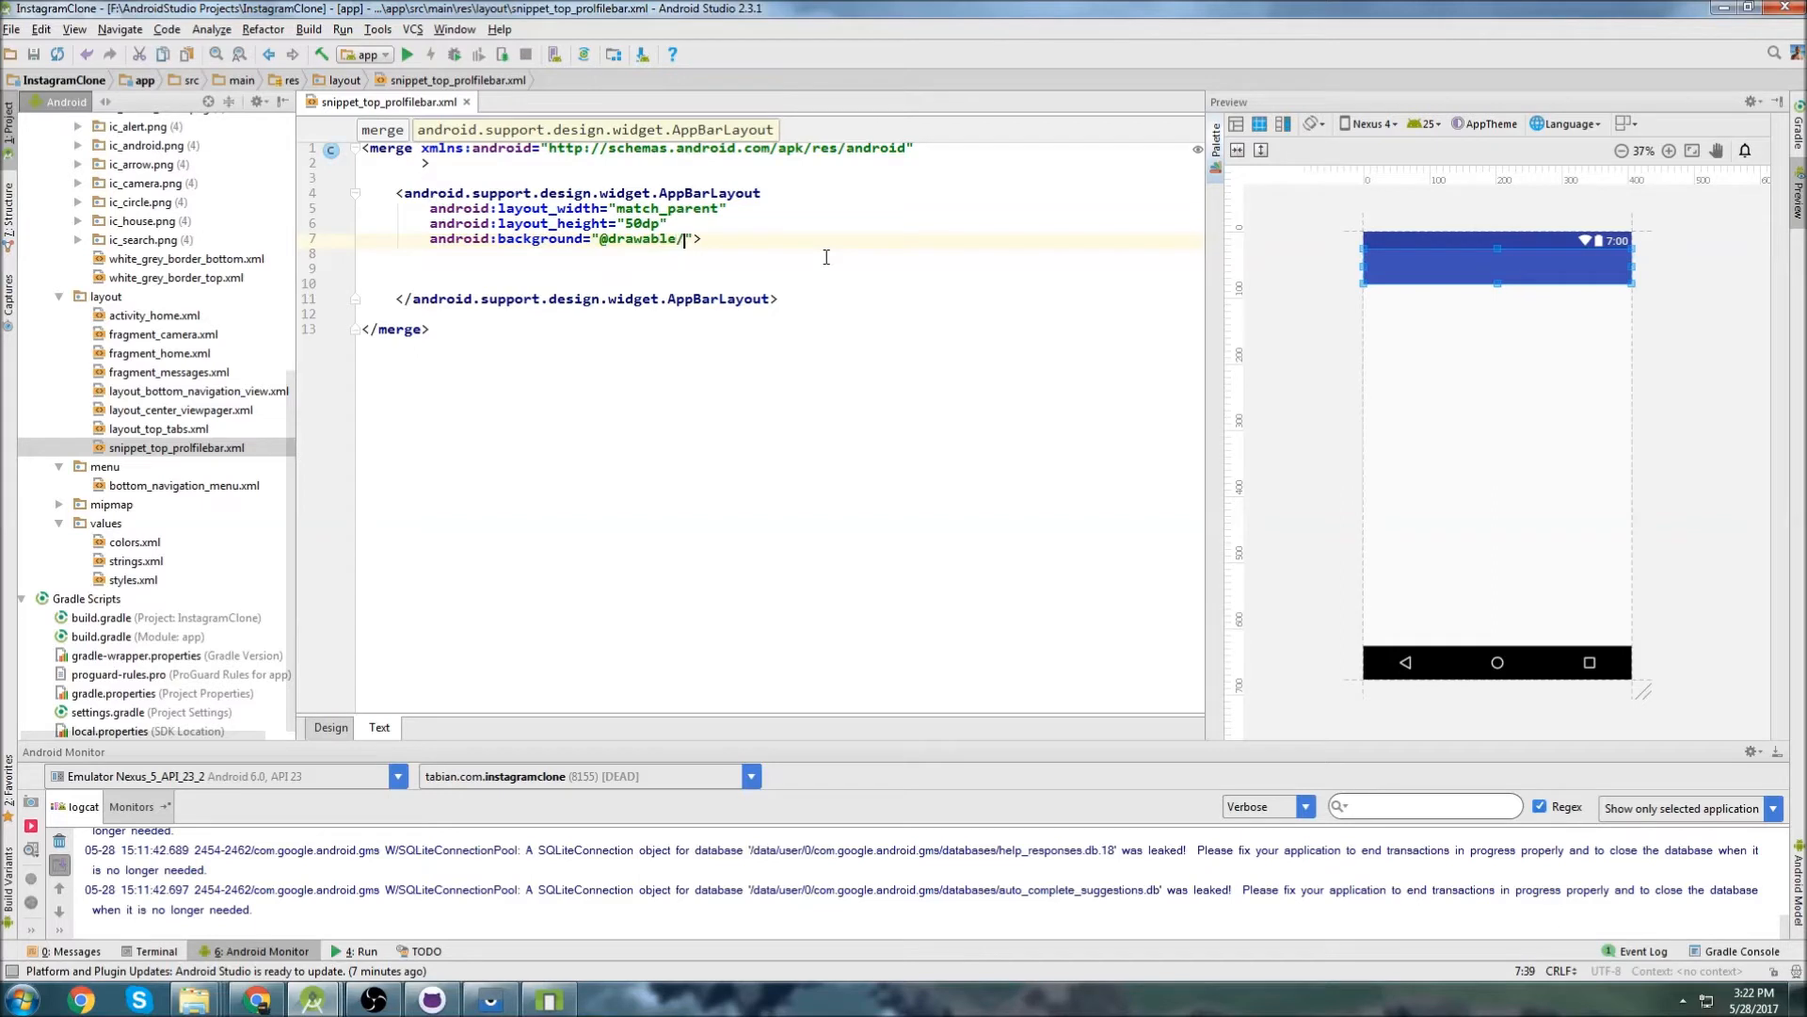
{"action": "type", "text": "white_grey_border_"}
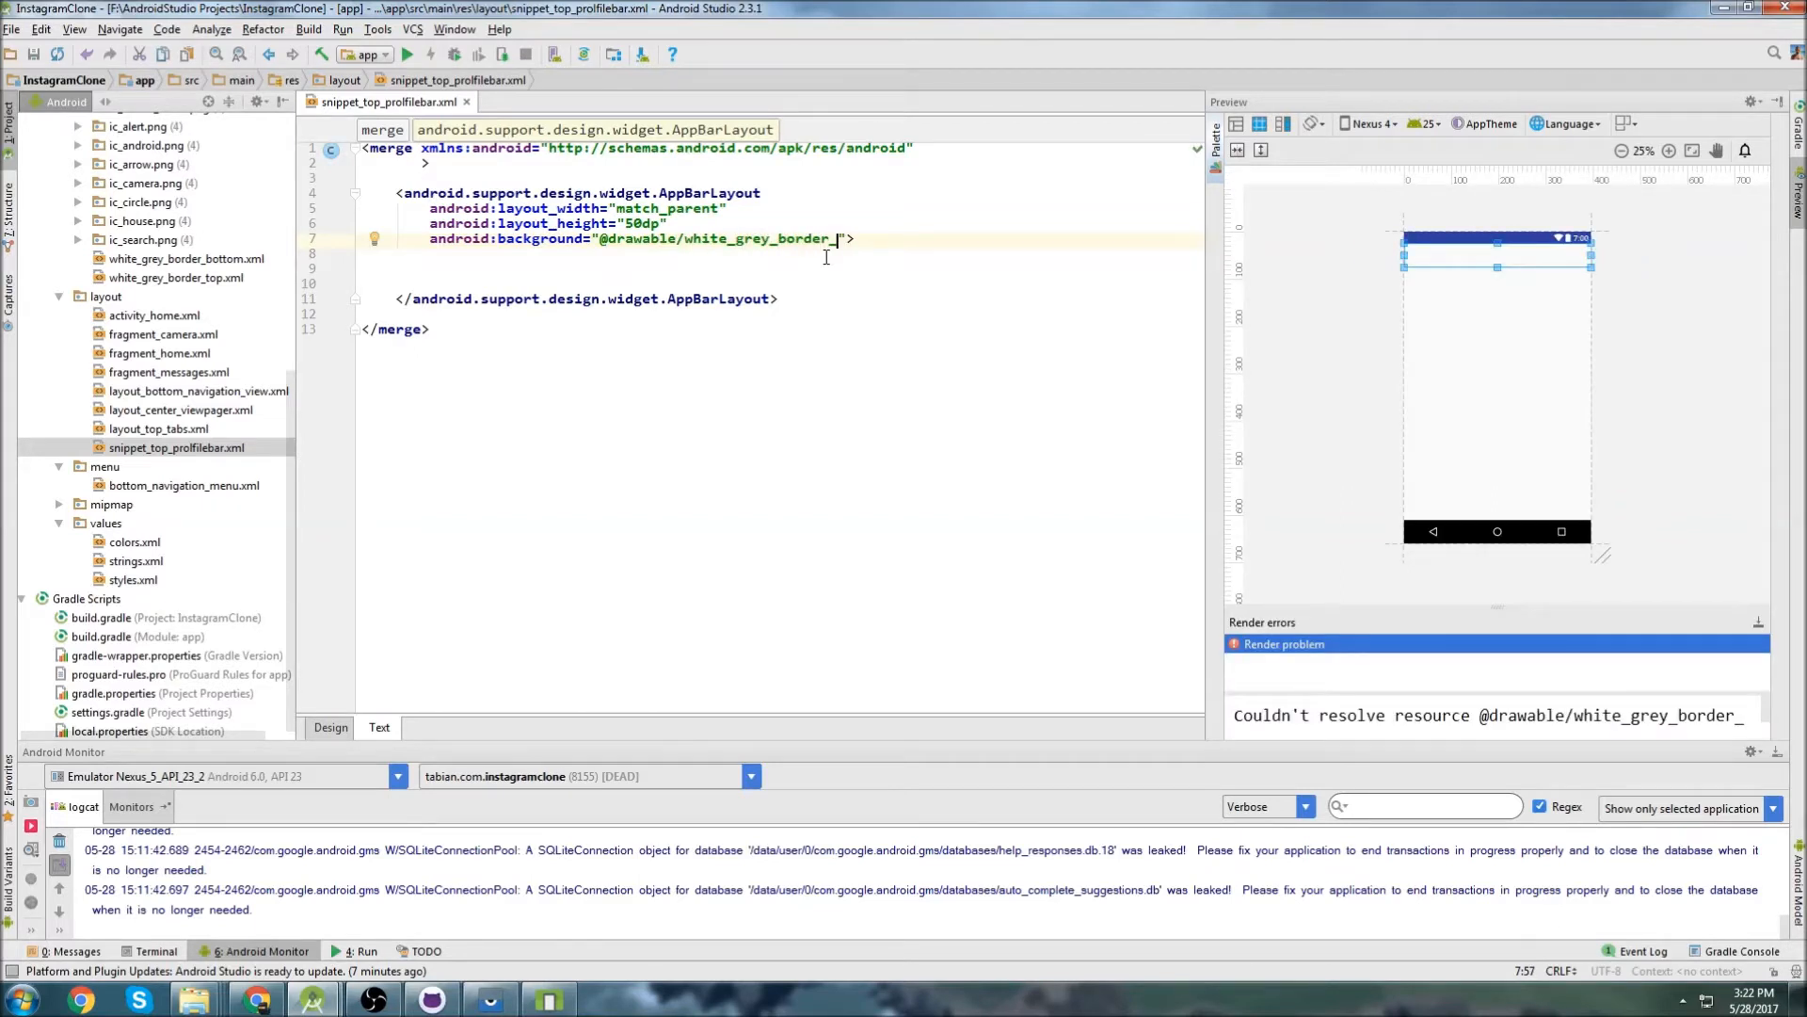
{"action": "type", "text": "bottom"}
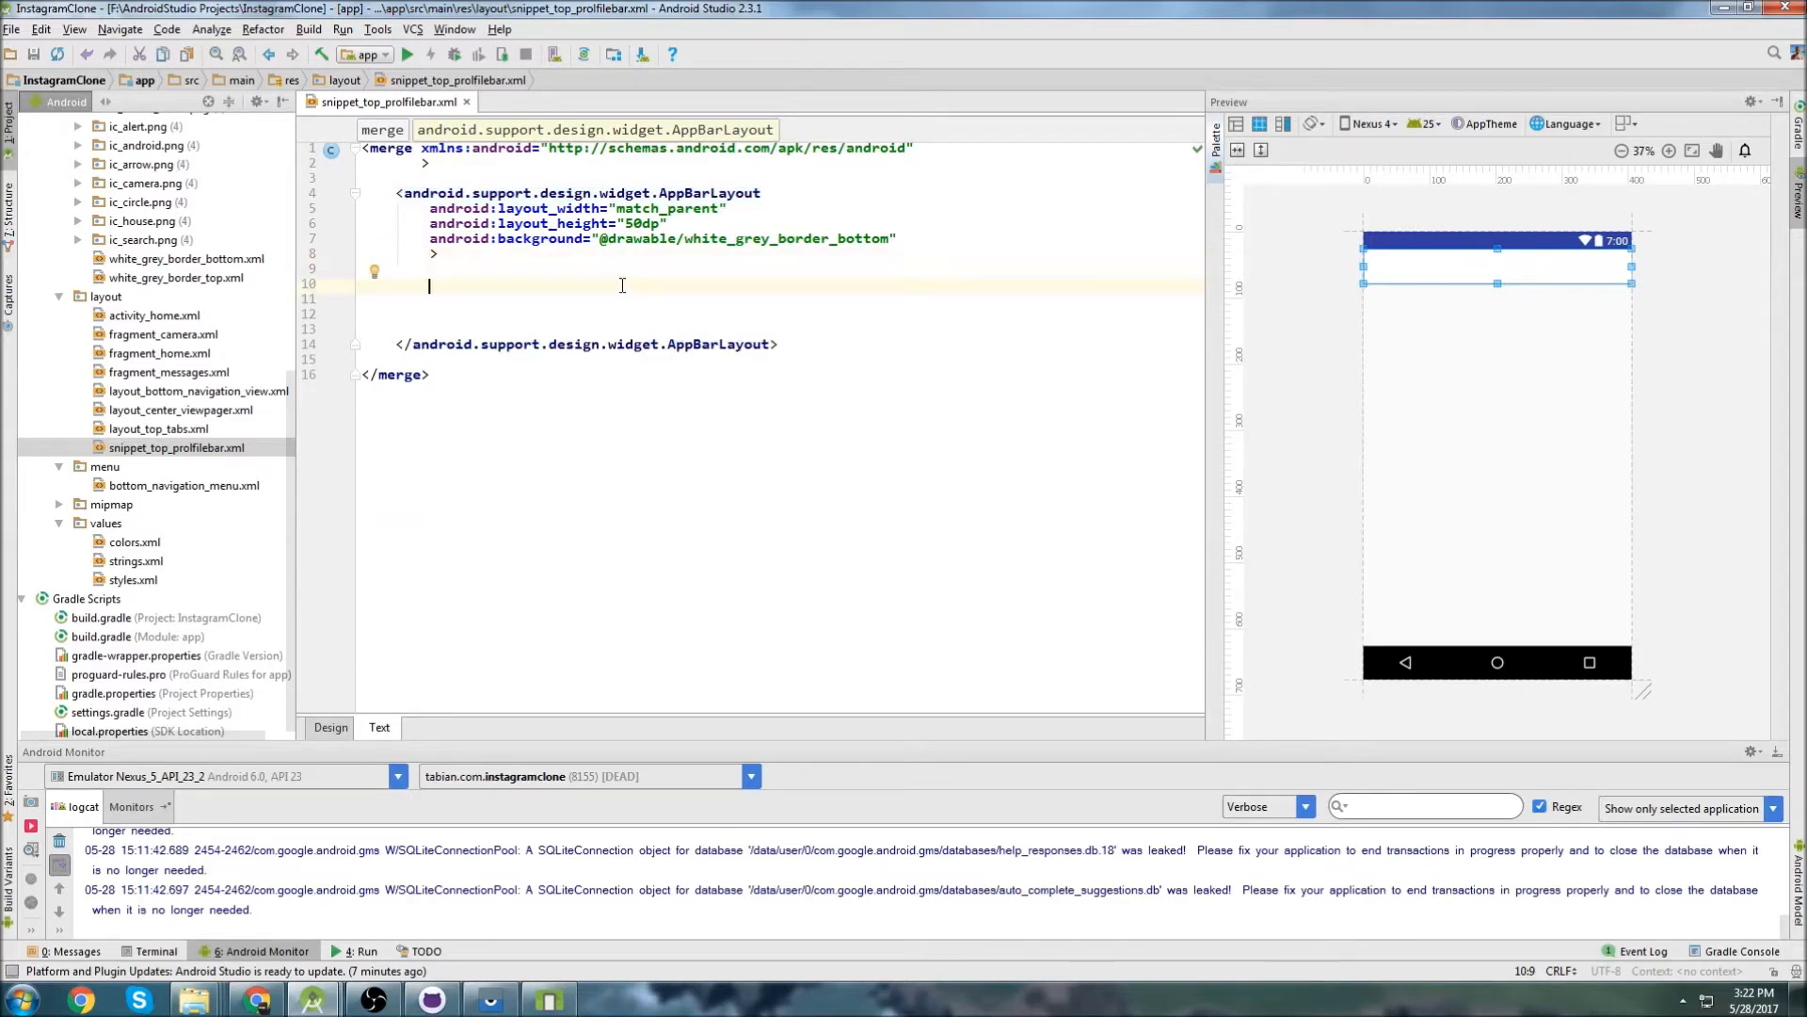
Add a Toolbar with match_parent width, wrap_content height and id @+id/profileToolBar.
{"action": "type", "text": "<Too"}
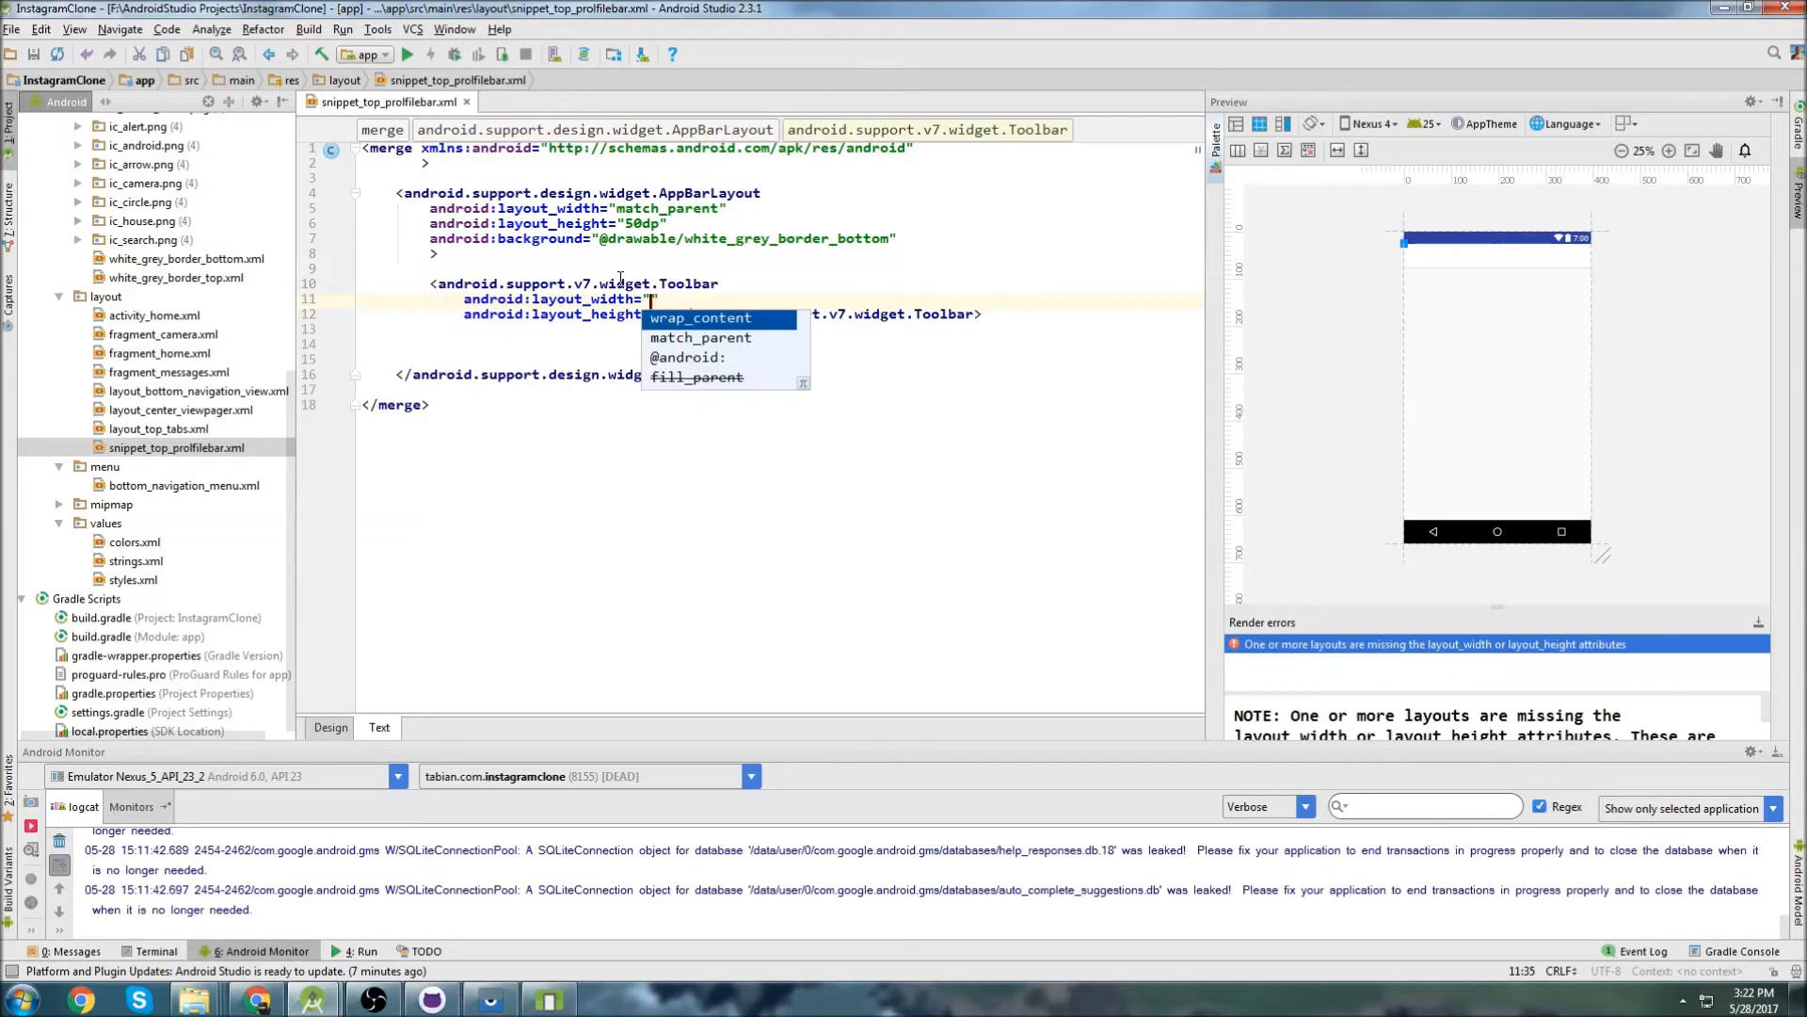
{"action": "type", "text": "match_parent"}
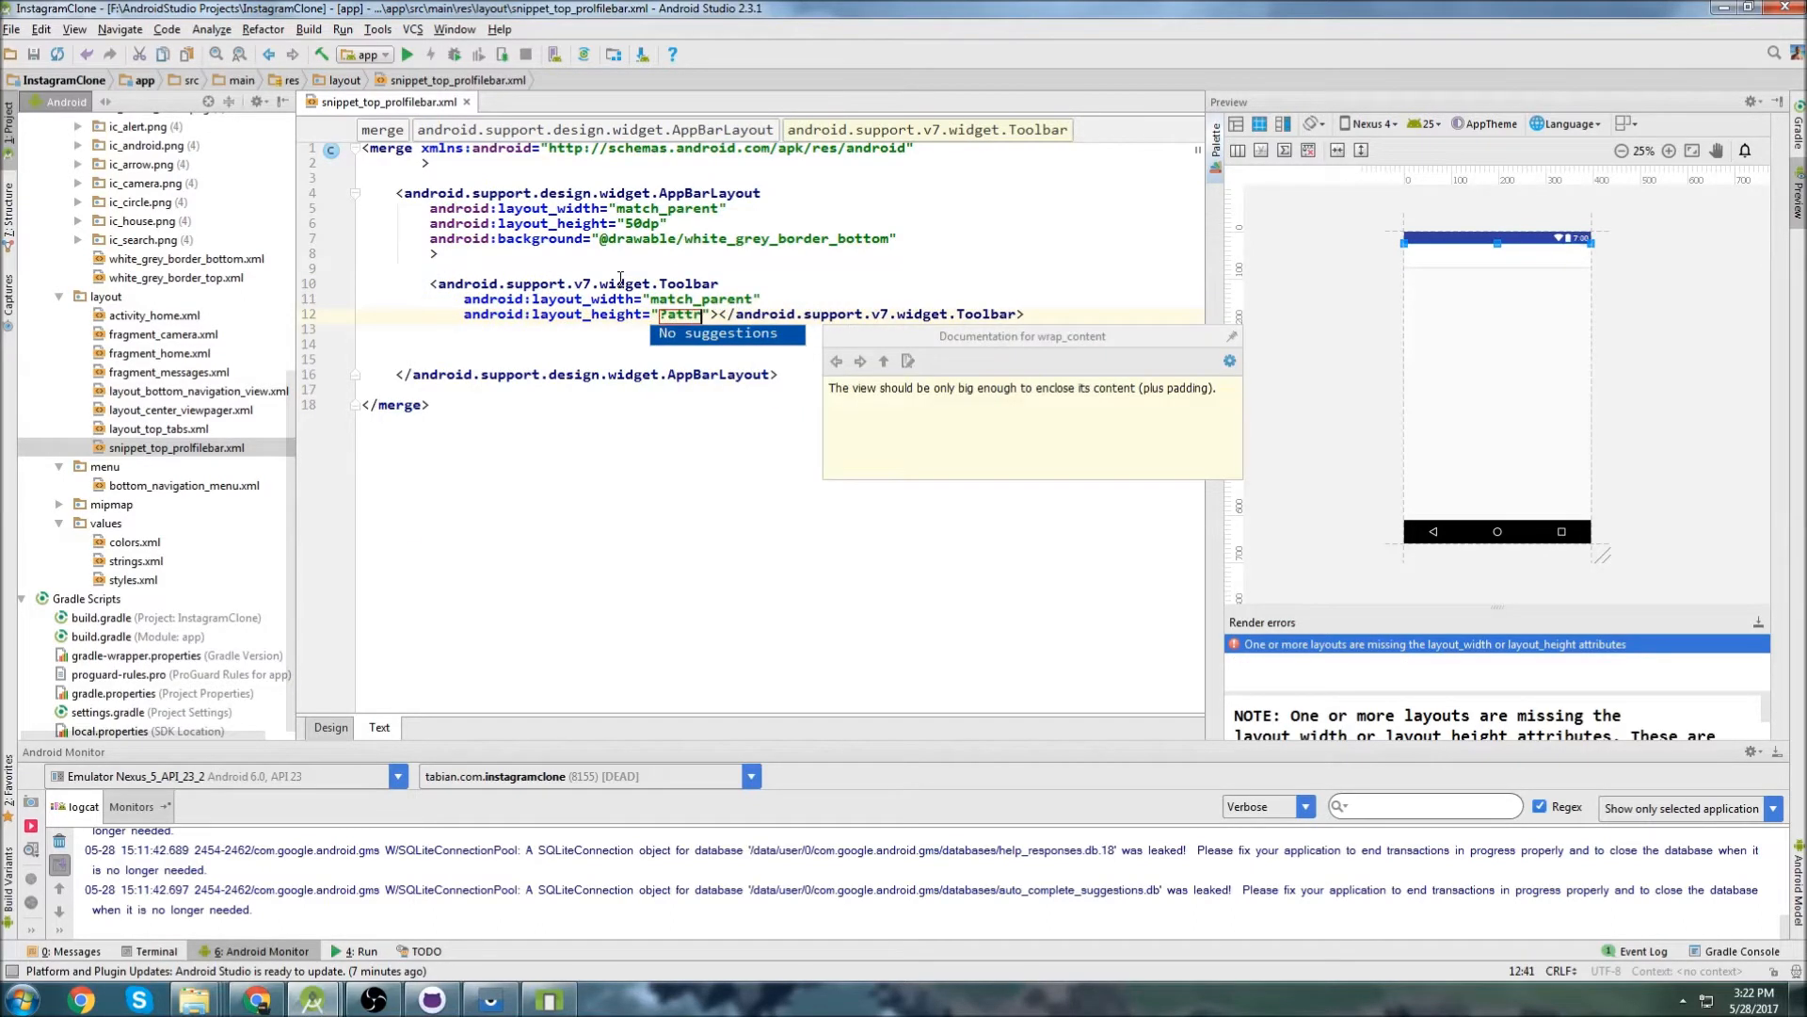
{"action": "type", "text": "/actionBarSize\""}
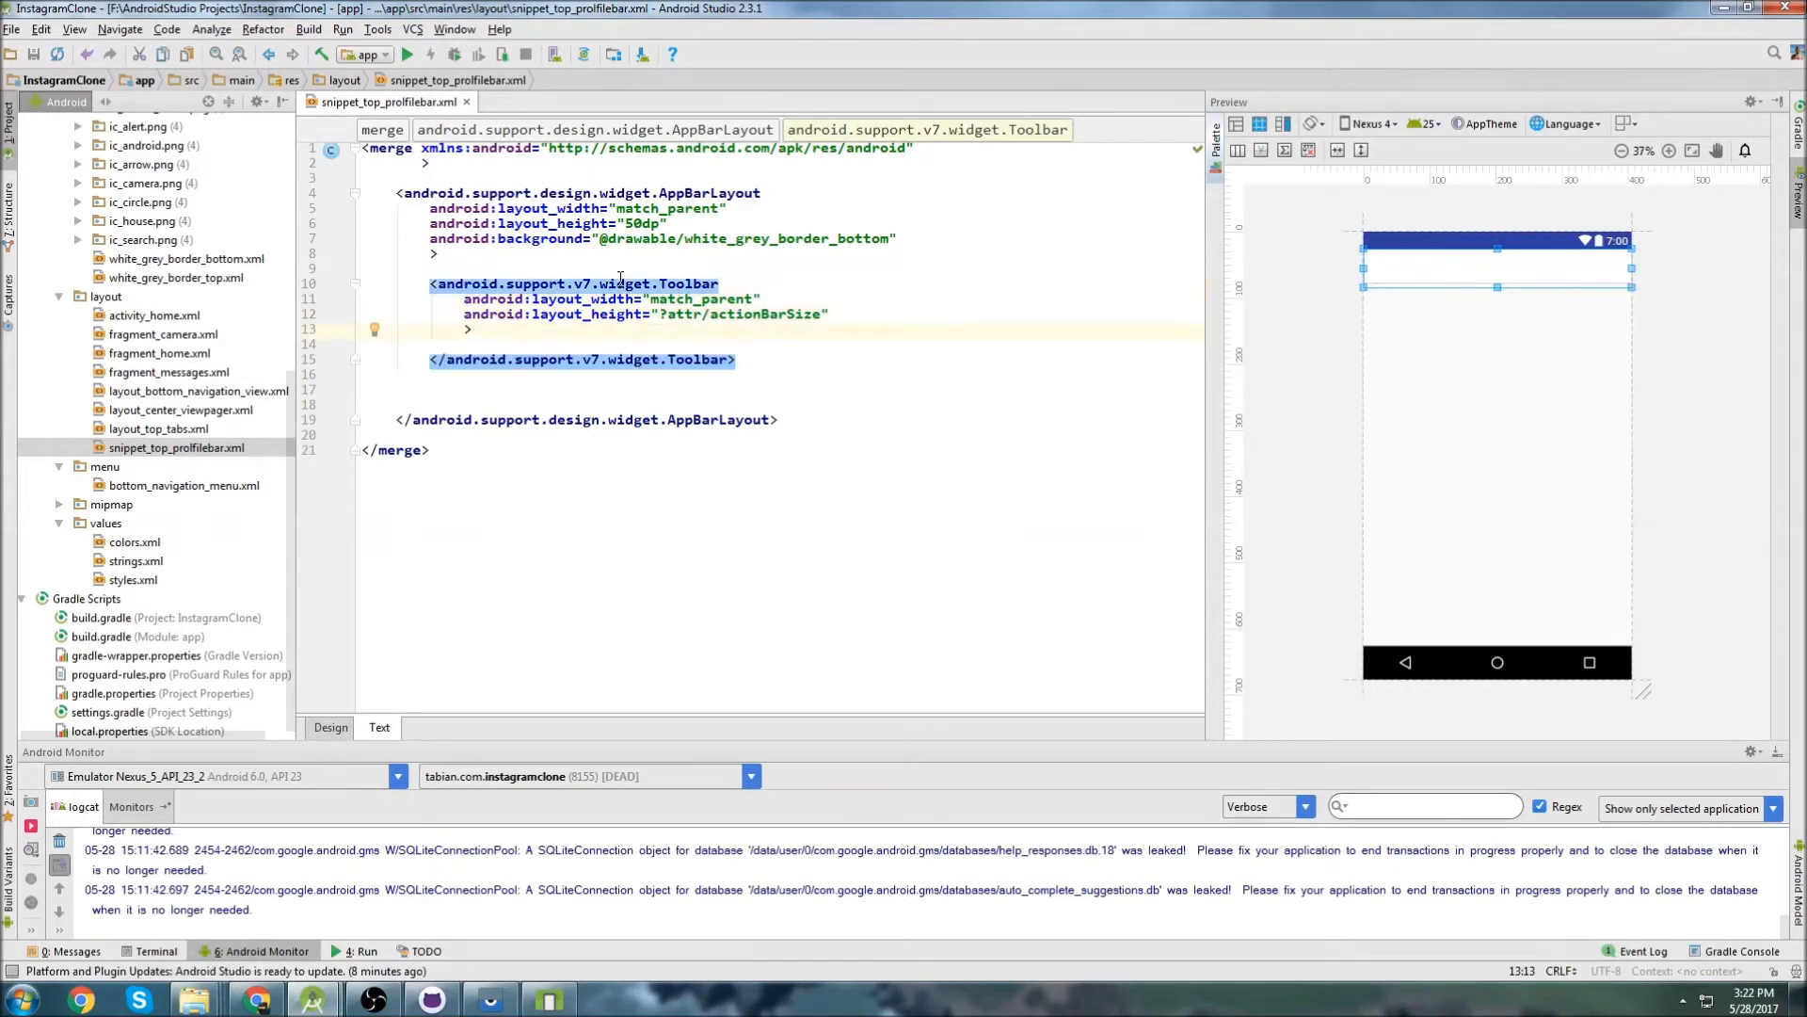
{"action": "type", "text": "android:id=\"@+id/profileTool"}
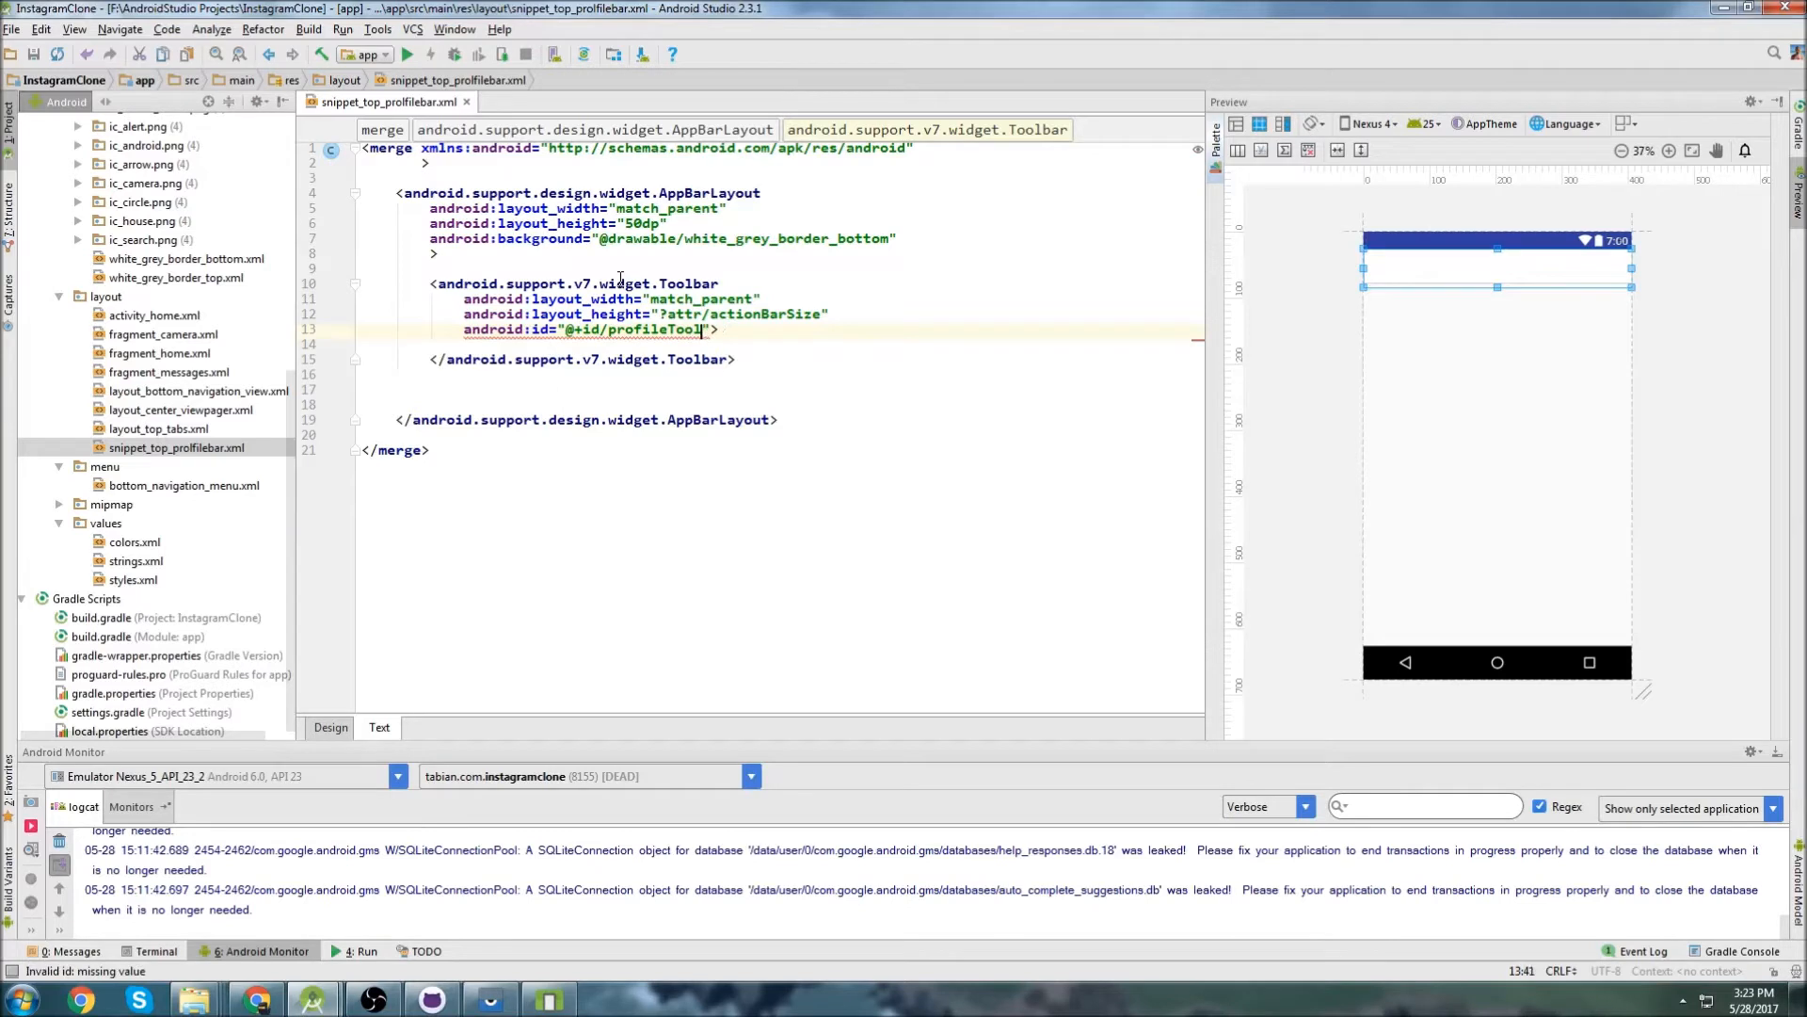
{"action": "type", "text": "Bar"}
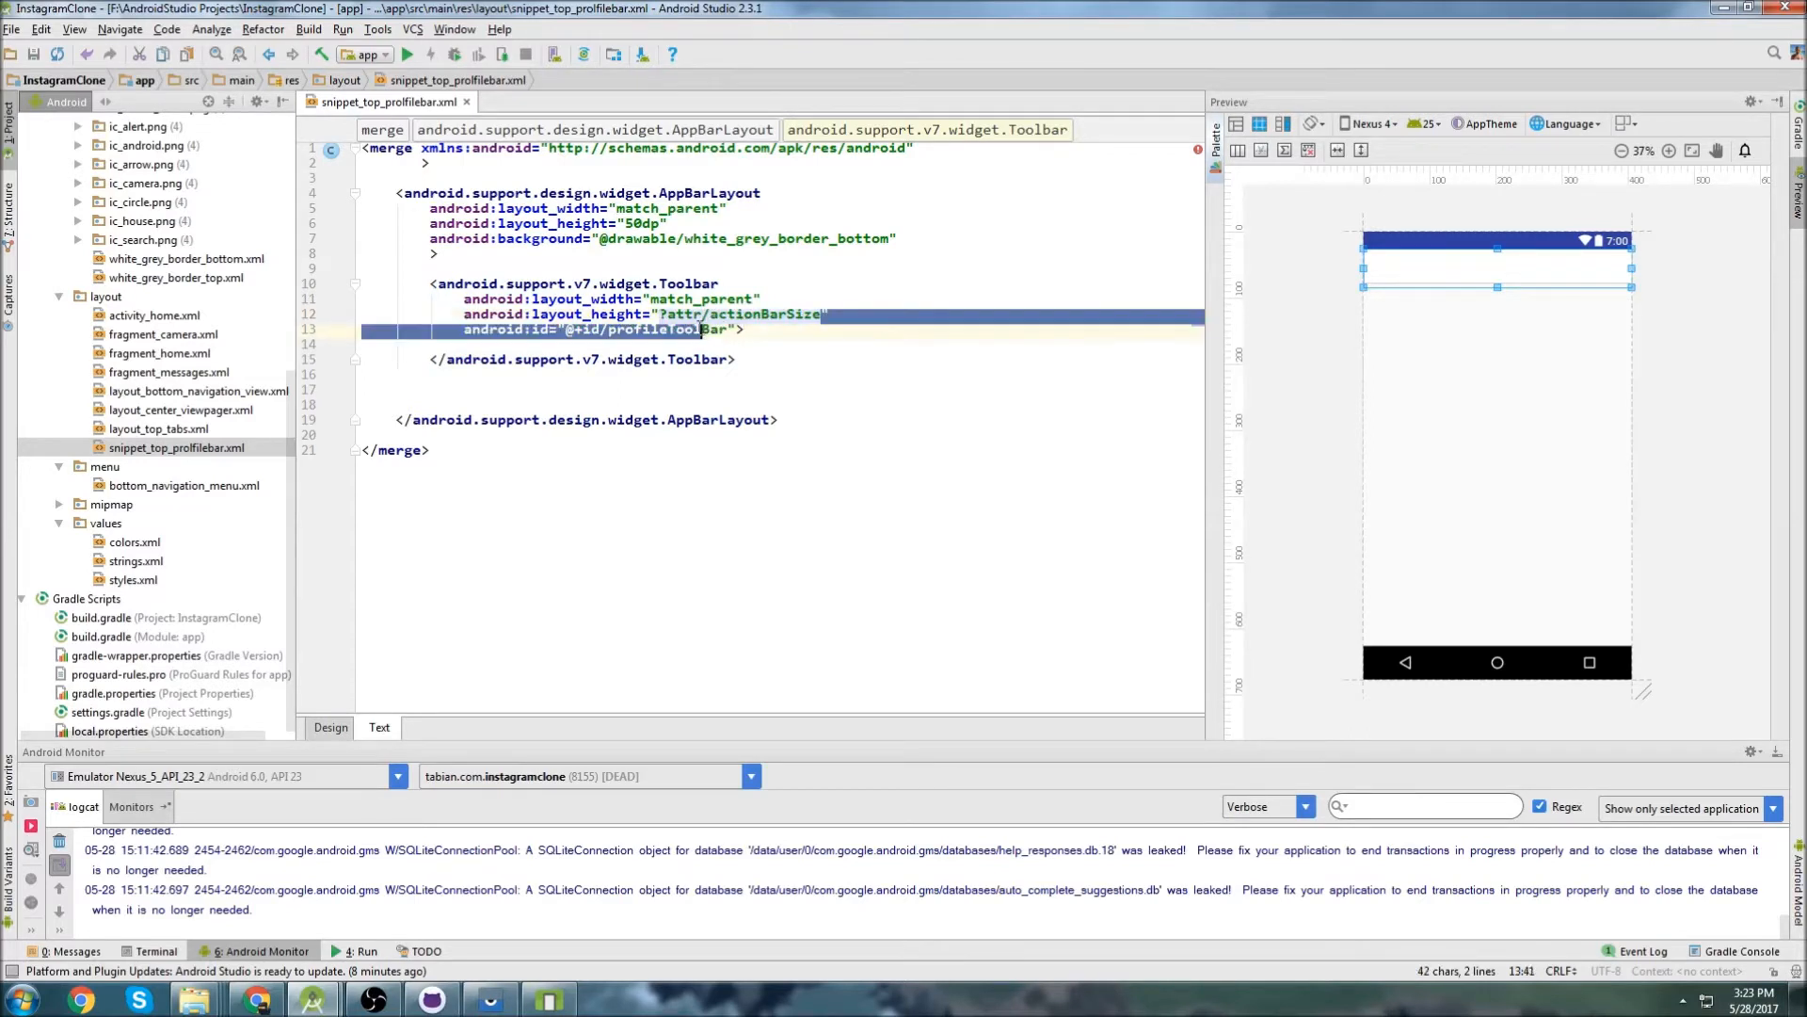
{"action": "type", "text": "wrap_content"}
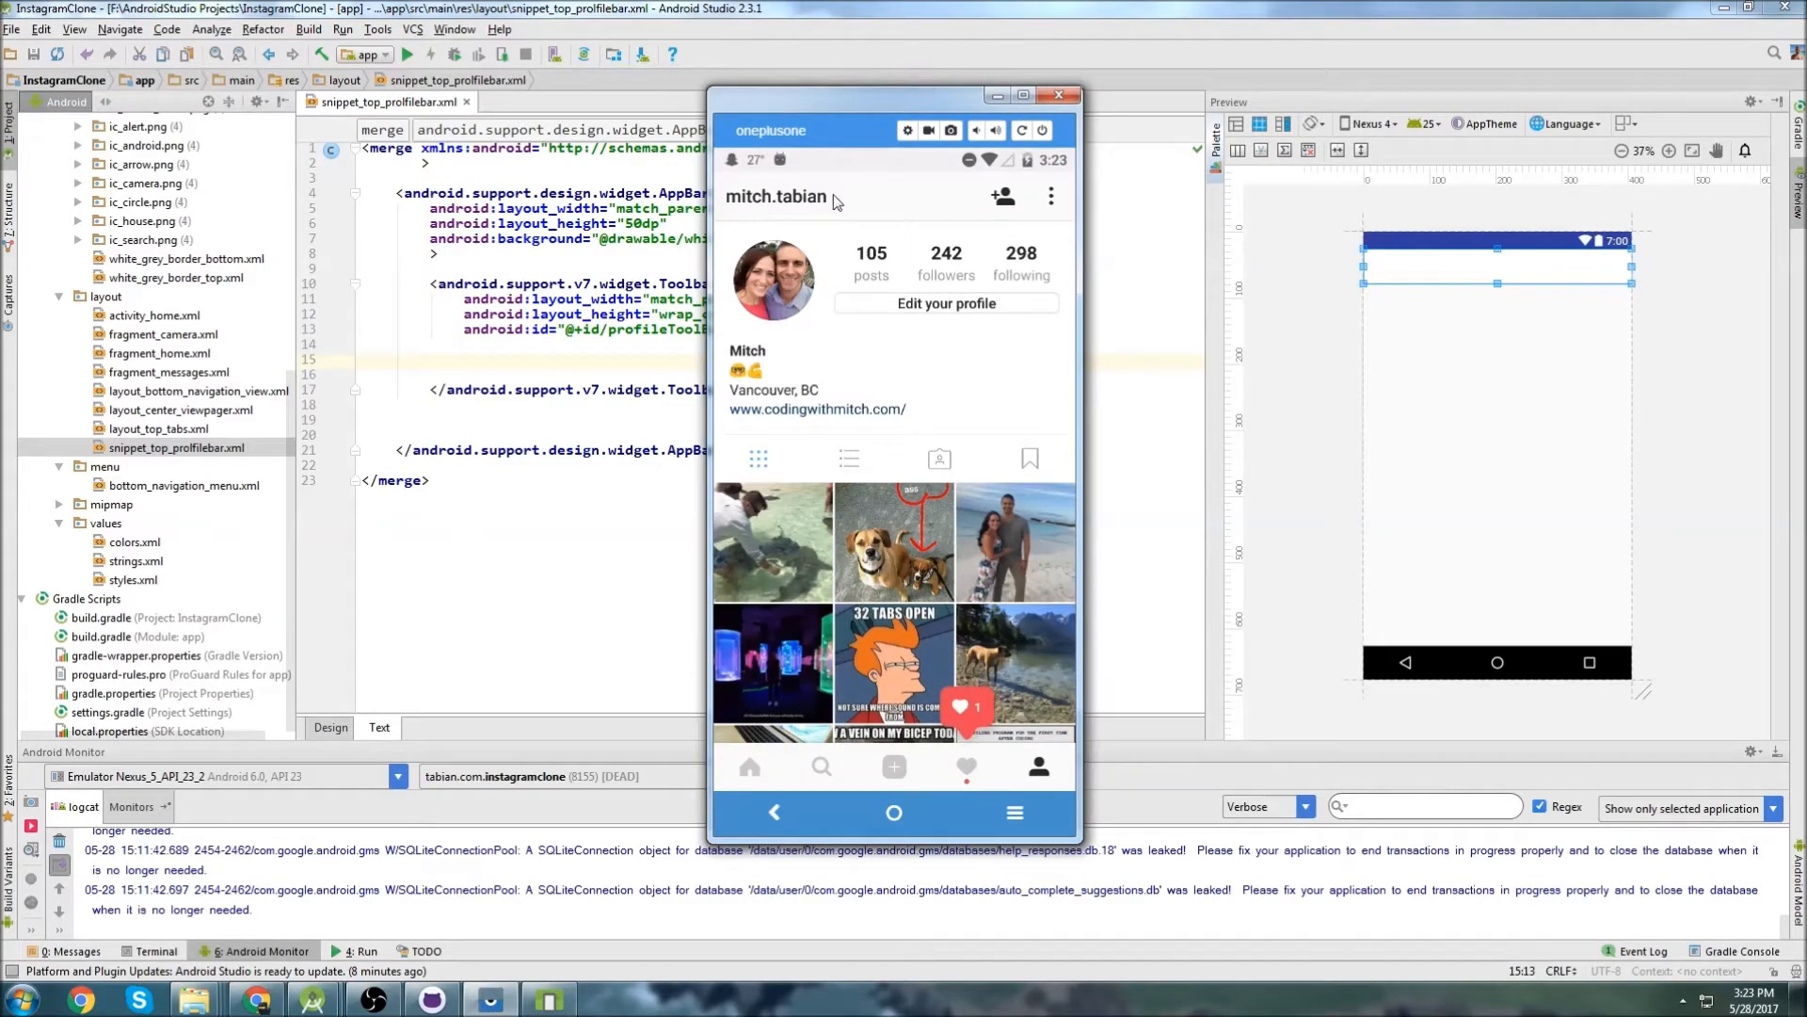
{"action": "mouse_move", "coordinate": [998, 199]}
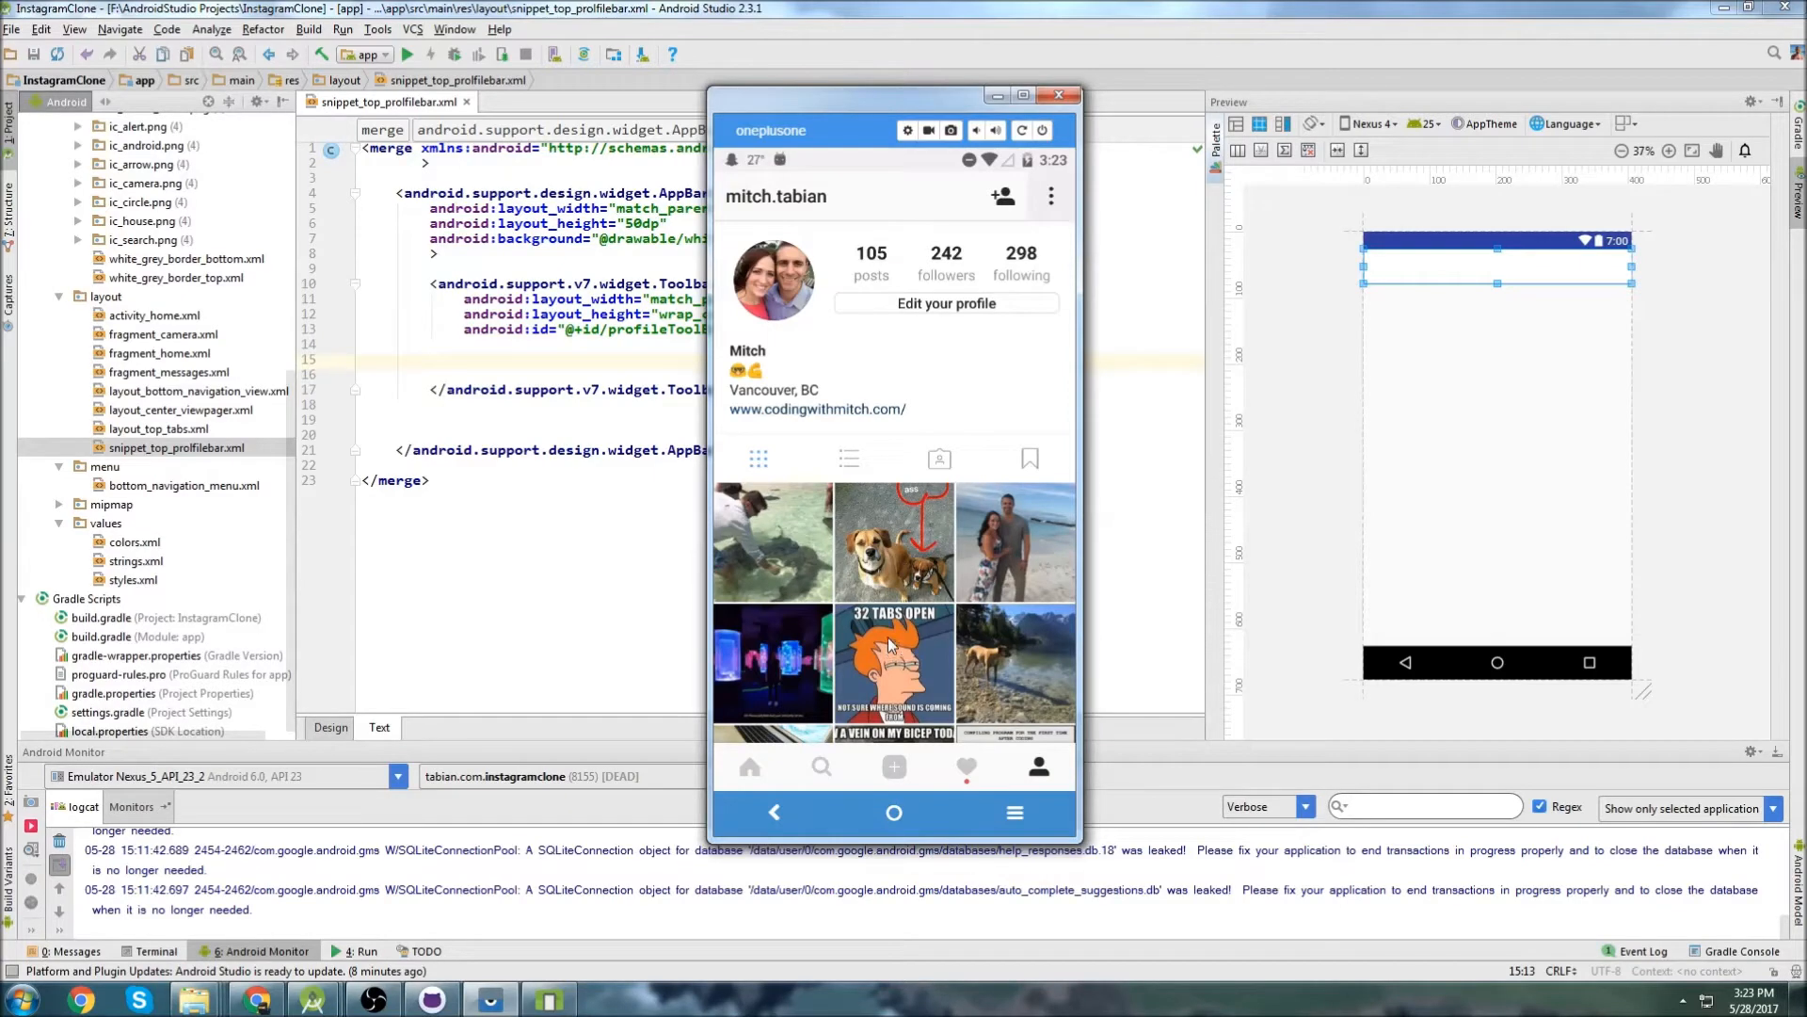
{"action": "mouse_move", "coordinate": [928, 497]}
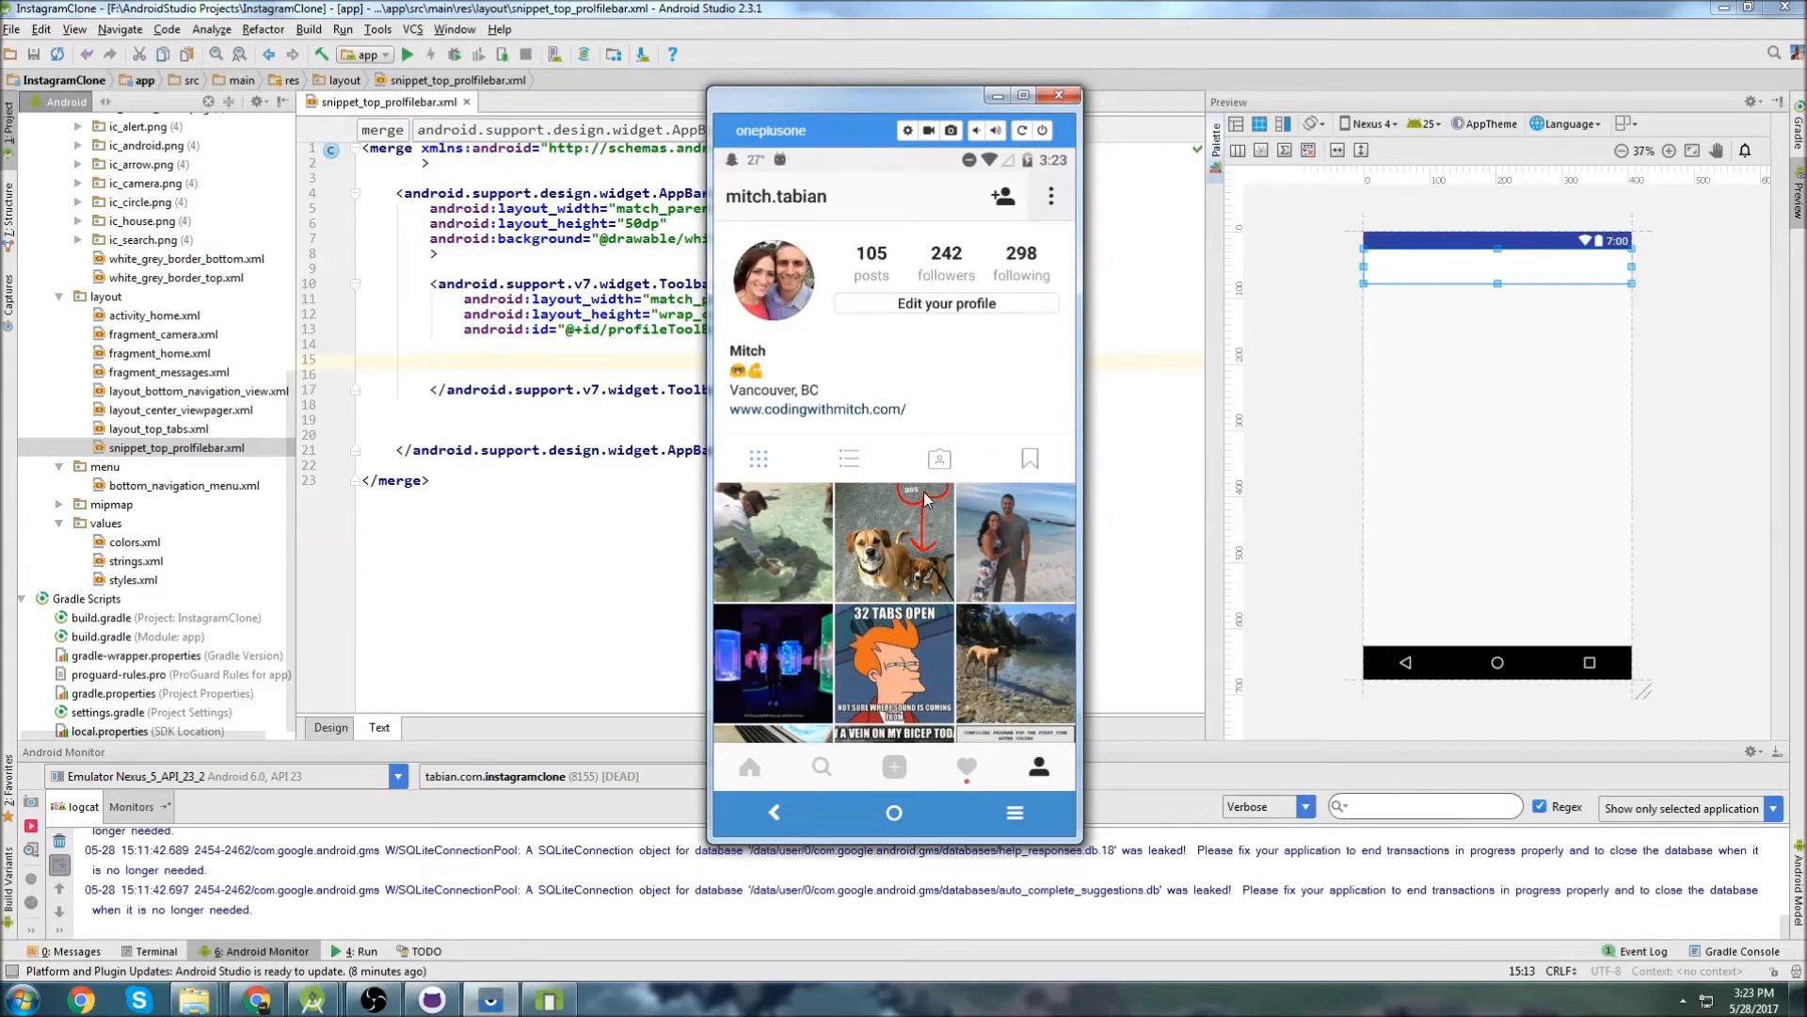
View the Instagram Options page from the profile toolbar, then return to the profile.
{"action": "left_click", "coordinate": [1048, 195]}
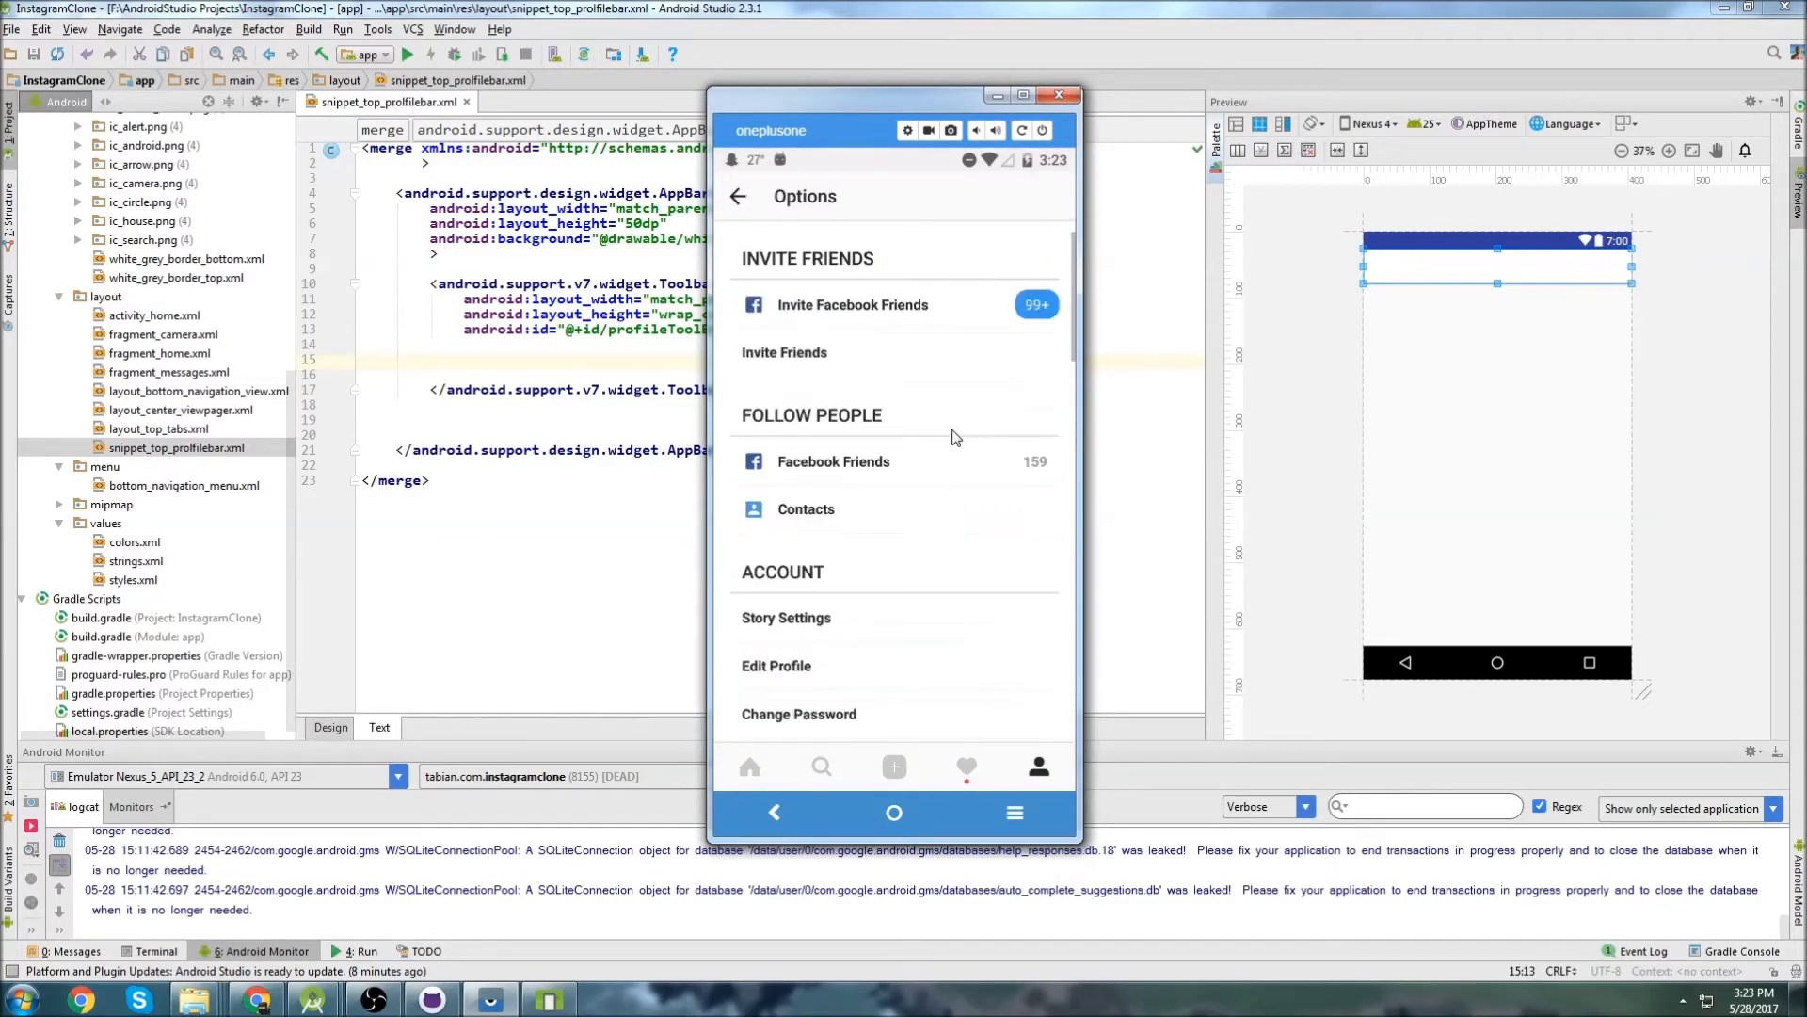
{"action": "left_click", "coordinate": [738, 196]}
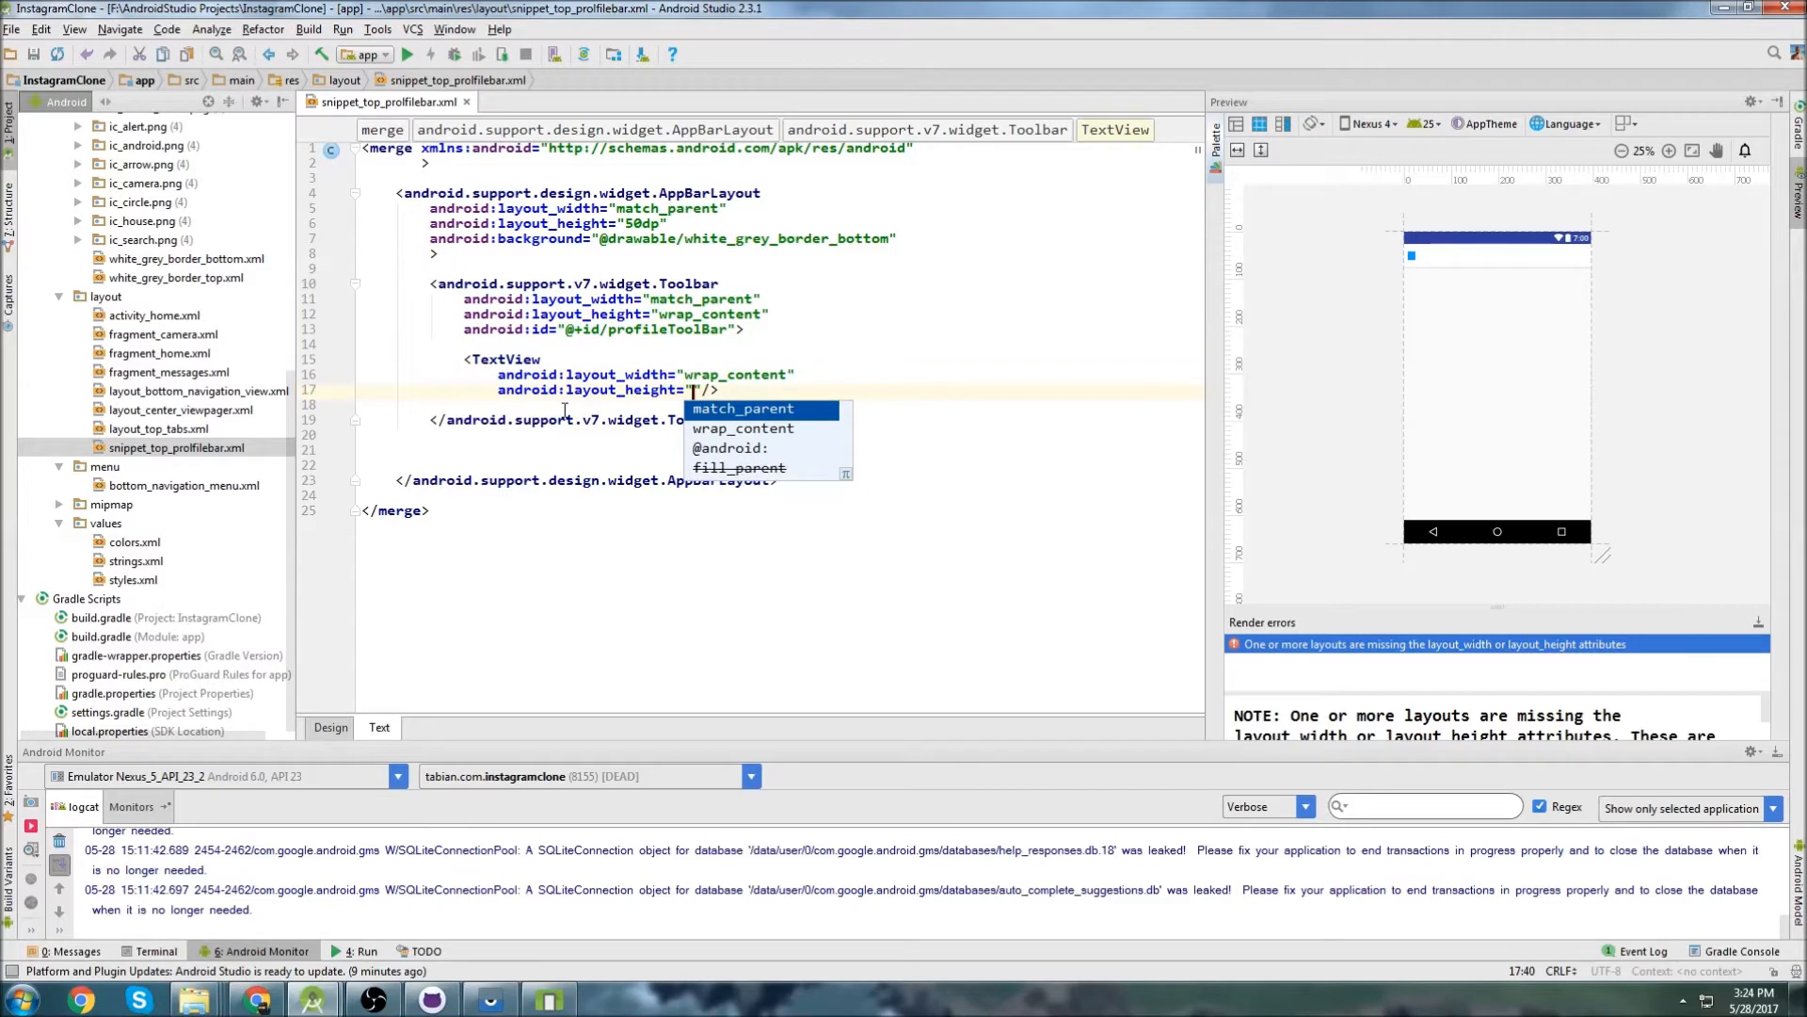
Give the TextView match_parent height and an android:gravity attribute, then begin a RelativeLayout.
{"action": "left_click", "coordinate": [744, 408]}
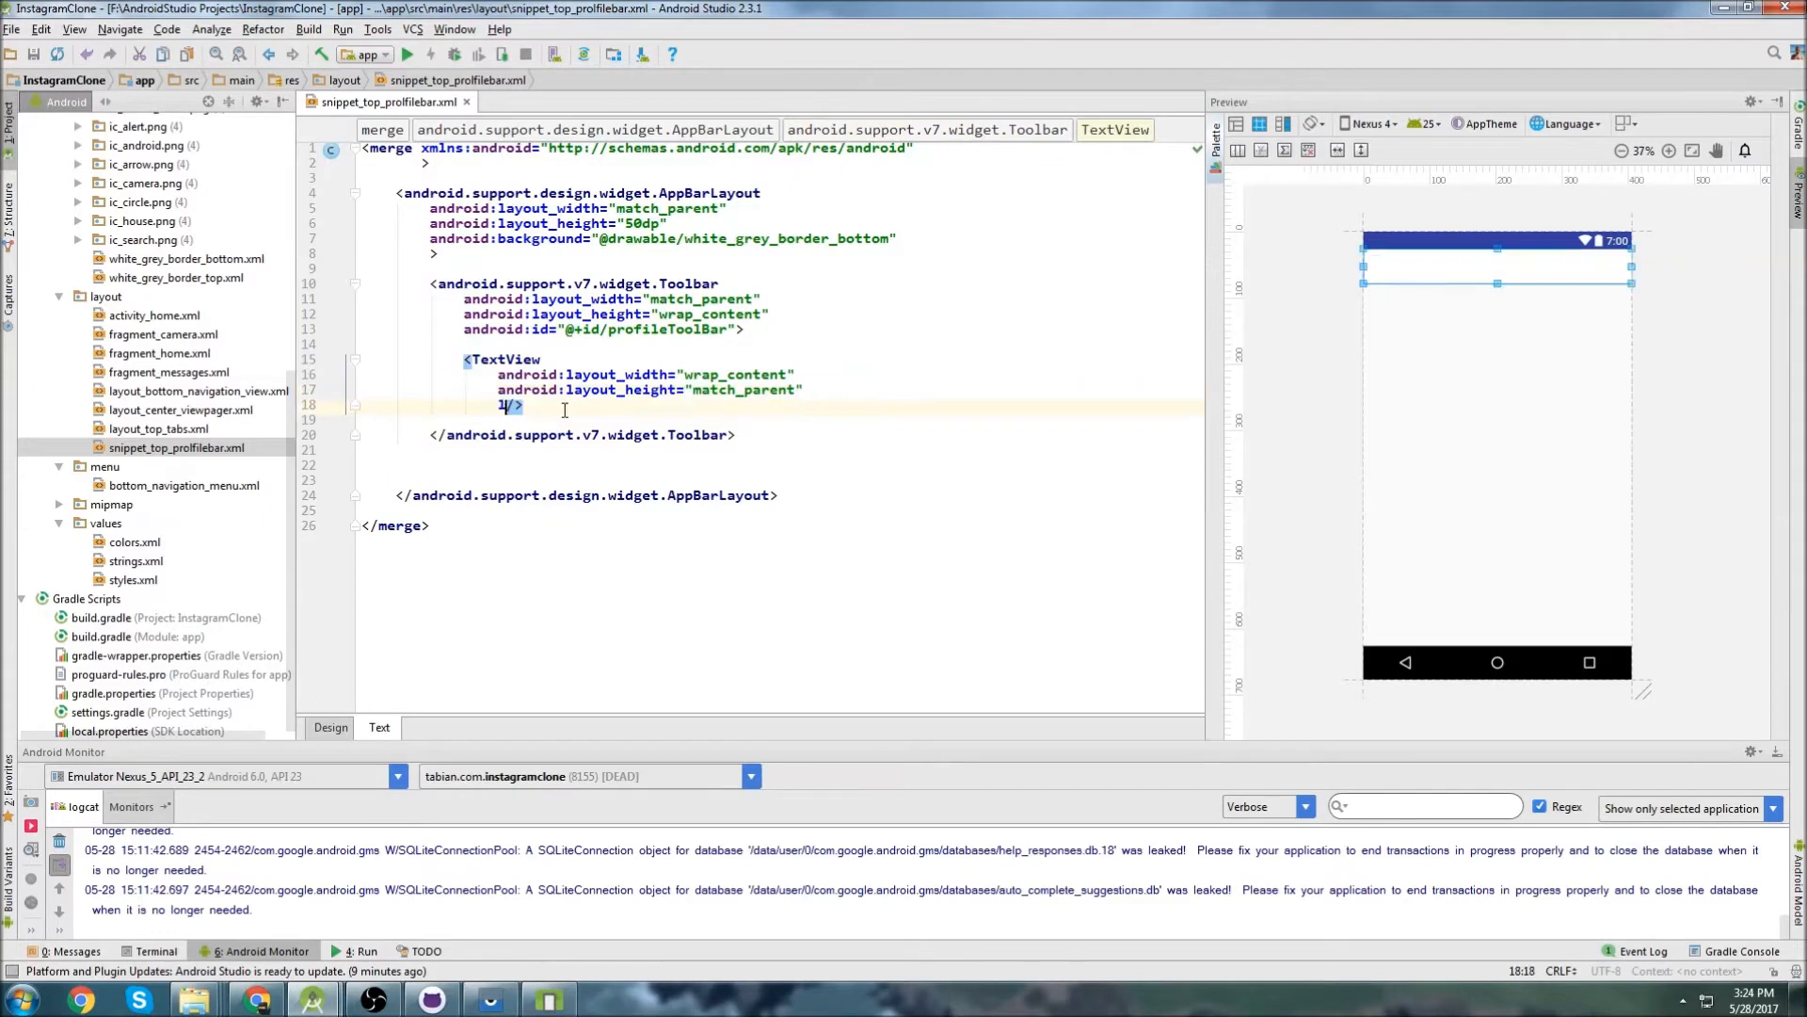
{"action": "type", "text": "layout"}
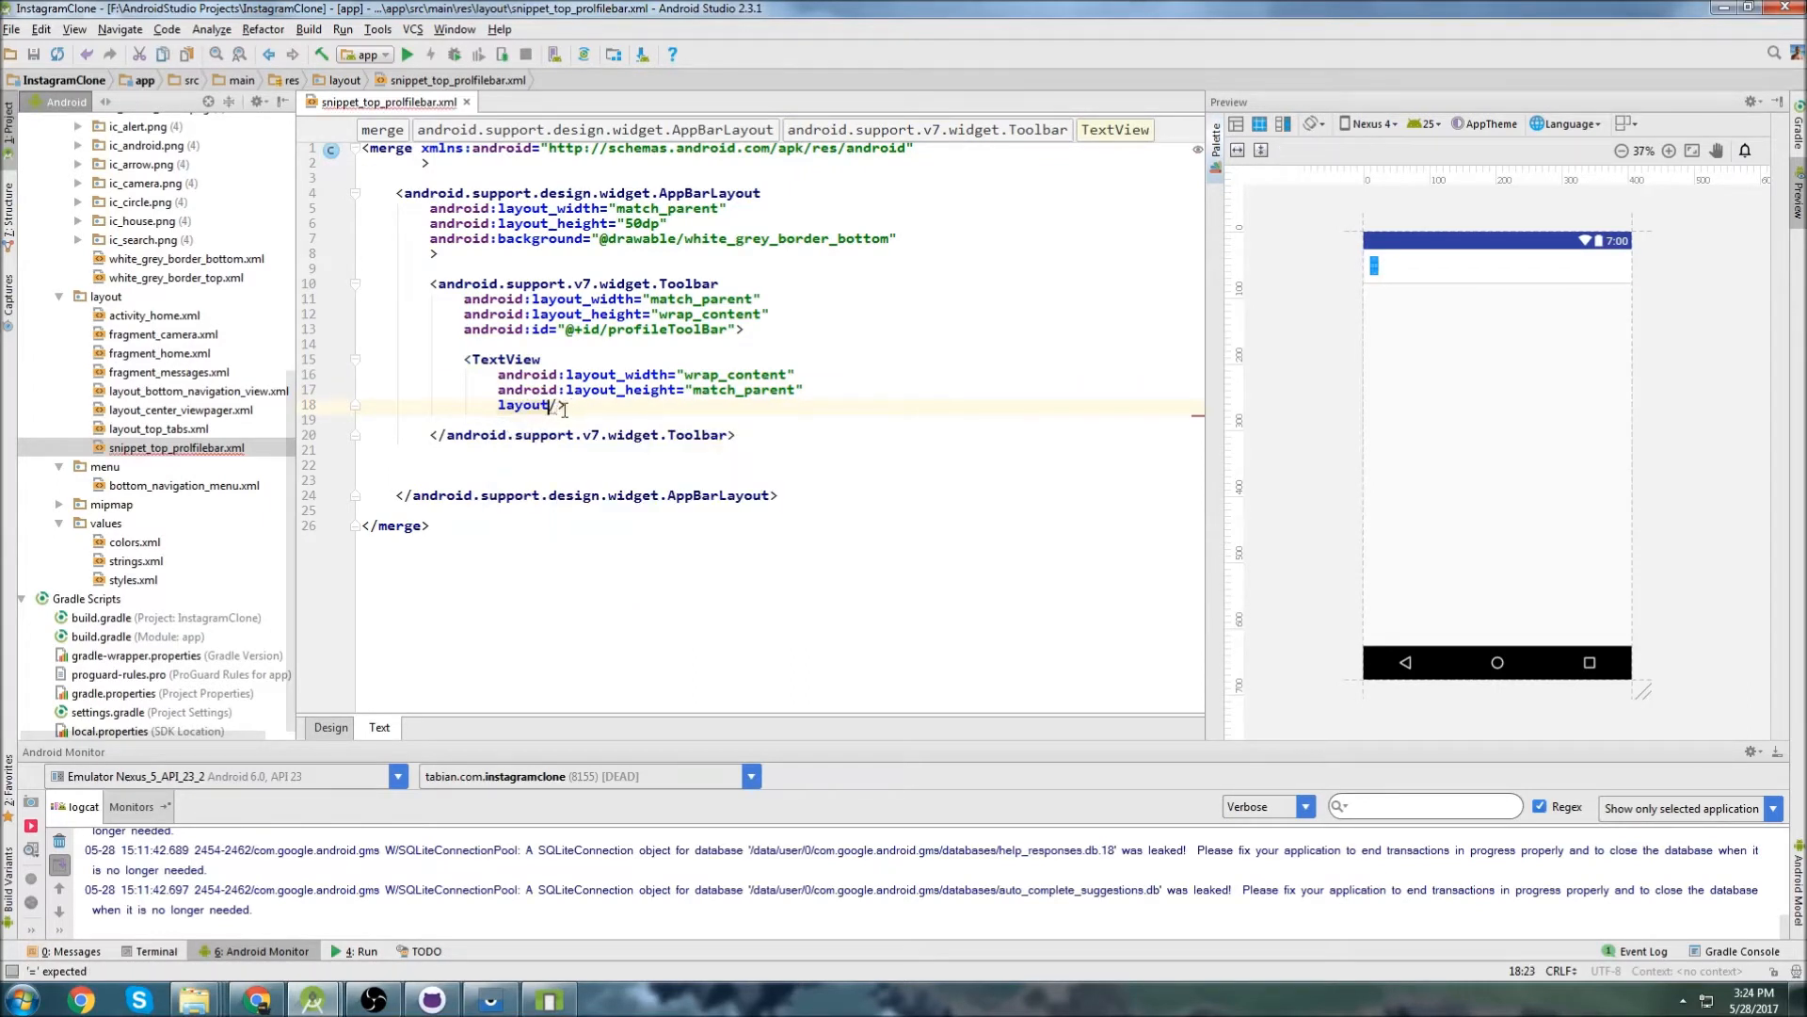
{"action": "type", "text": "android:gravity=\""}
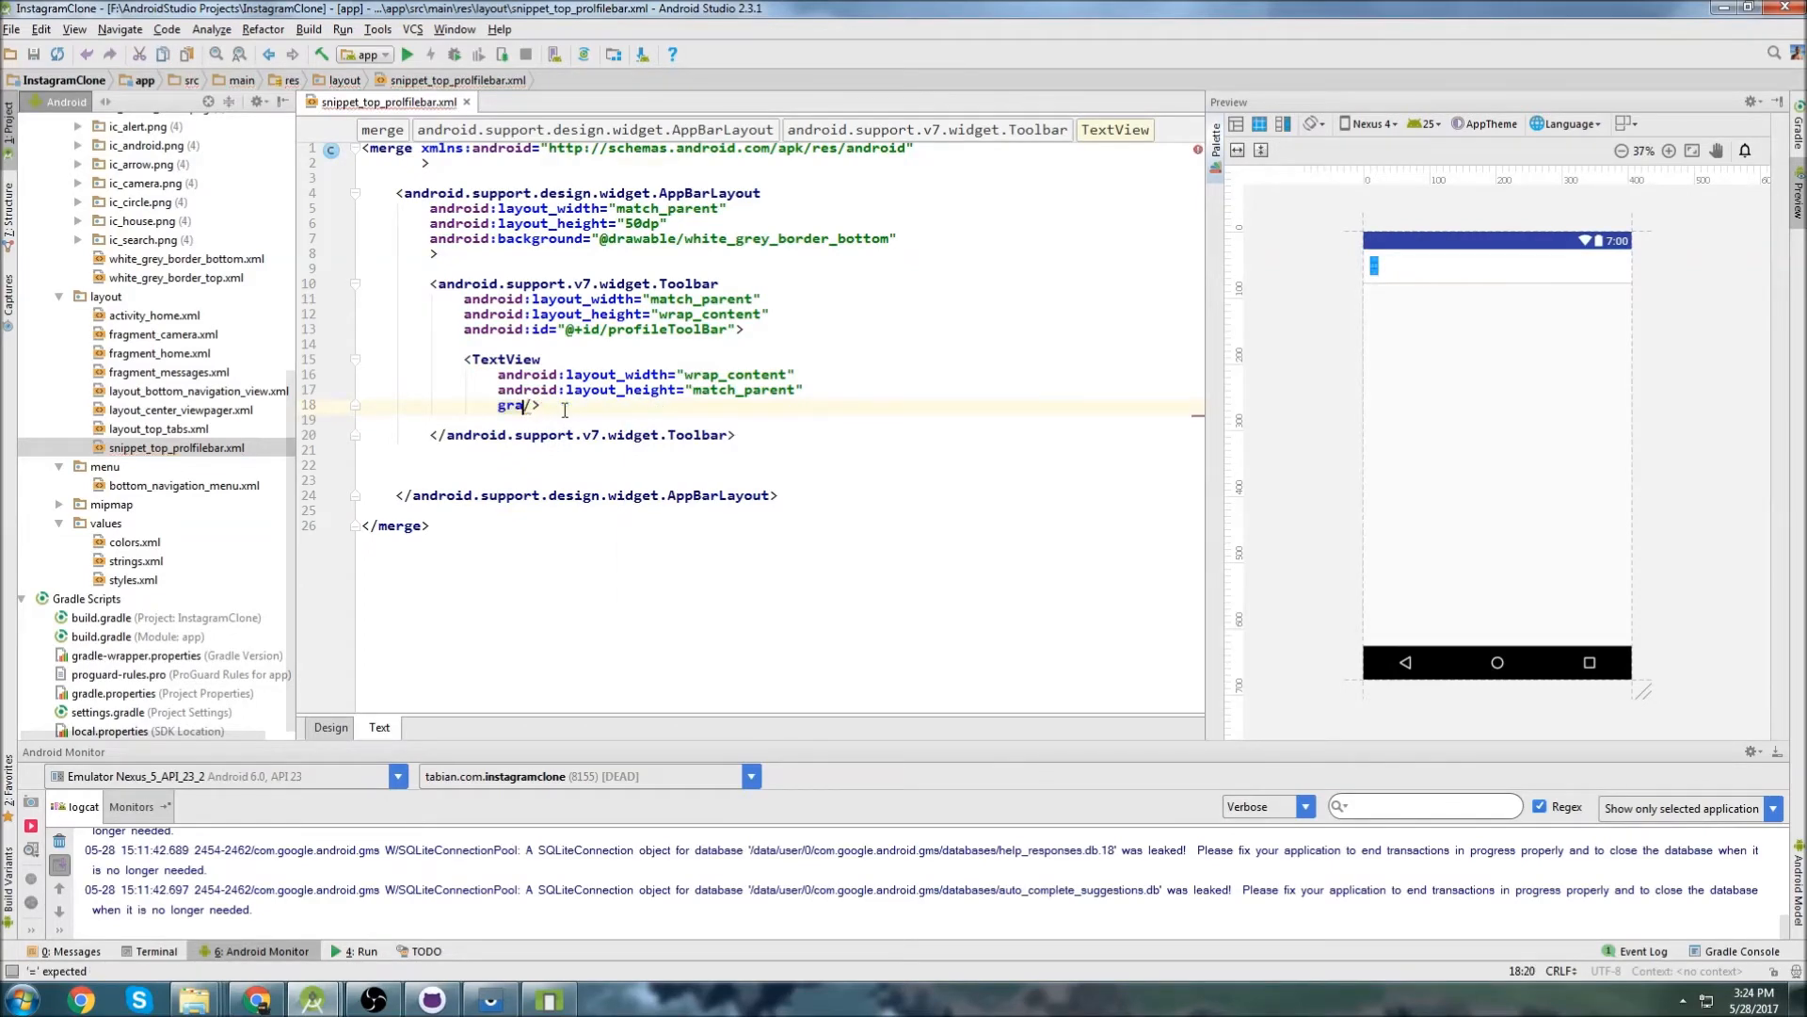
{"action": "type", "text": "v"}
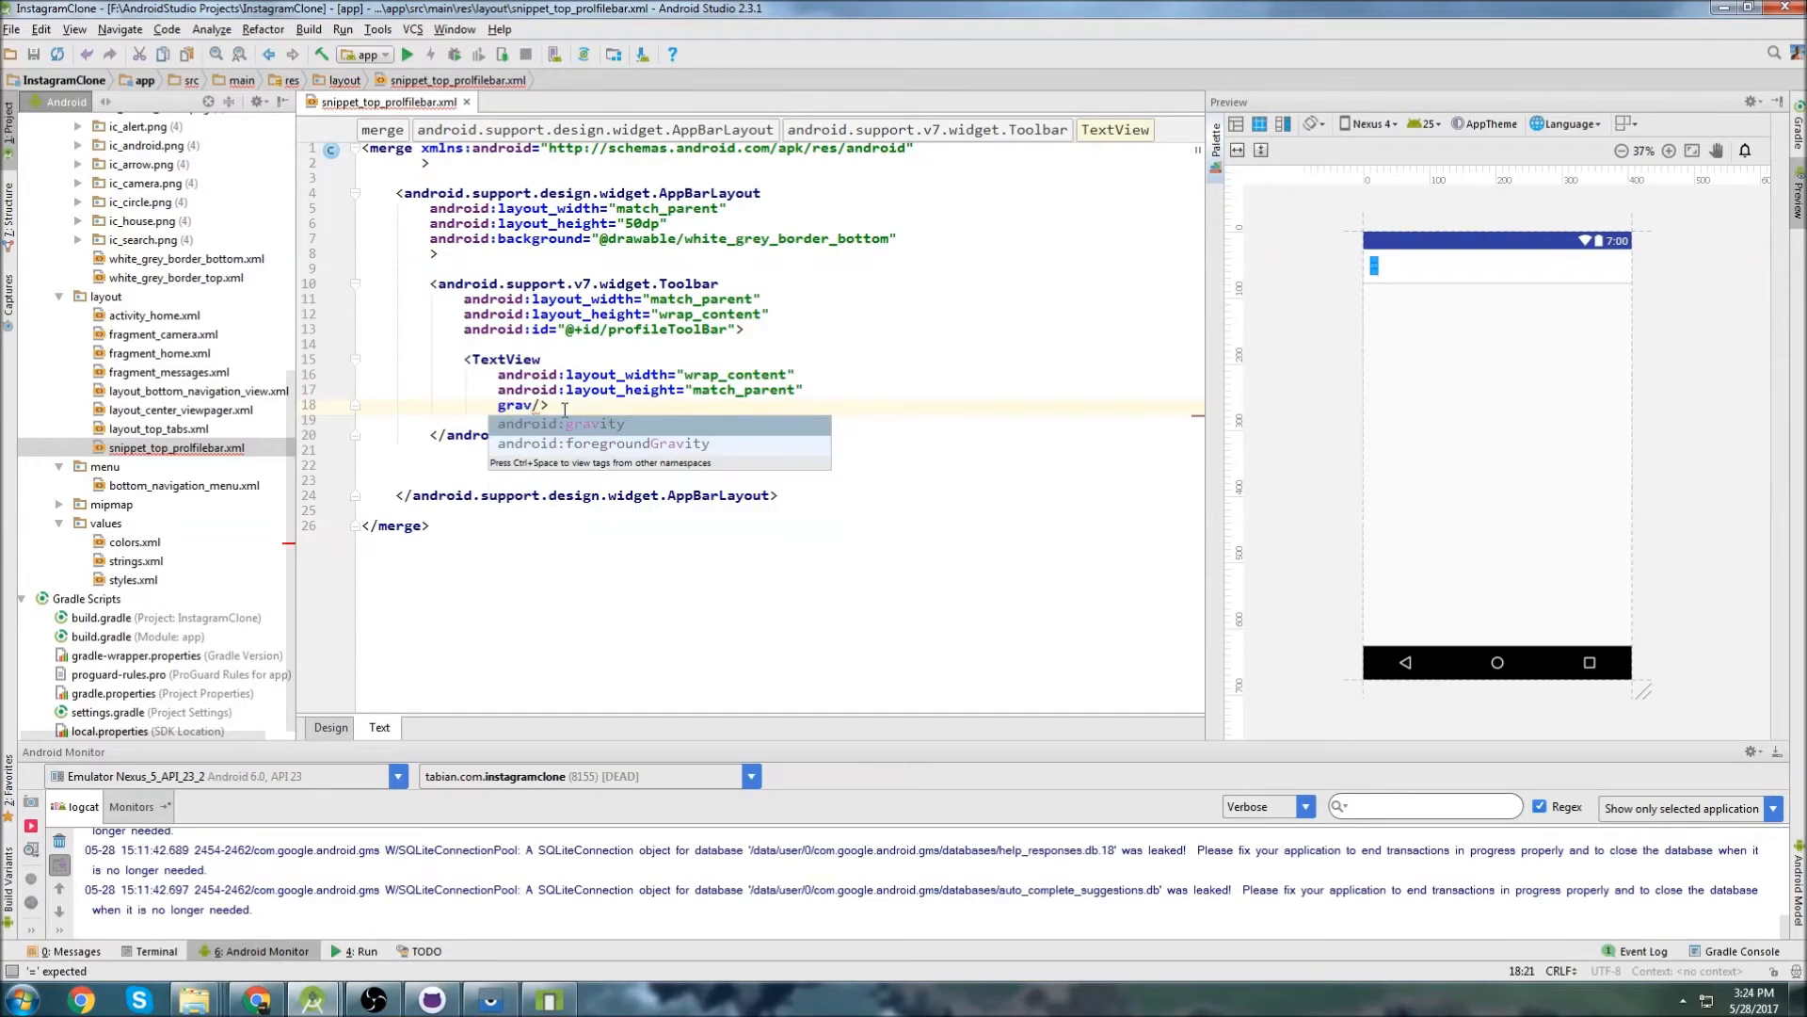
{"action": "key", "text": "Down"}
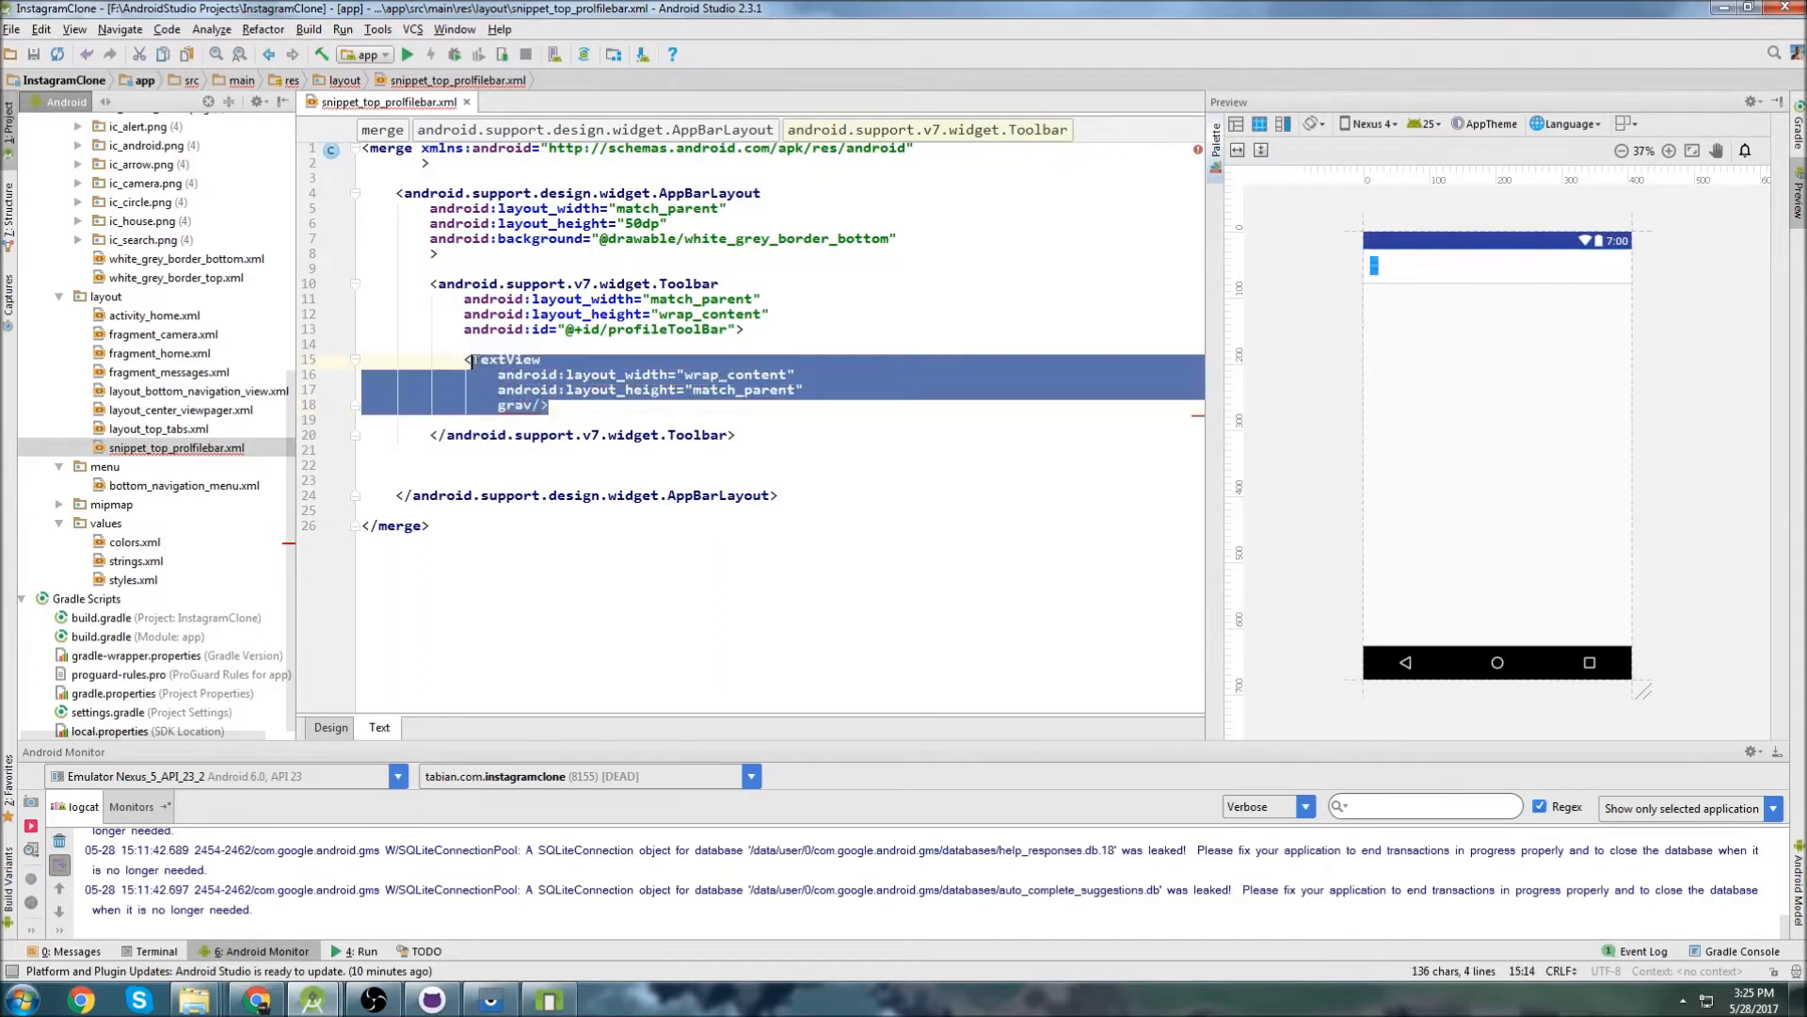
{"action": "type", "text": "RelativeLayout"}
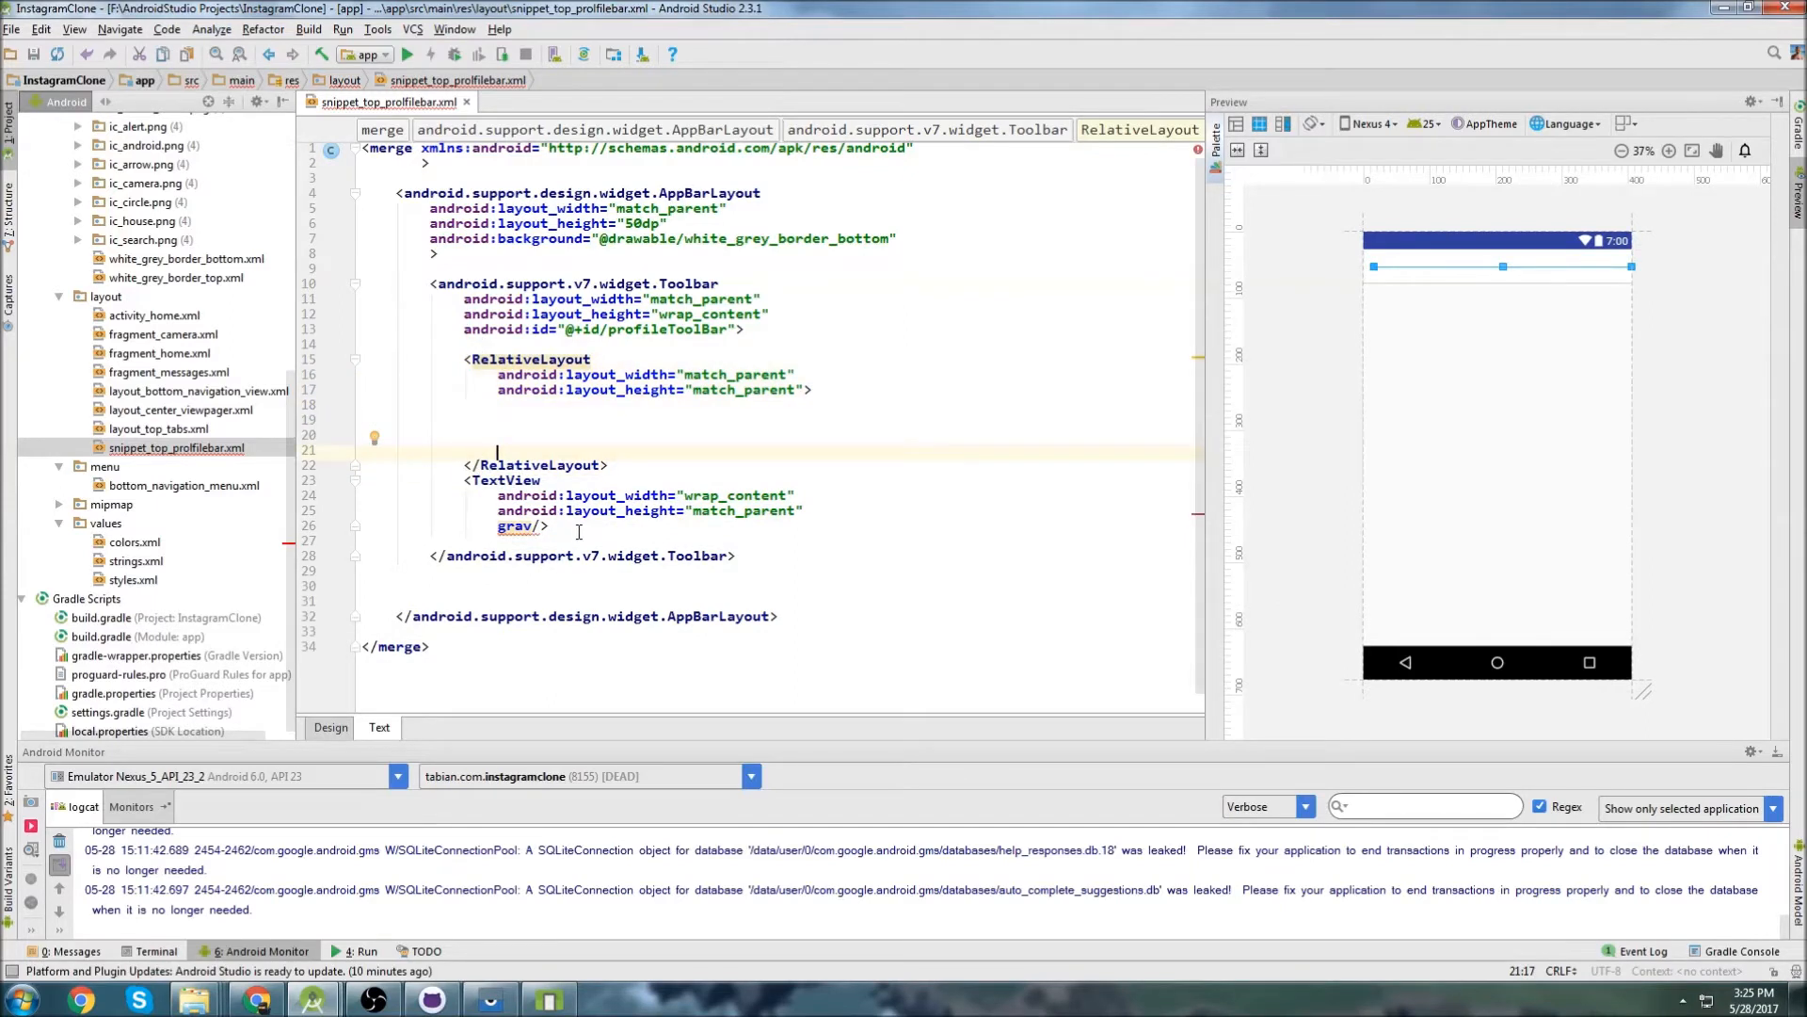
Move the TextView into the RelativeLayout with centerVertical true and text "mitch.tabian".
{"action": "key", "text": "Delete"}
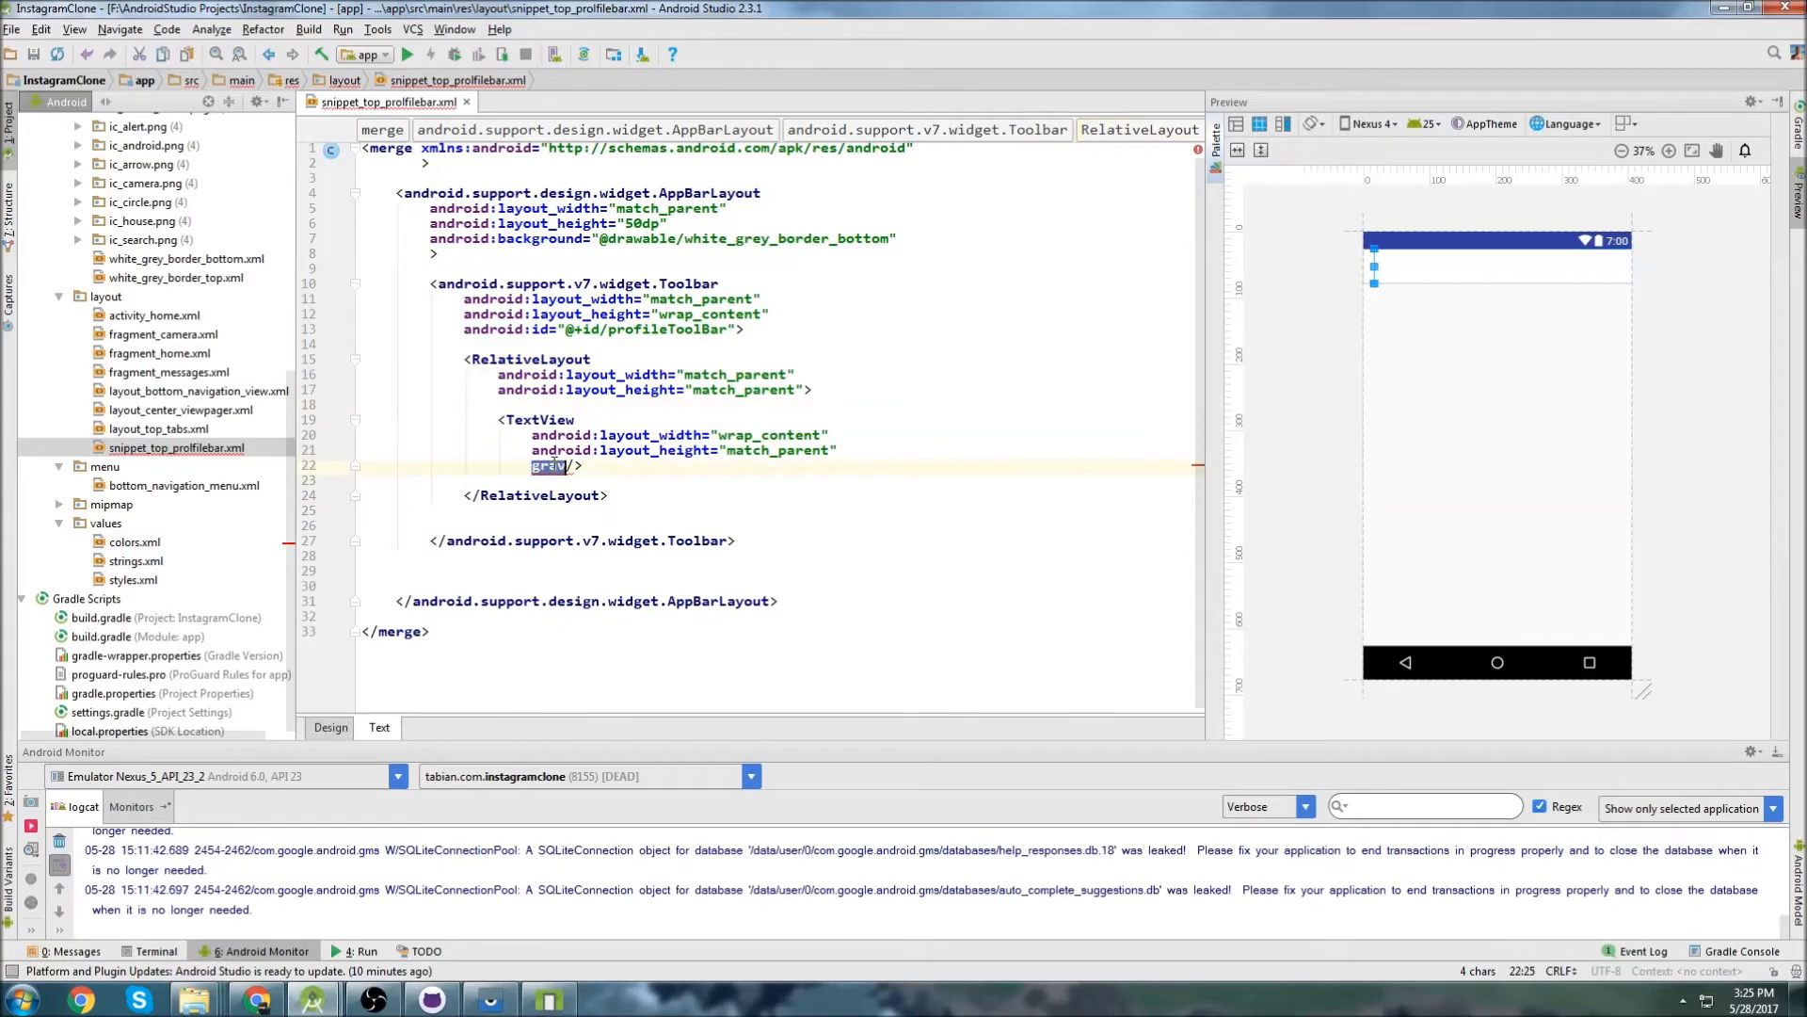
{"action": "type", "text": "cer"}
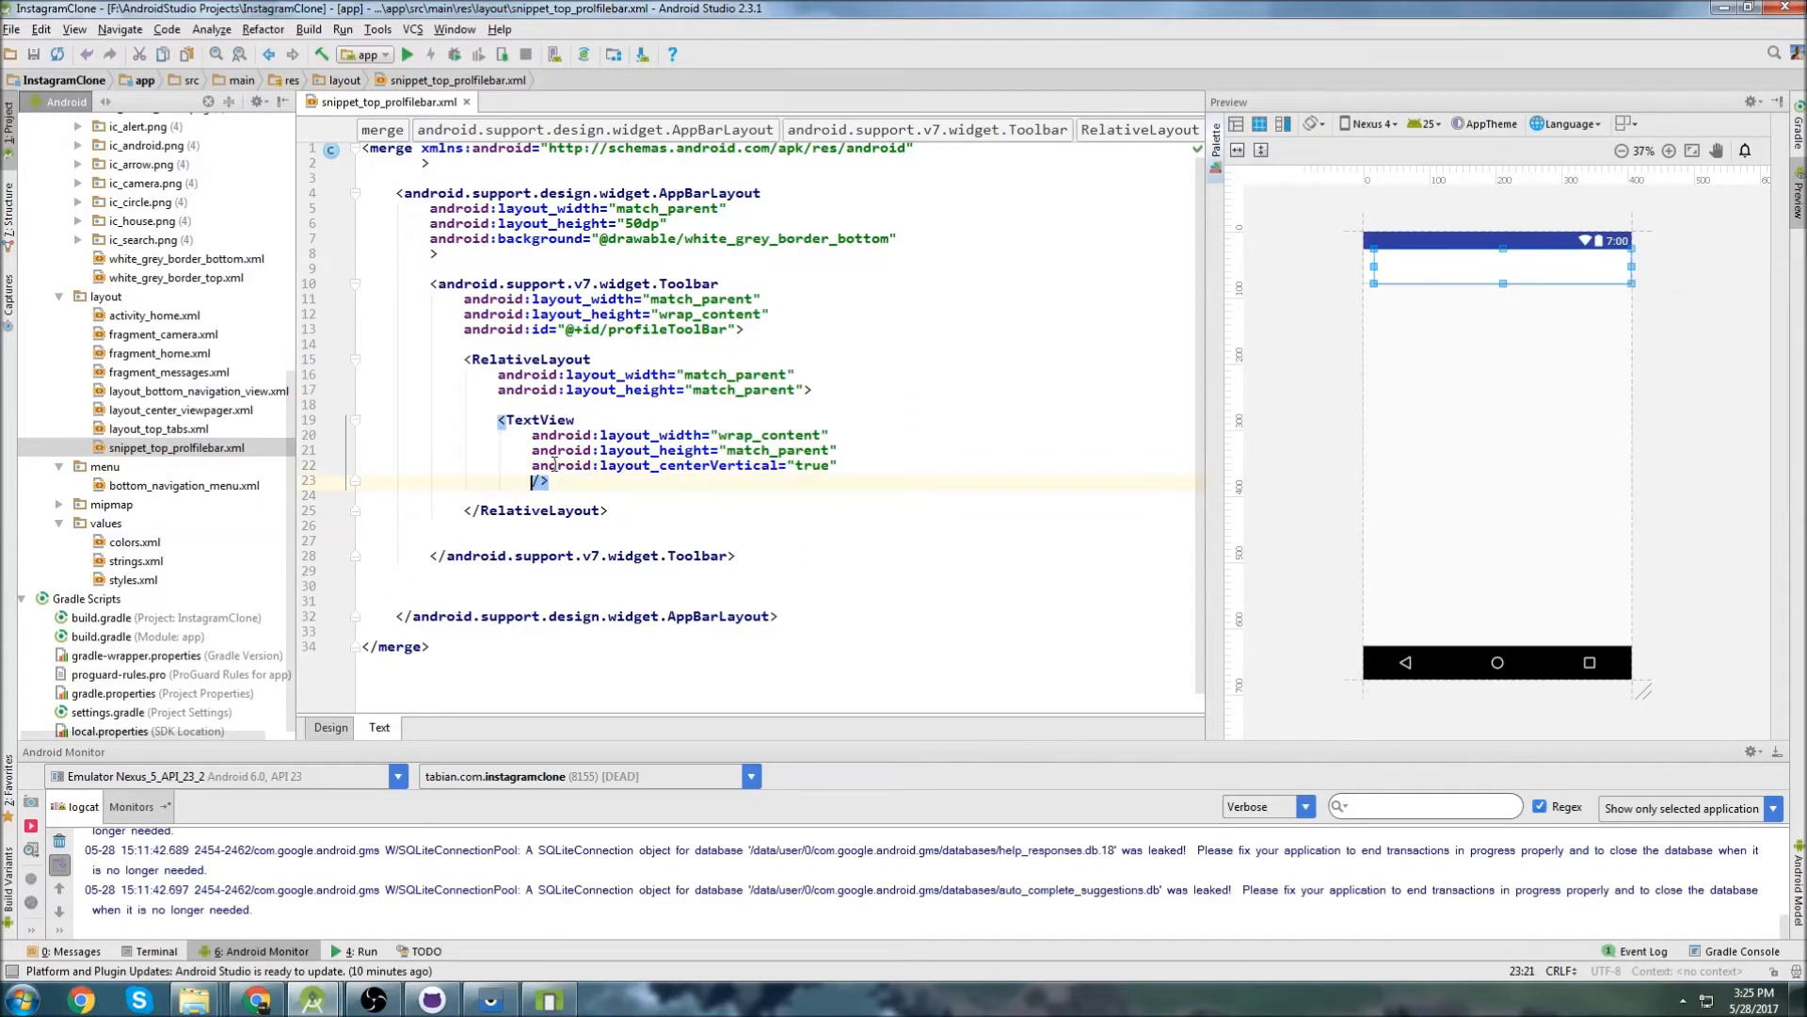
{"action": "type", "text": "text=\""}
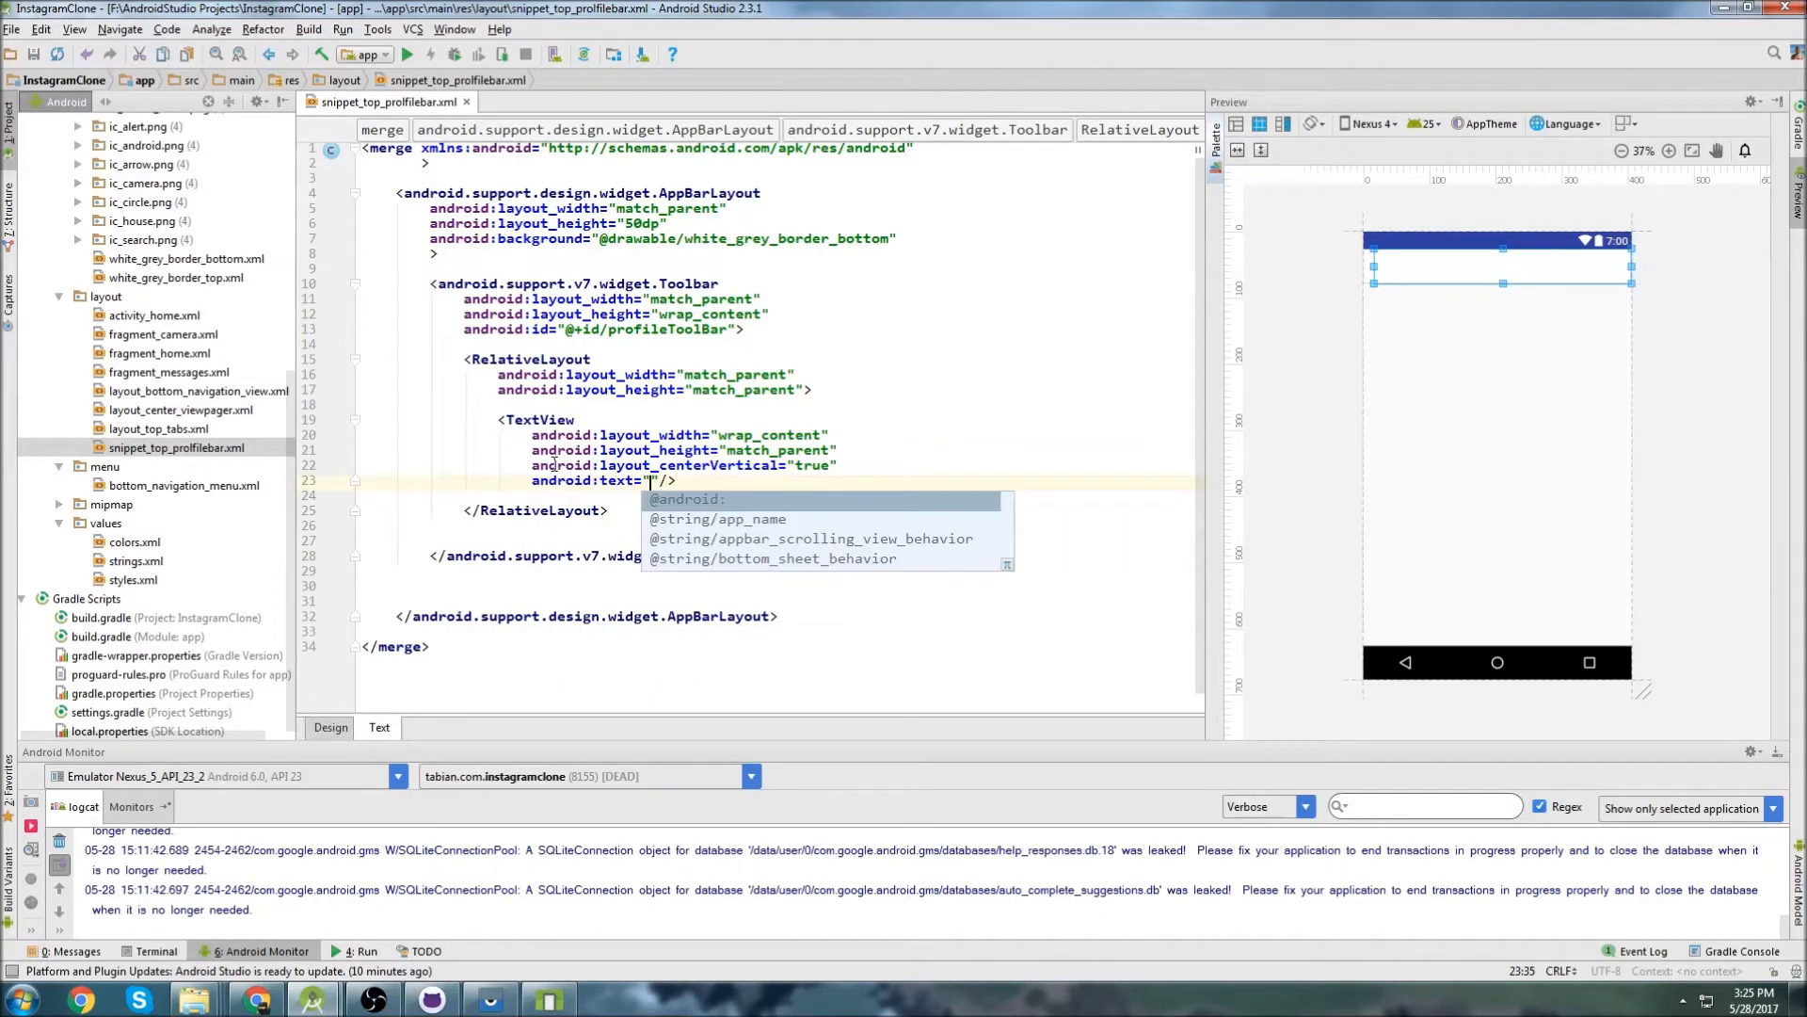
{"action": "type", "text": "mitch.tabin"}
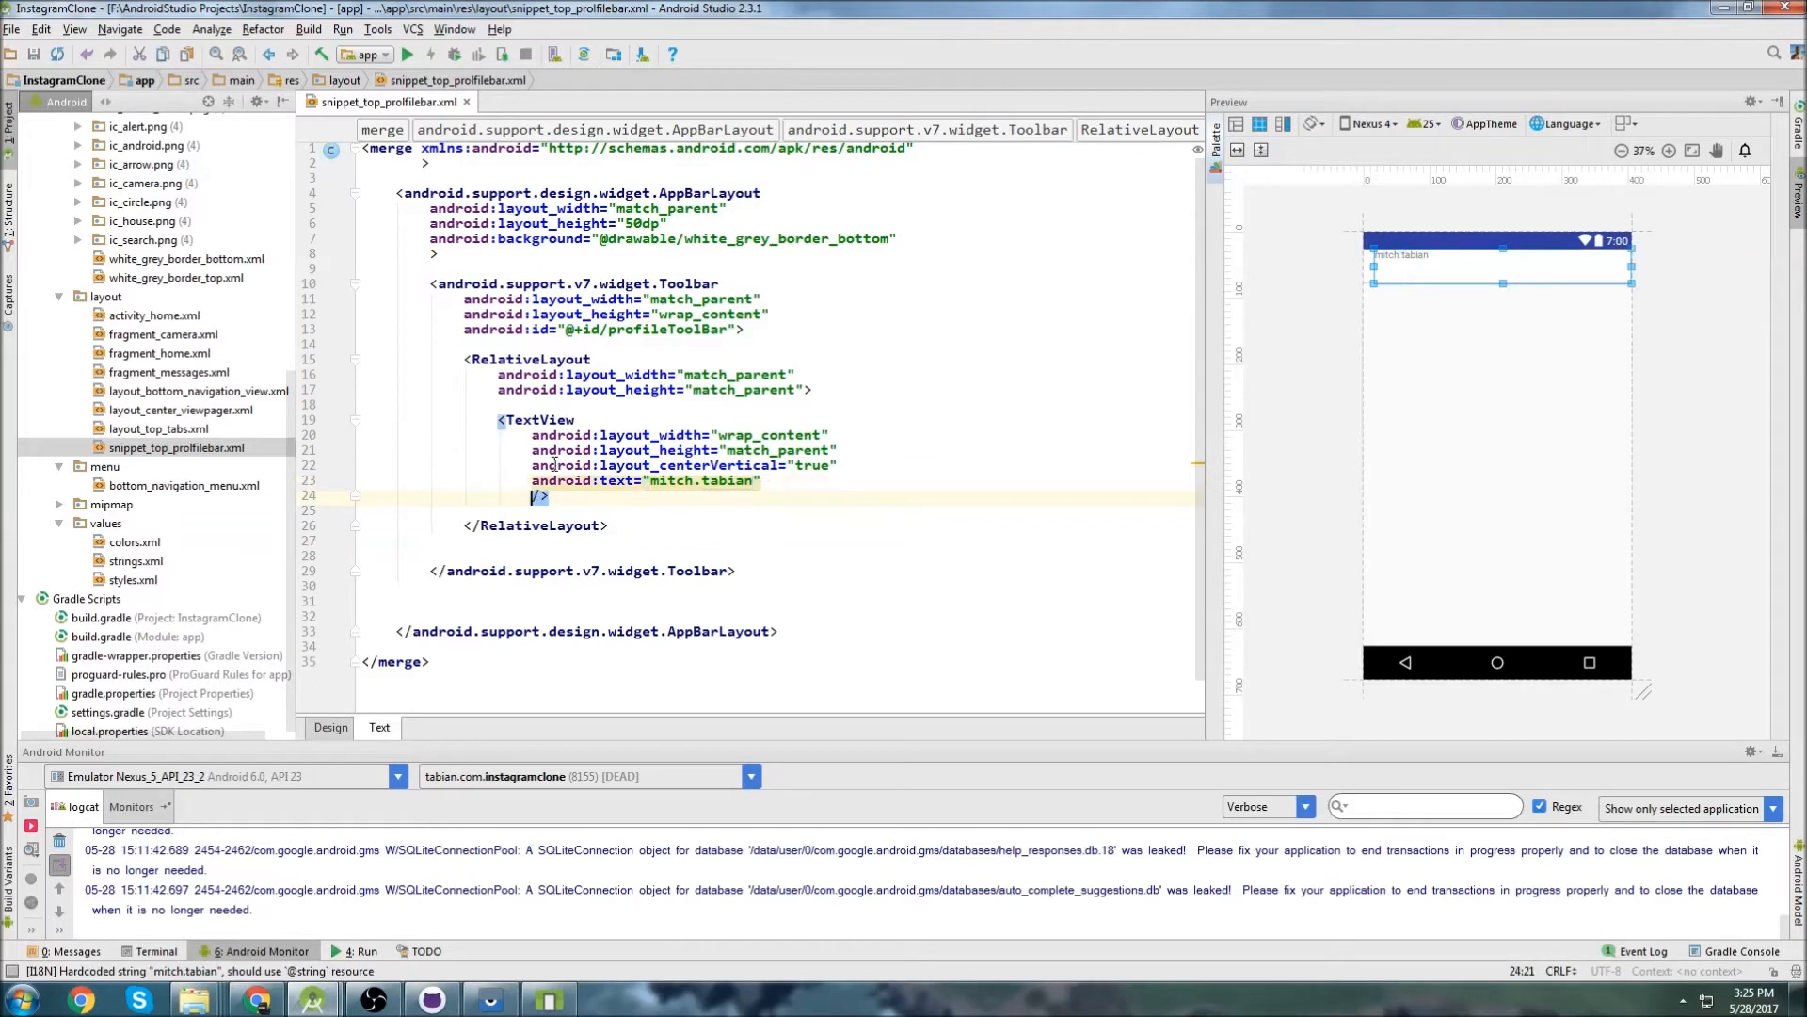
{"action": "type", "text": "android:textSize=\""}
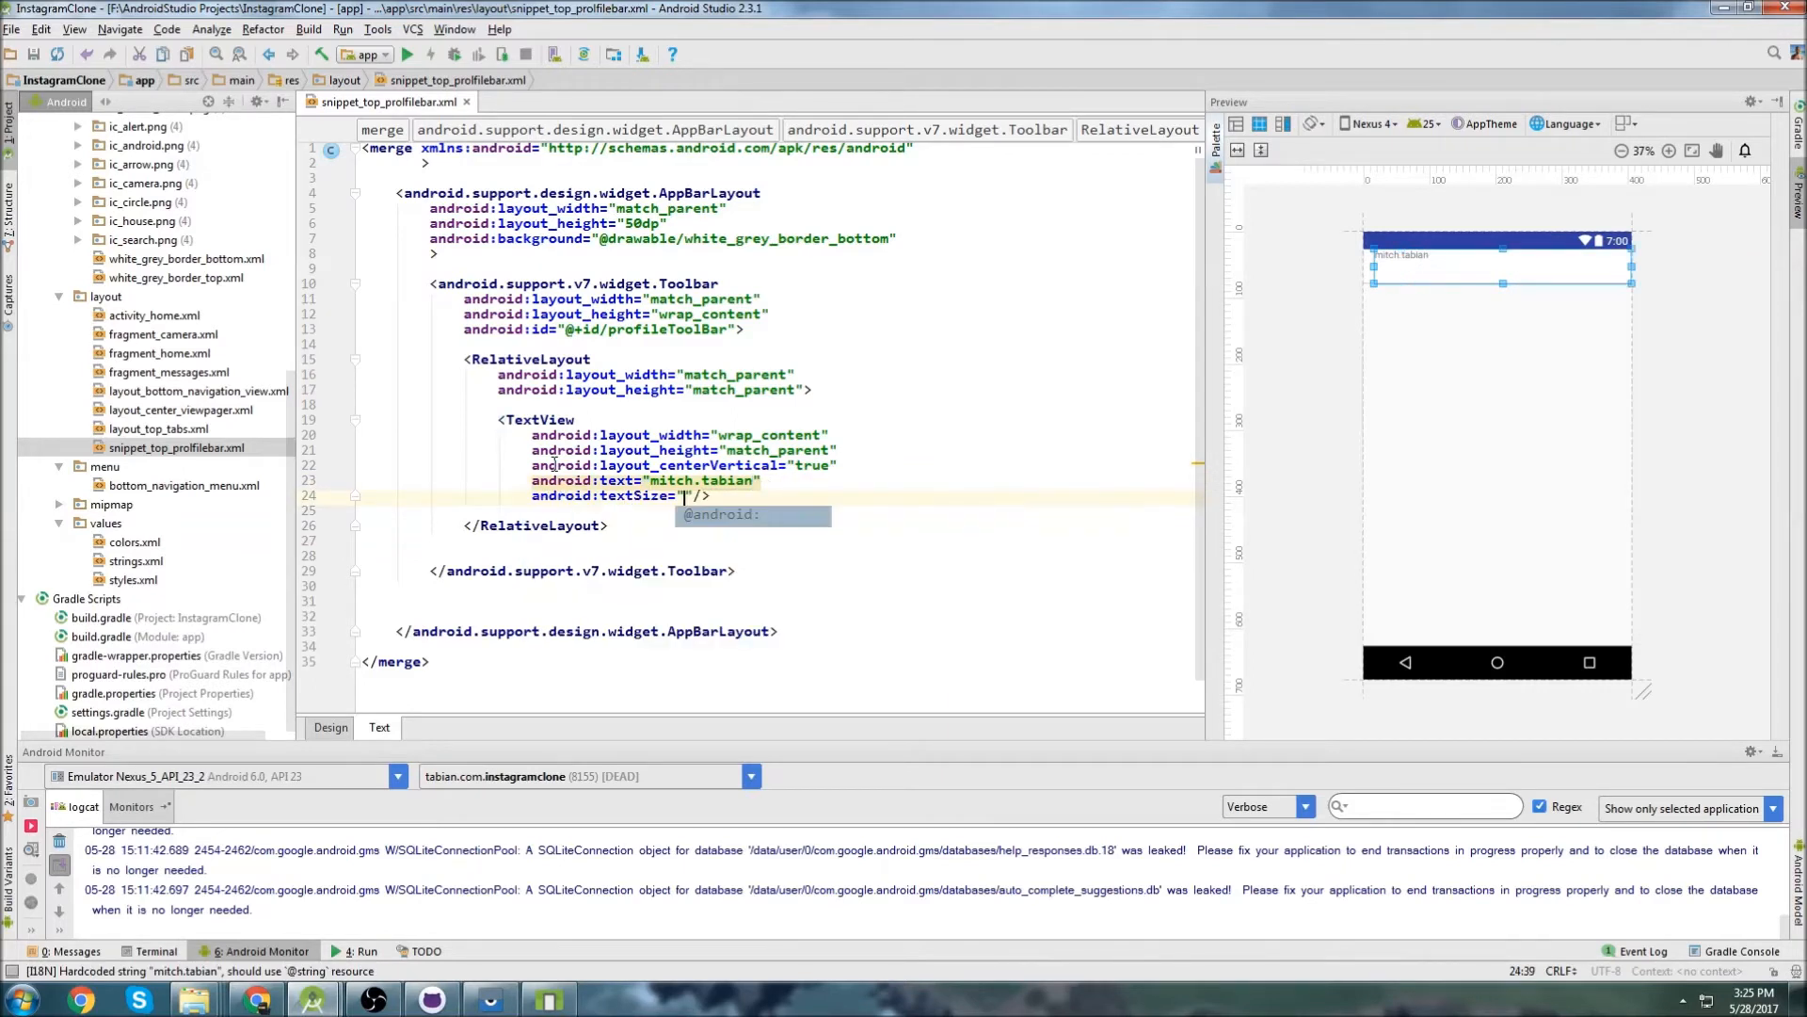
{"action": "type", "text": "20sp"}
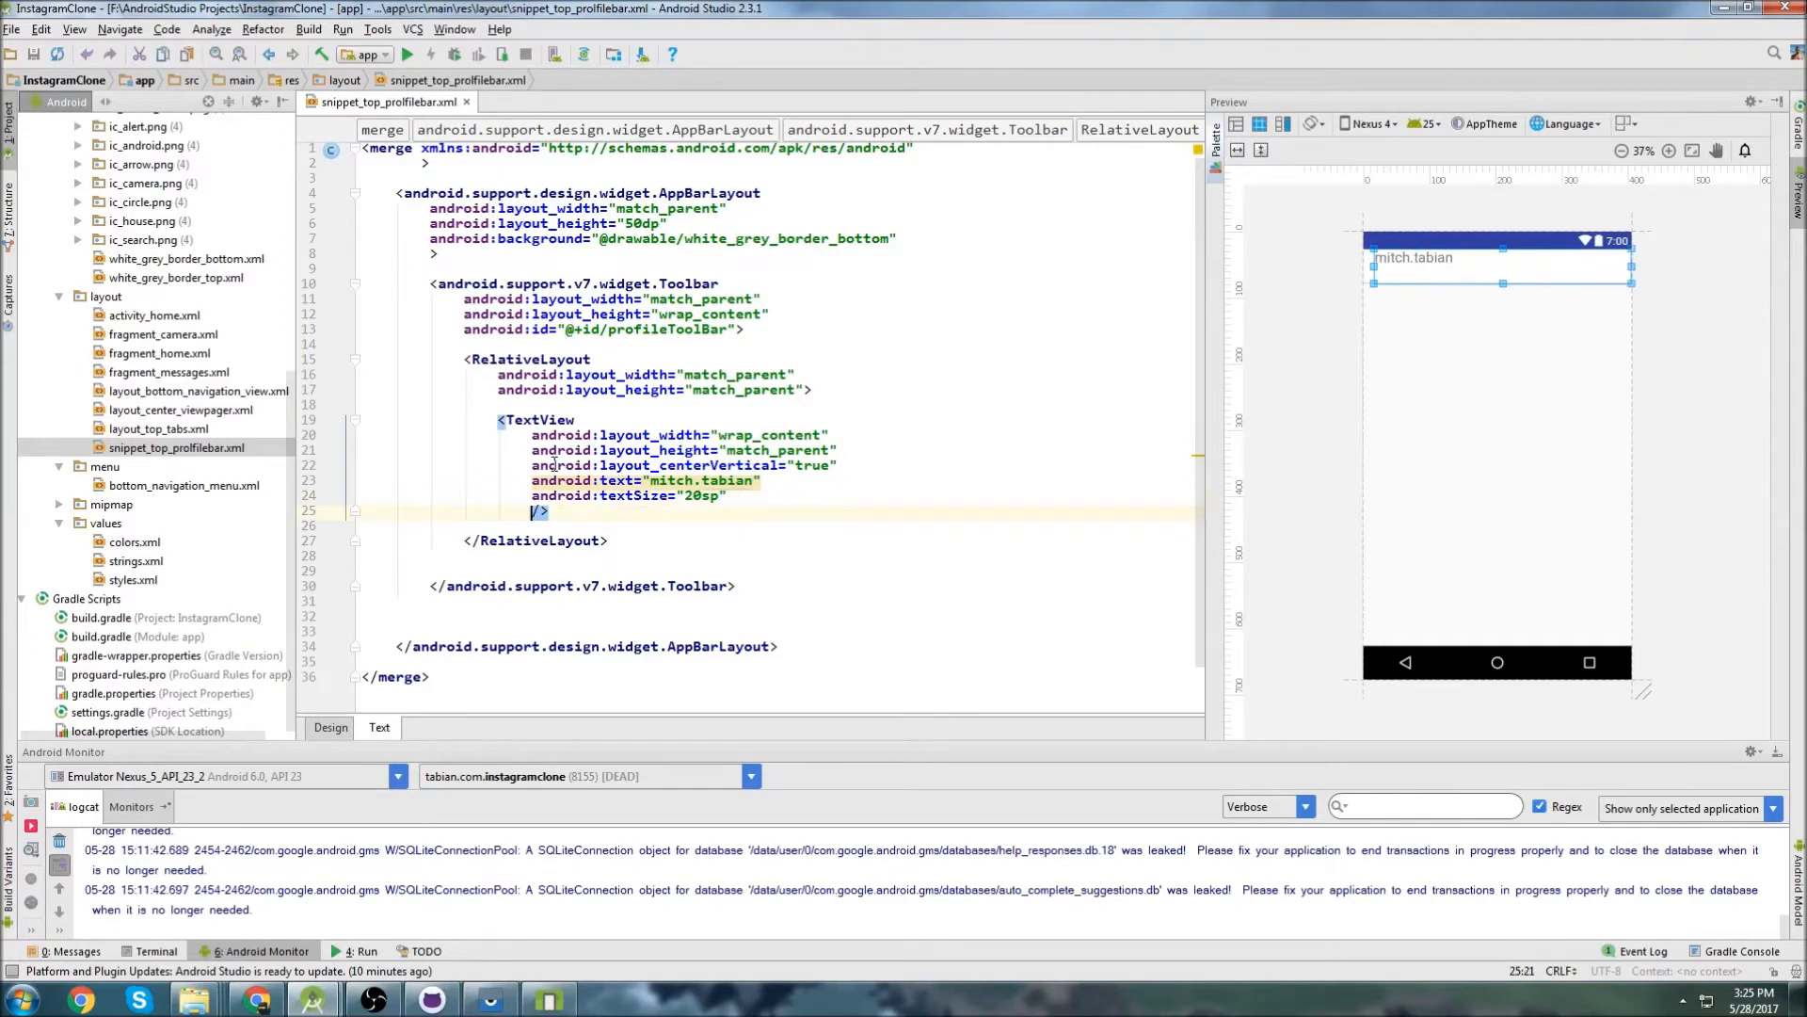
{"action": "type", "text": "textco"}
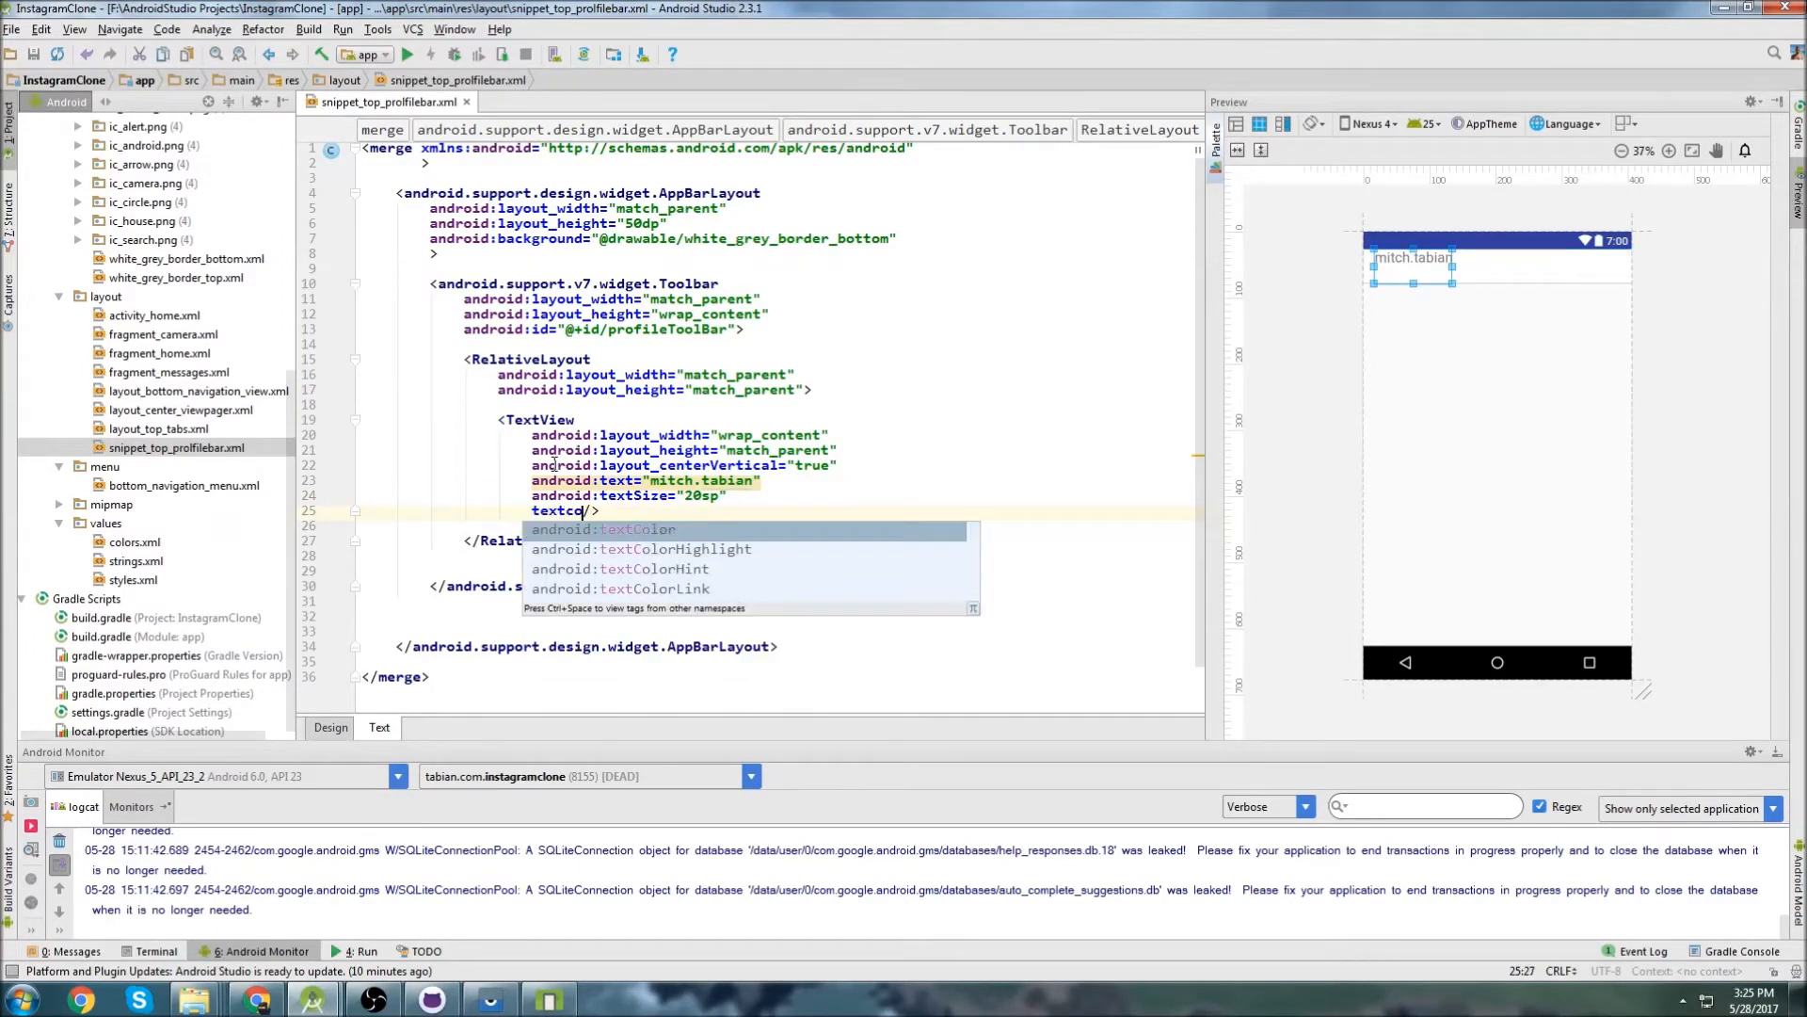
{"action": "type", "text": "android:textColor=\"@col"}
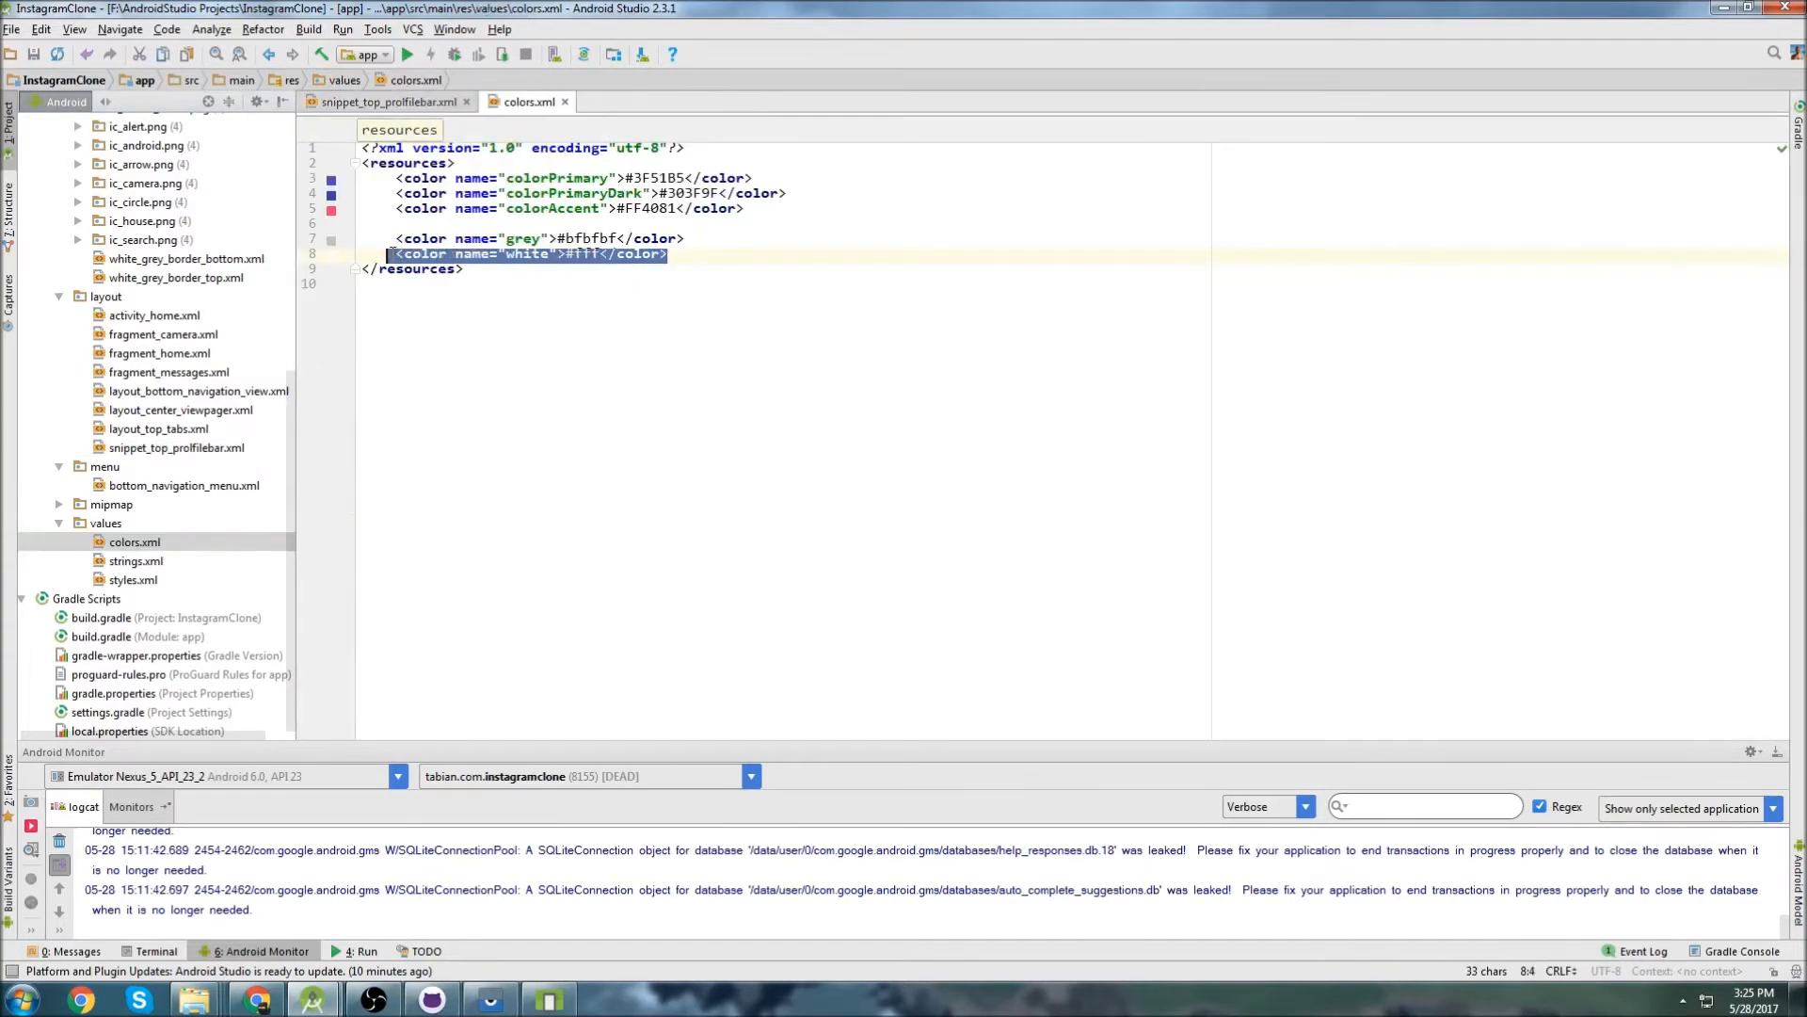
Add a <color name="black"> entry below white in colors.xml.
{"action": "key", "text": "enter"}
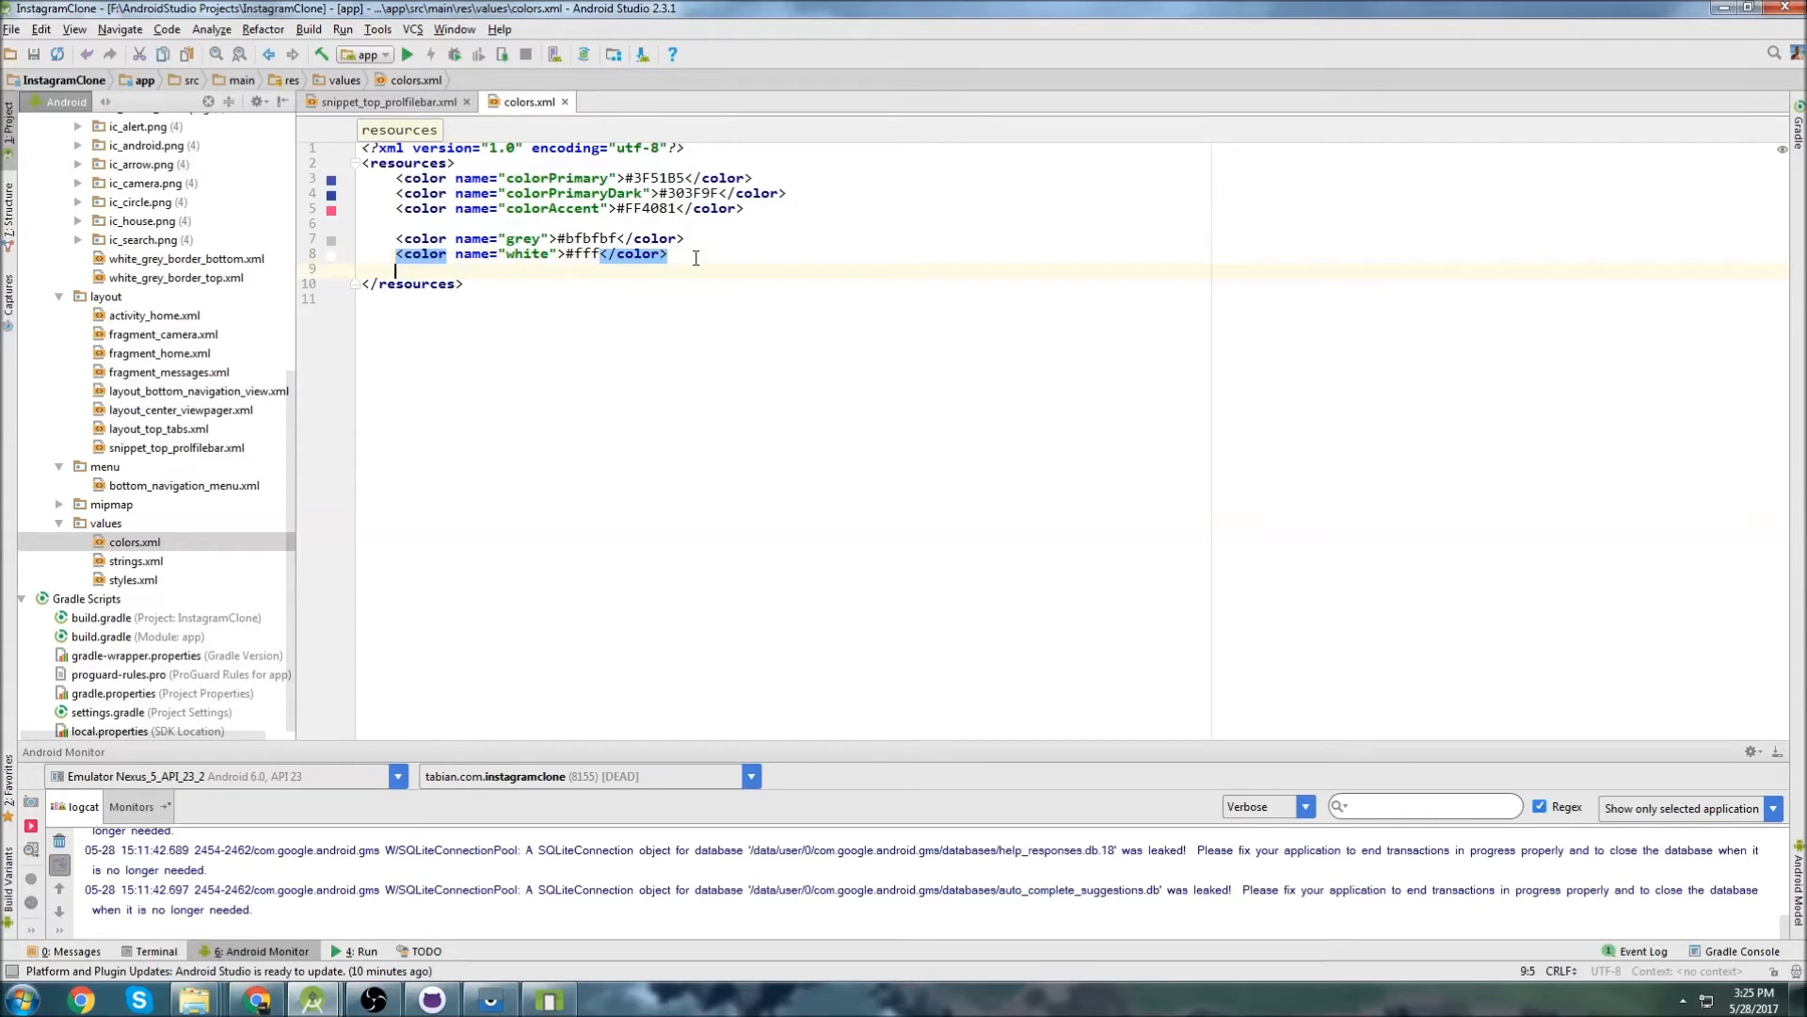
{"action": "type", "text": "<color name=\"black\">#fff</color>"}
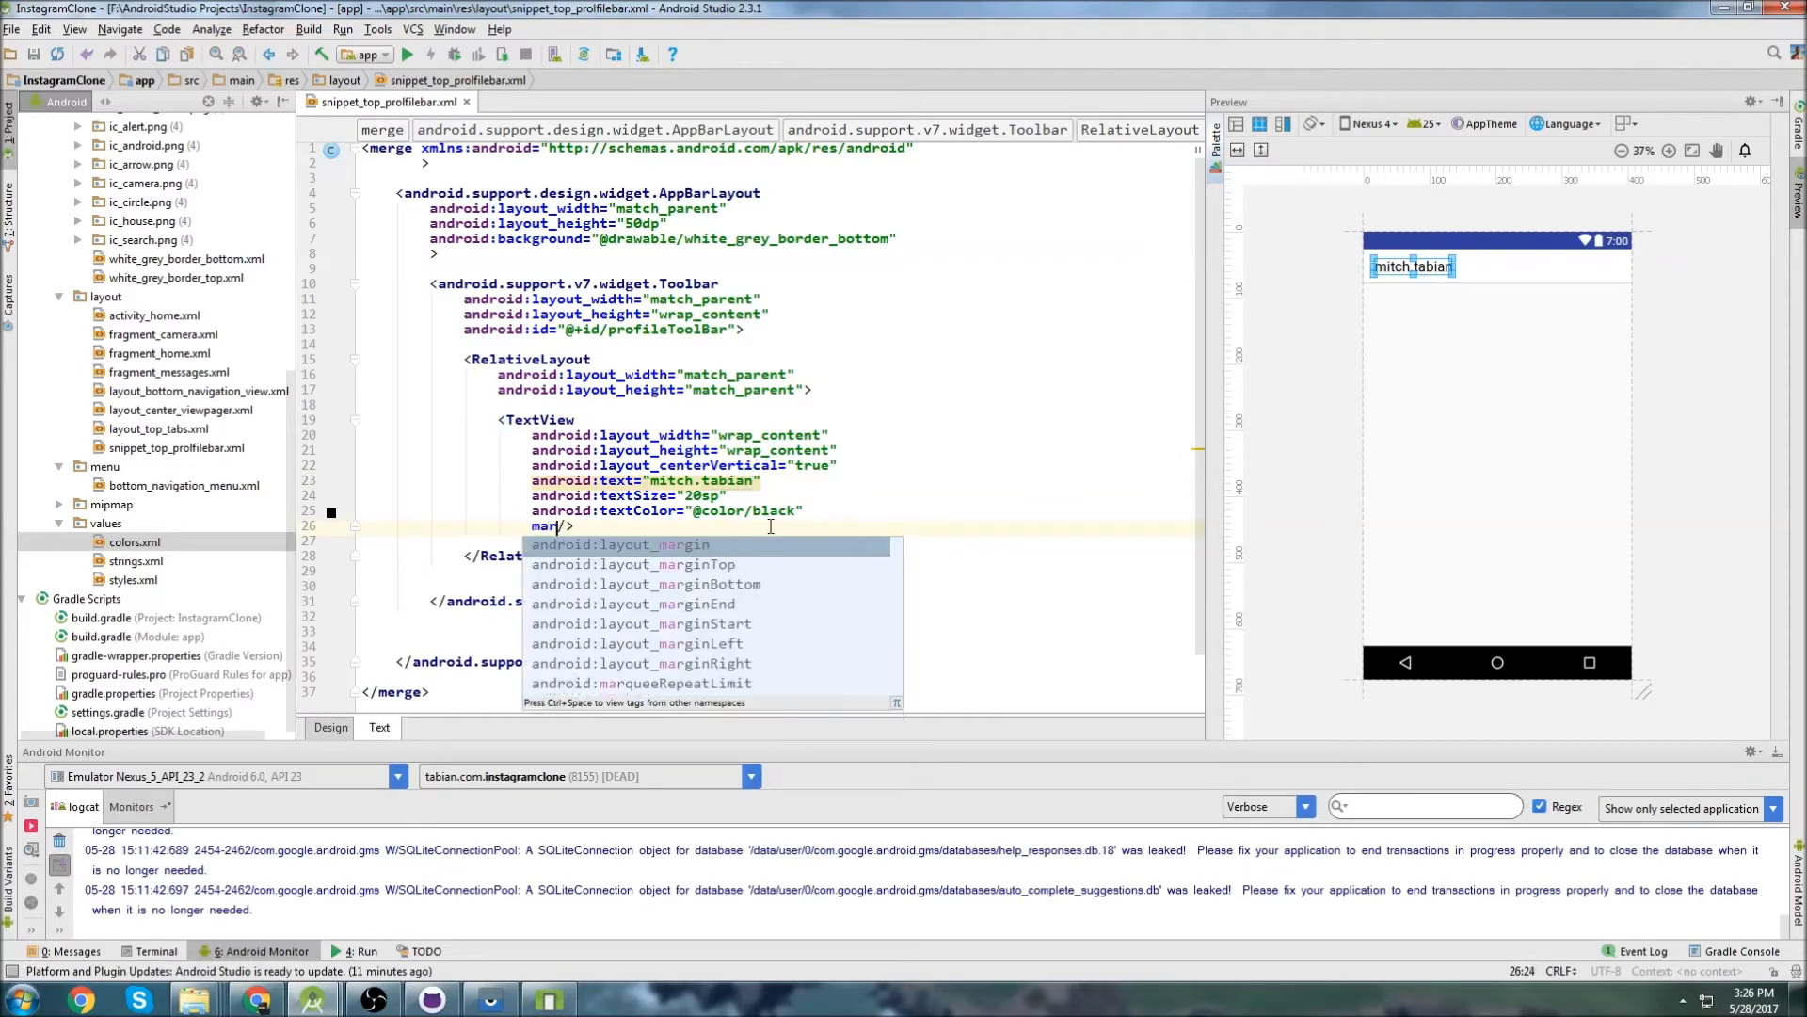
Give the TextView a 15dp layout_marginStart and the id @+id/profileName.
{"action": "type", "text": "ginst"}
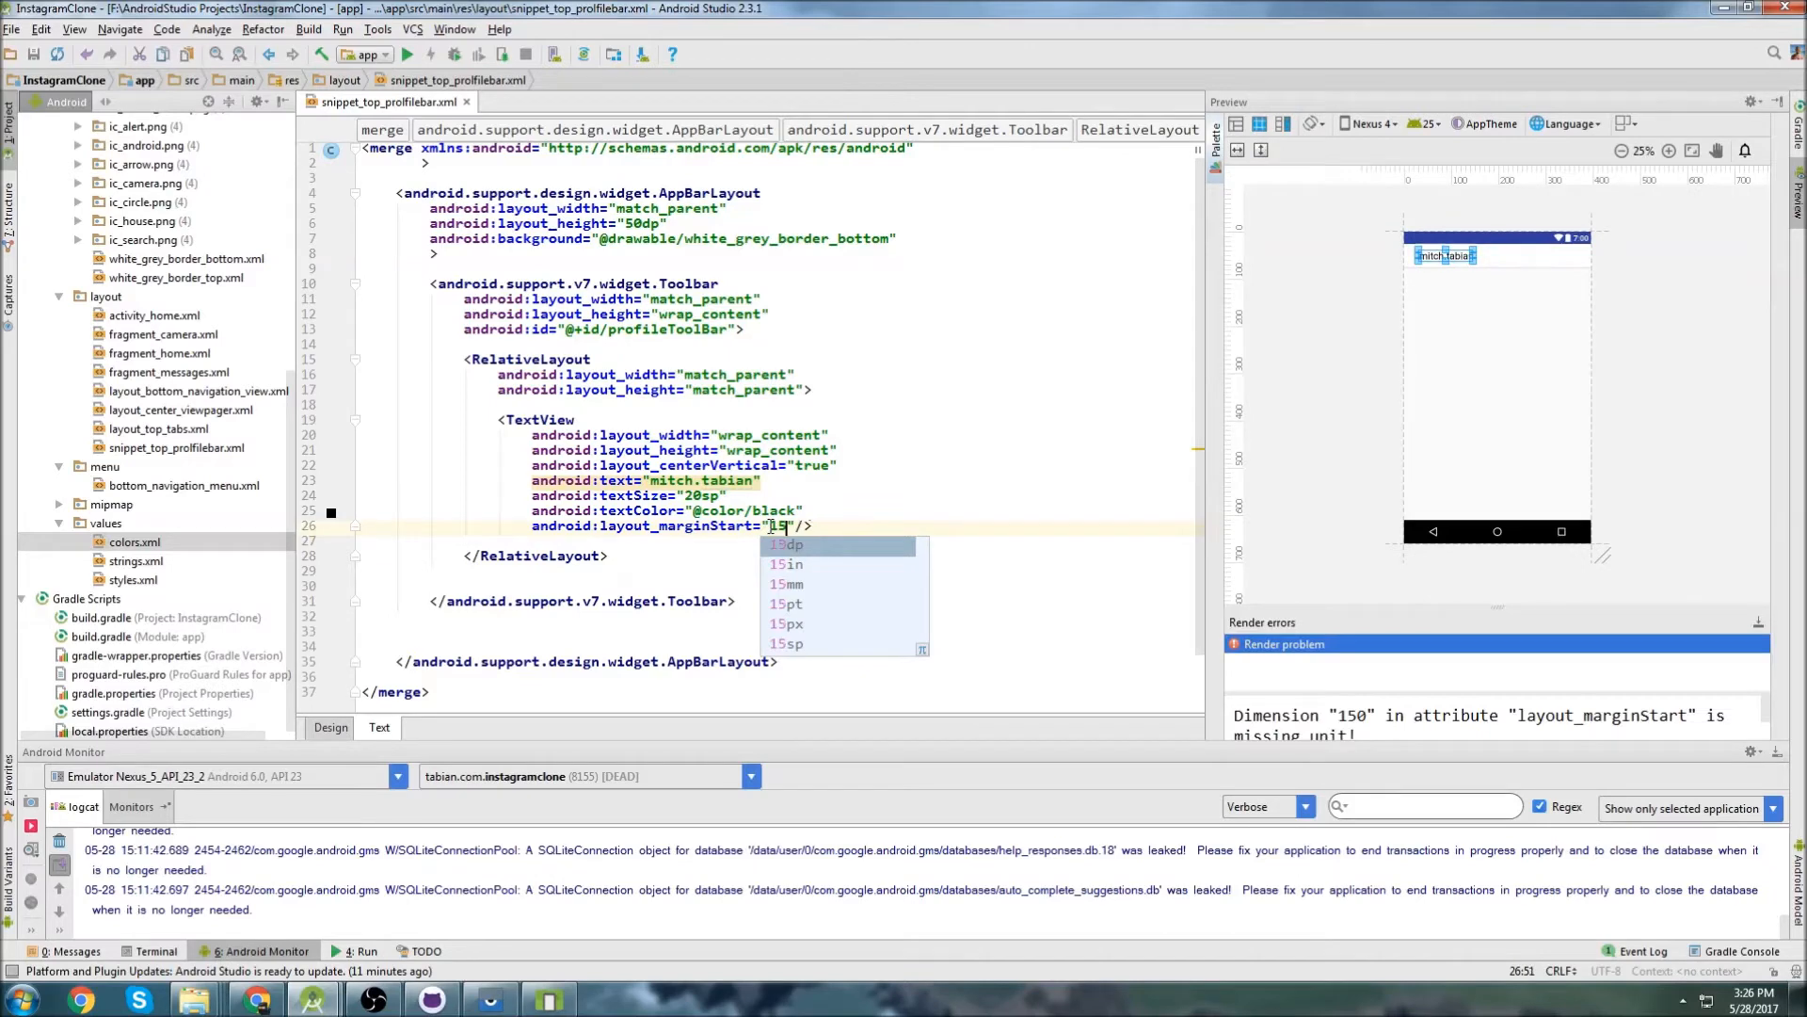
{"action": "left_click", "coordinate": [793, 545]}
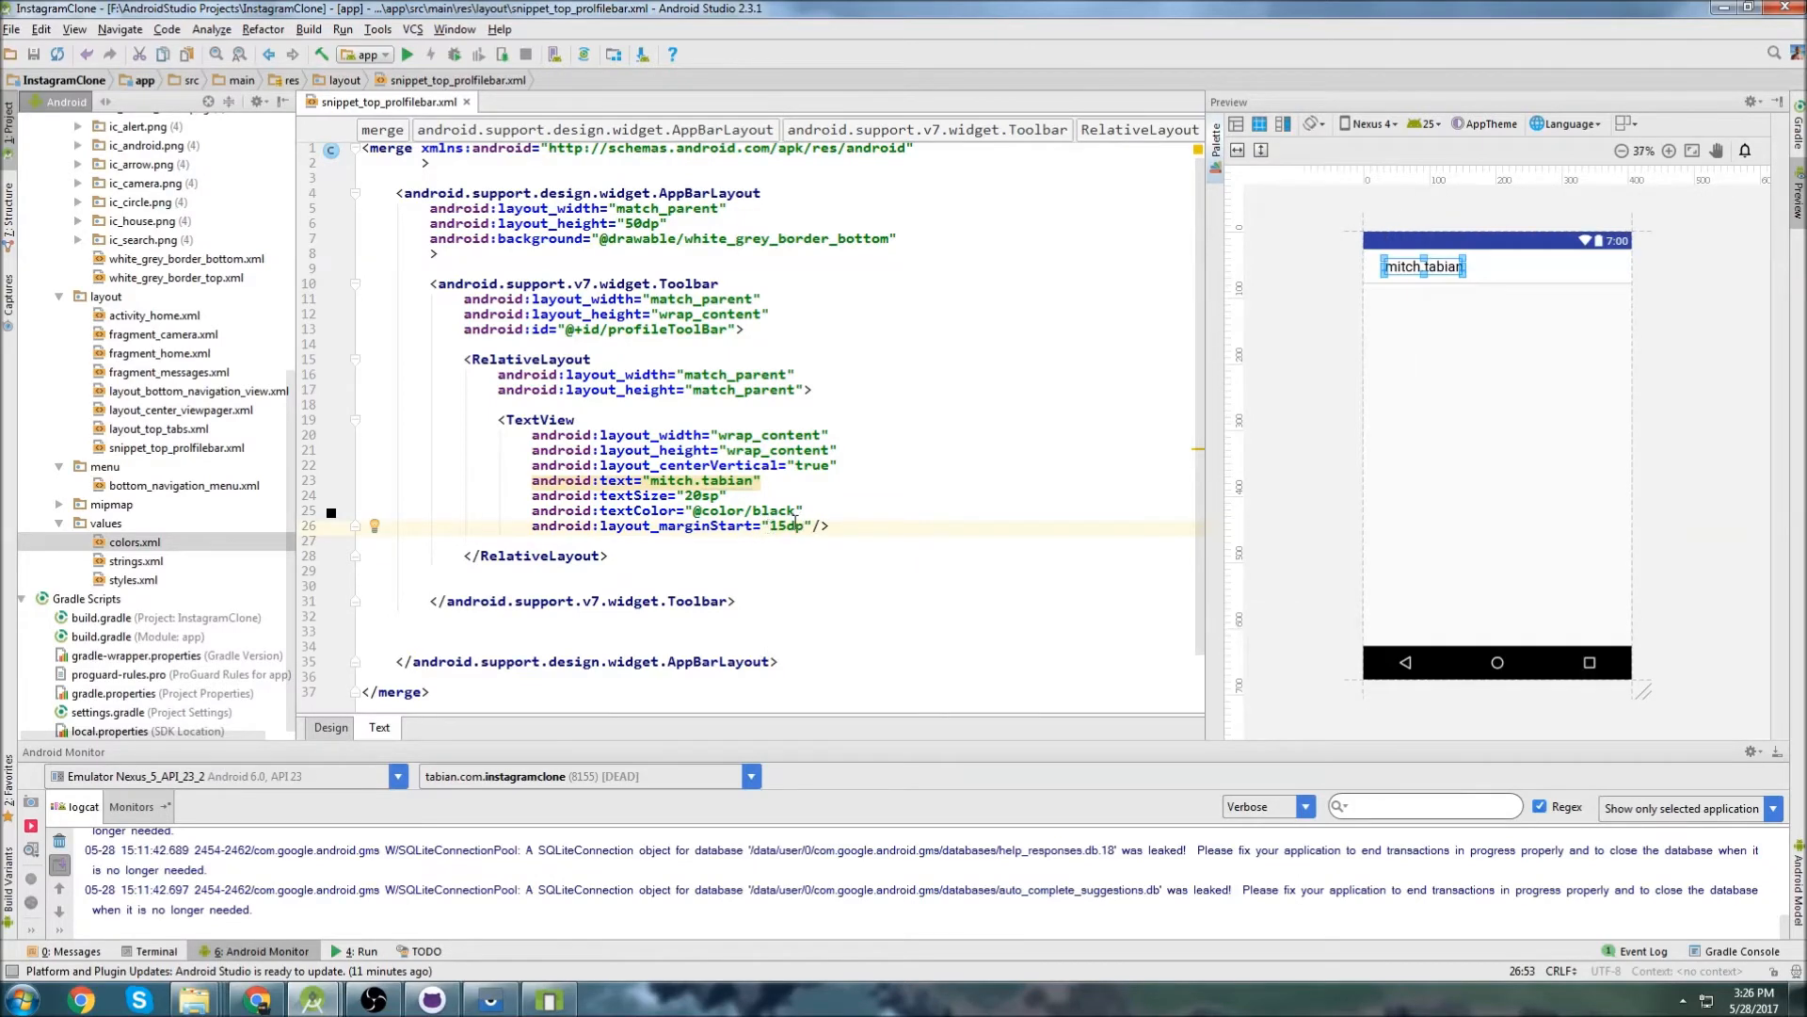
{"action": "type", "text": "android:id=\"\"/>"}
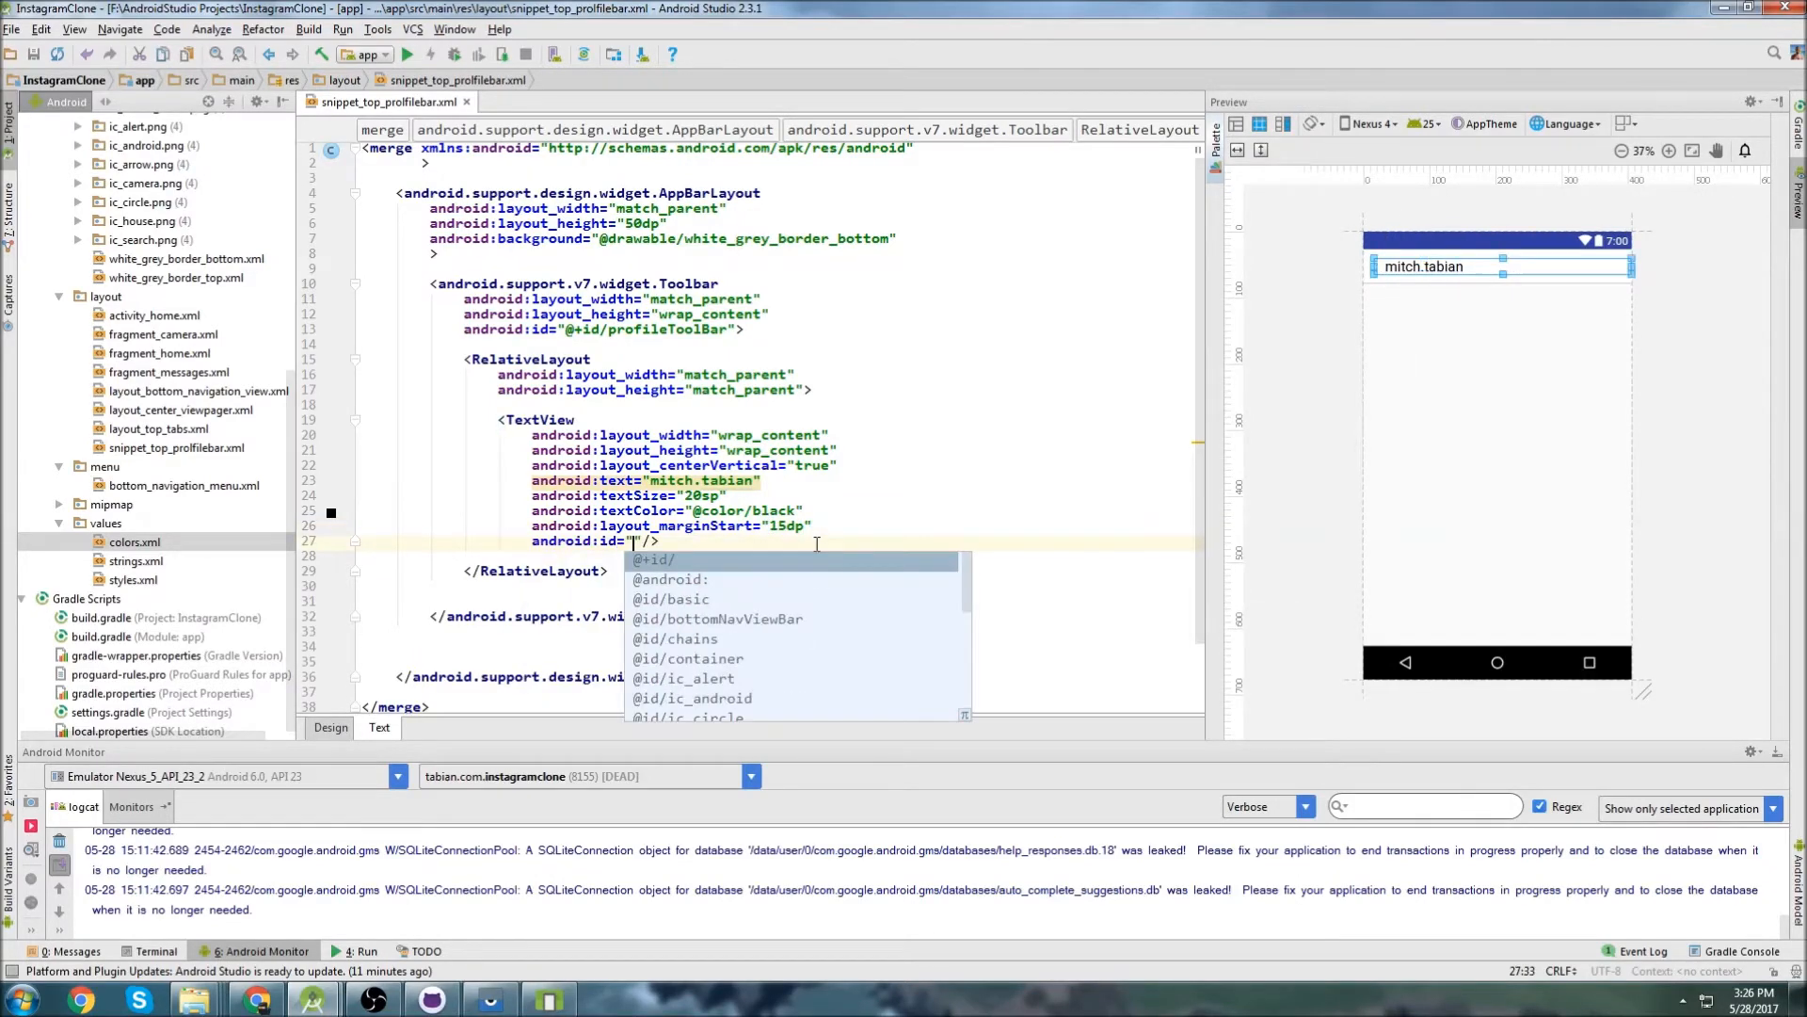
{"action": "type", "text": "@id/profileName"}
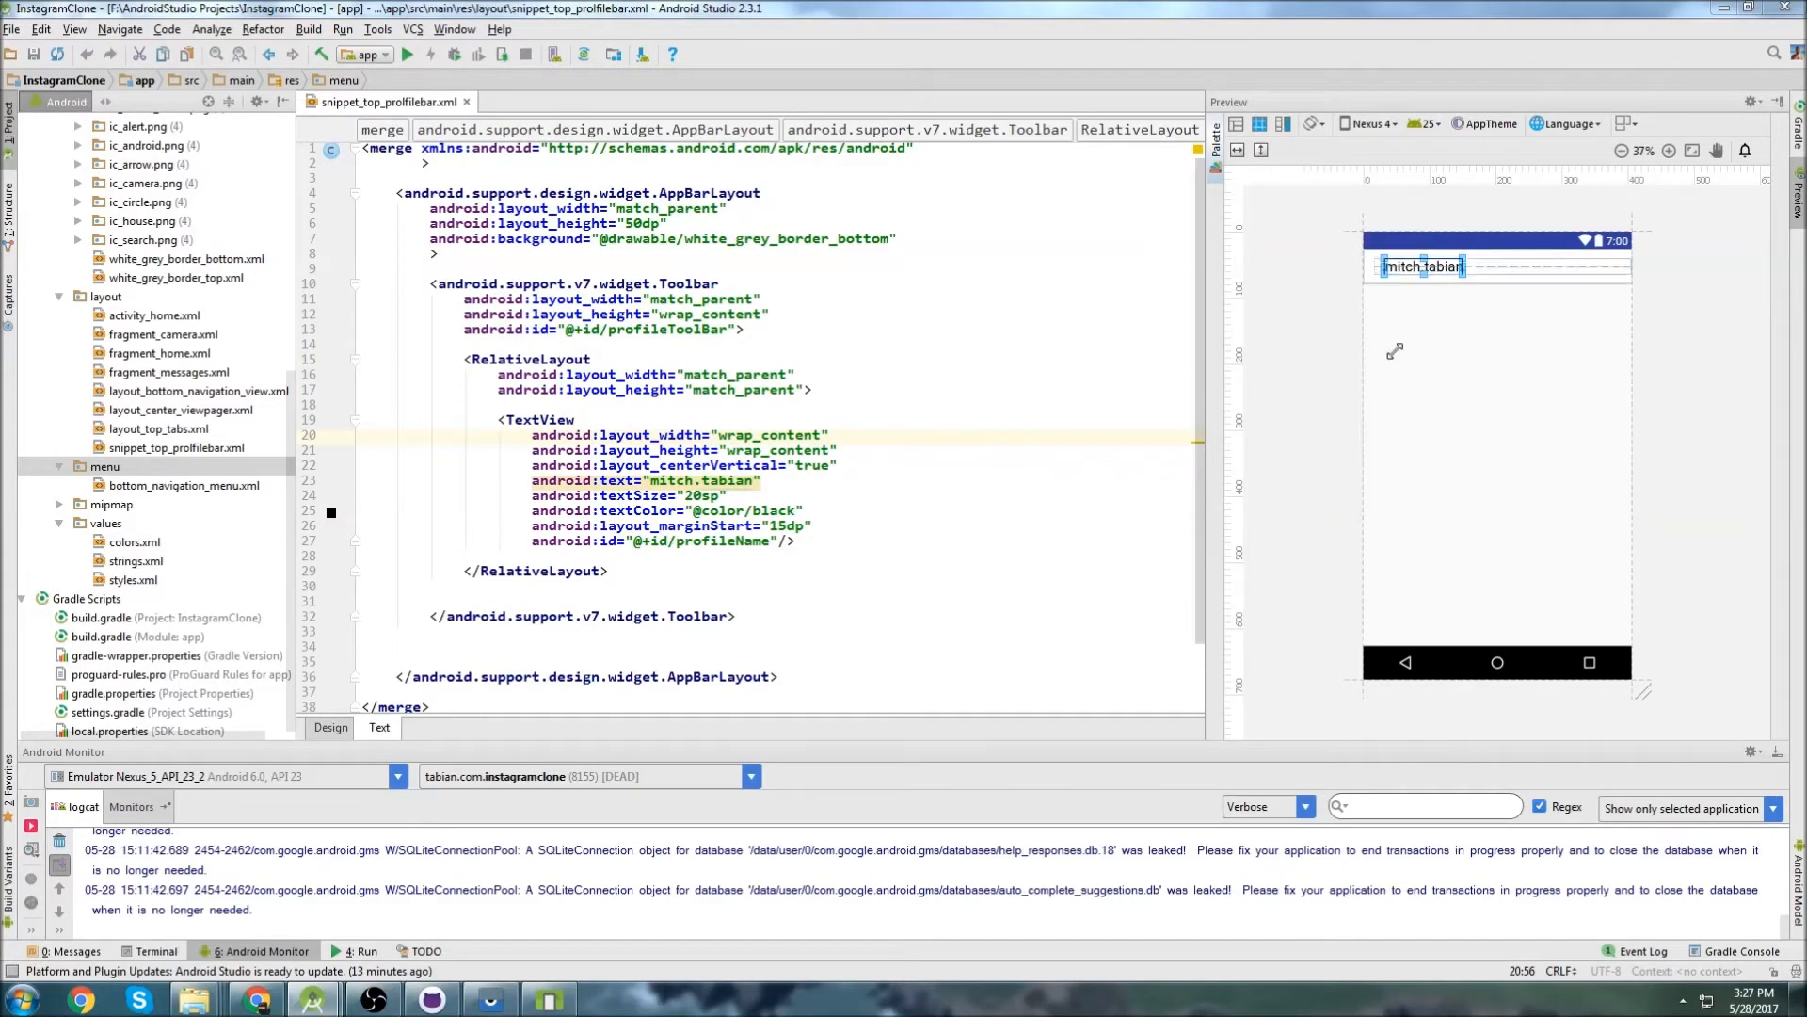
Create a new menu resource file named profile_menu in the res/menu folder.
{"action": "left_click", "coordinate": [104, 465]}
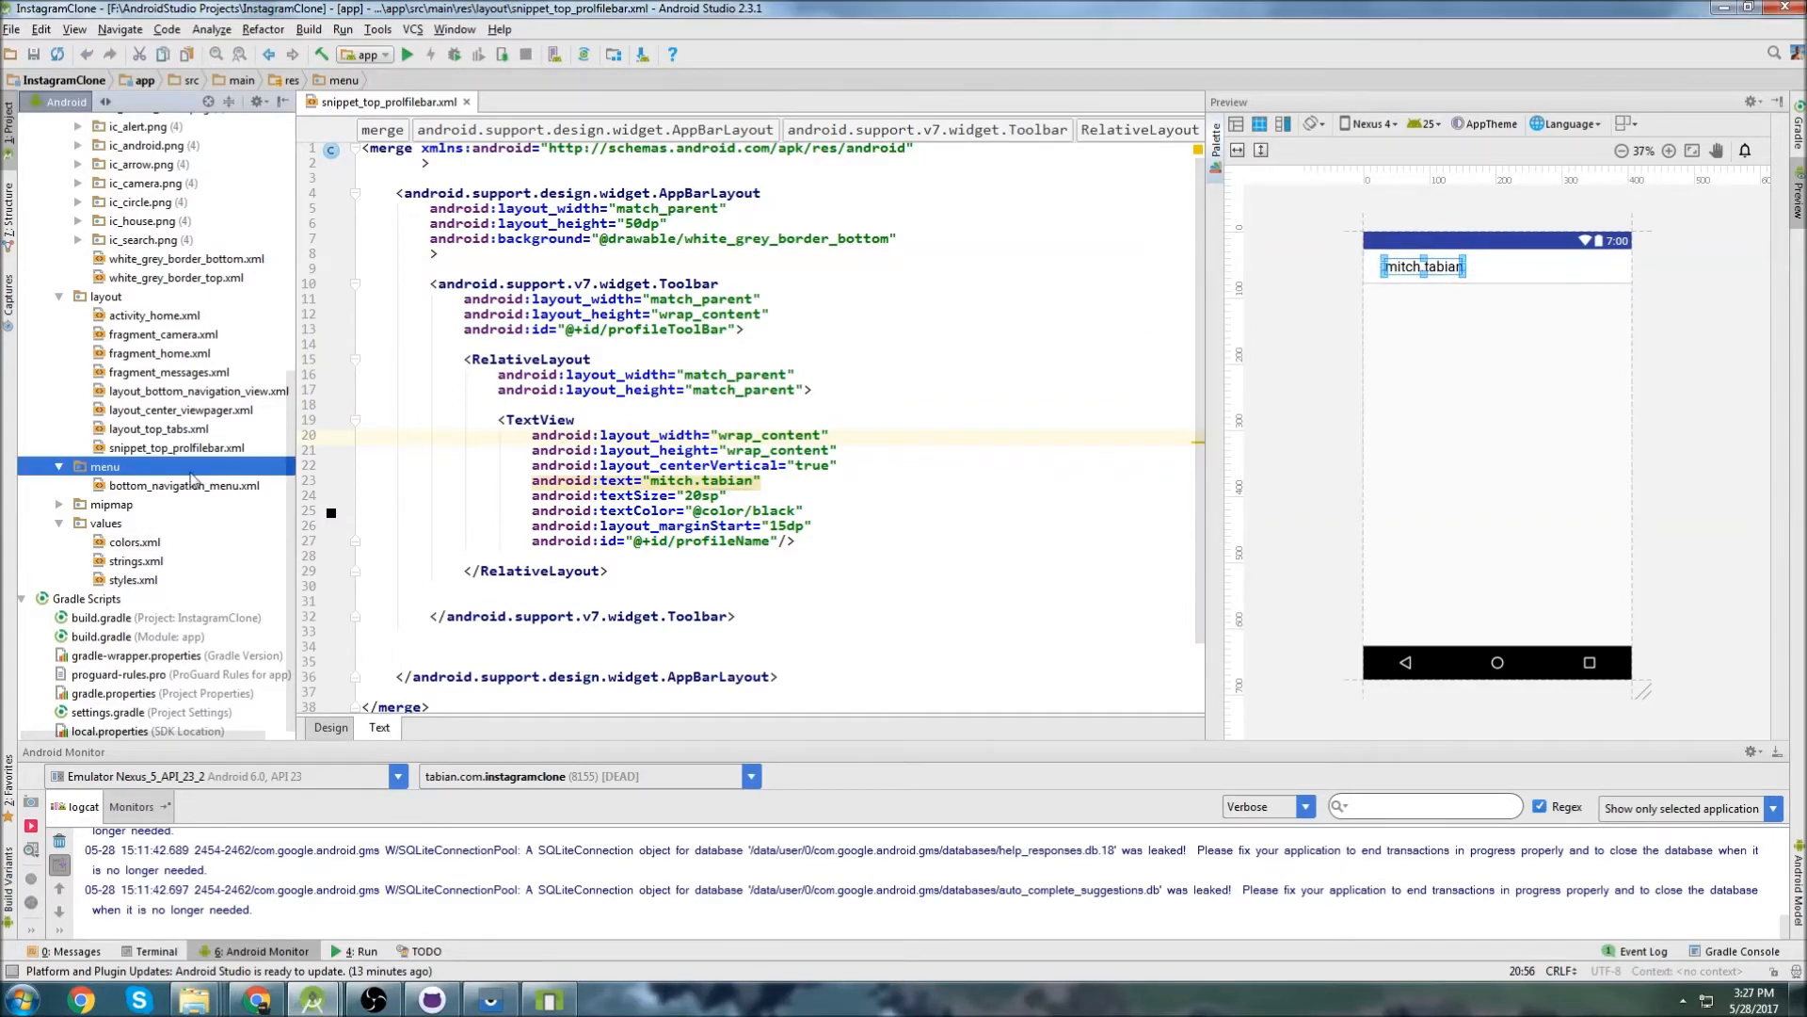
{"action": "right_click", "coordinate": [105, 467]}
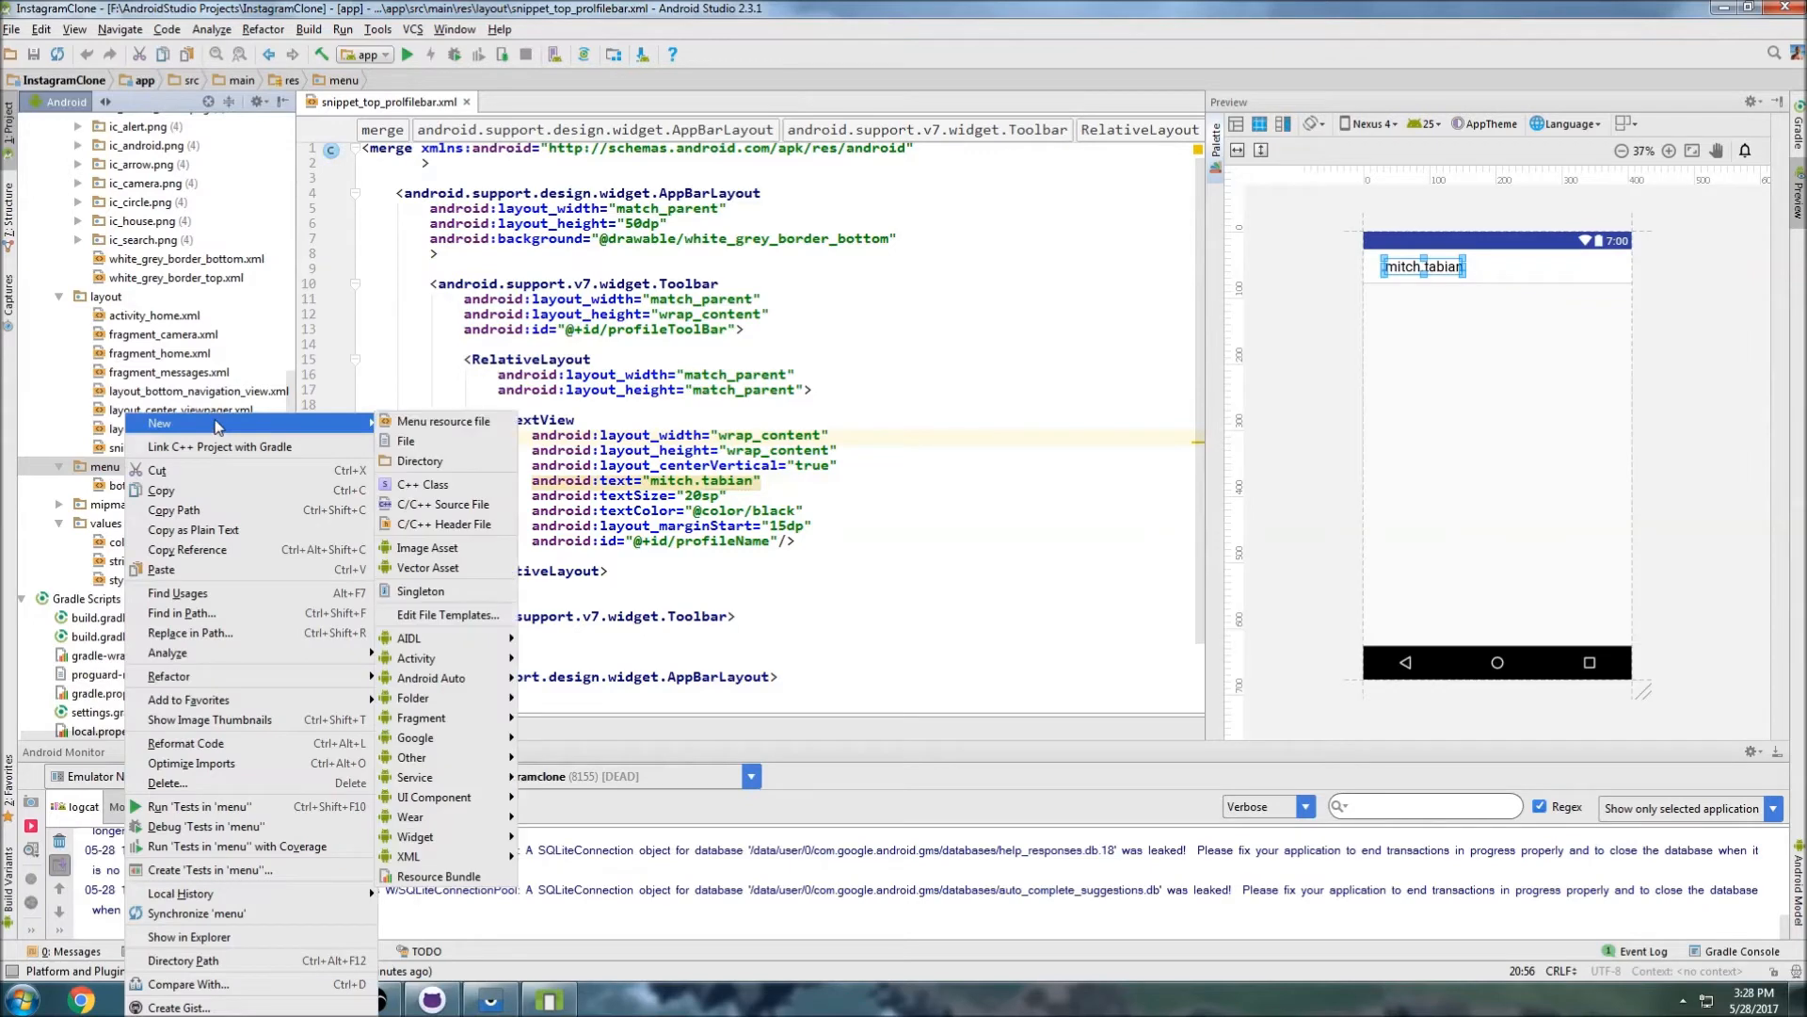
{"action": "left_click", "coordinate": [443, 420]}
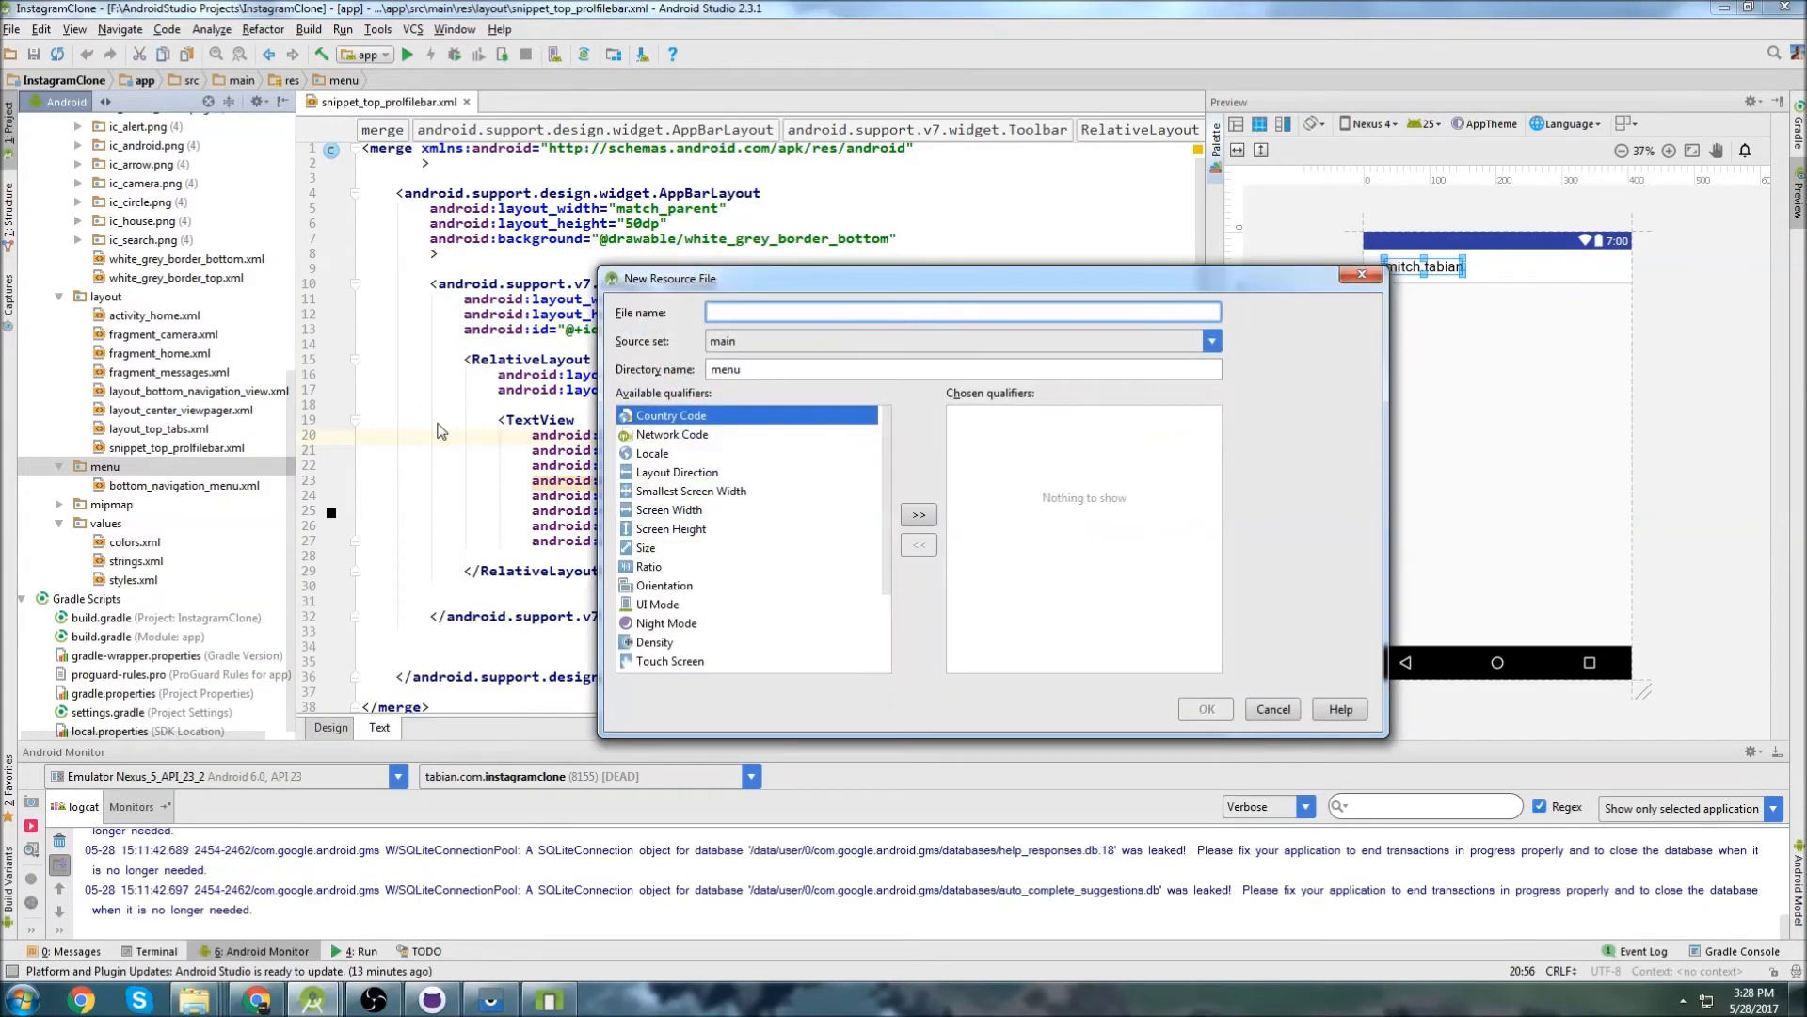
{"action": "type", "text": "profil"}
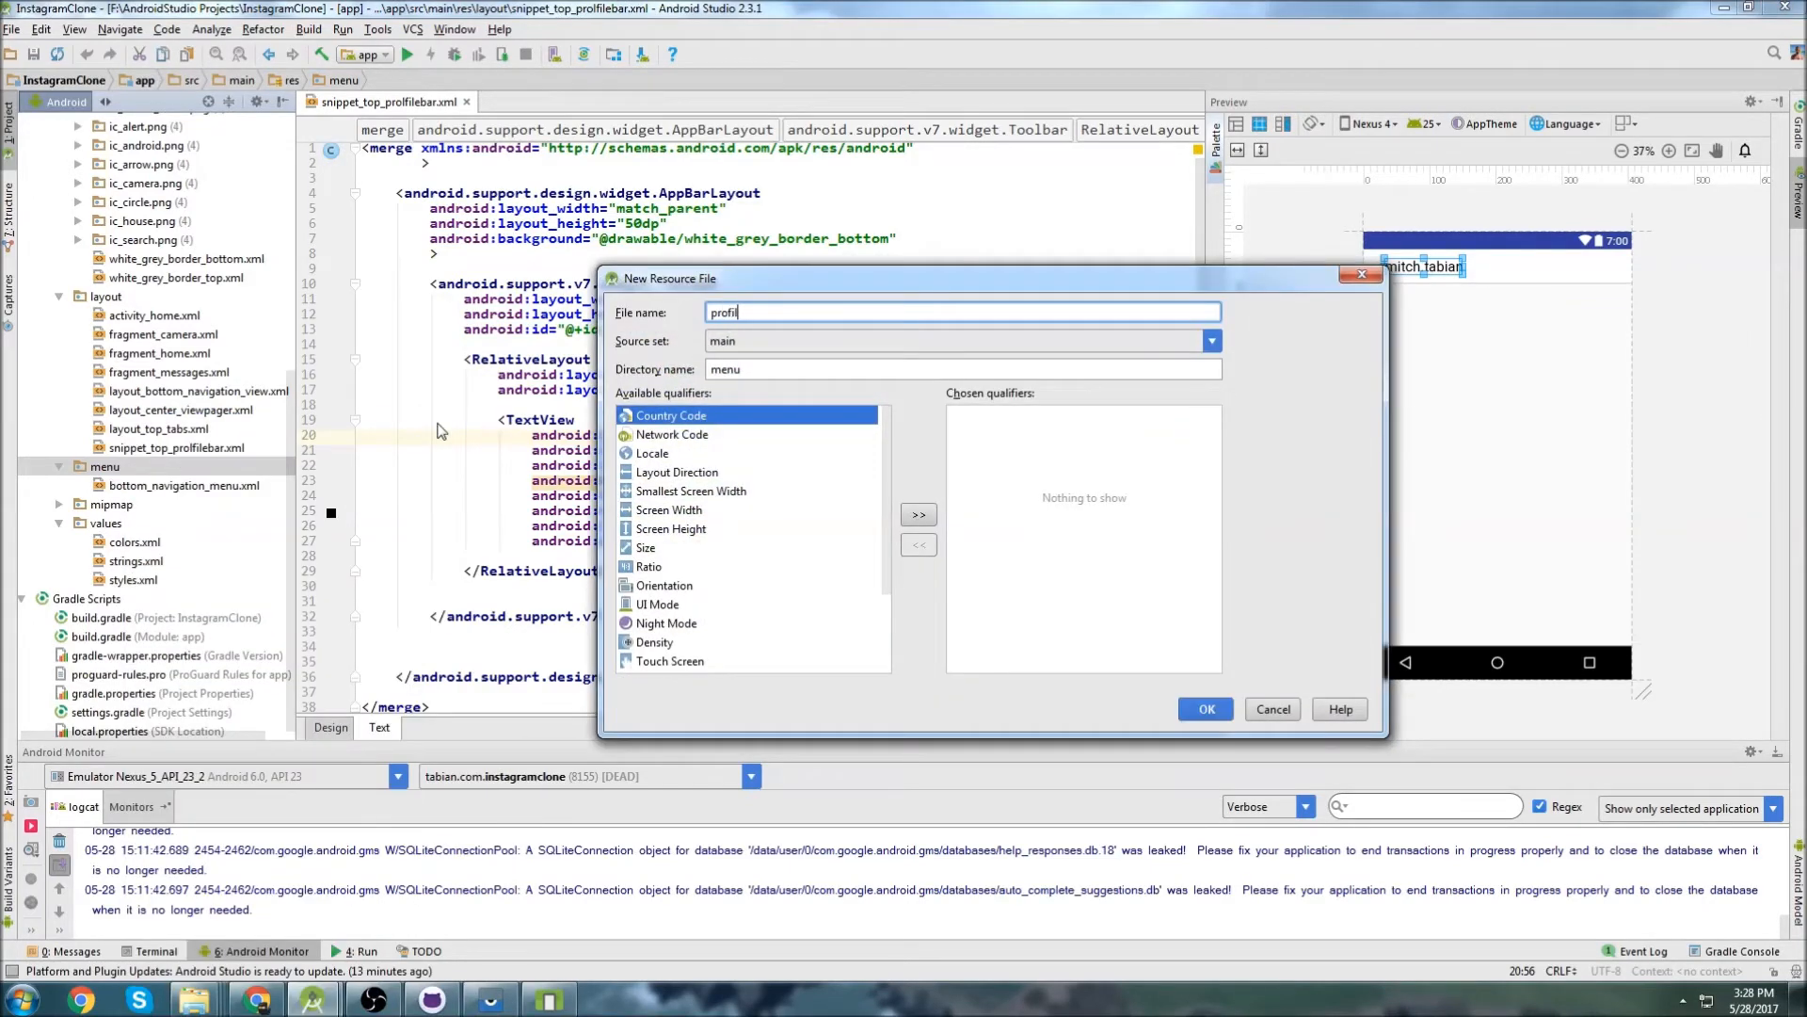
{"action": "left_click", "coordinate": [1203, 710]}
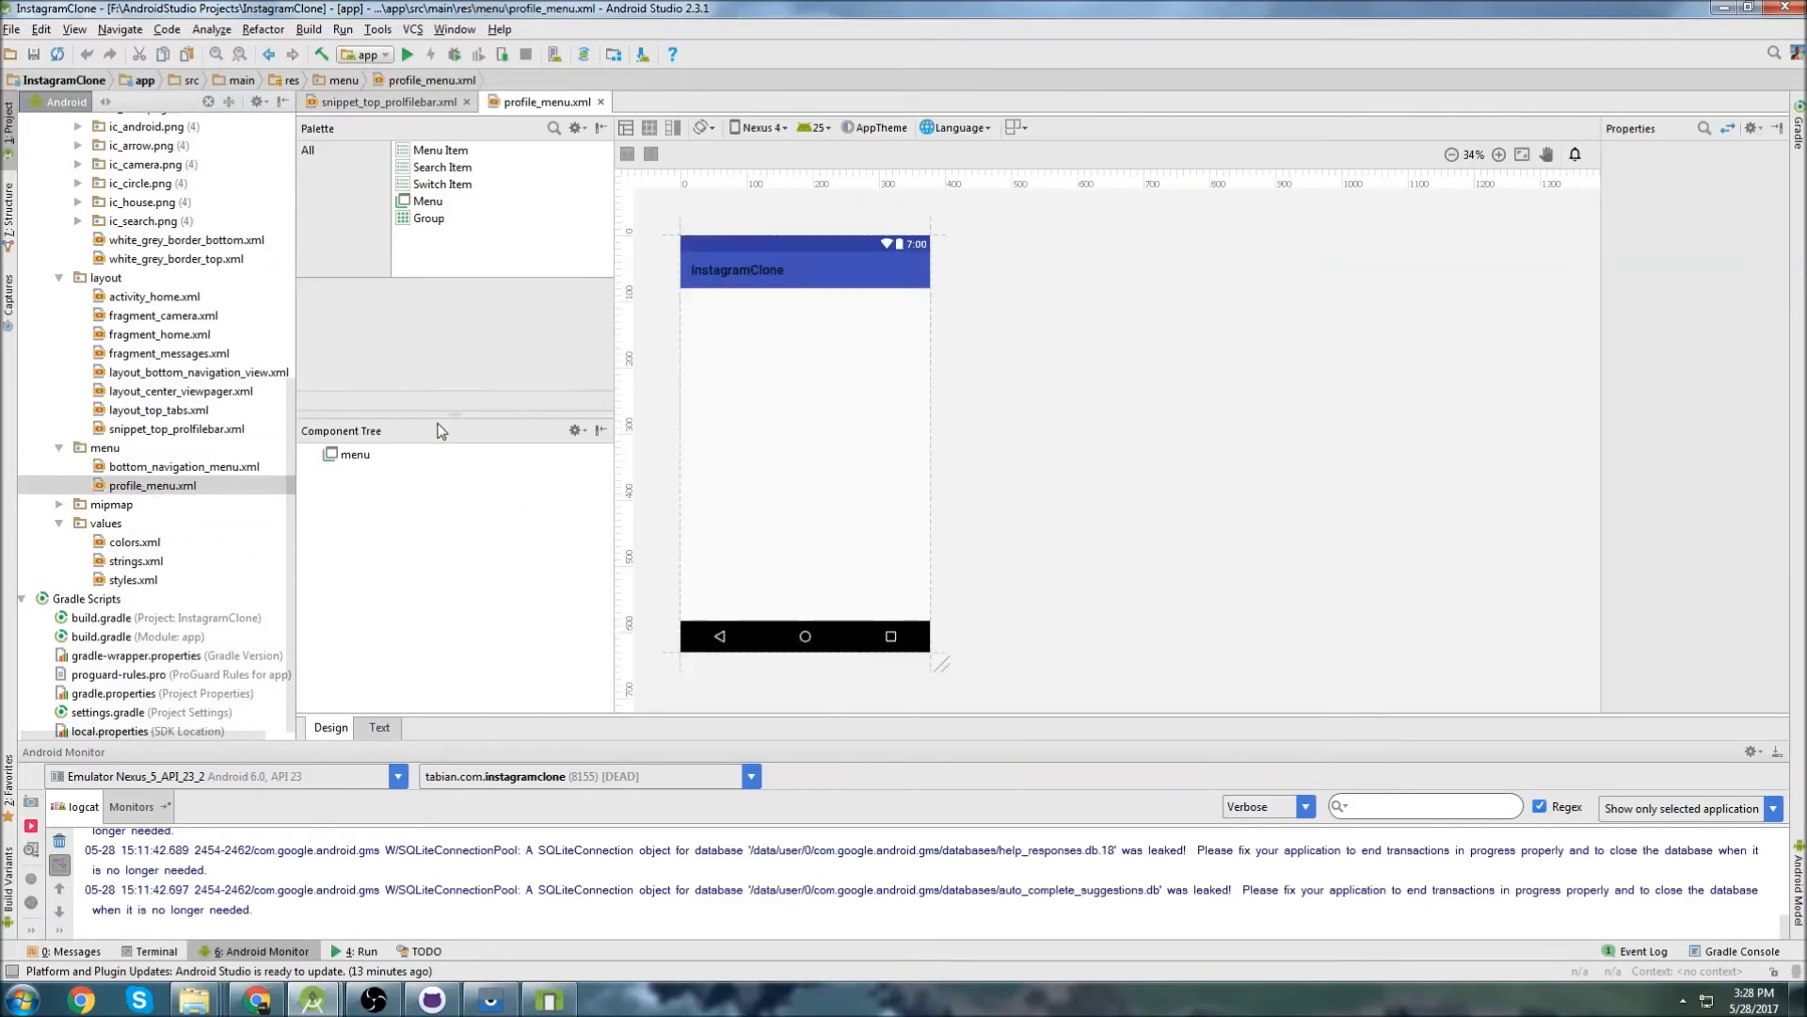
Add an <item android:id="@+id/profileMenu"> element inside the menu of profile_menu.xml.
{"action": "left_click", "coordinate": [378, 727]}
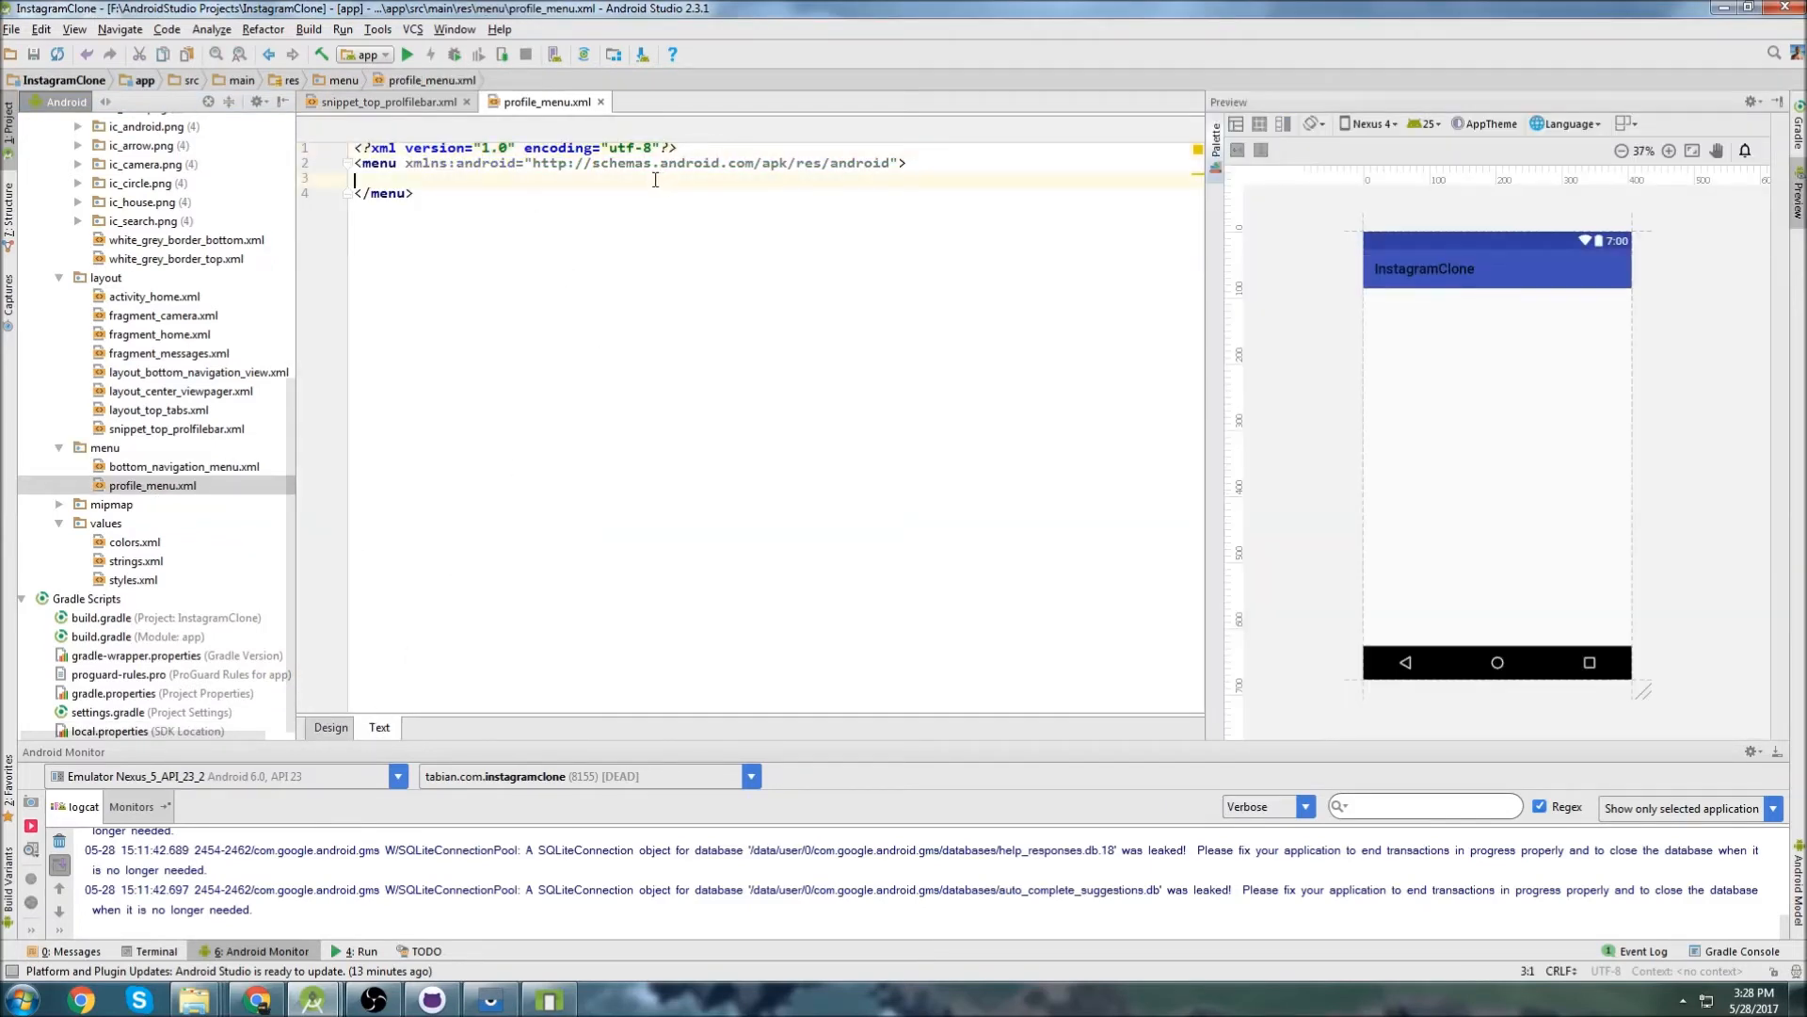
{"action": "key", "text": "Enter"}
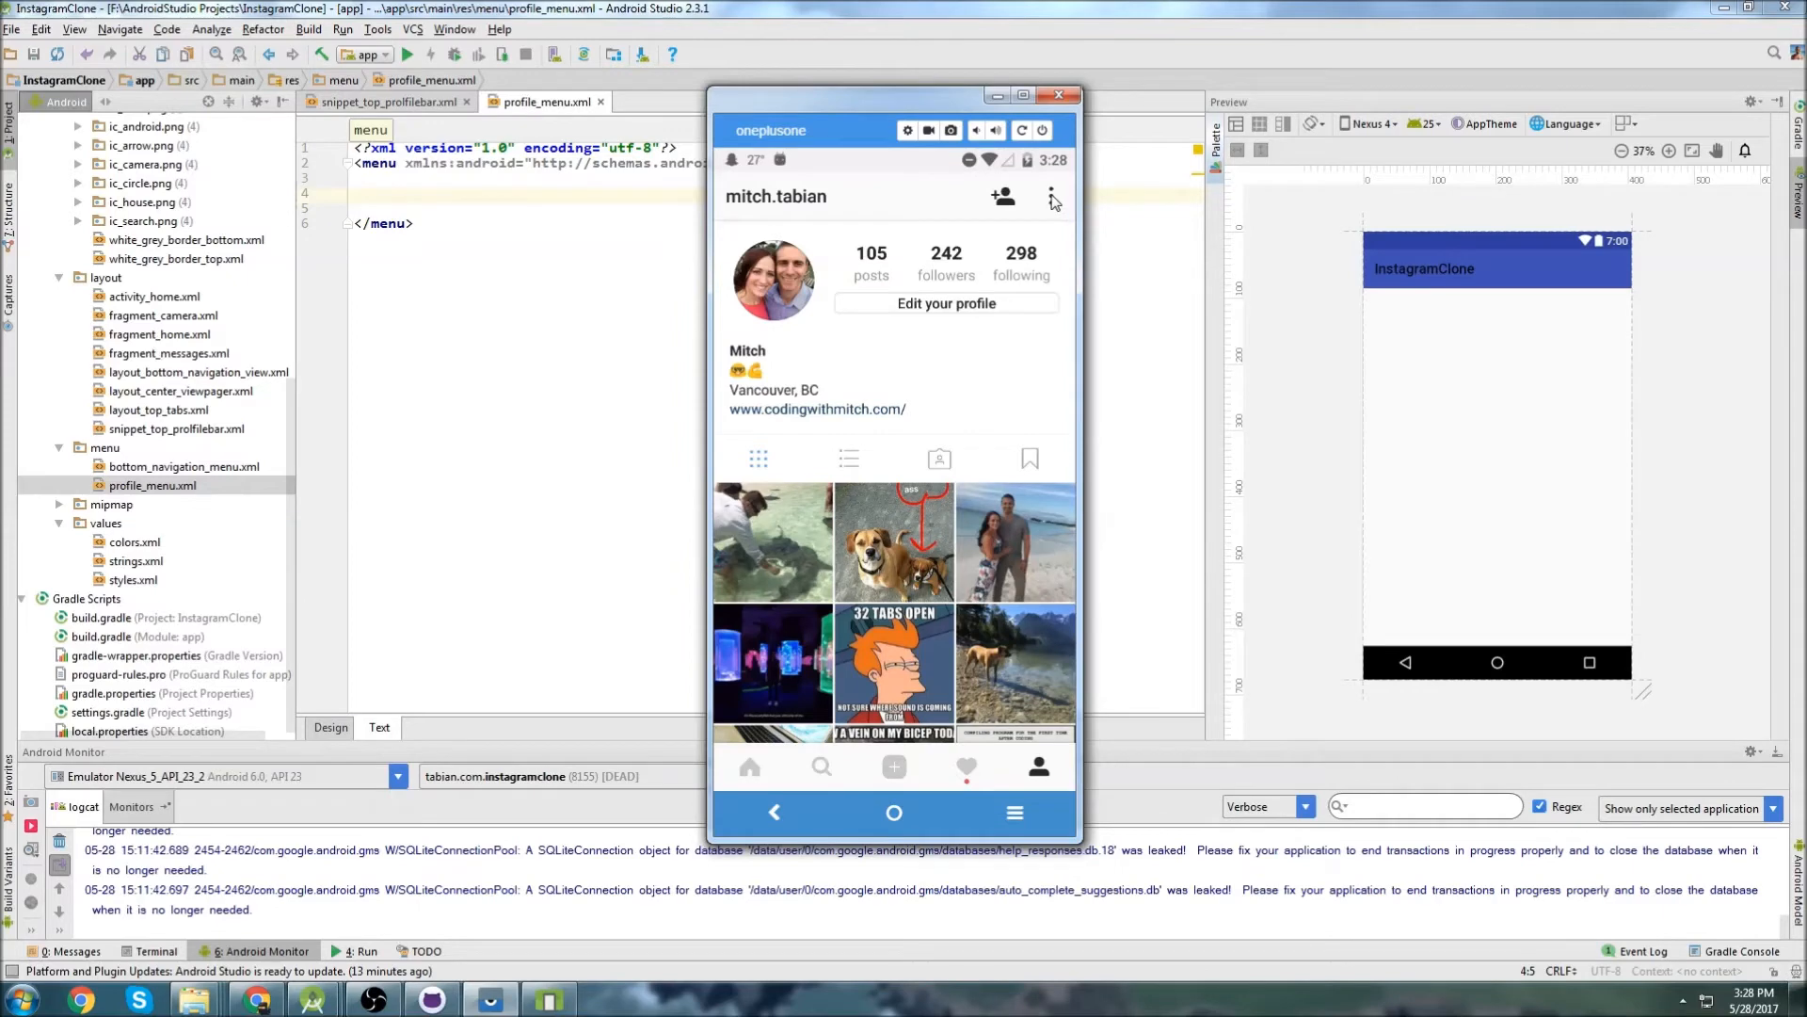
{"action": "mouse_move", "coordinate": [1056, 213]}
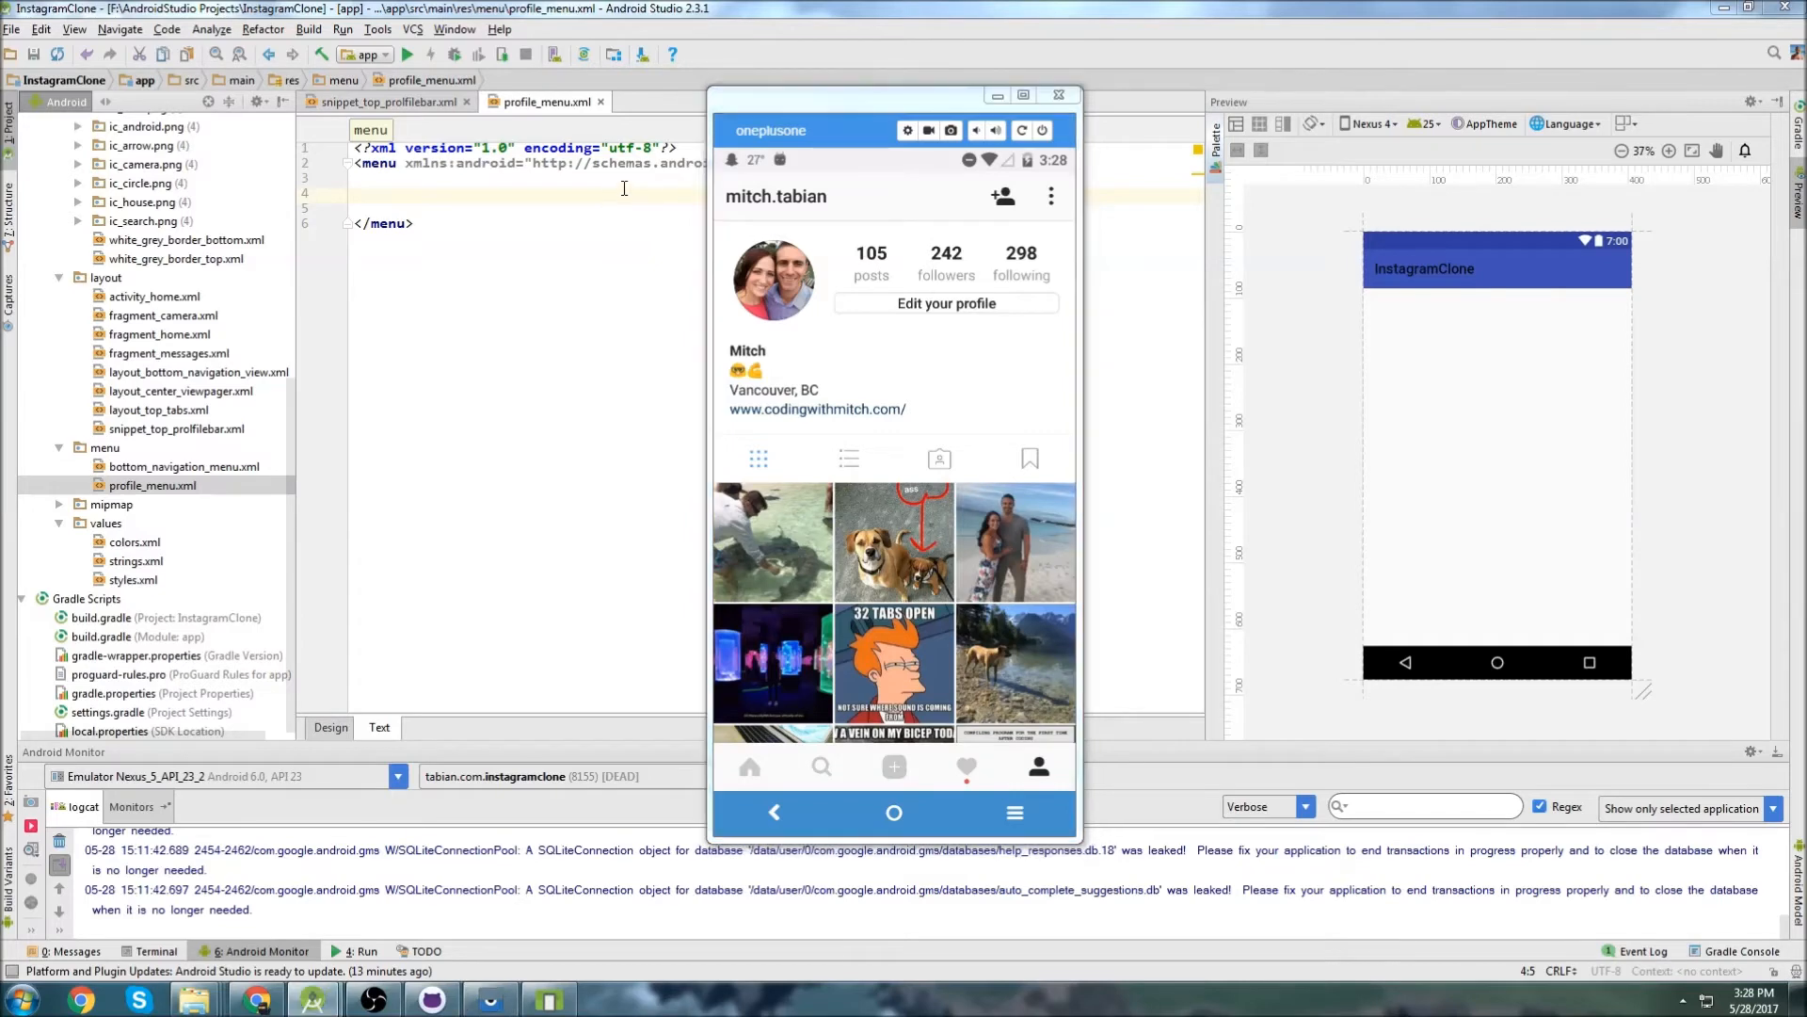
{"action": "type", "text": "<item>"}
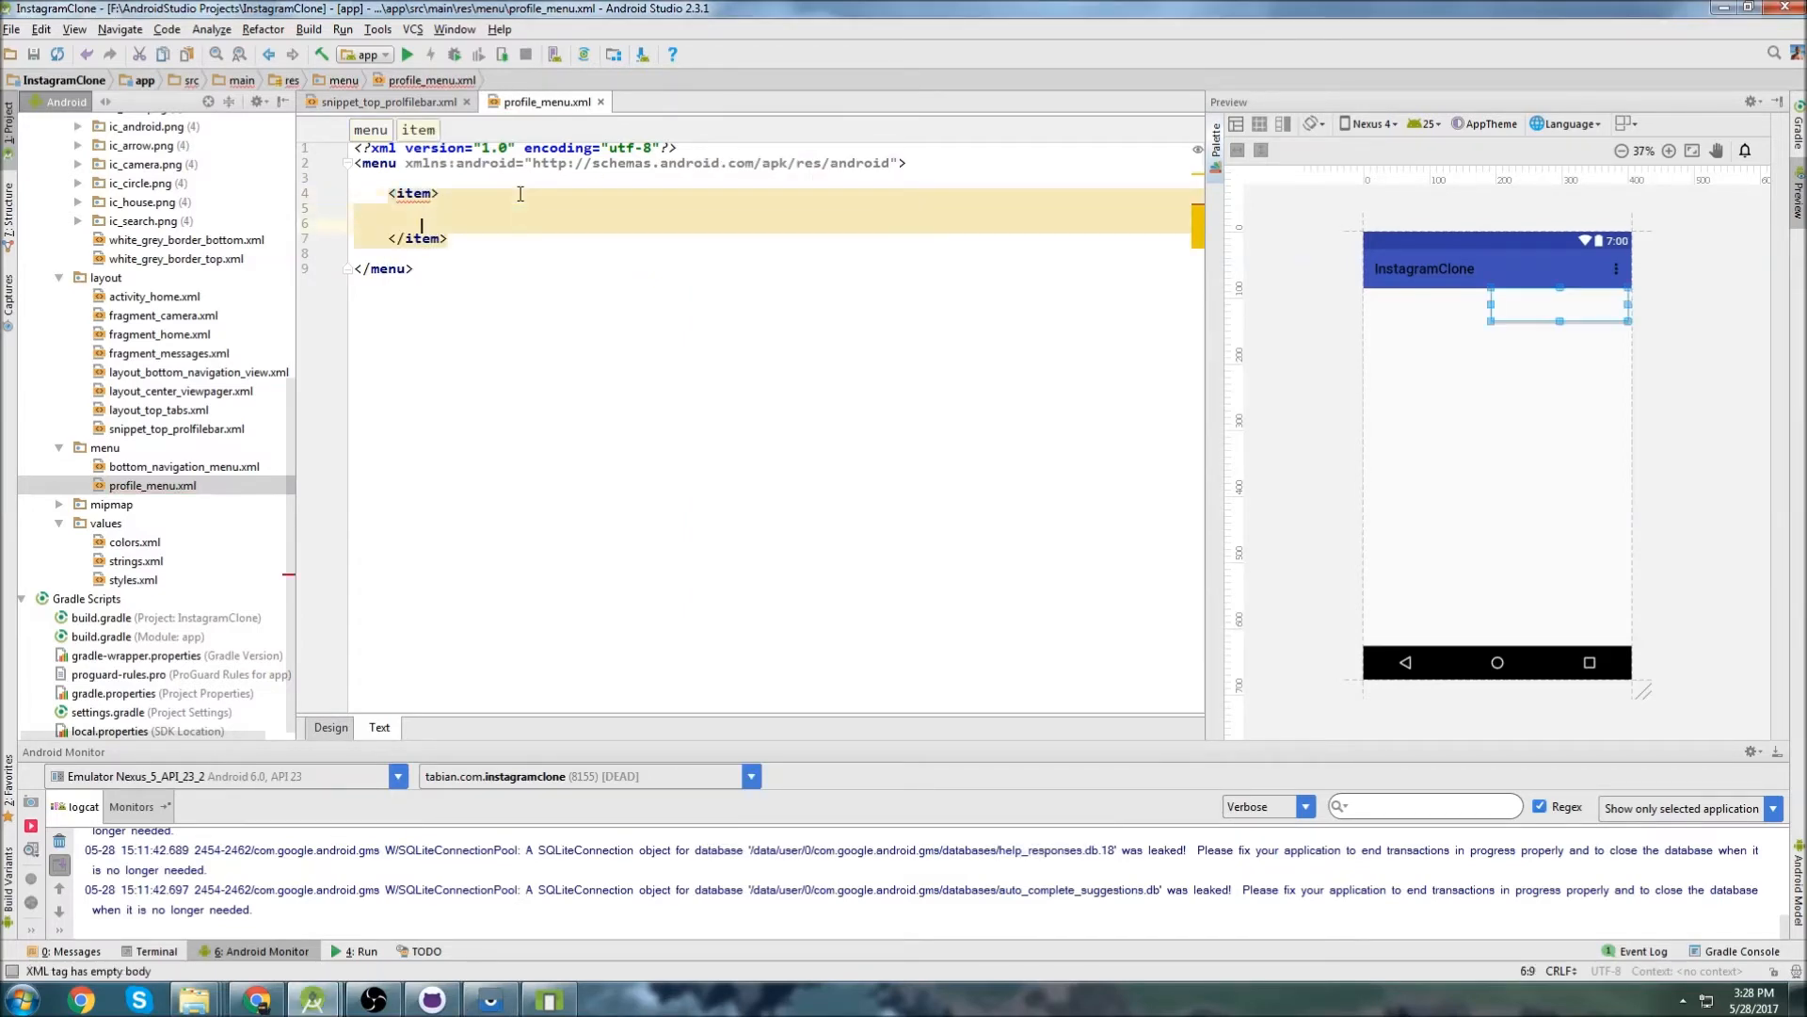
{"action": "type", "text": "id:id=\"\">"}
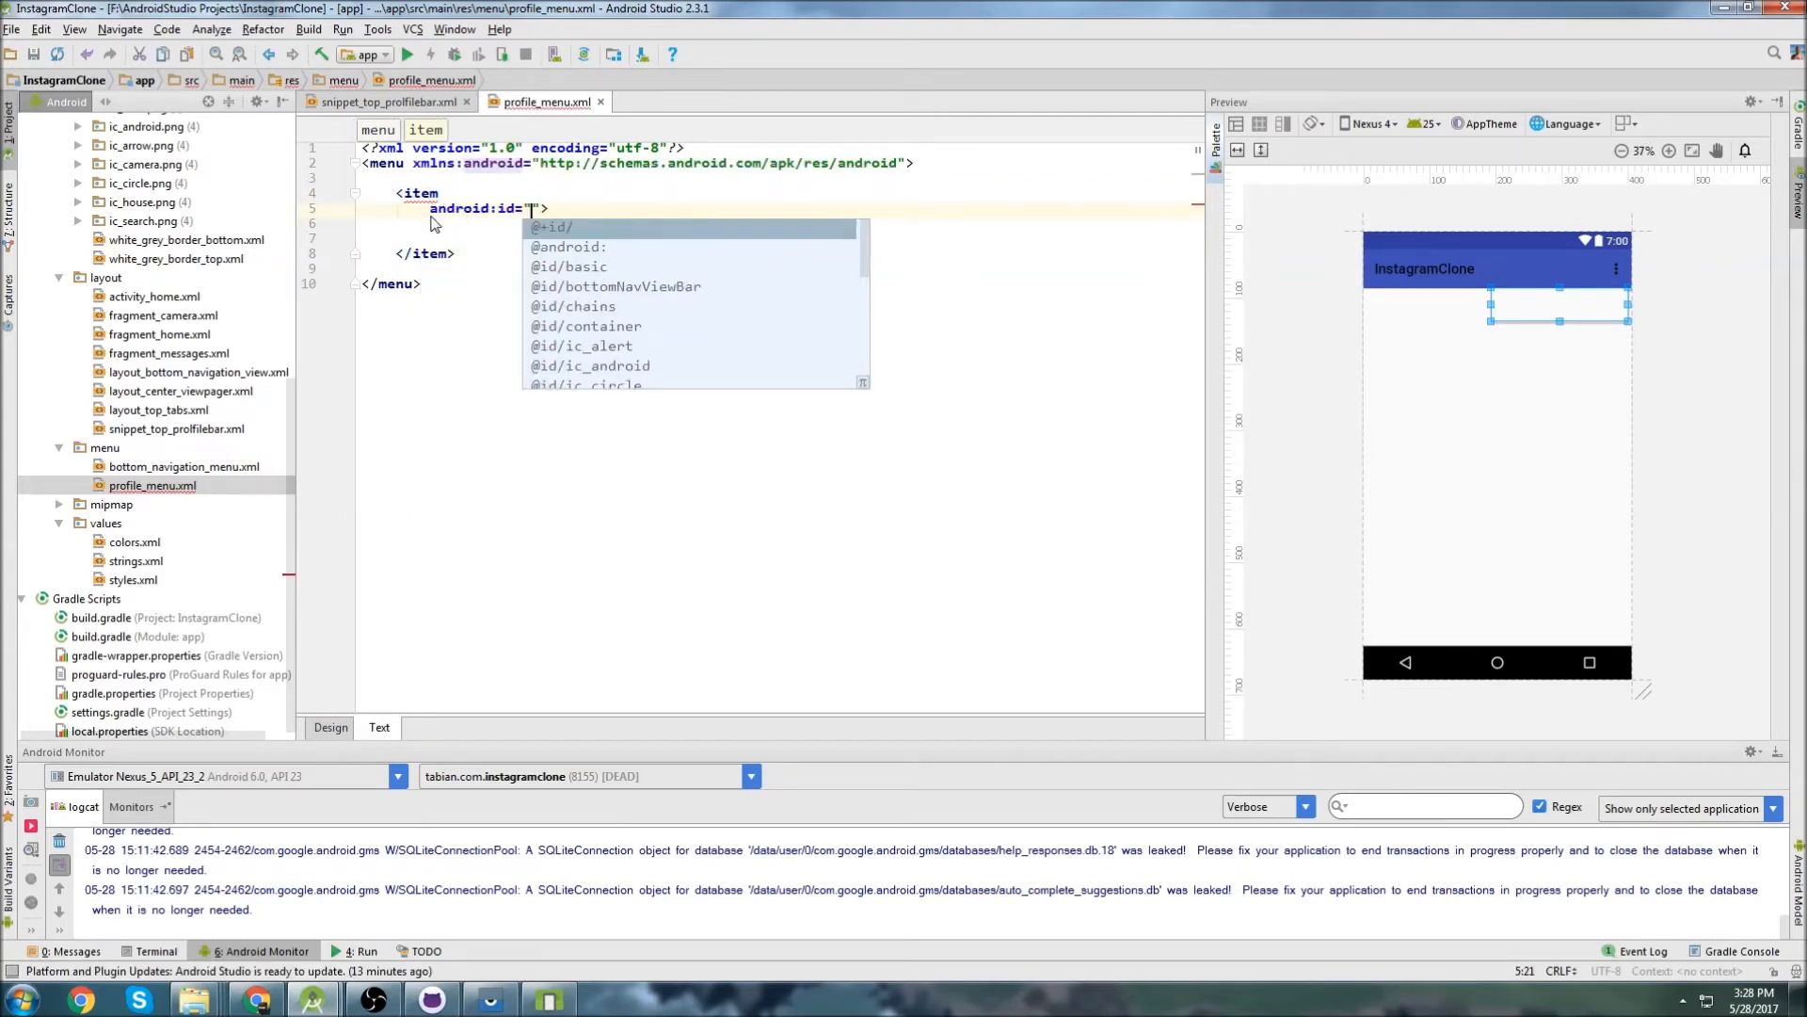
{"action": "type", "text": "@+id/prolfil"}
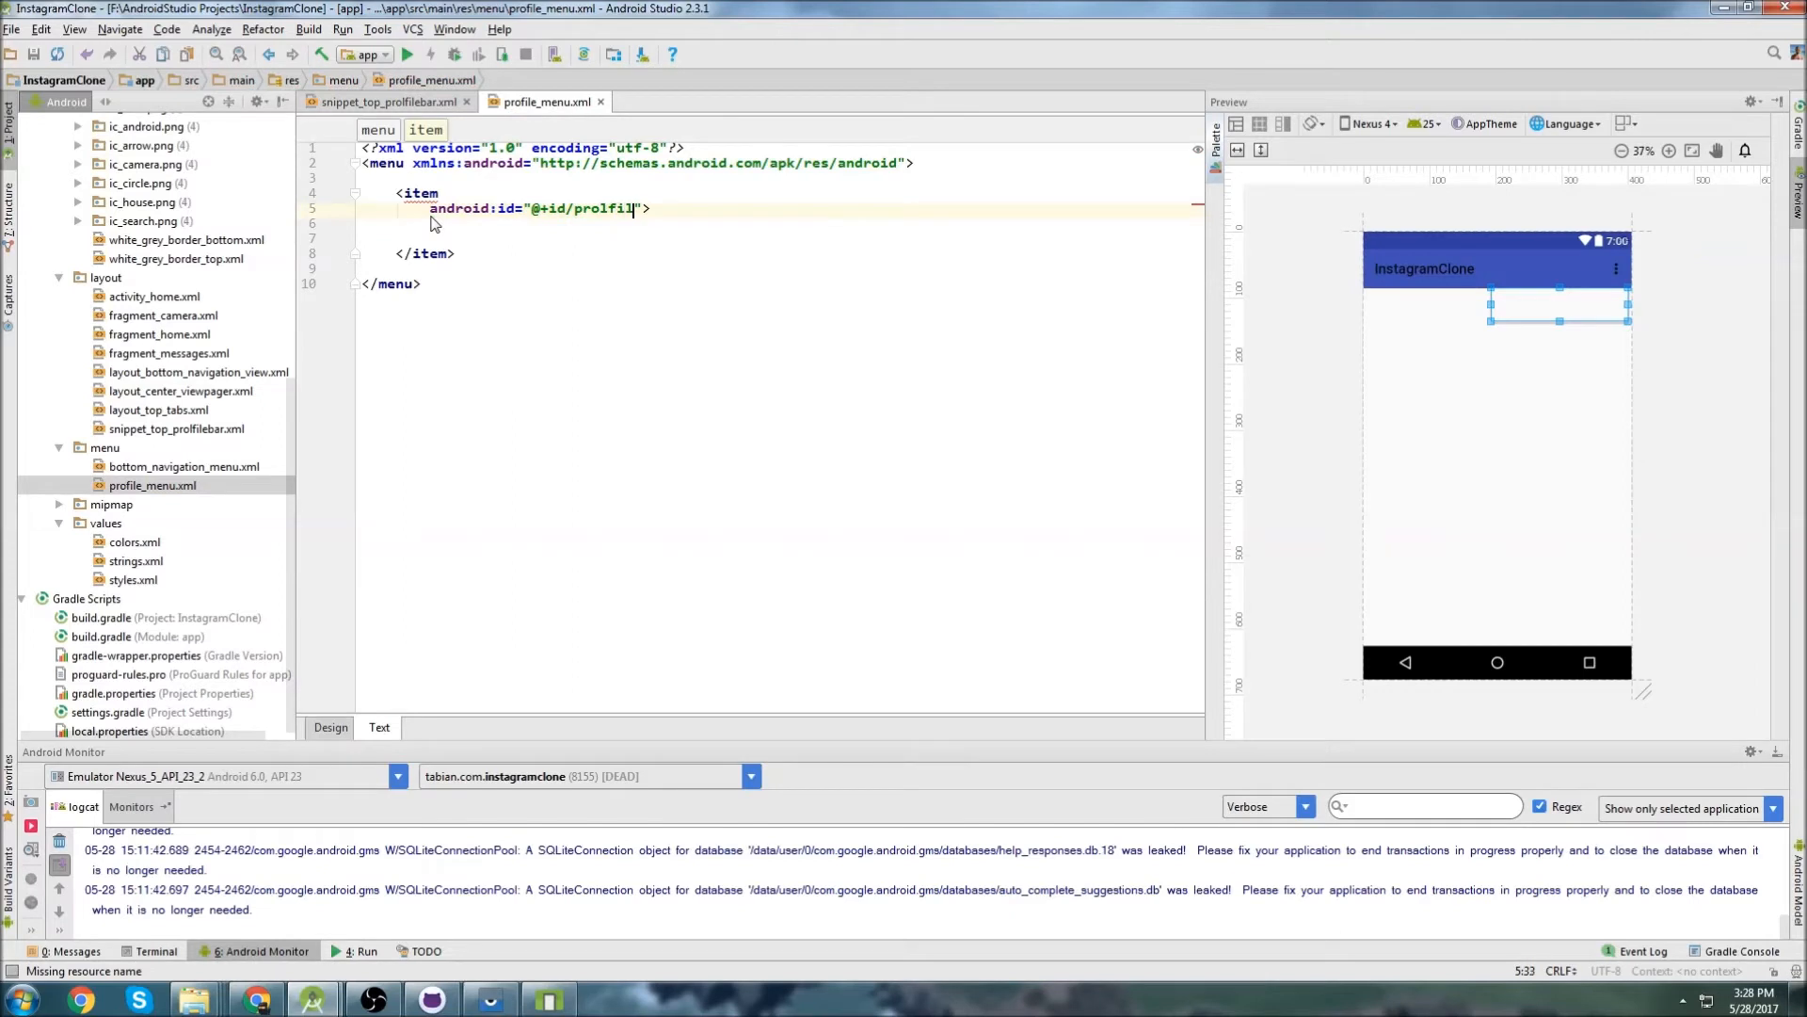
{"action": "type", "text": "profileMenu"}
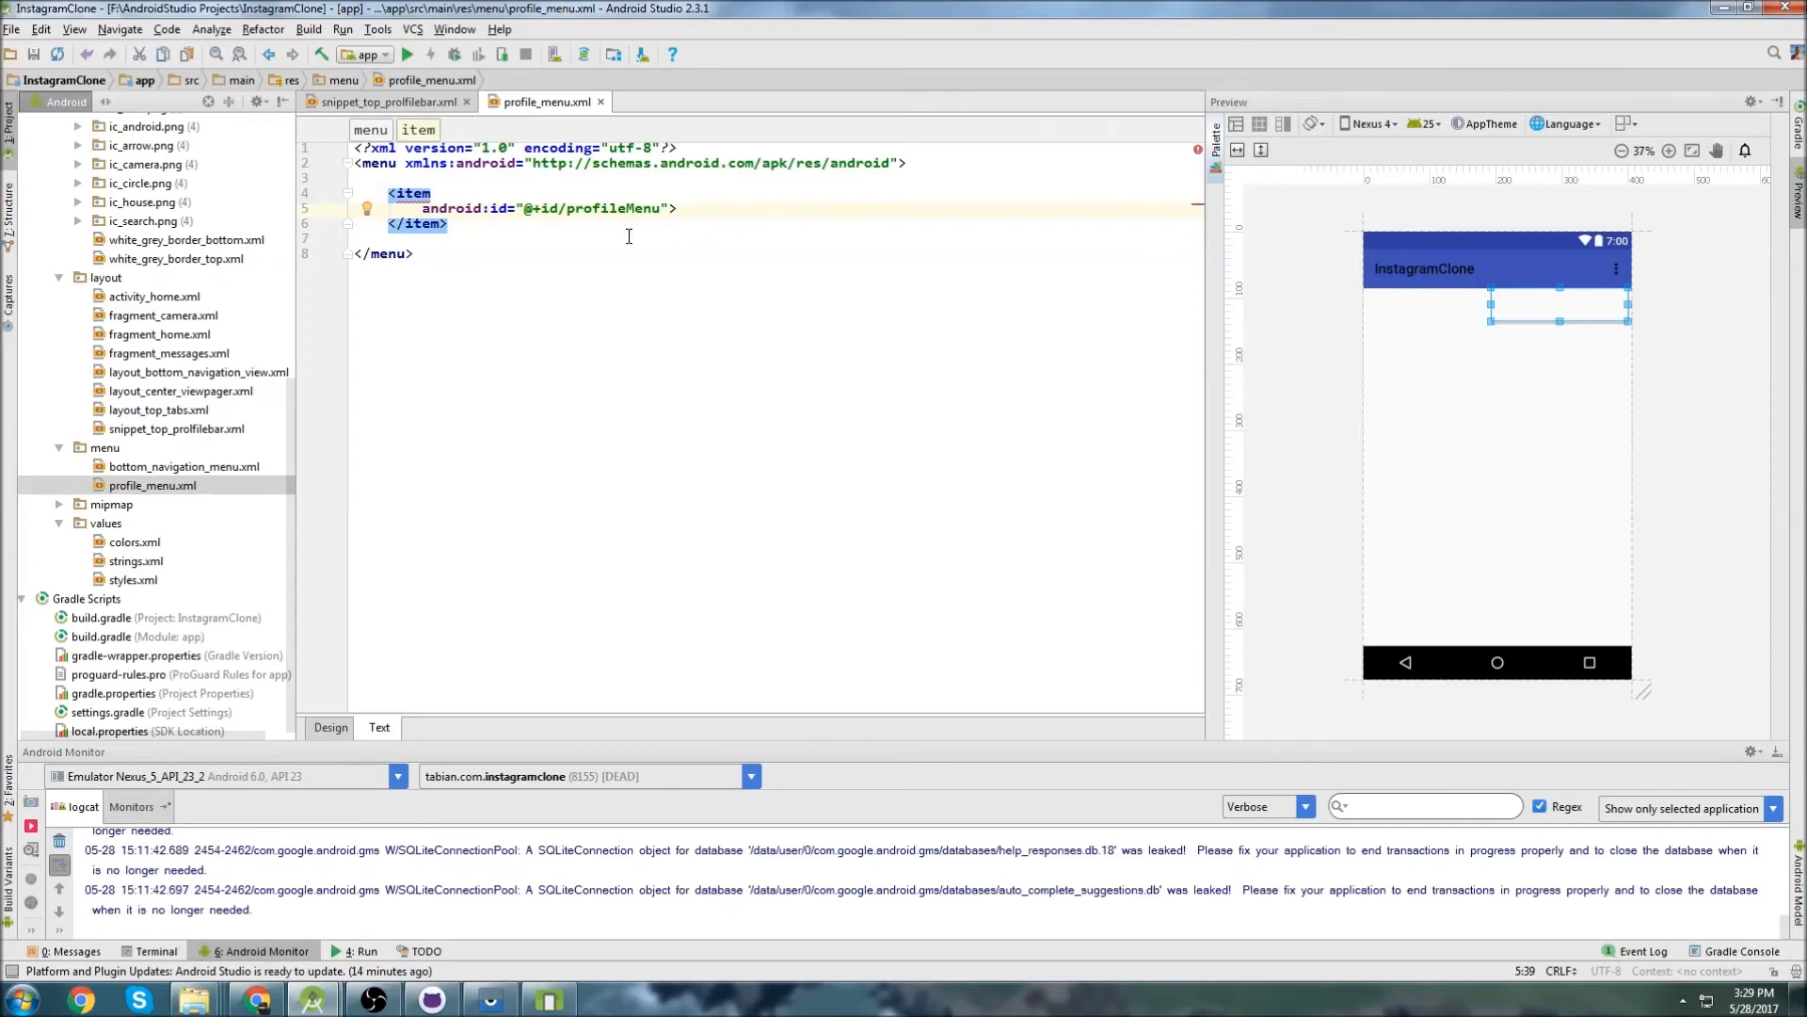
{"action": "mouse_move", "coordinate": [879, 269]}
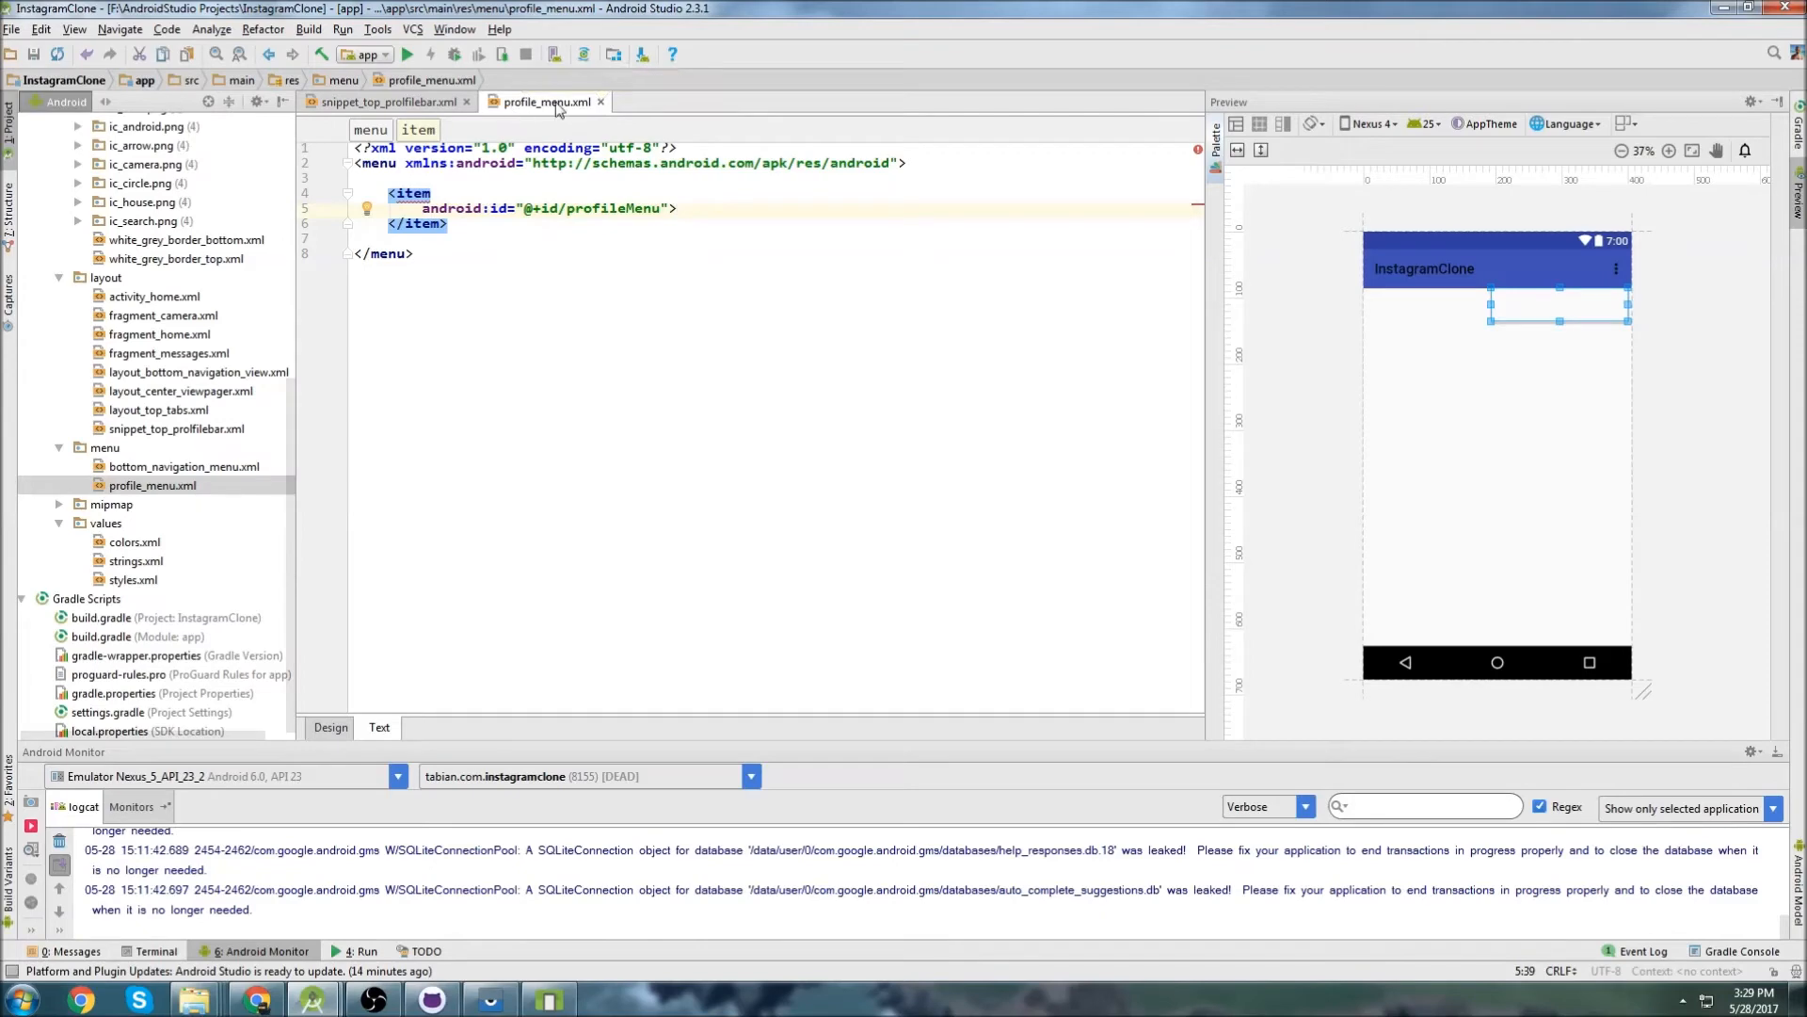
{"action": "left_click", "coordinate": [384, 101]}
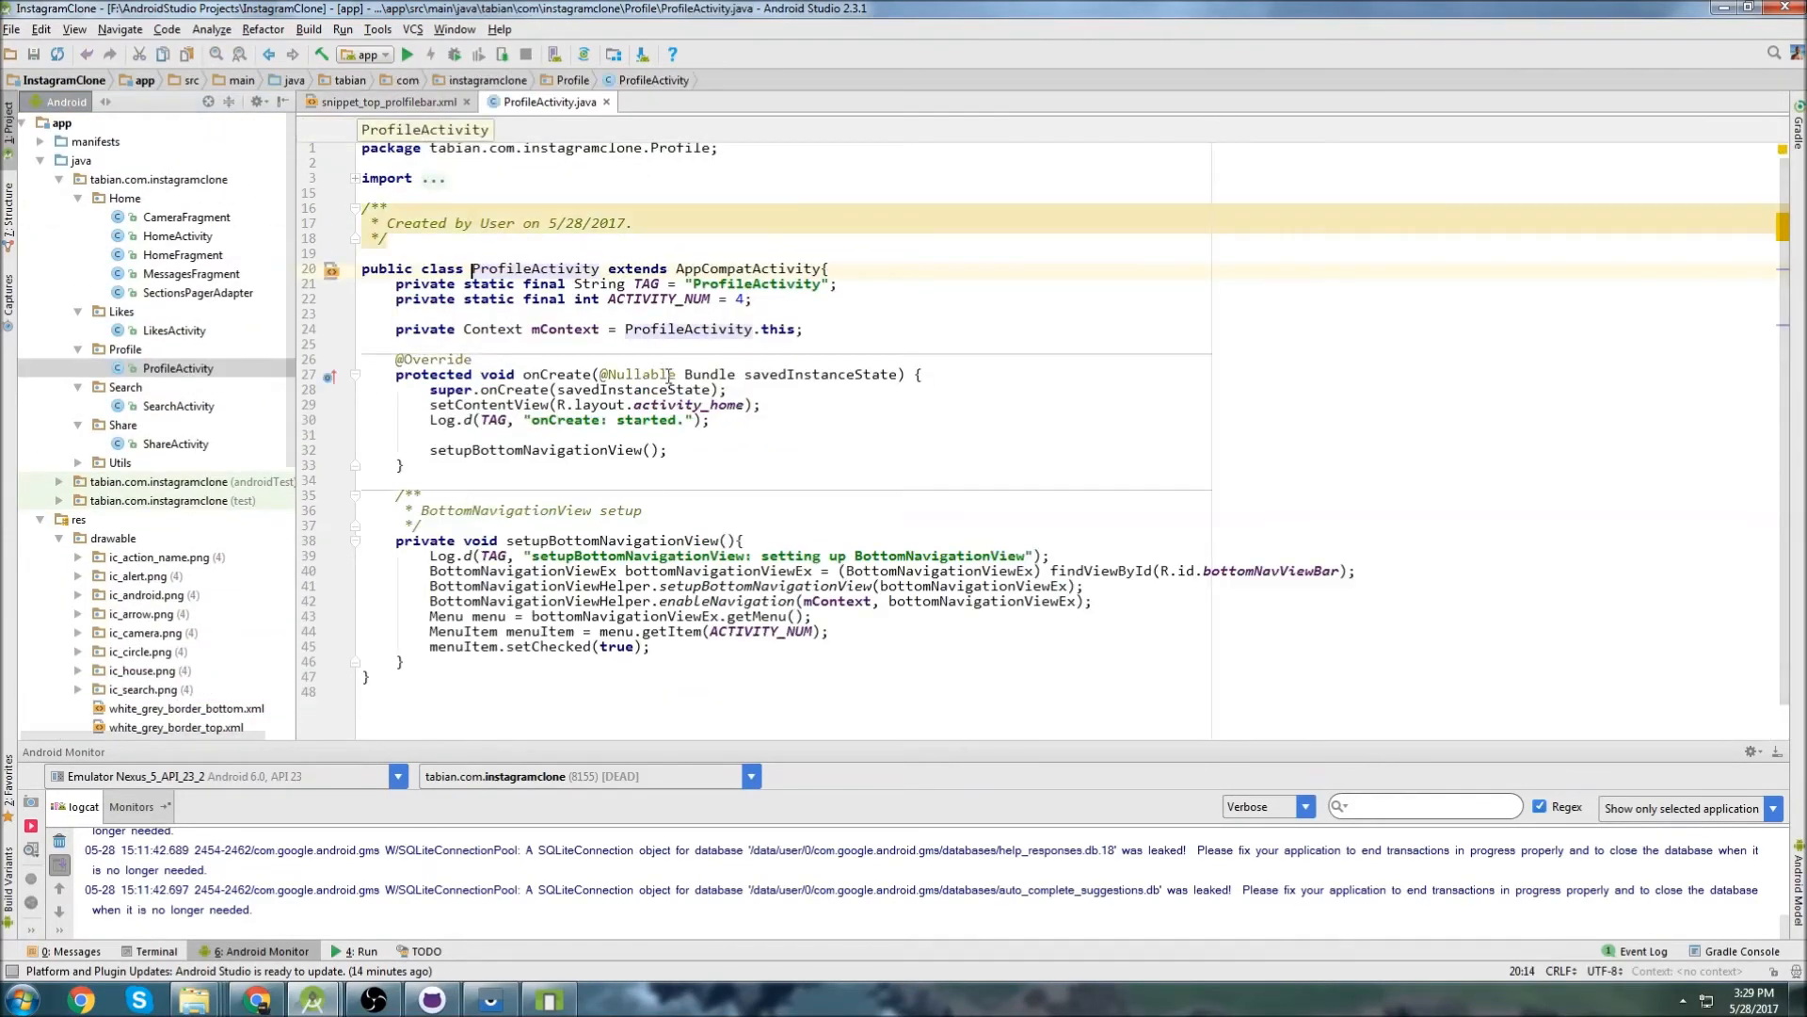
Declare private void setupToolbar() after onCreate with a Toolbar variable, importing the Toolbar class.
{"action": "left_click", "coordinate": [403, 465]}
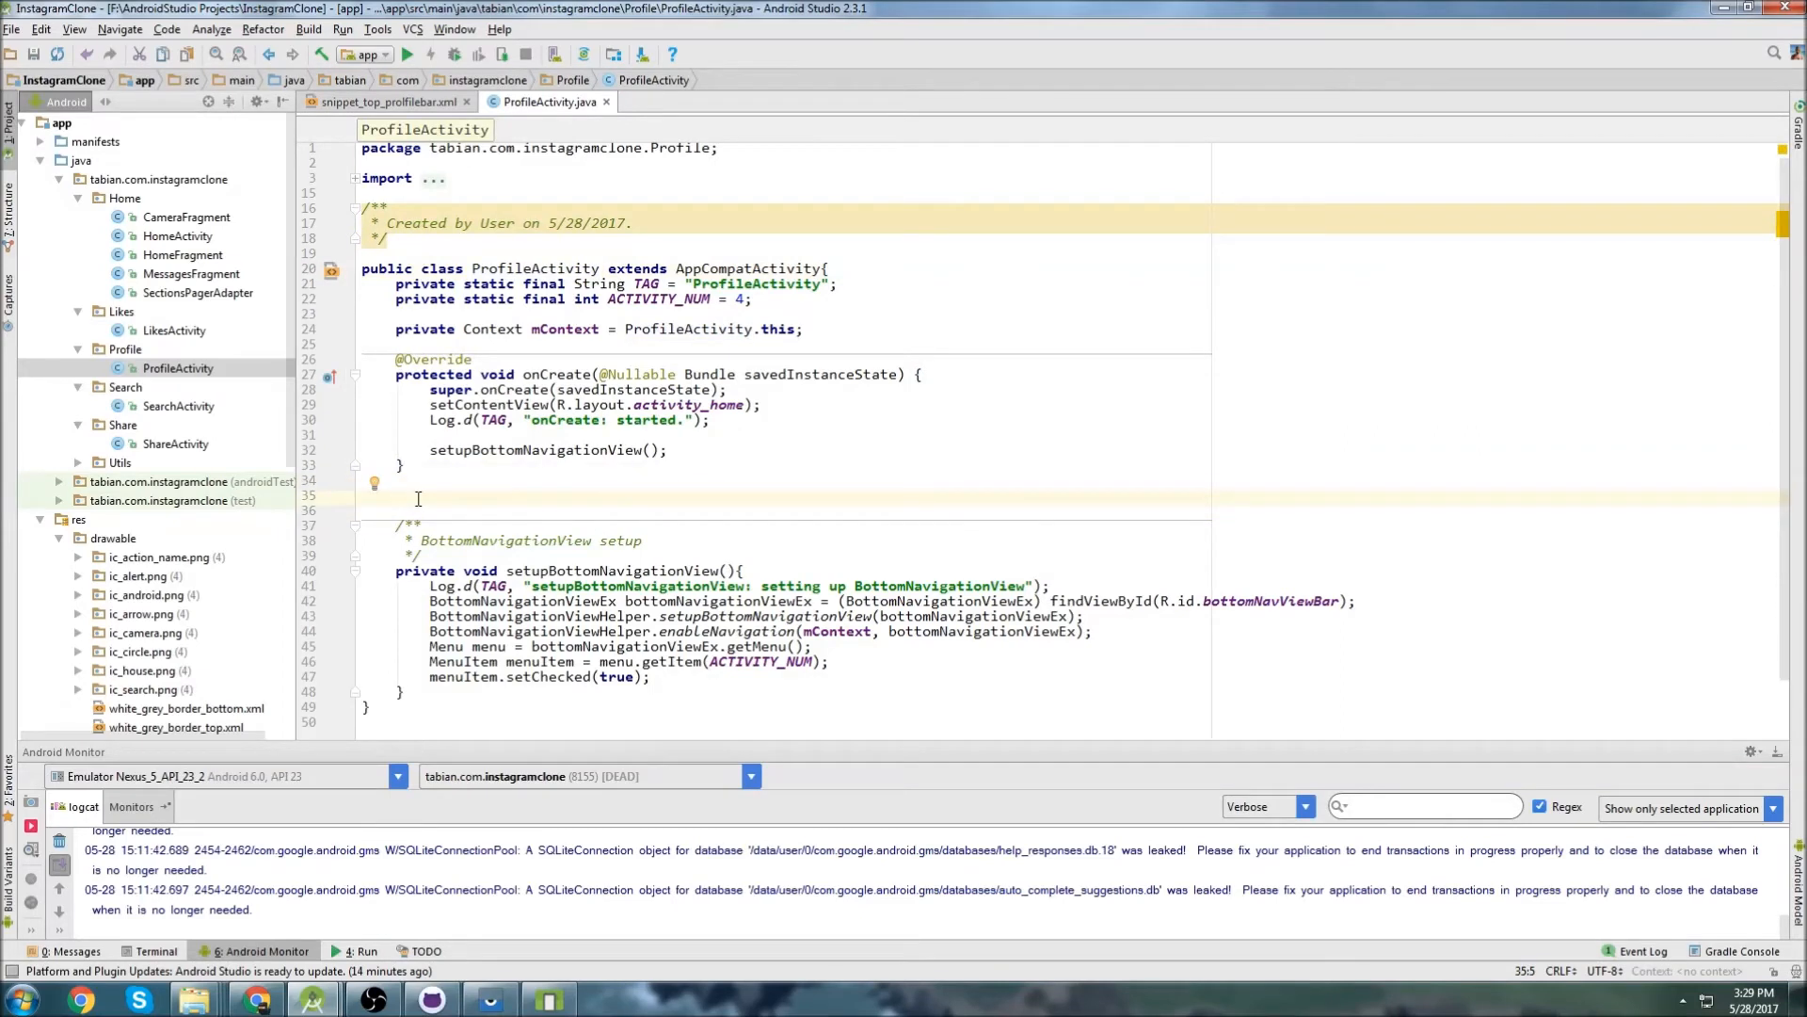
{"action": "type", "text": "private"}
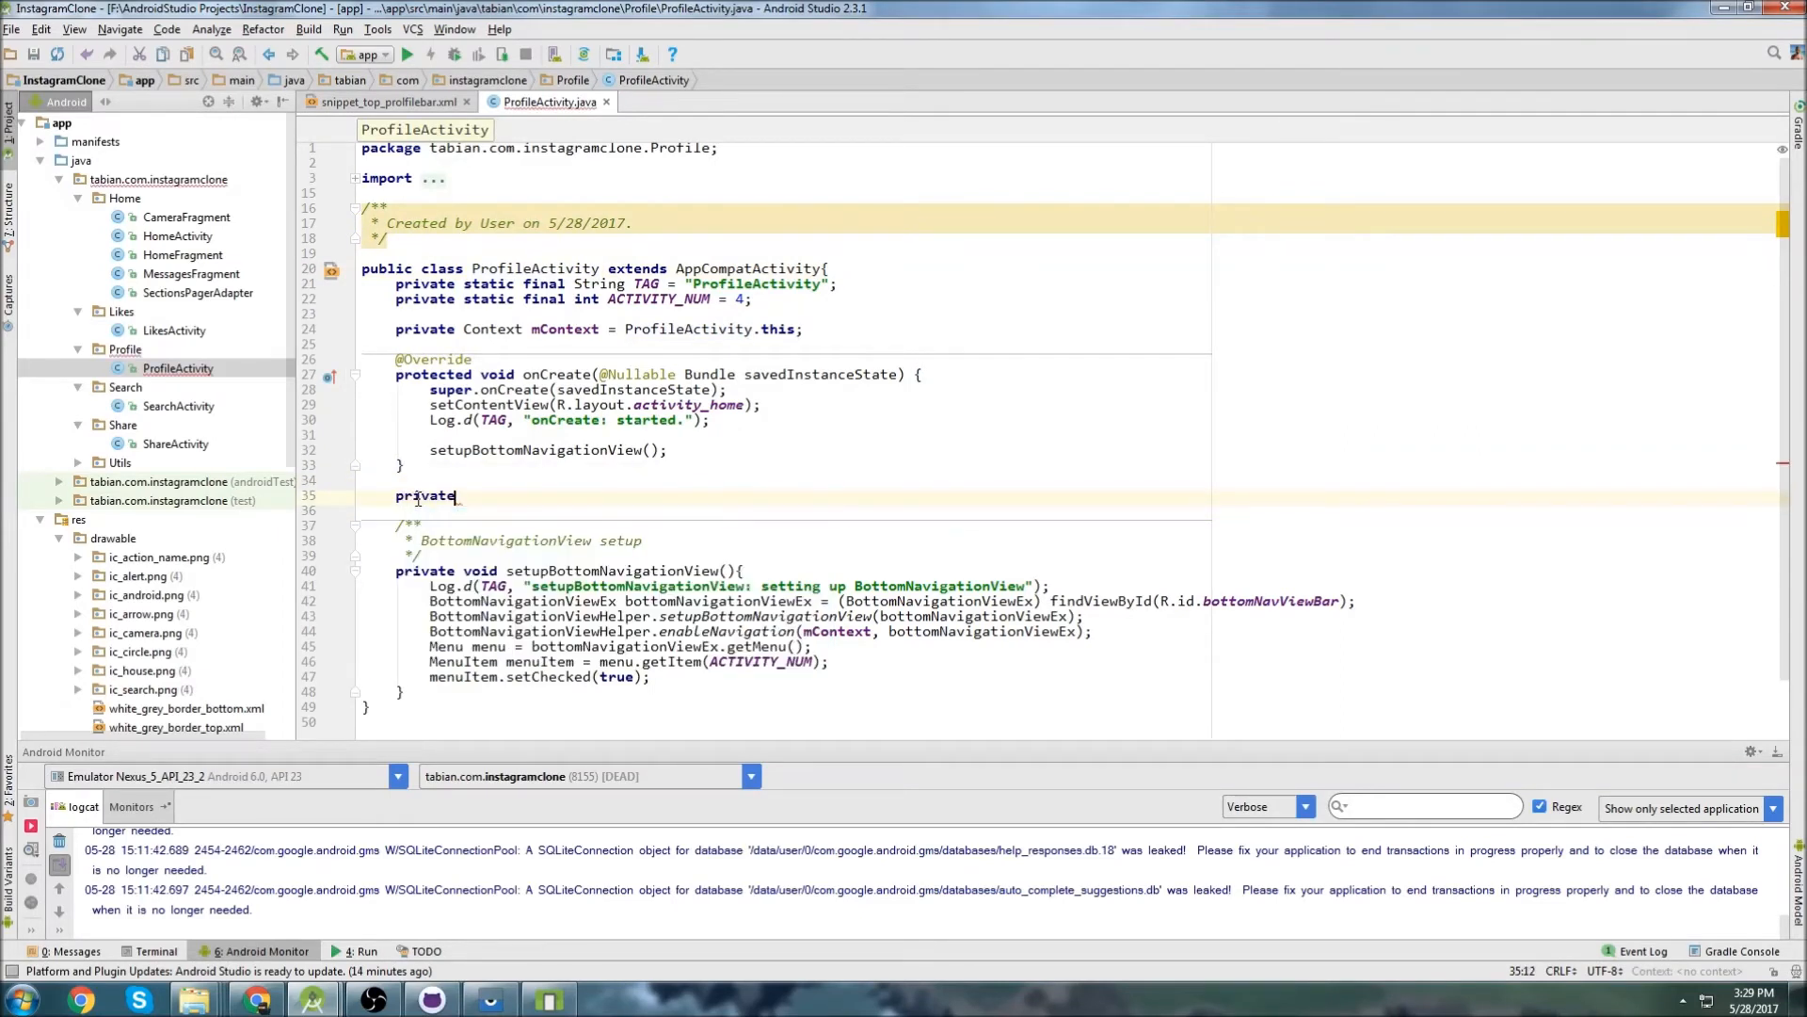
{"action": "type", "text": "void setupToolbar(){"}
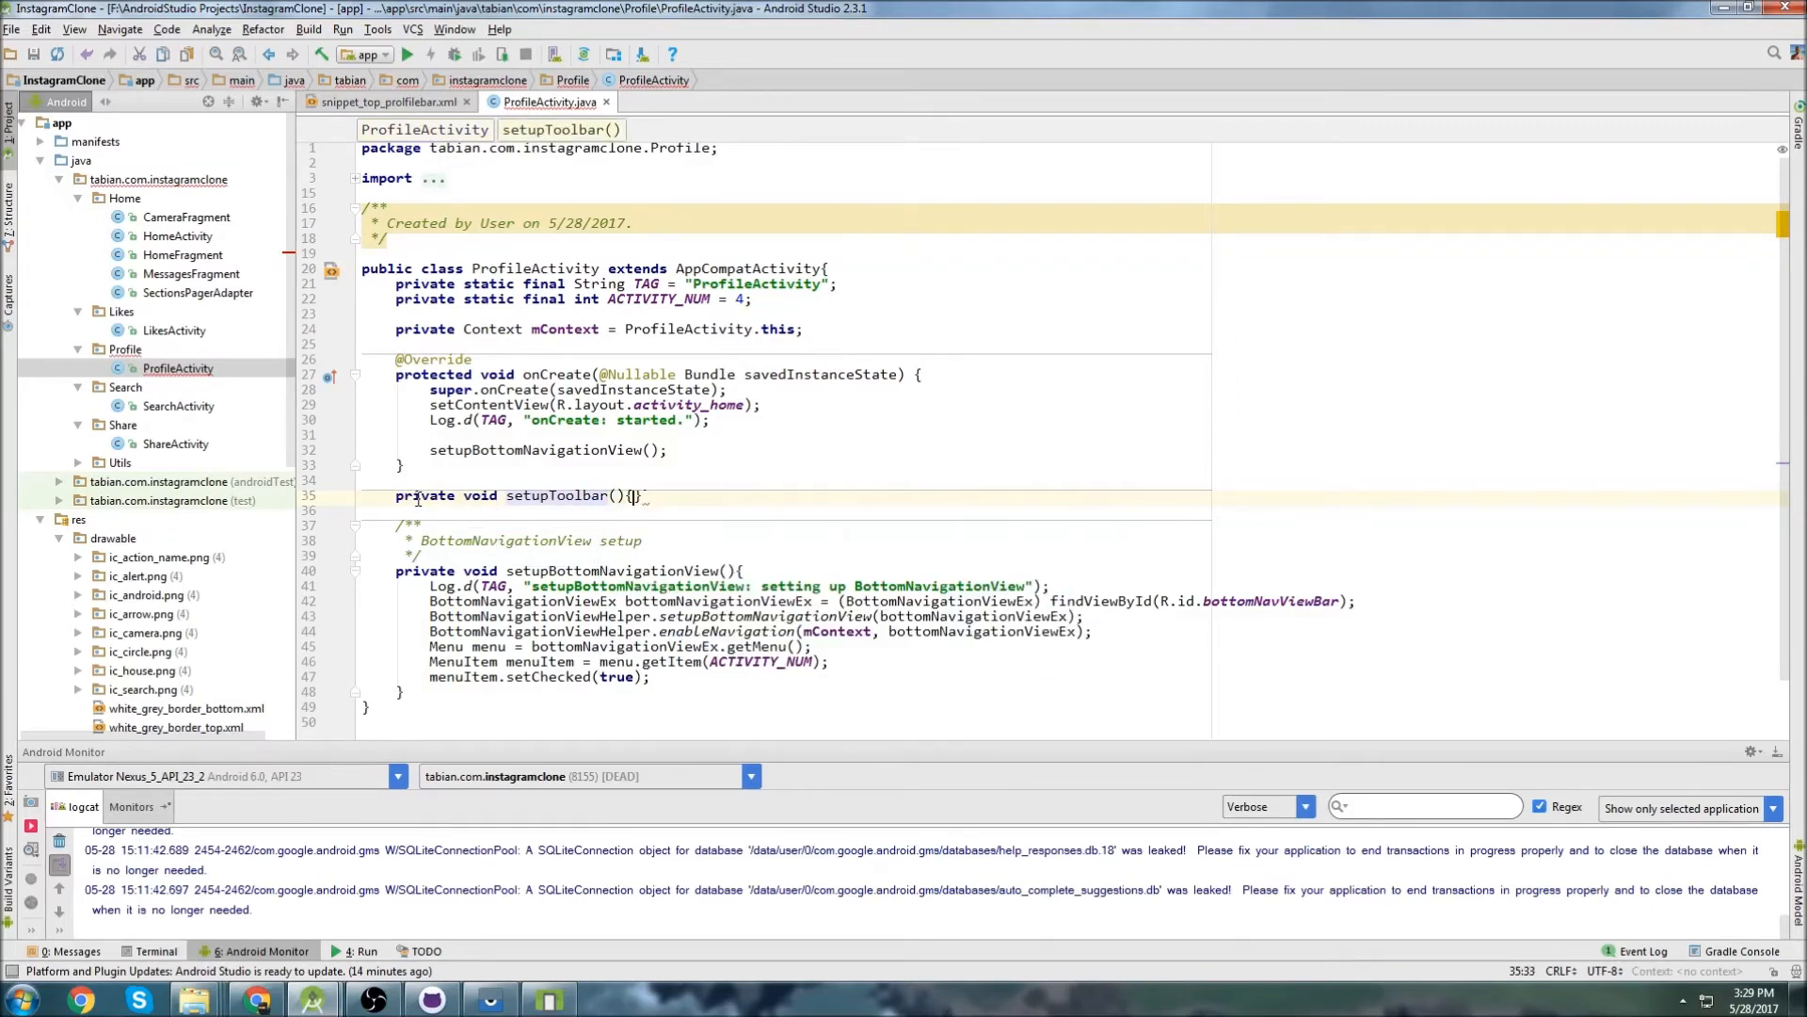
{"action": "type", "text": "Toolbar toolbar"}
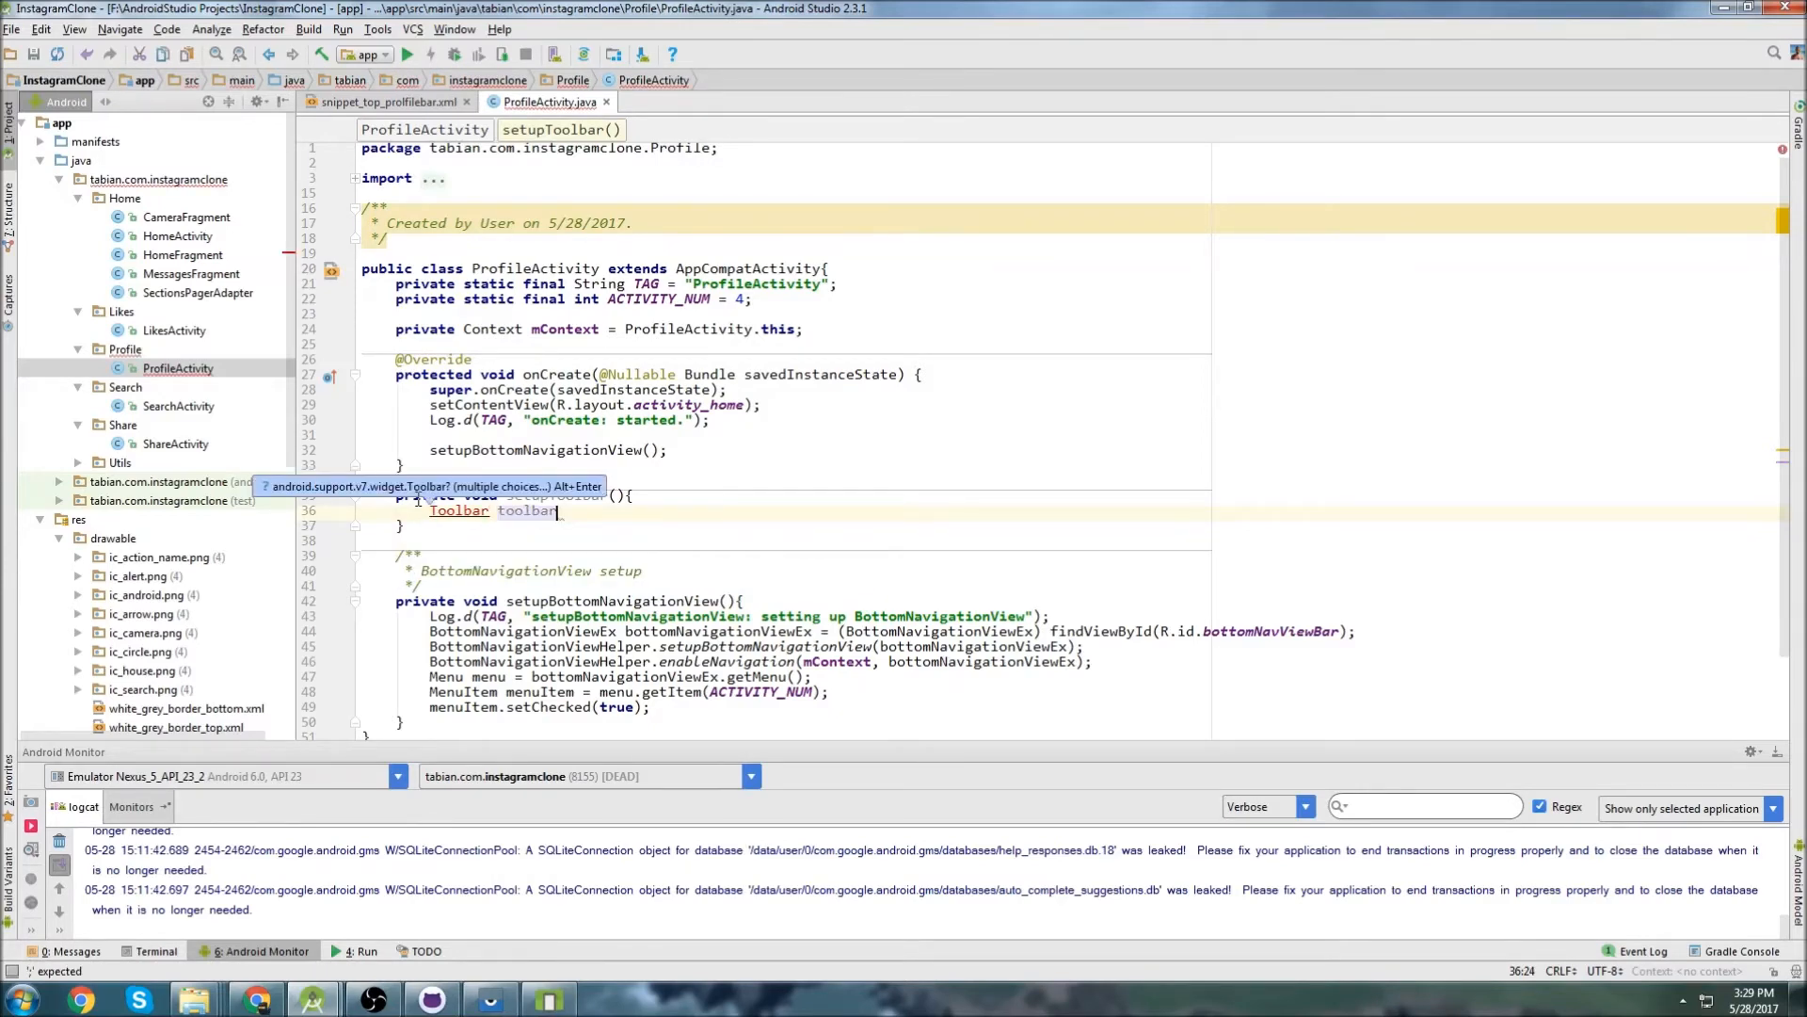
{"action": "key", "text": "Alt+Enter"}
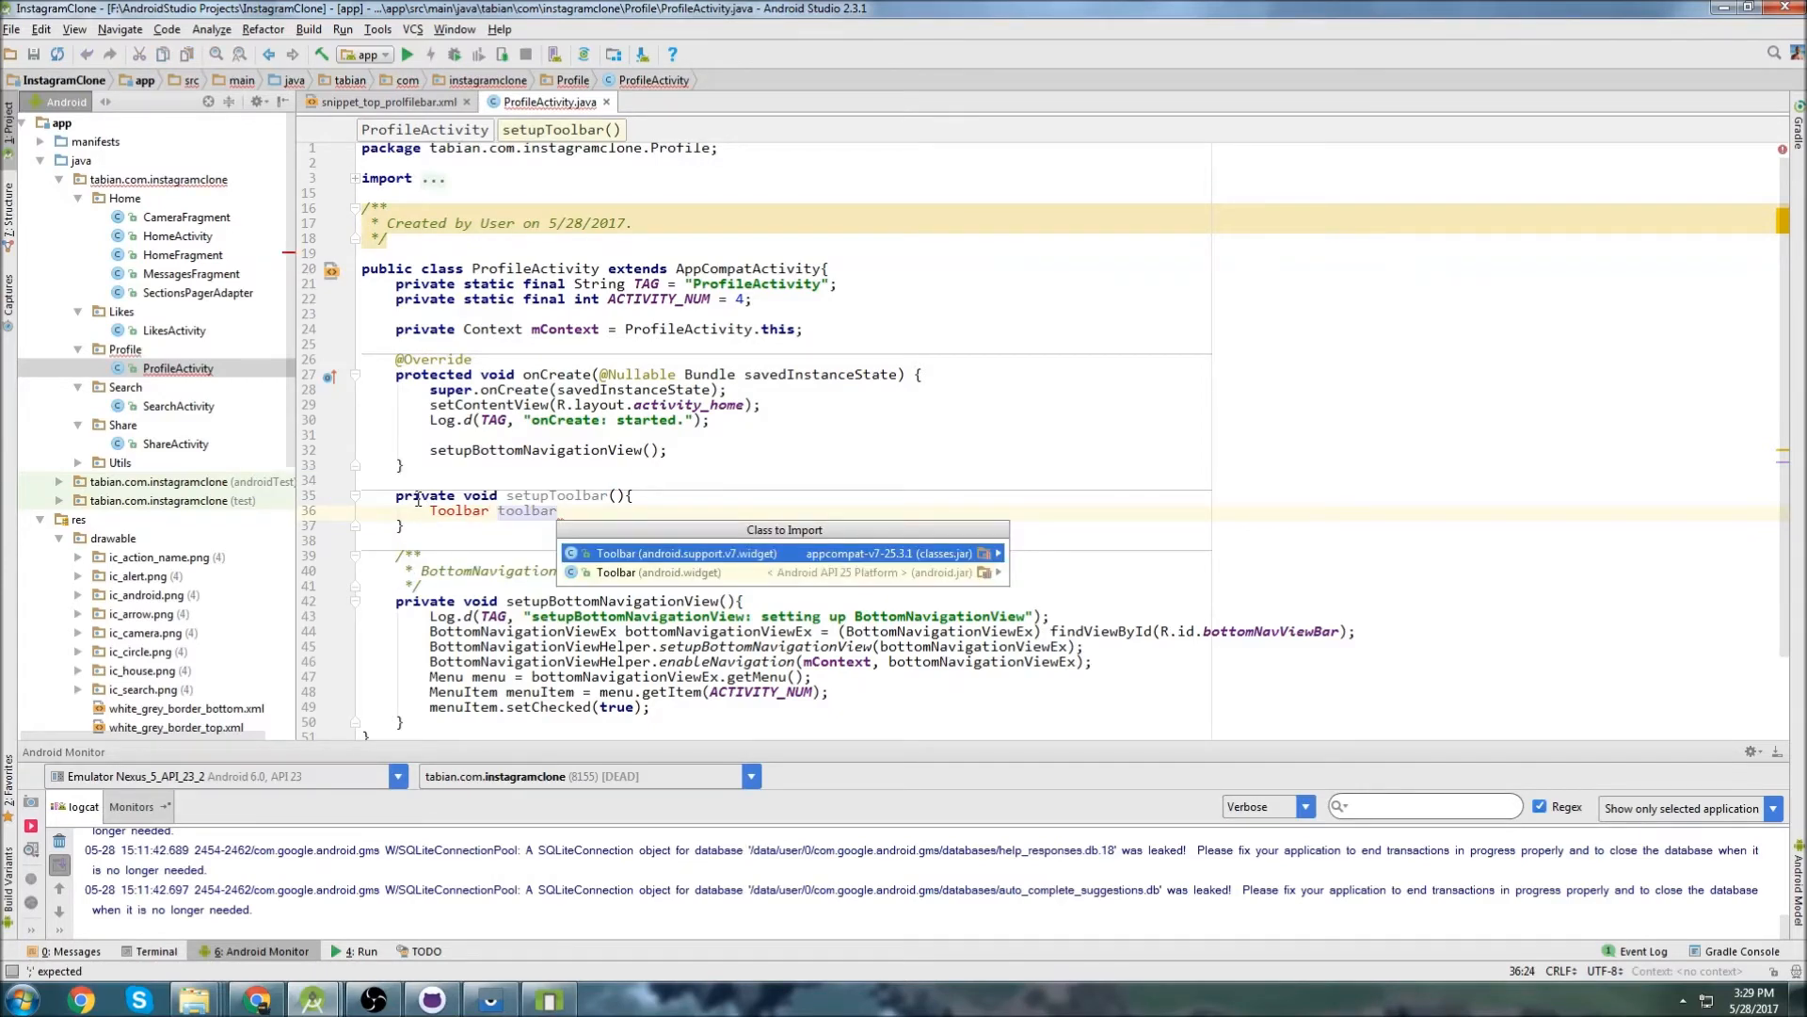
Assign the toolbar from findViewById(R.id.profileToolBar) cast to Toolbar.
{"action": "type", "text": "="}
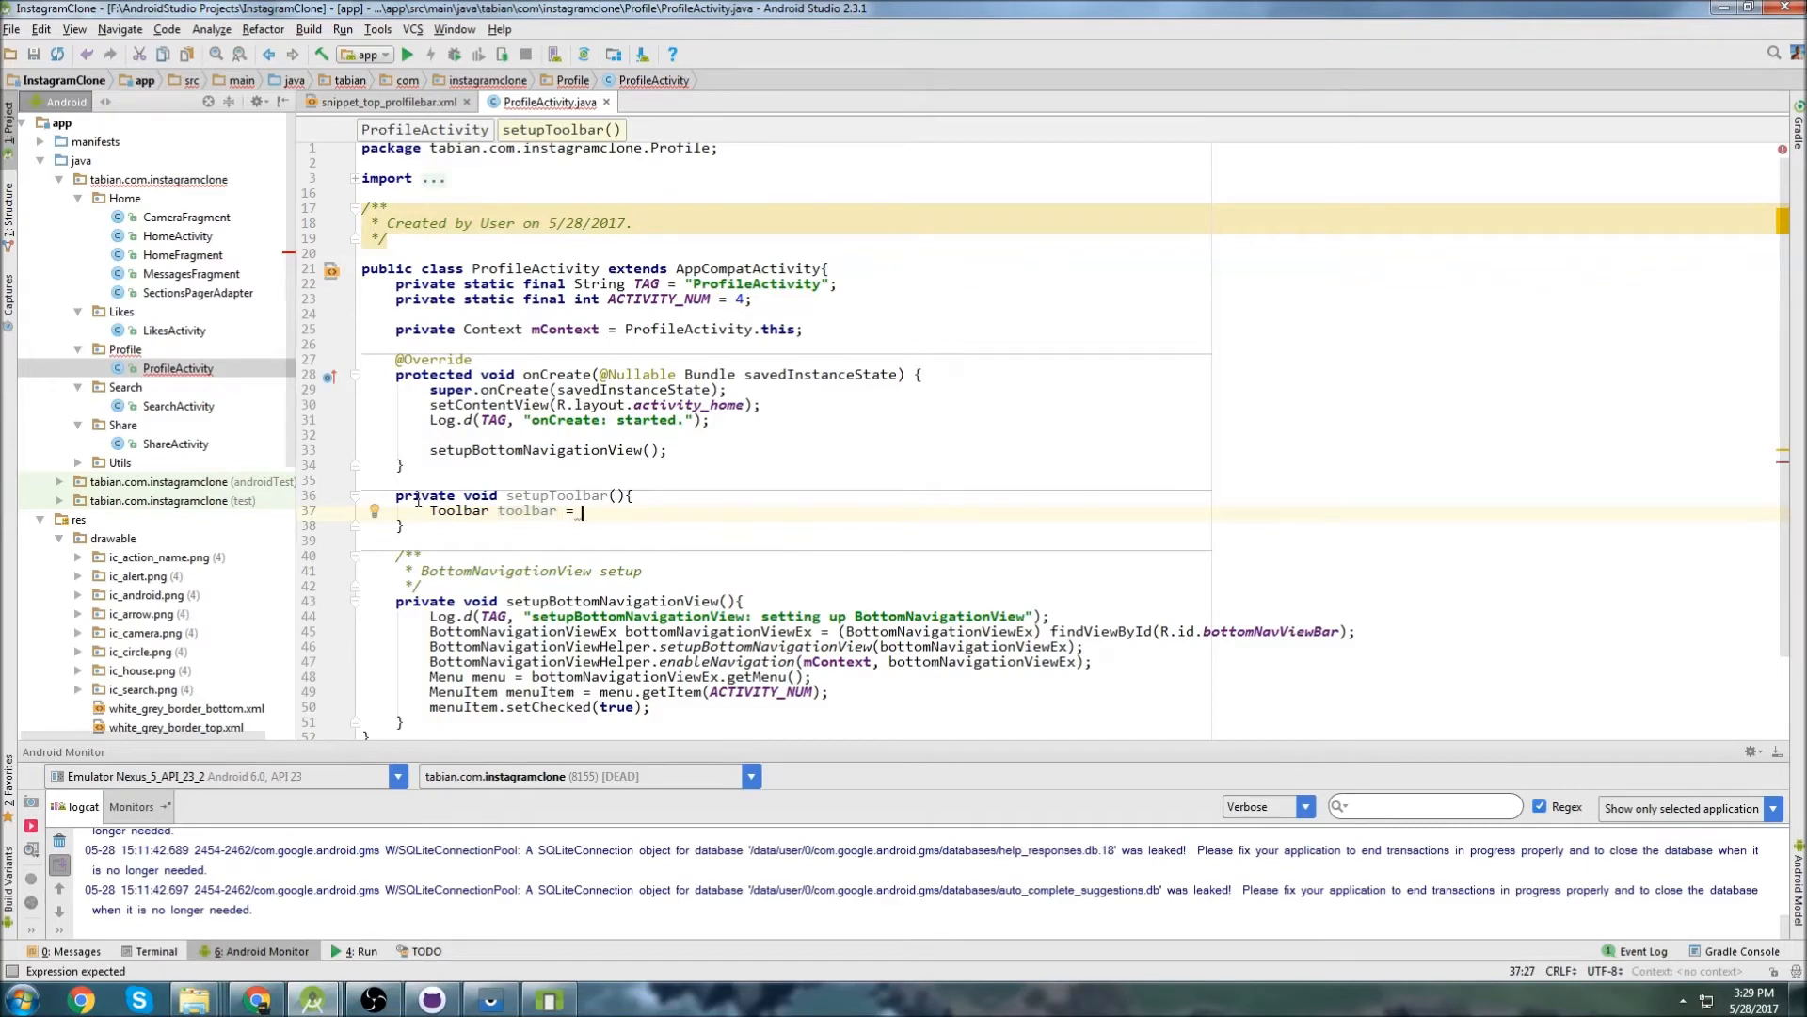
{"action": "type", "text": "(Toolbar) f"}
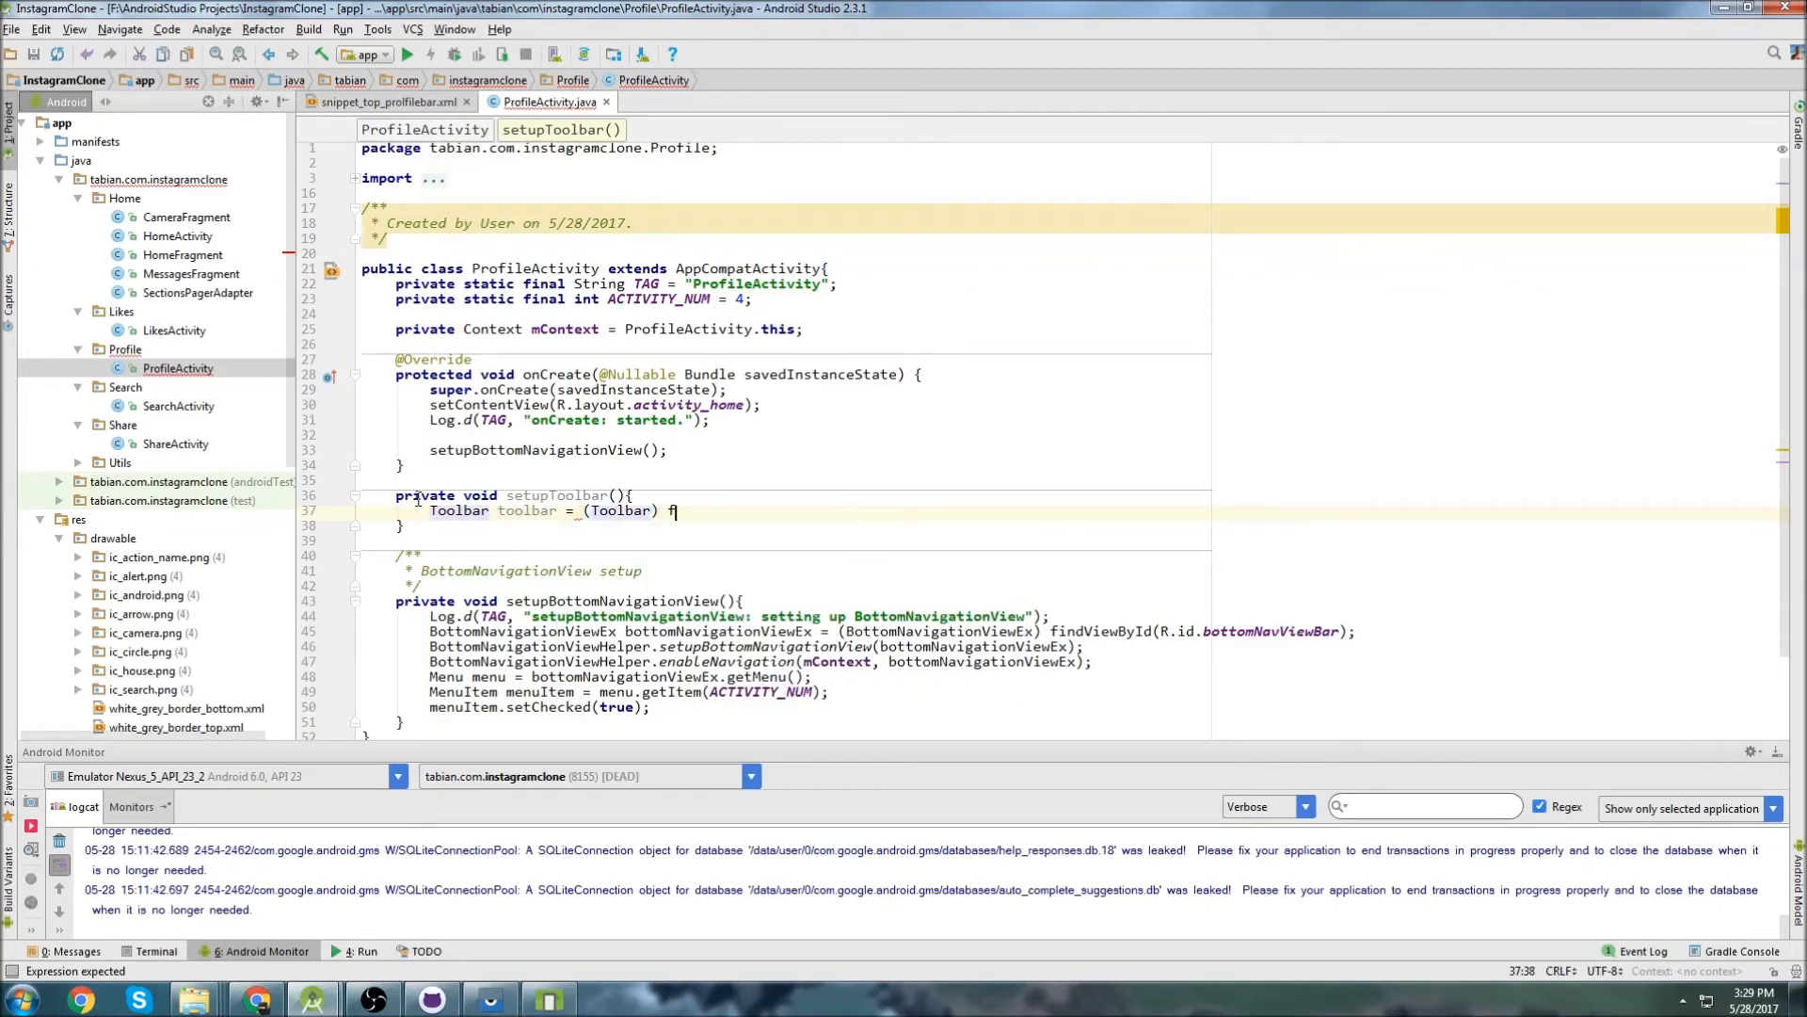
{"action": "type", "text": "findViewById(R.id.i"}
{"action": "type", "text": "setSupportActionBar("}
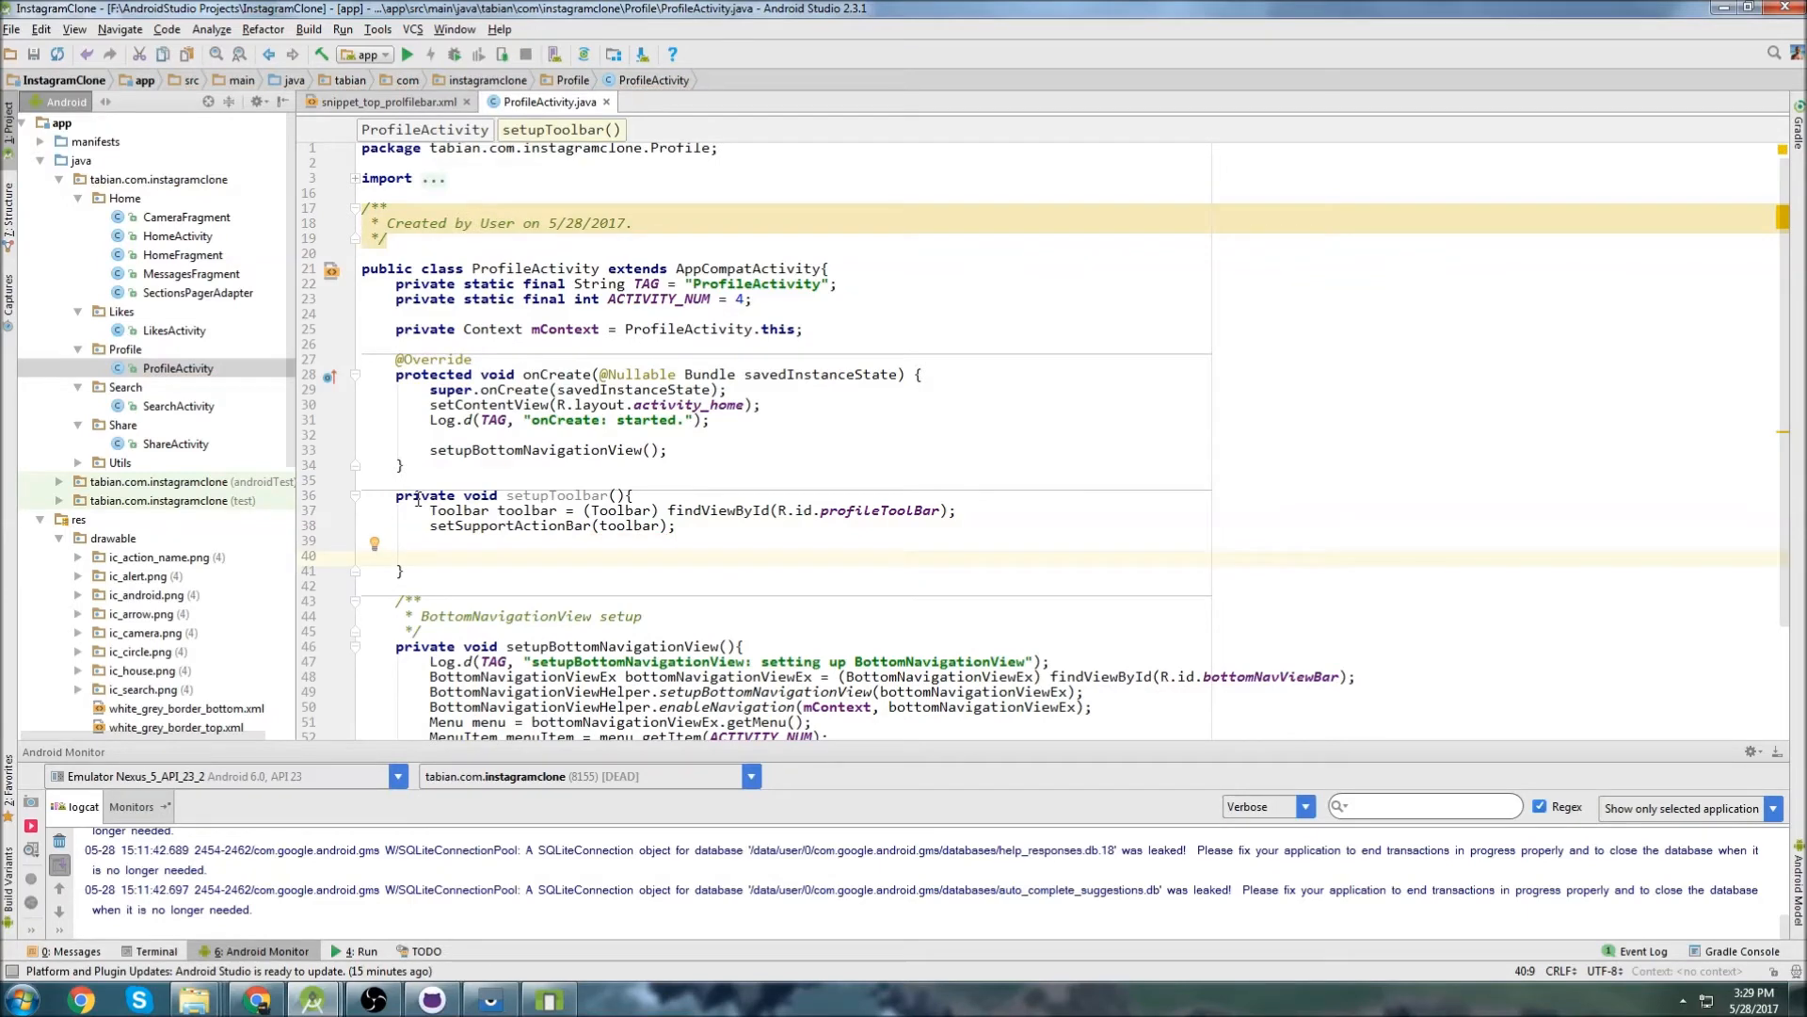
Attach toolbar.setOnMenuItemClickListener with a new listener logging "onMenuItemClick: " via Log.d.
{"action": "type", "text": "toolbar.setme"}
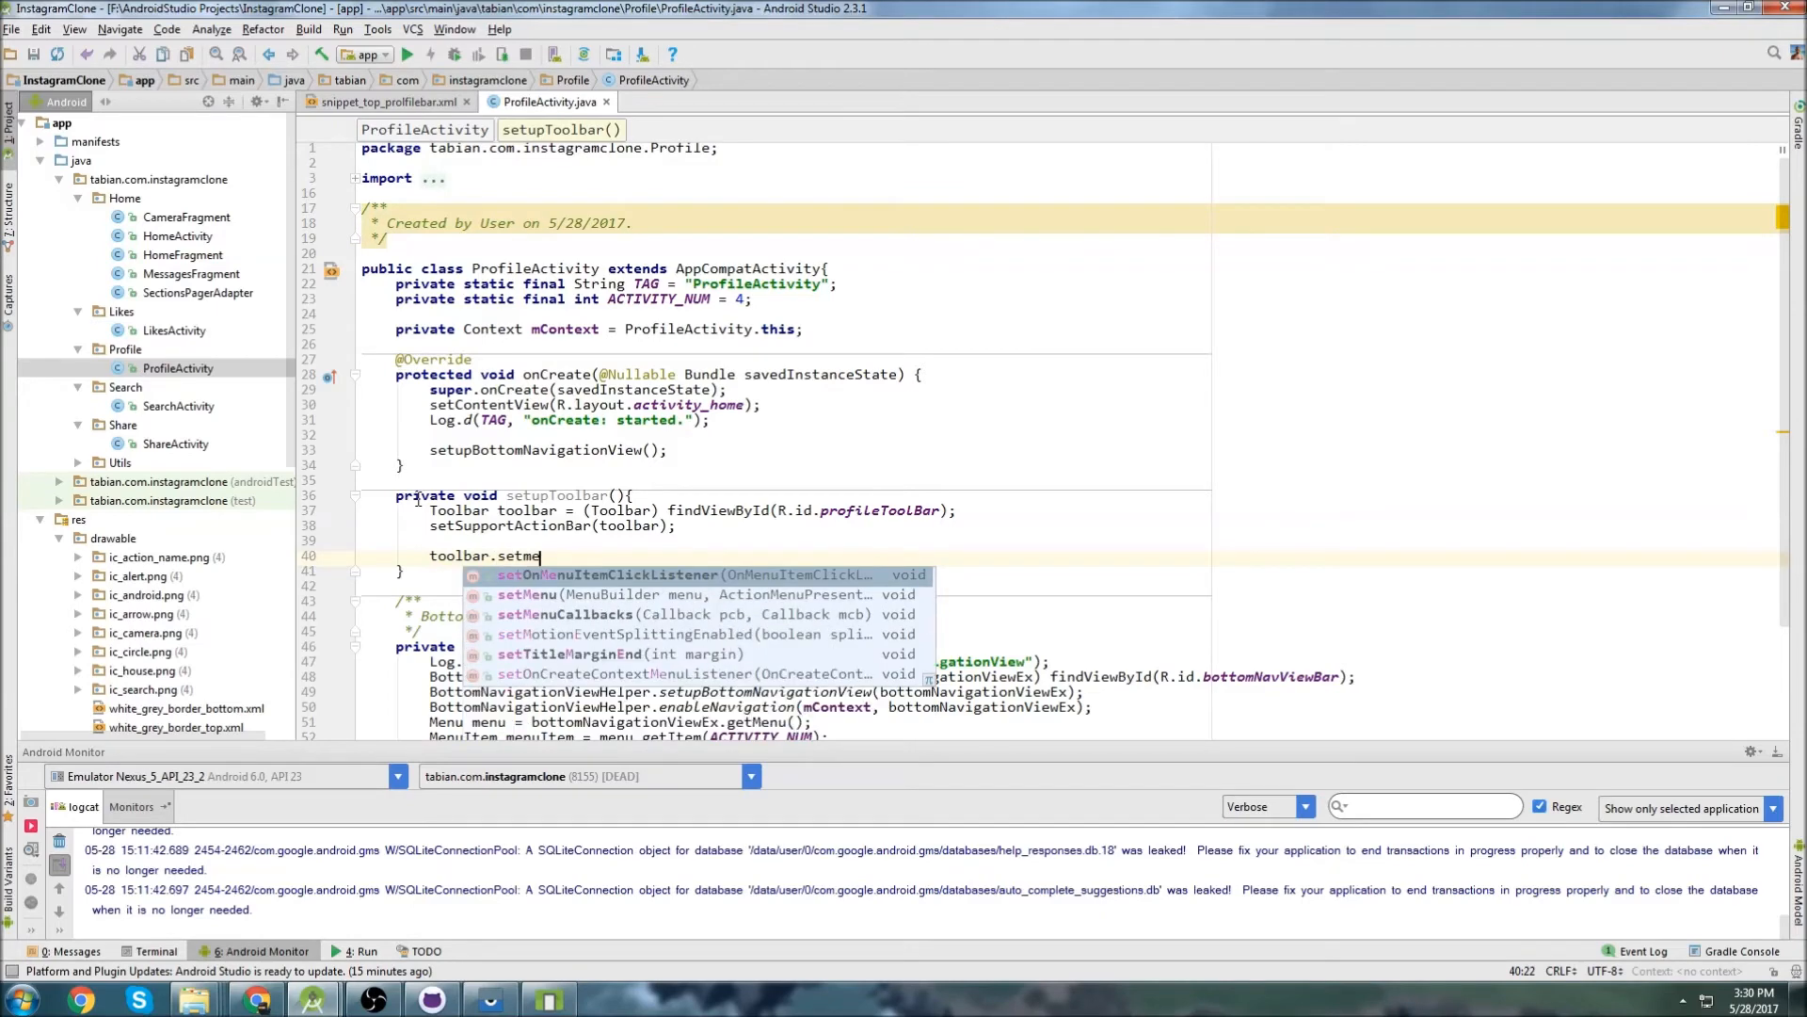
{"action": "type", "text": "on"}
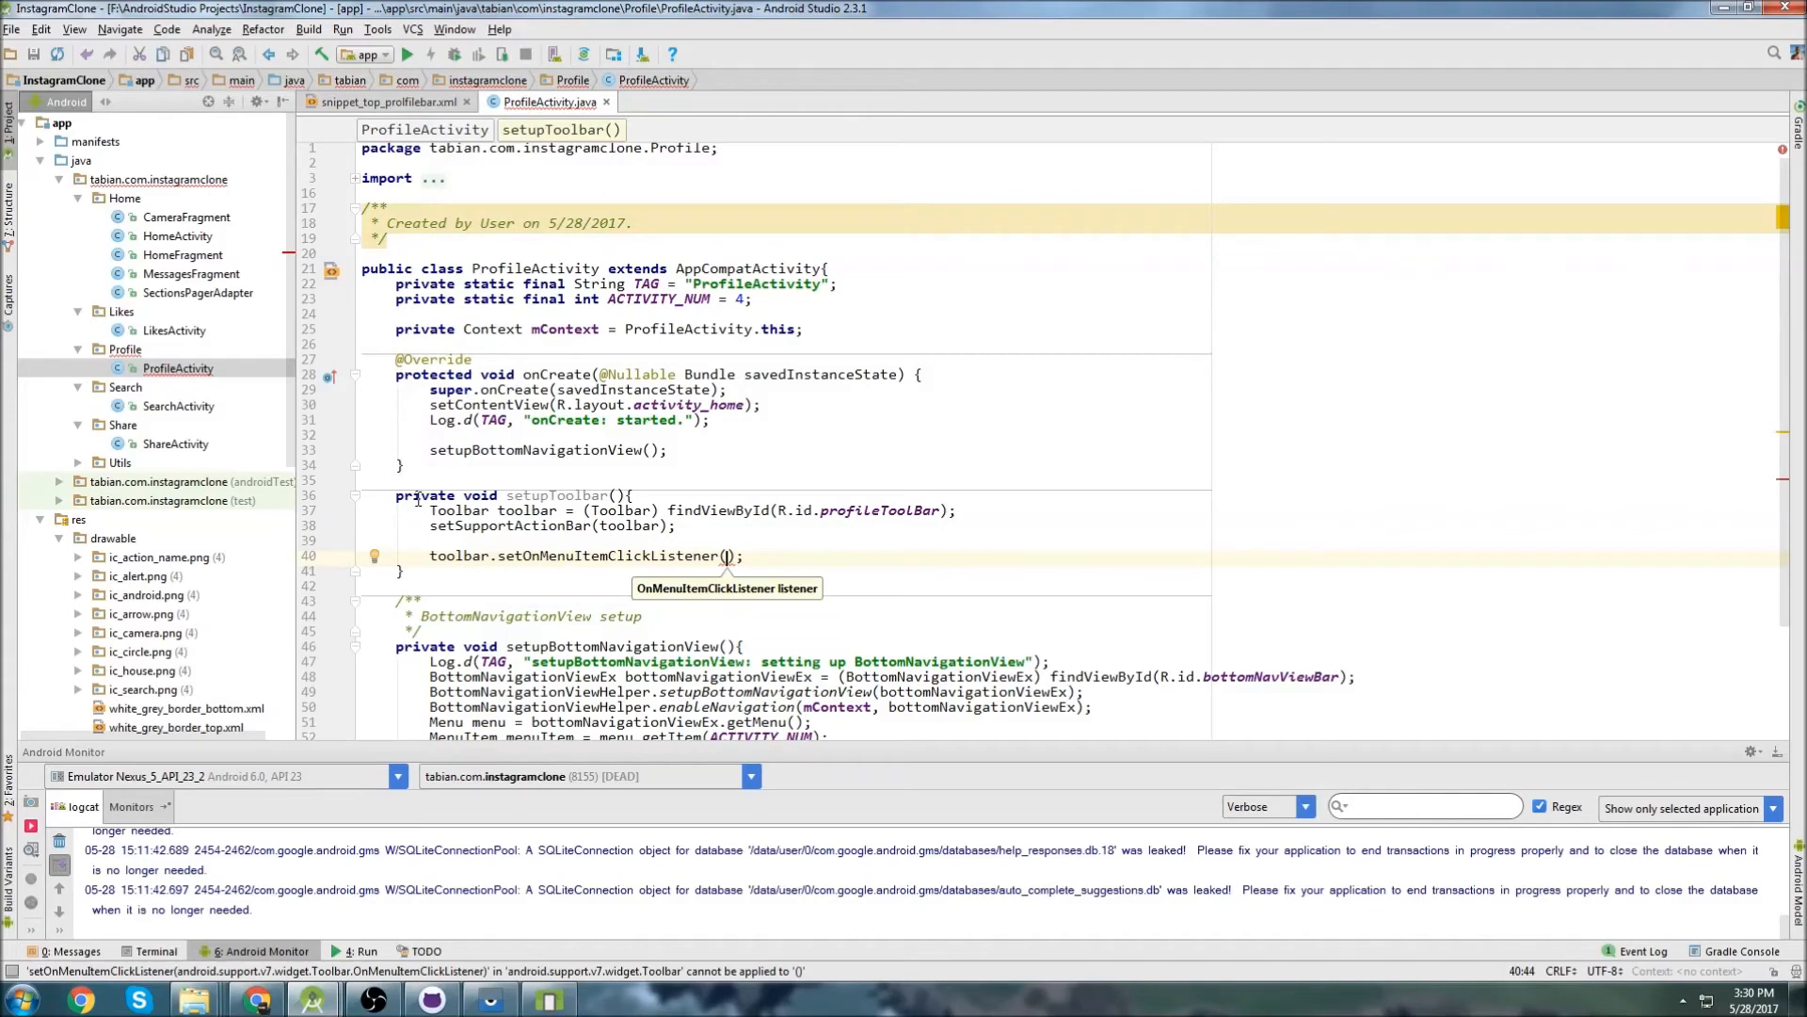
{"action": "type", "text": "new On"}
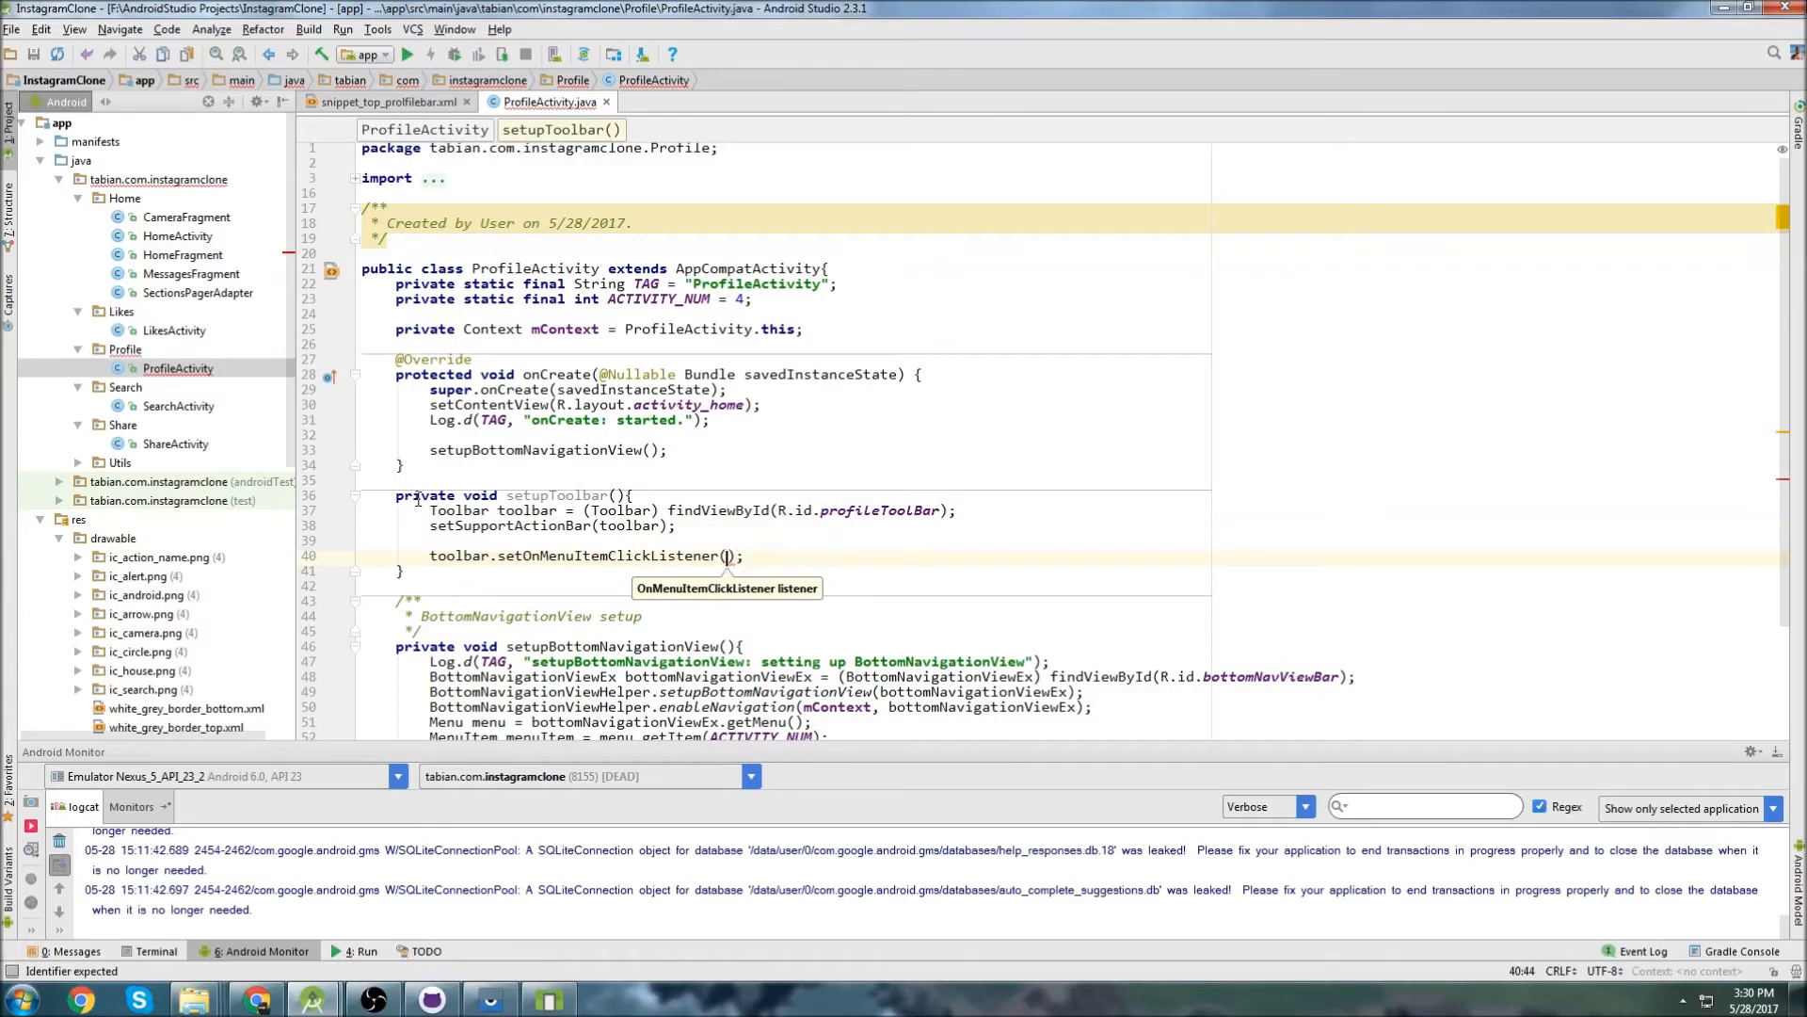
{"action": "type", "text": "new"}
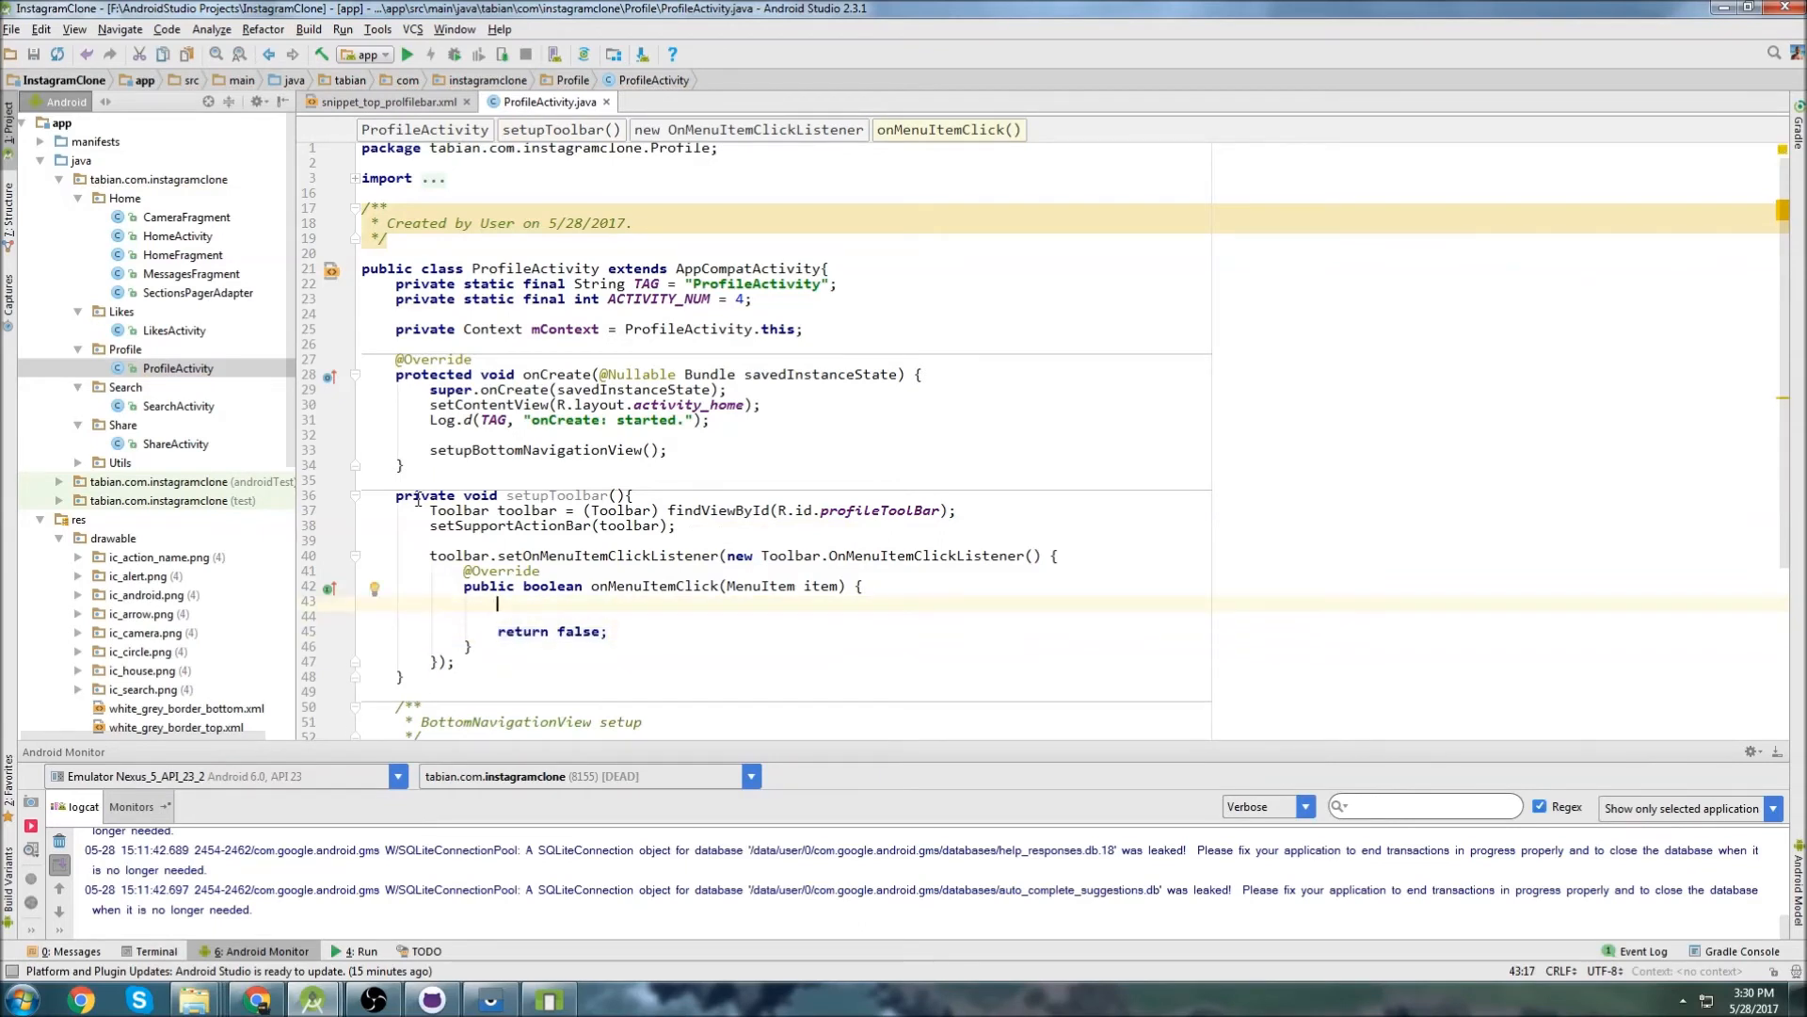
{"action": "type", "text": "Log.d(TAG, \"onMenuItemClick: \");"}
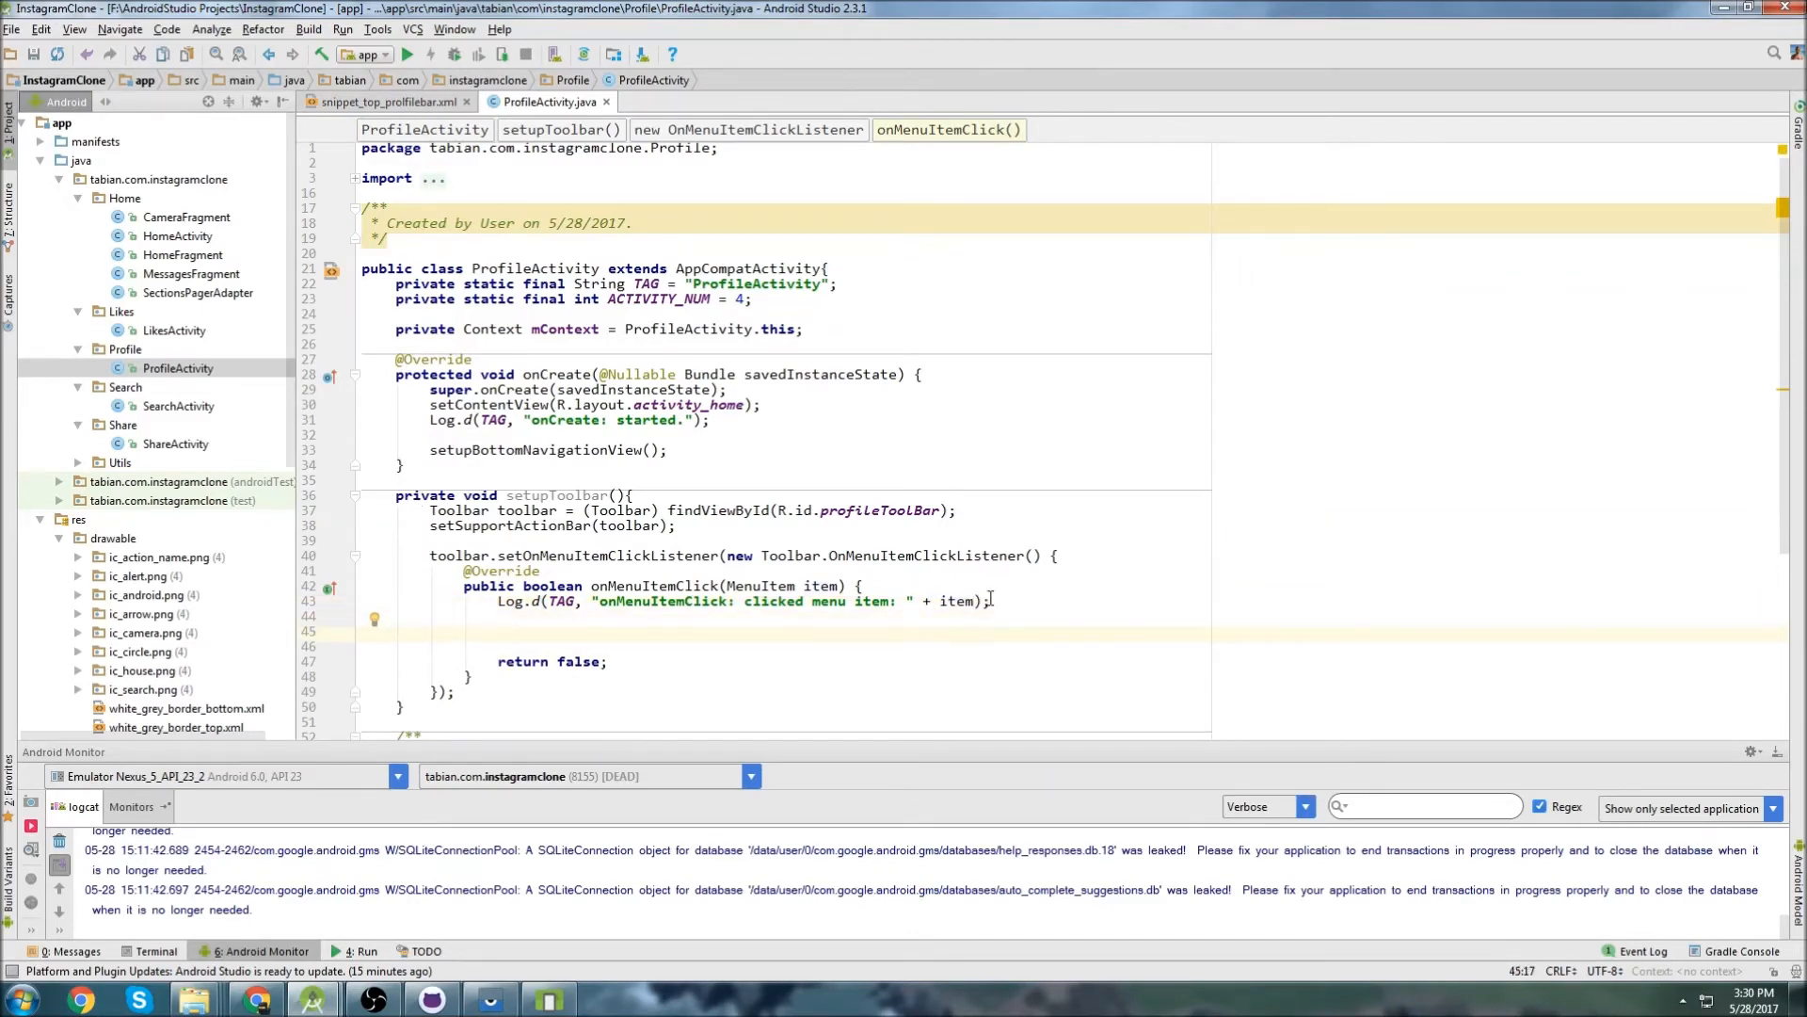
Switch on item.getItemId() with case R.id.profileMenu logging a navigation message.
{"action": "type", "text": "switch ("}
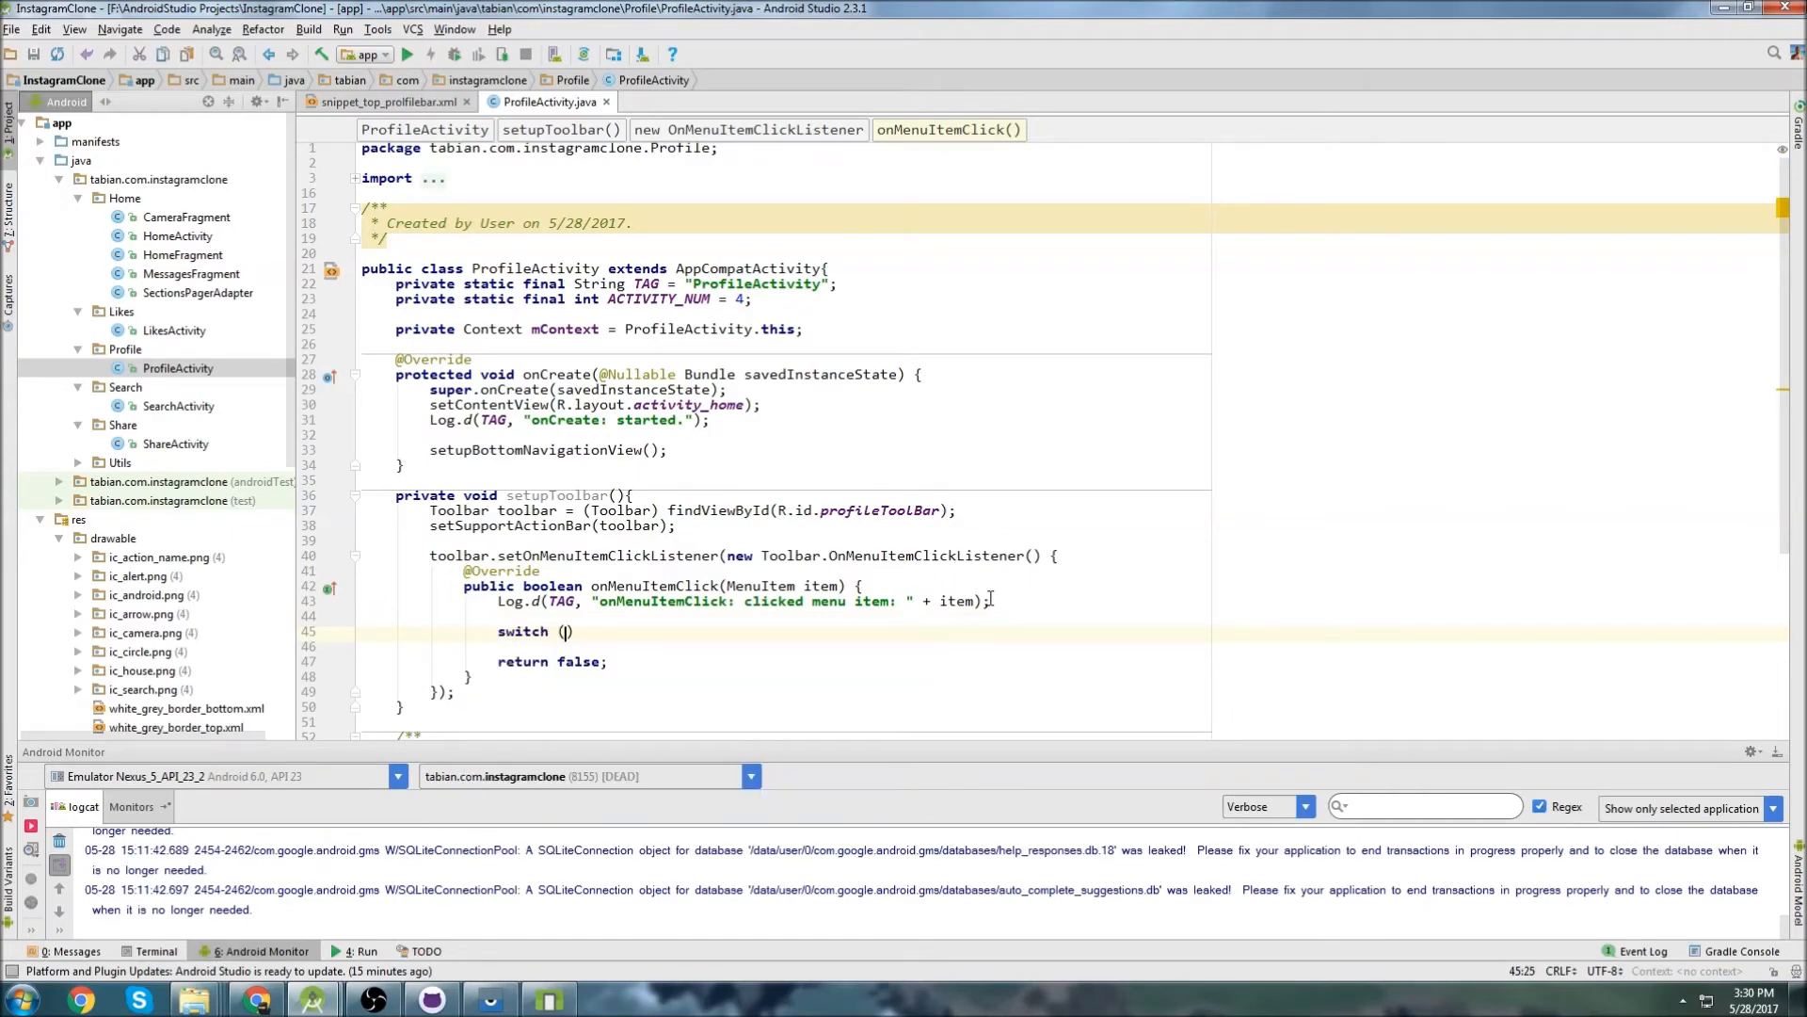
{"action": "type", "text": "item.getItemId("}
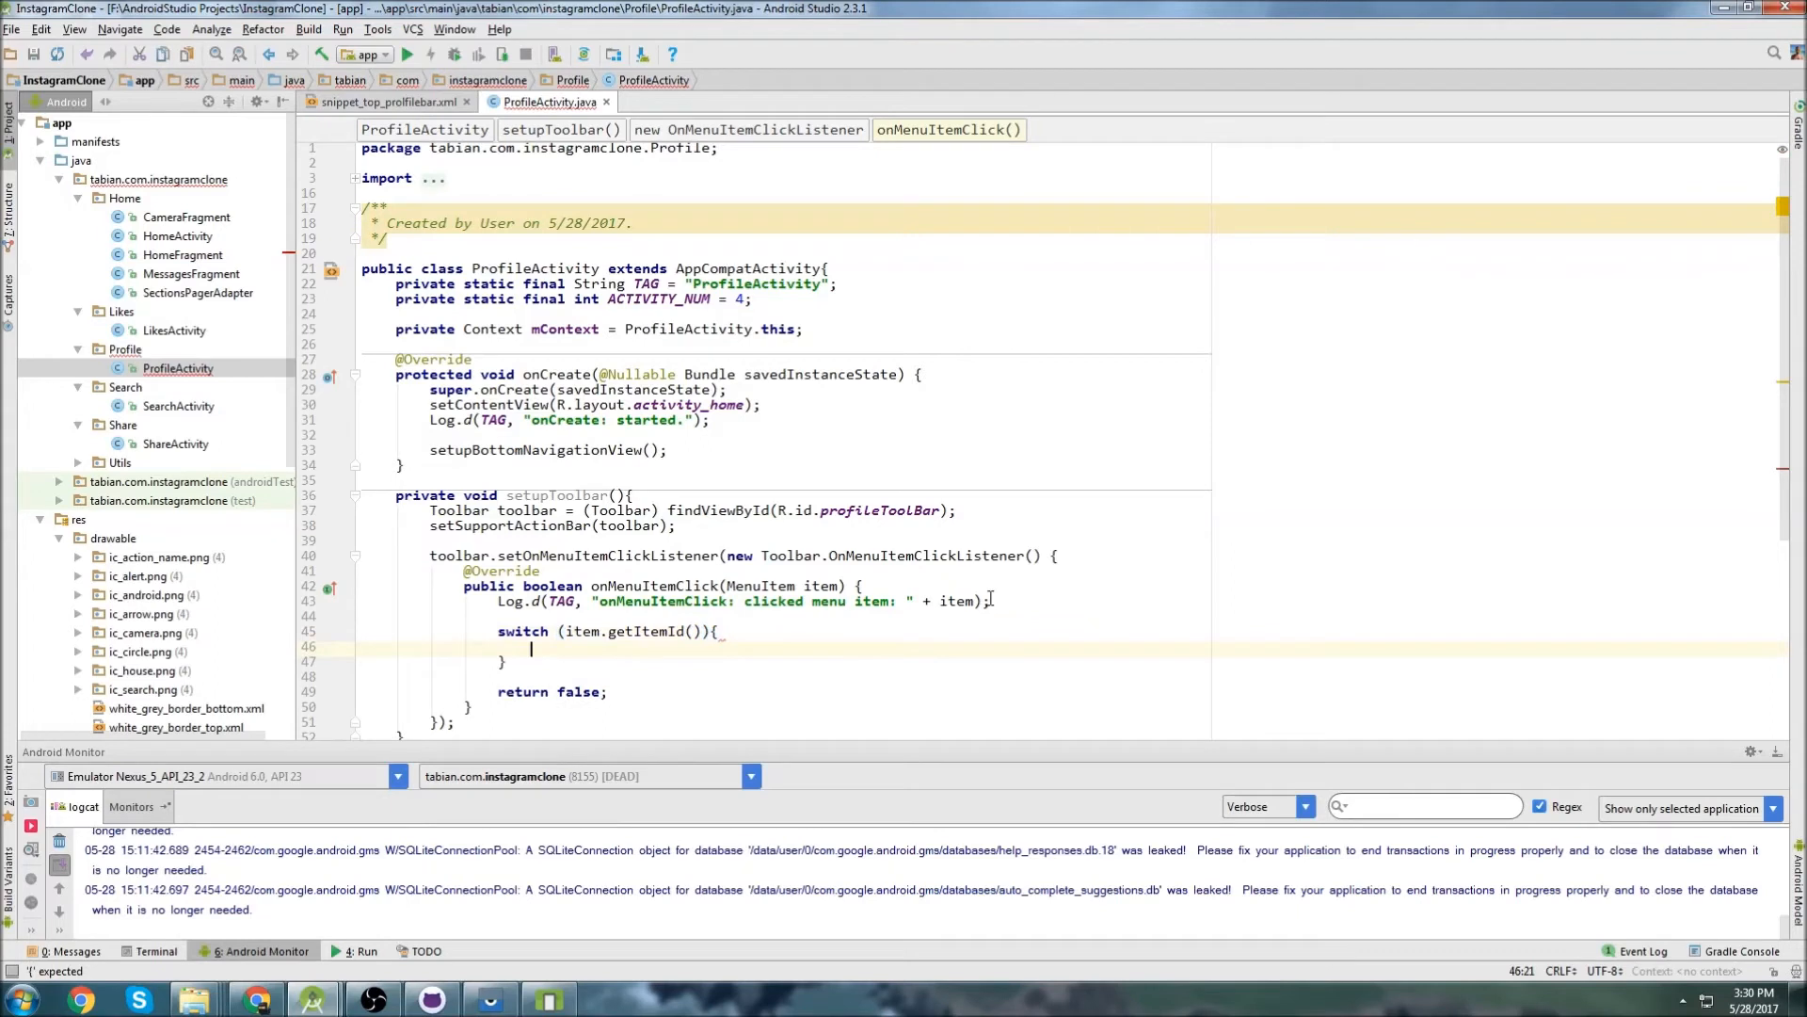
{"action": "type", "text": "R.id"}
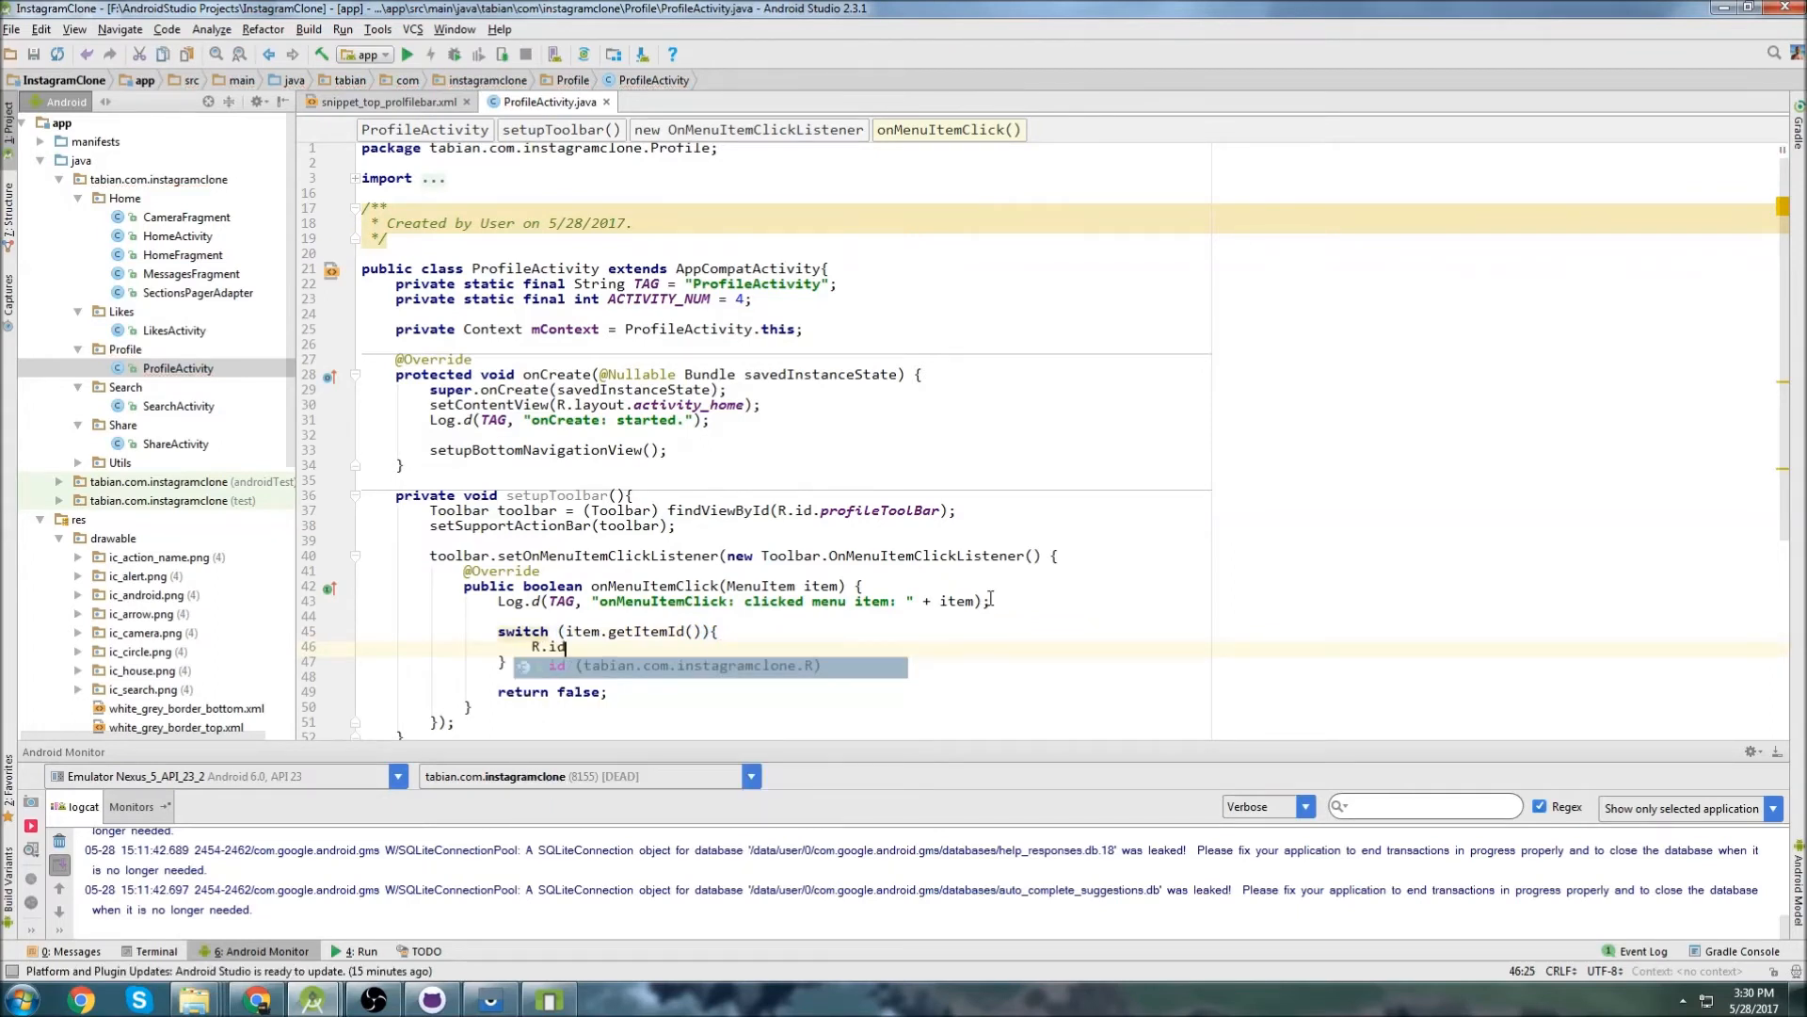
{"action": "type", "text": "profileMenu:"}
{"action": "type", "text": "Log.d(TAG, \"onMenuItemClick: \");"}
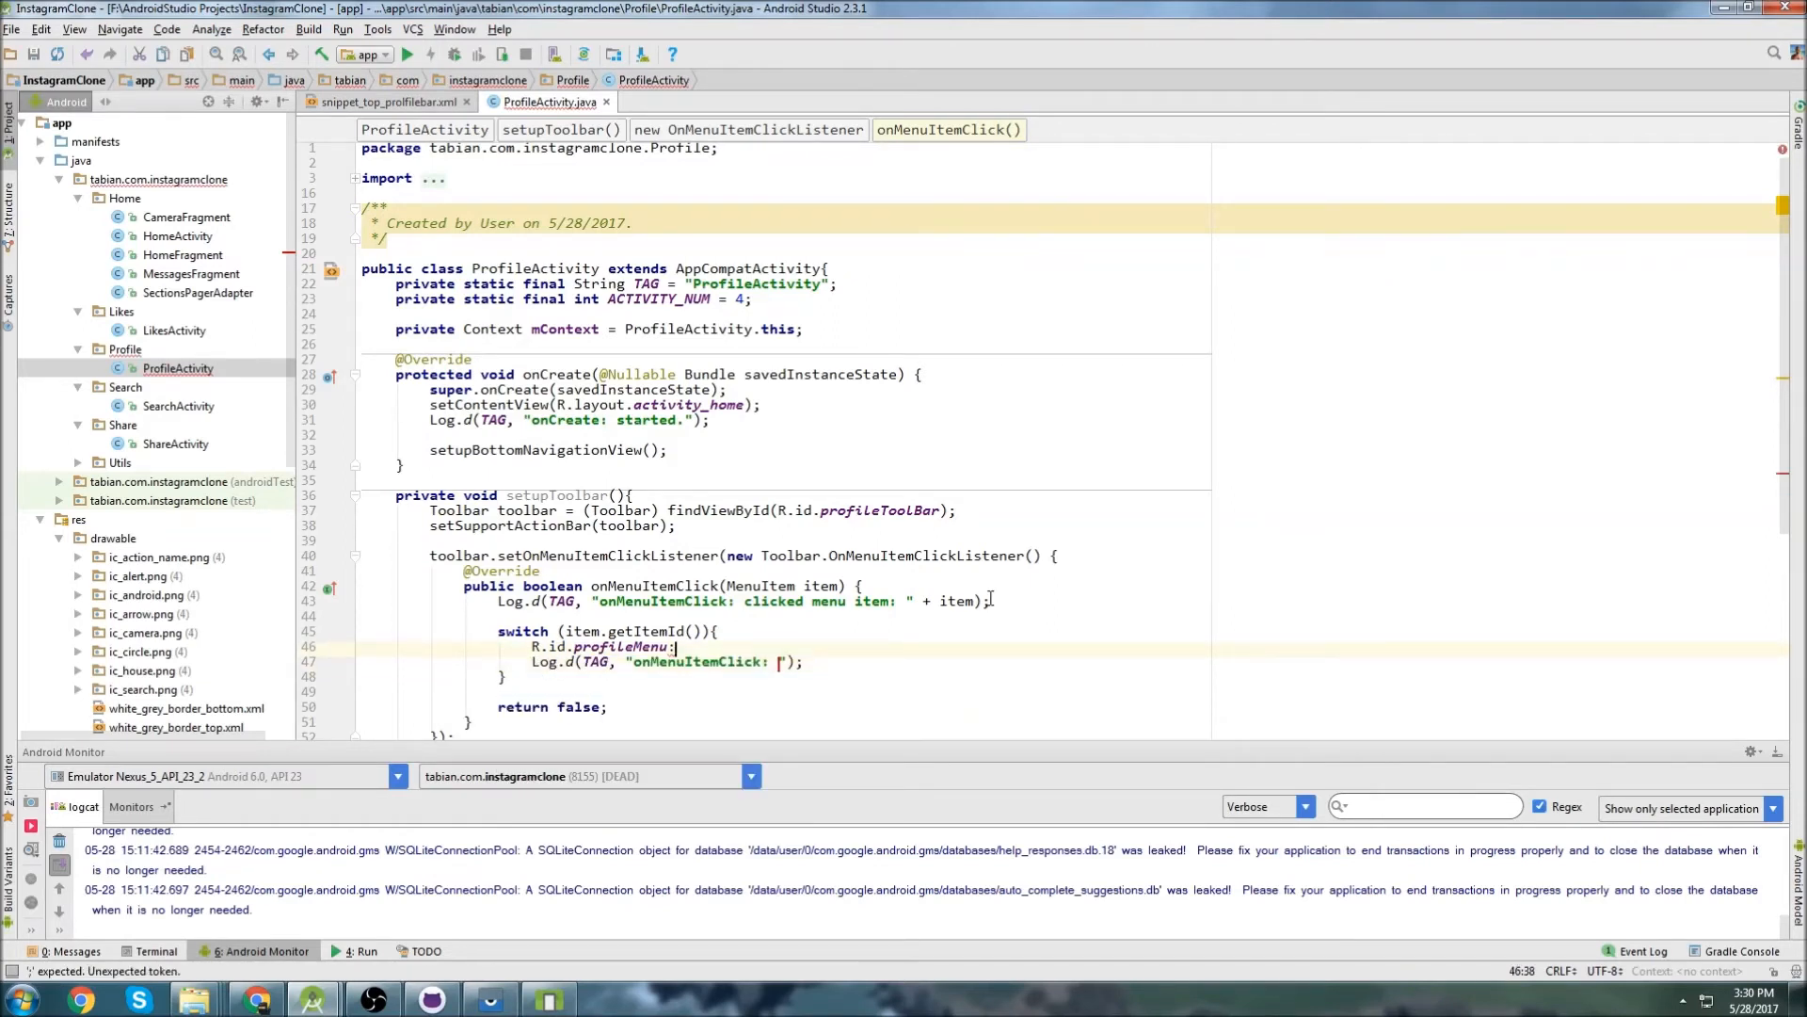
{"action": "type", "text": "case"}
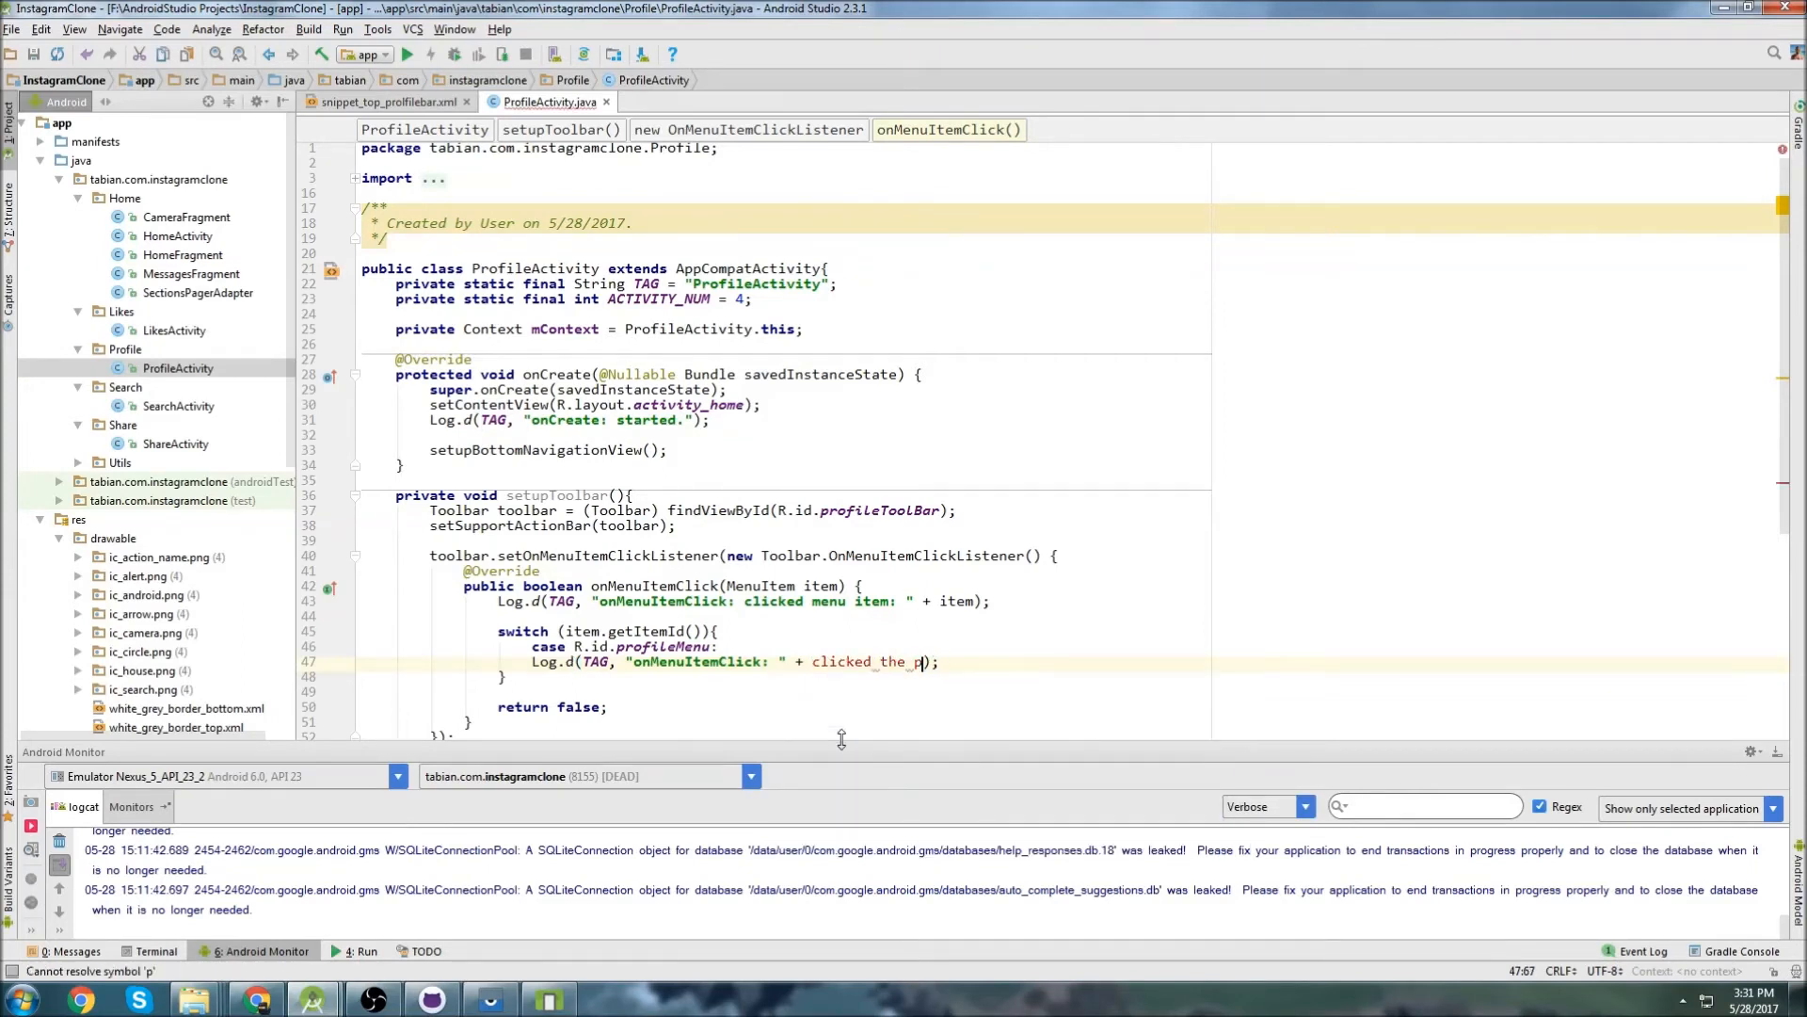
{"action": "type", "text": "Navigating"}
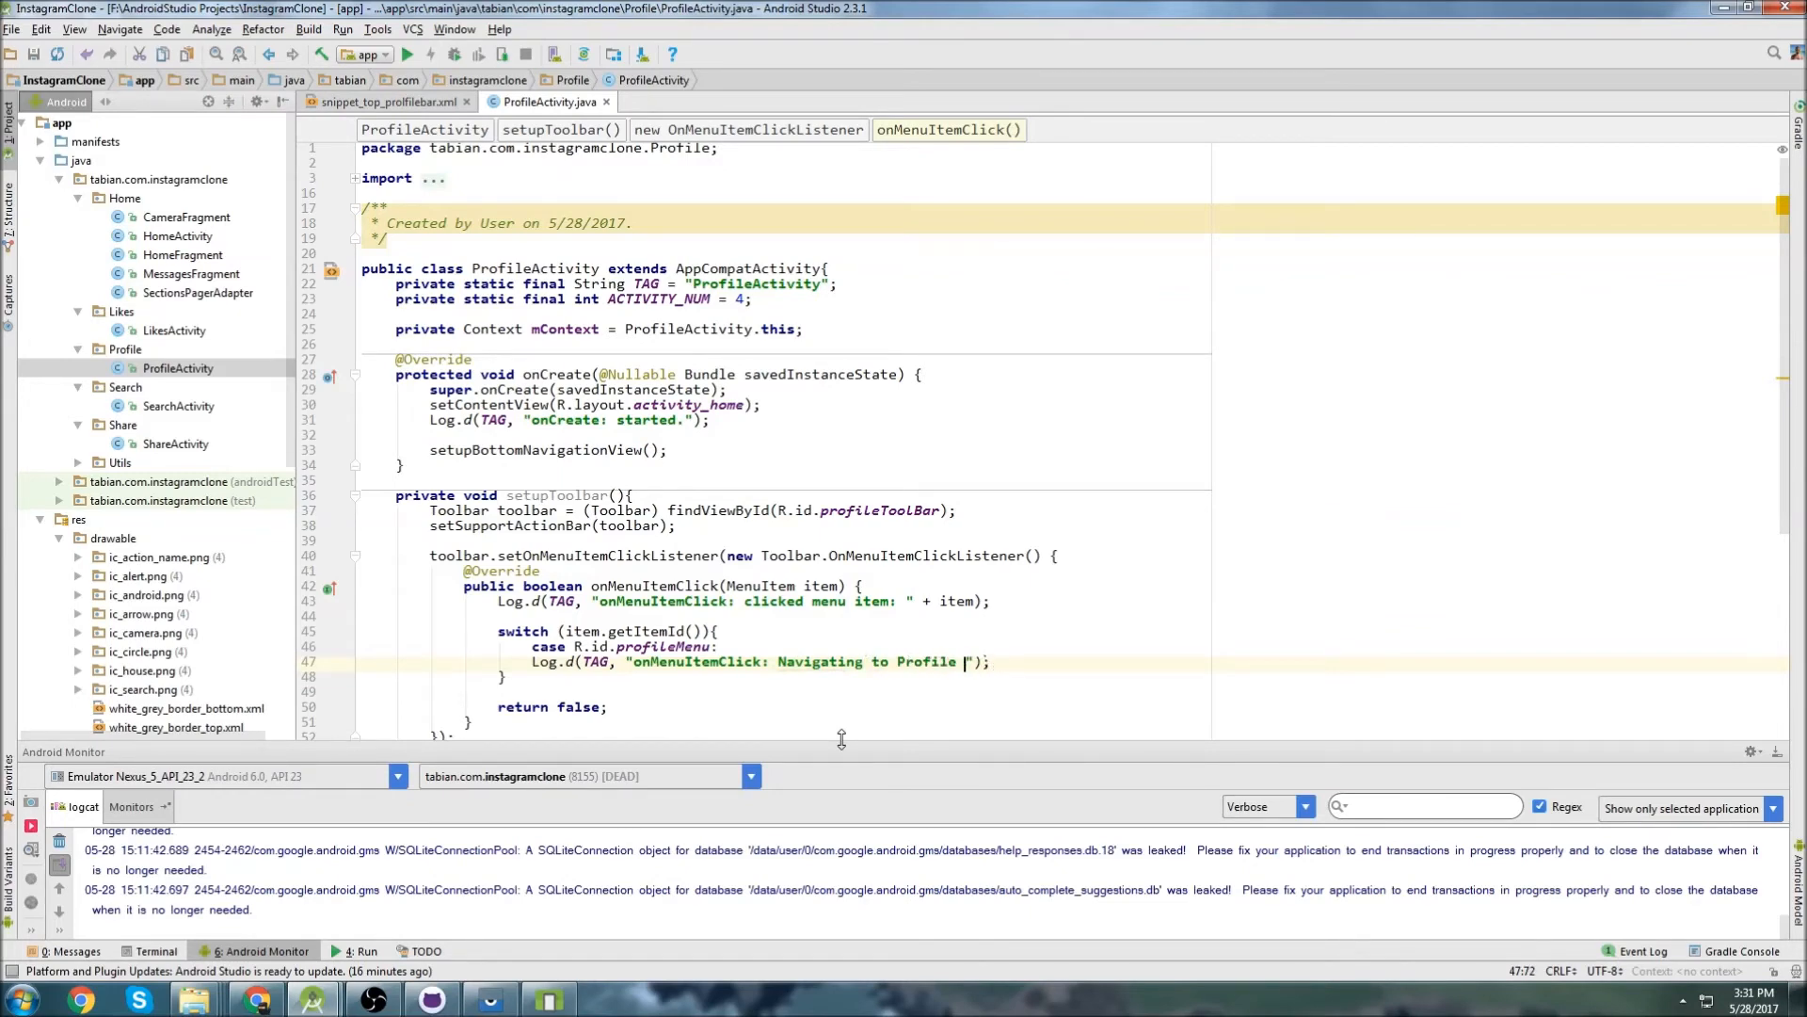
{"action": "type", "text": "Preferences."}
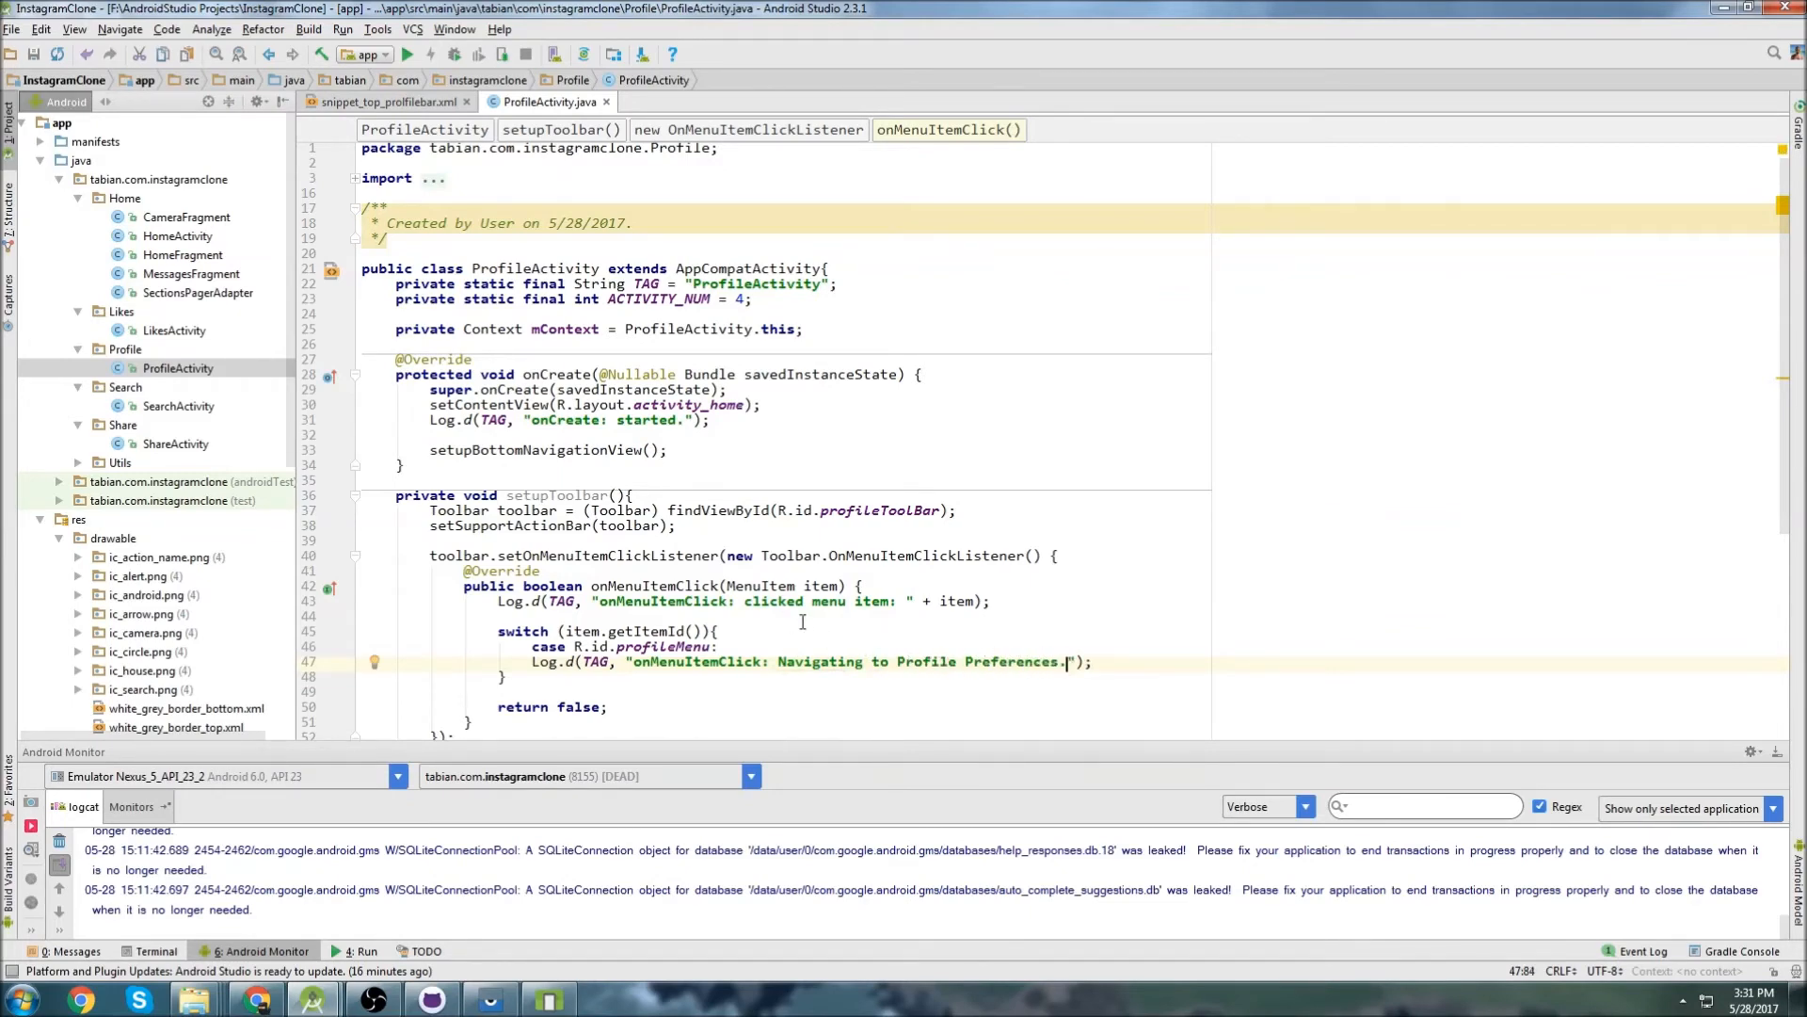
{"action": "scroll", "scroll_direction": "down", "scroll_amount": 3}
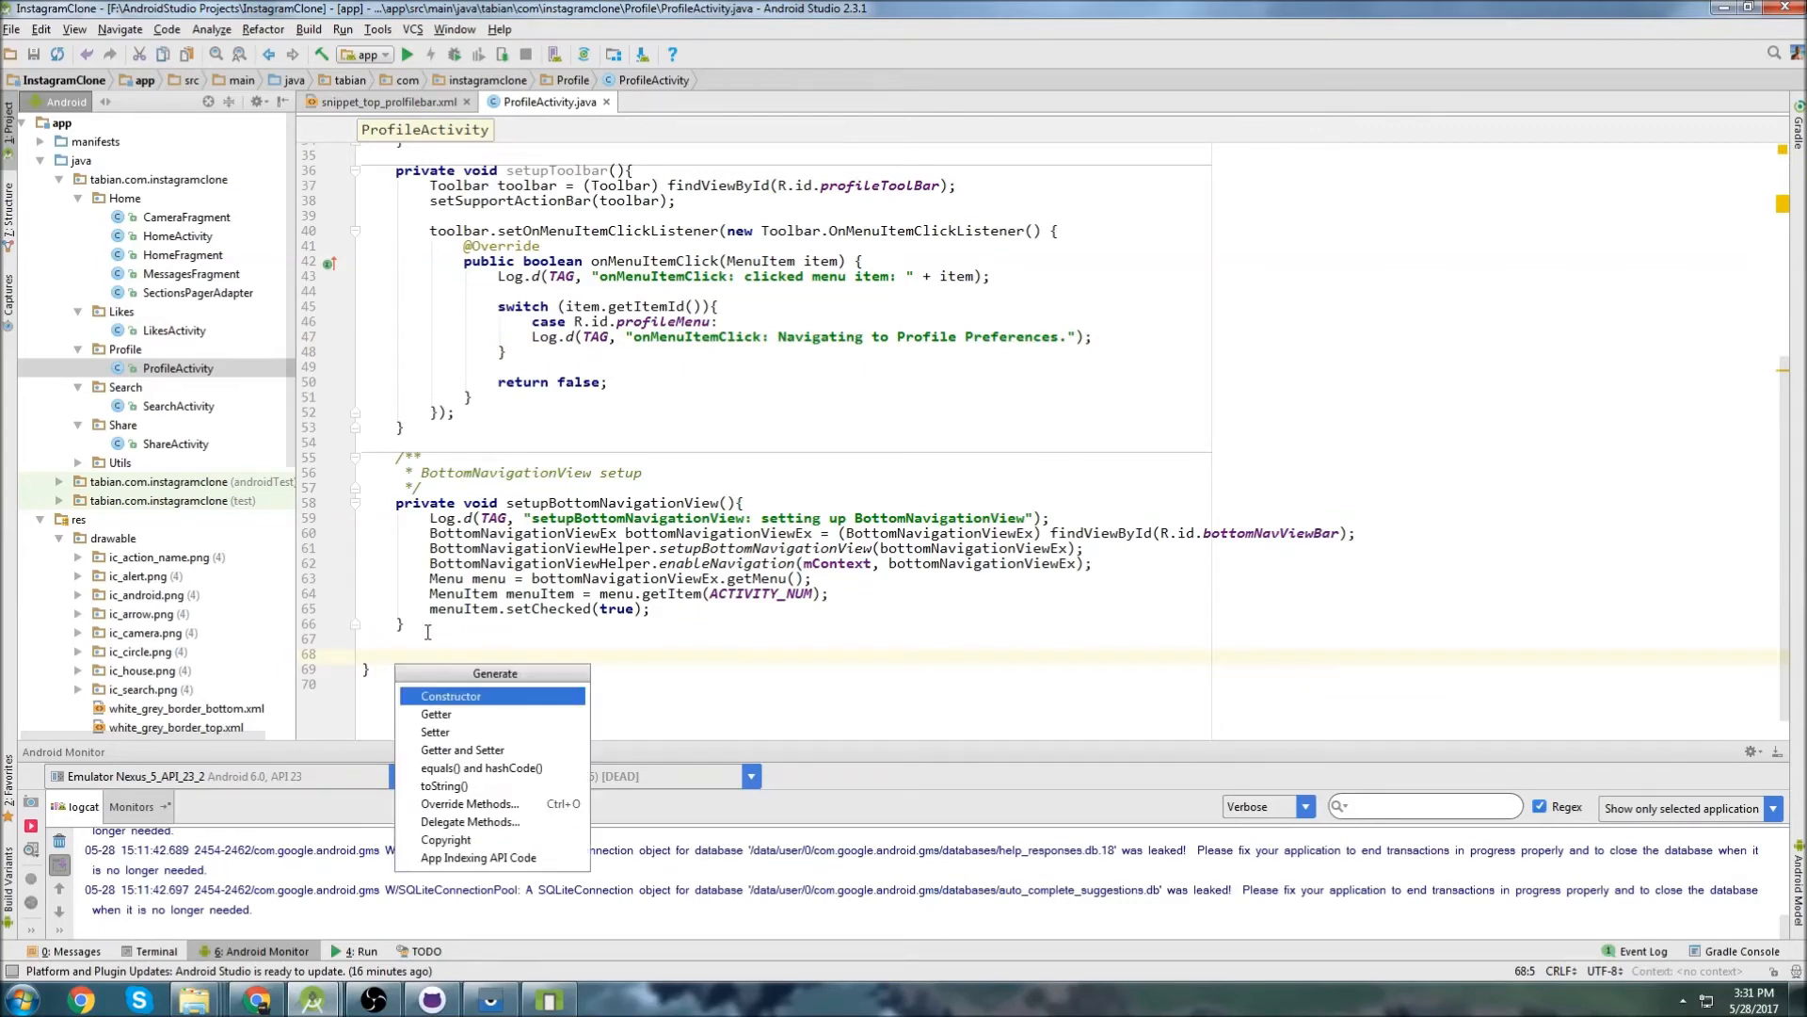
Override onCreateOptionsMenu in ProfileActivity from the override methods list.
{"action": "left_click", "coordinate": [471, 804]}
{"action": "type", "text": "on"}
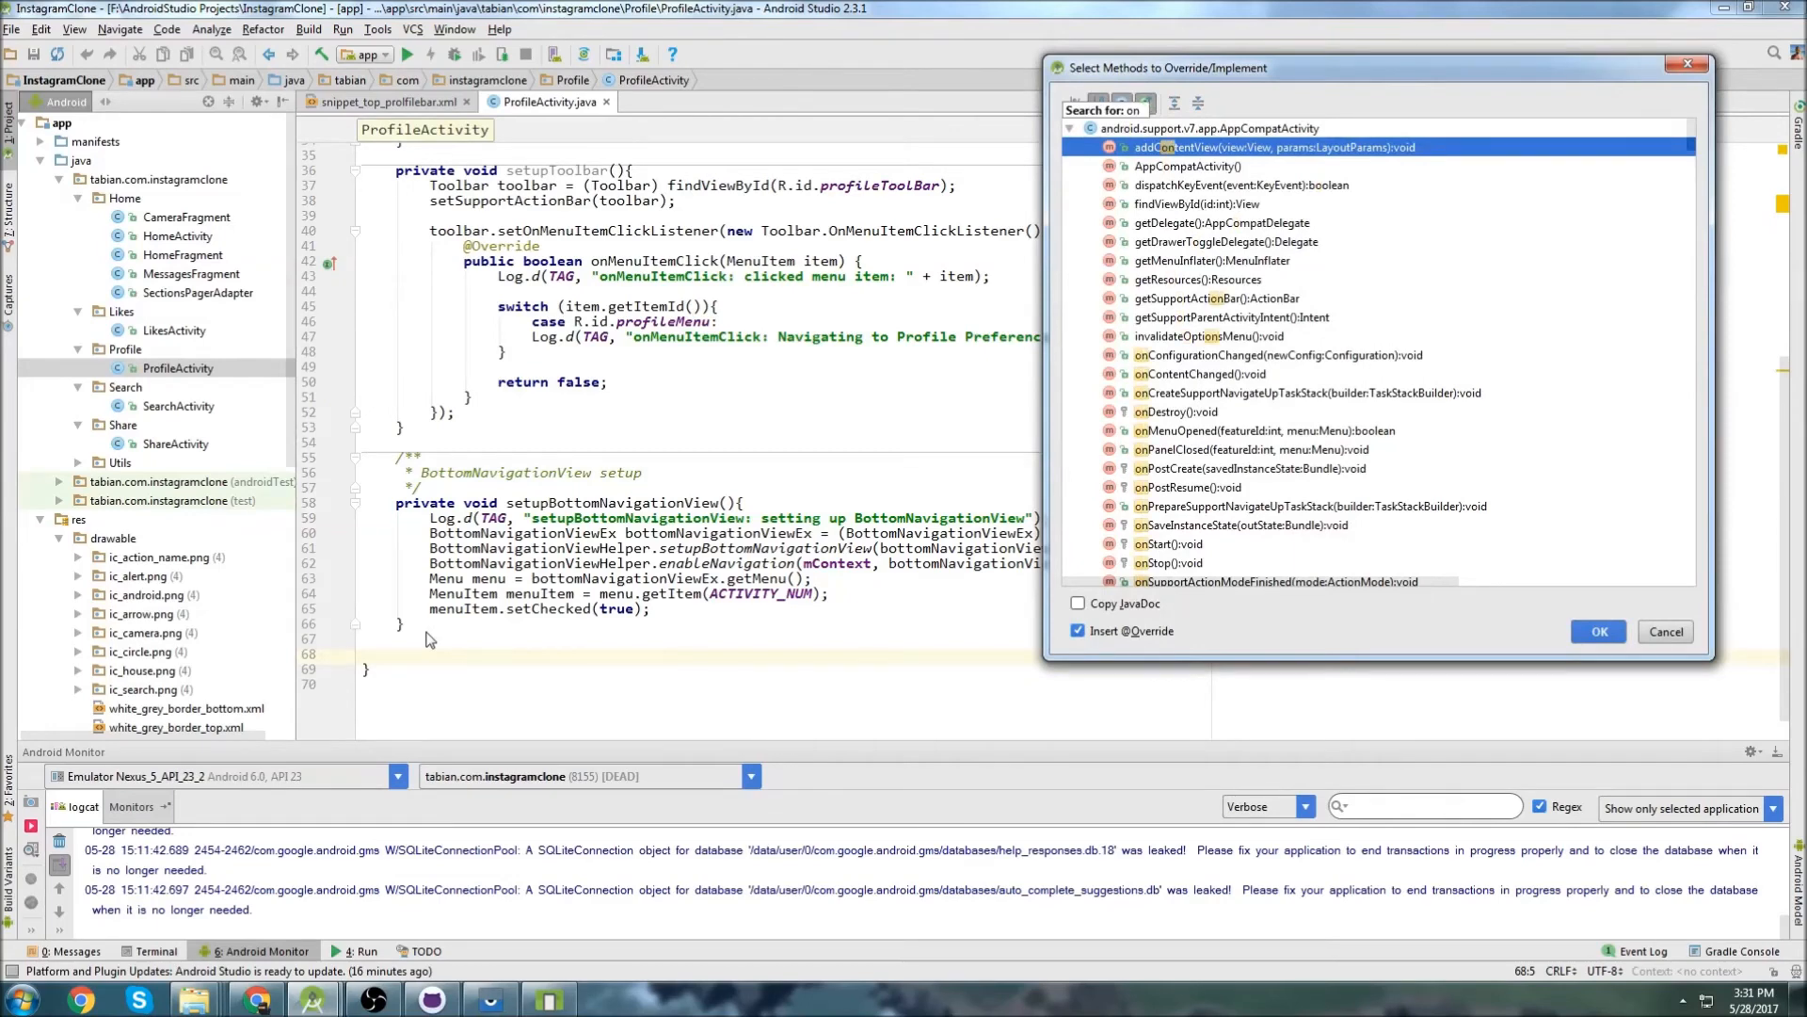
{"action": "type", "text": "oop"}
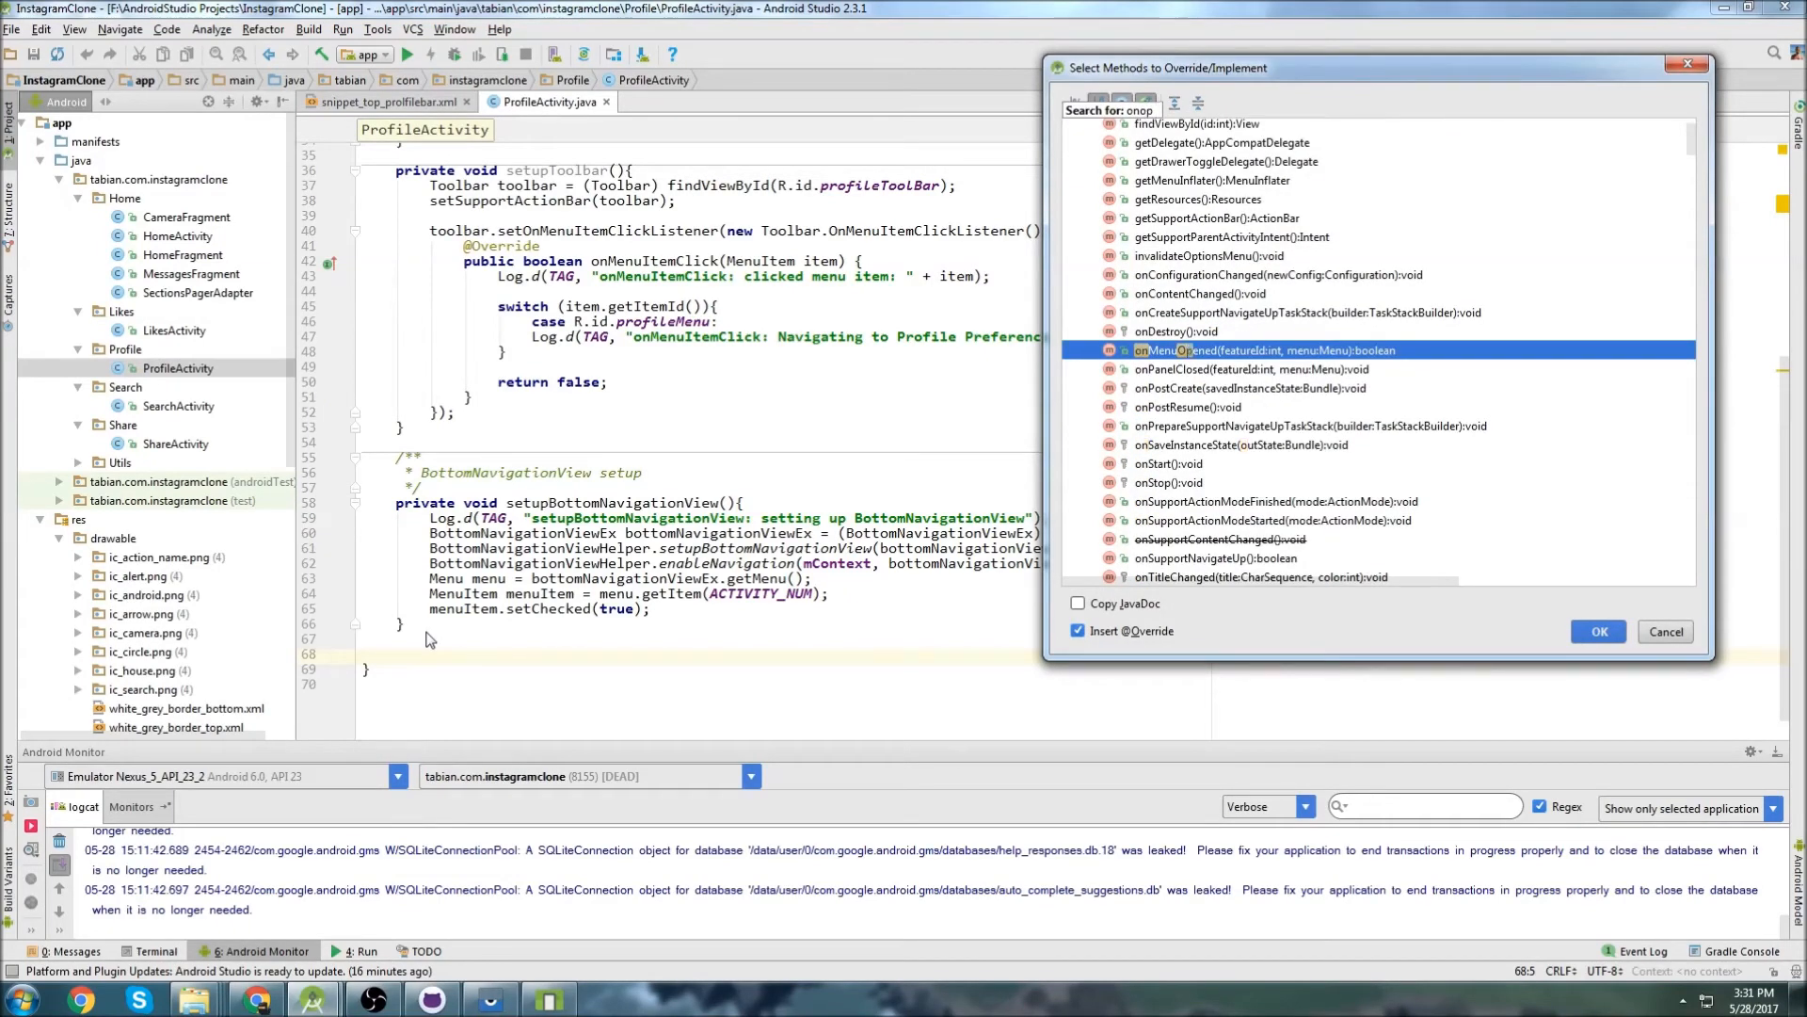
{"action": "type", "text": "option"}
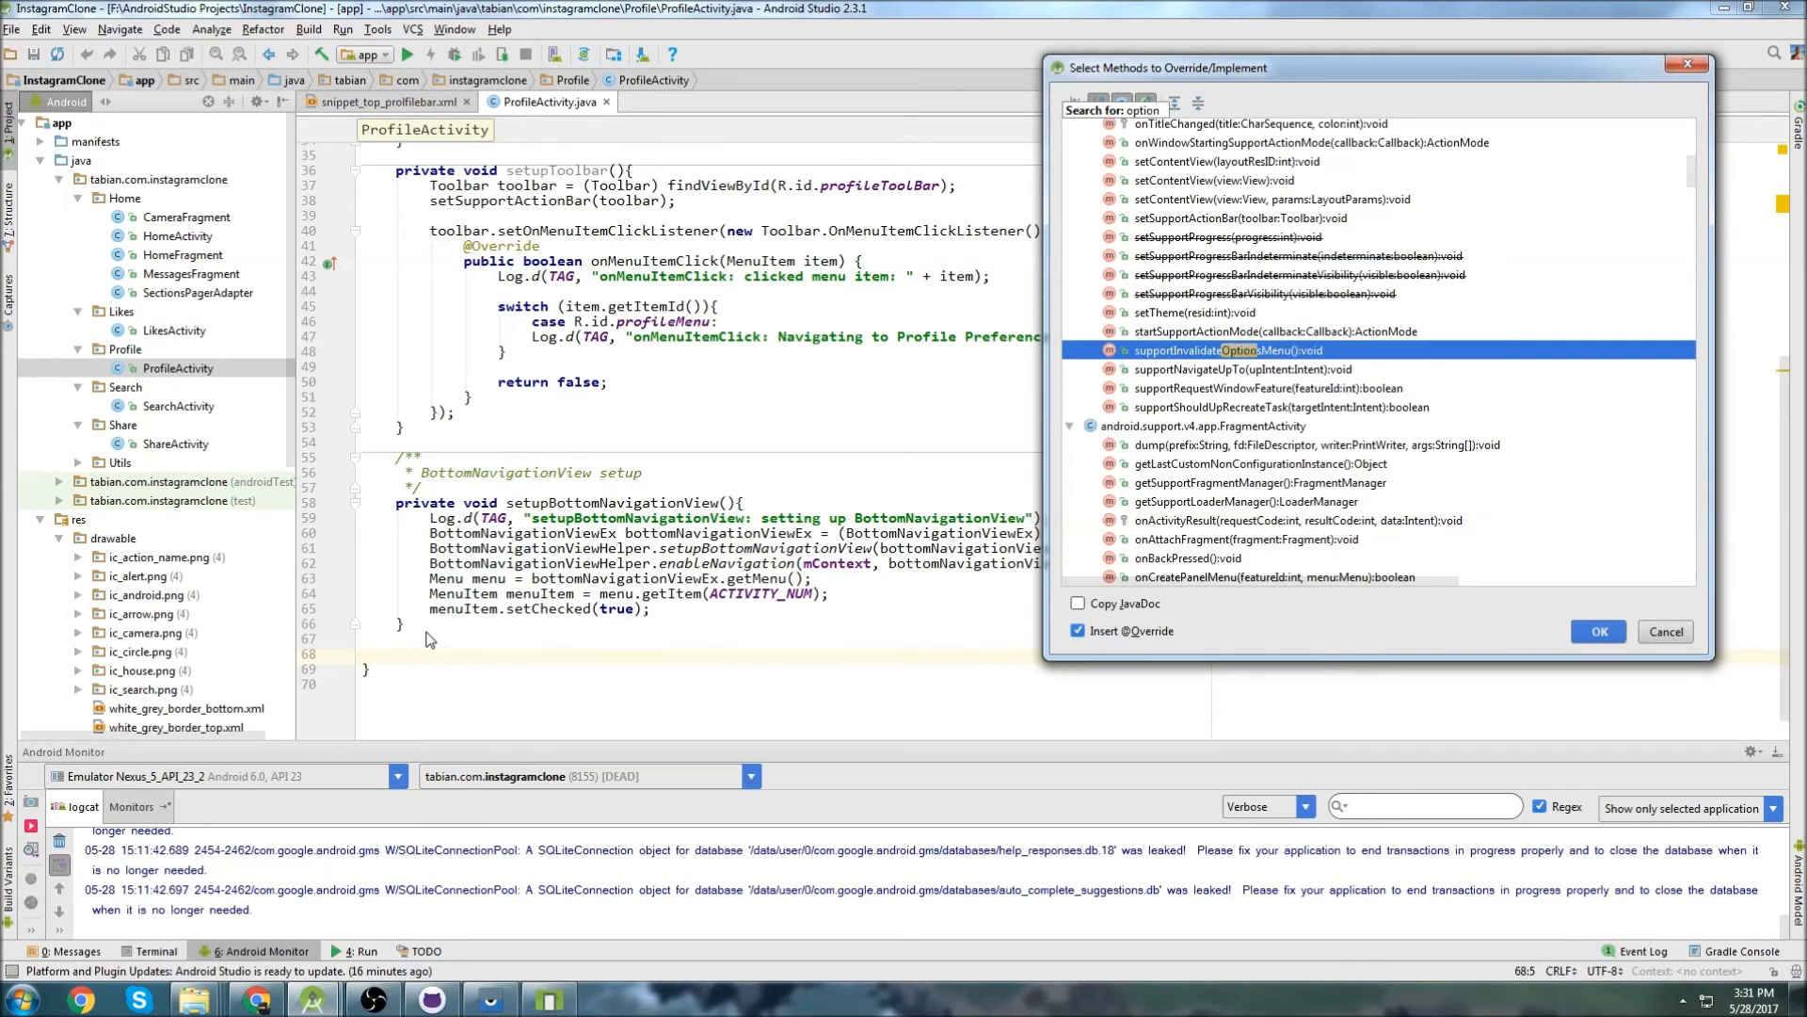
{"action": "type", "text": "oncreateoptio"}
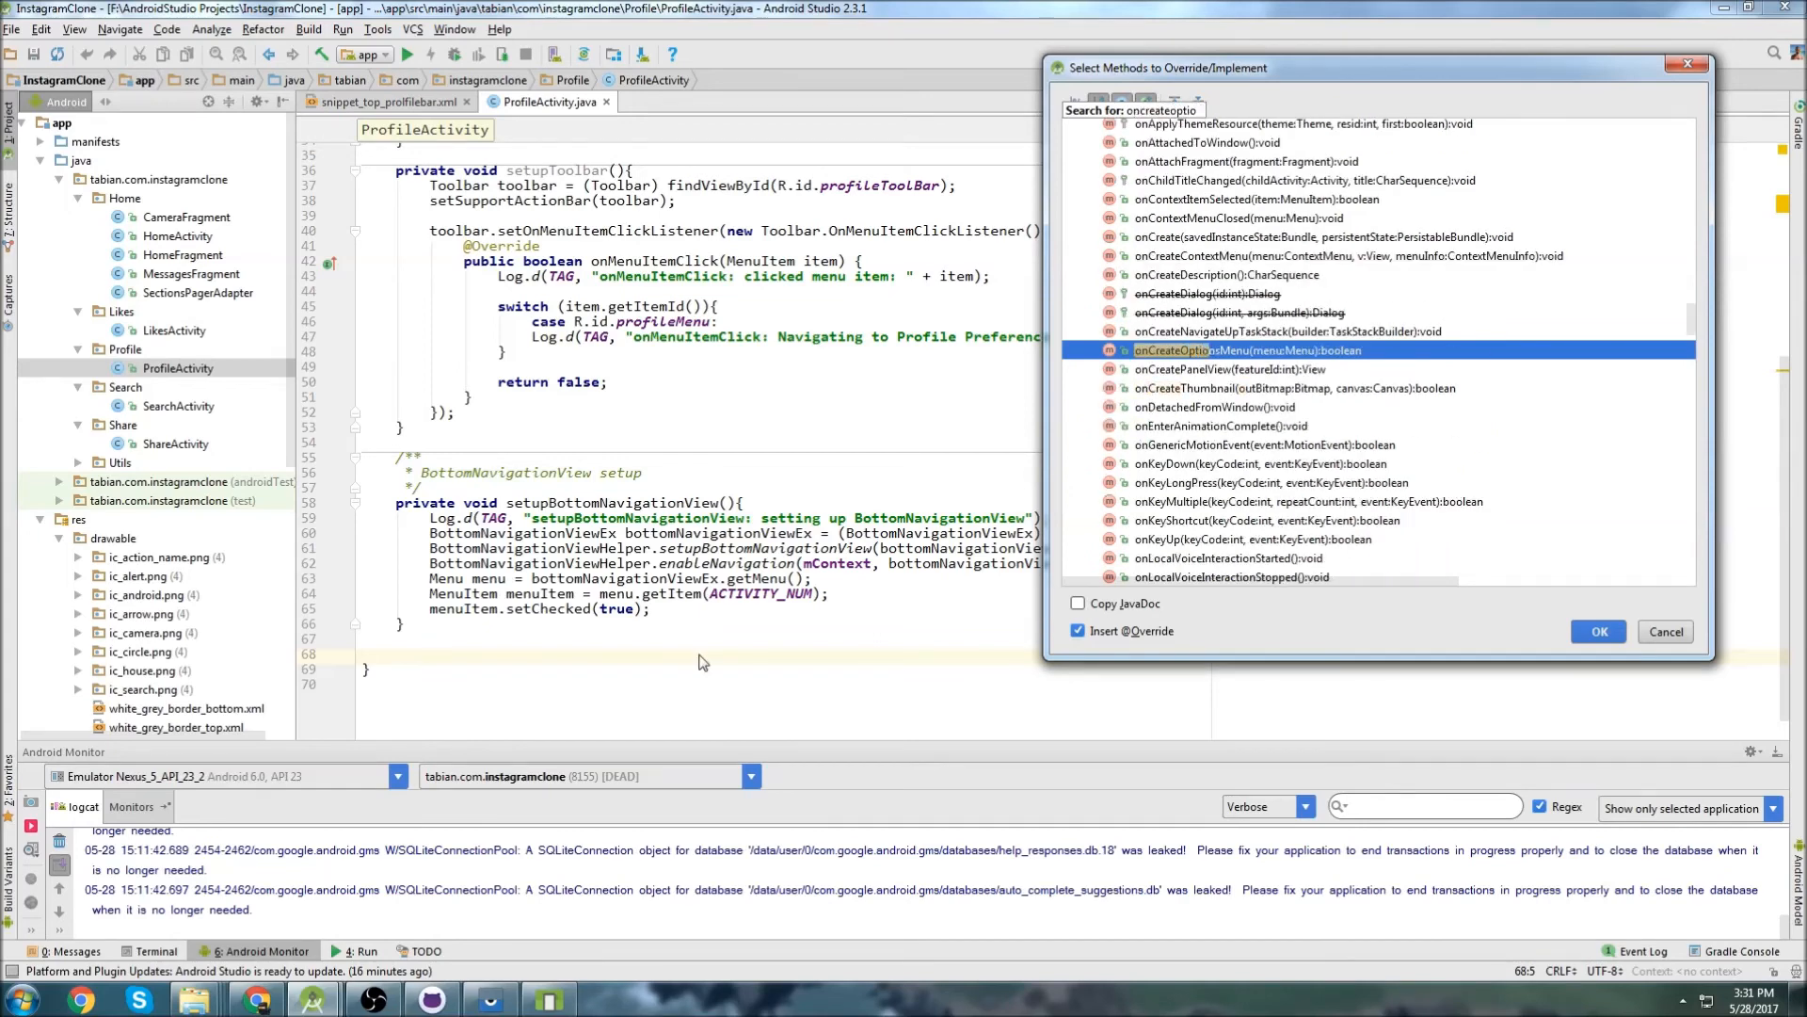
{"action": "left_click", "coordinate": [1598, 631]}
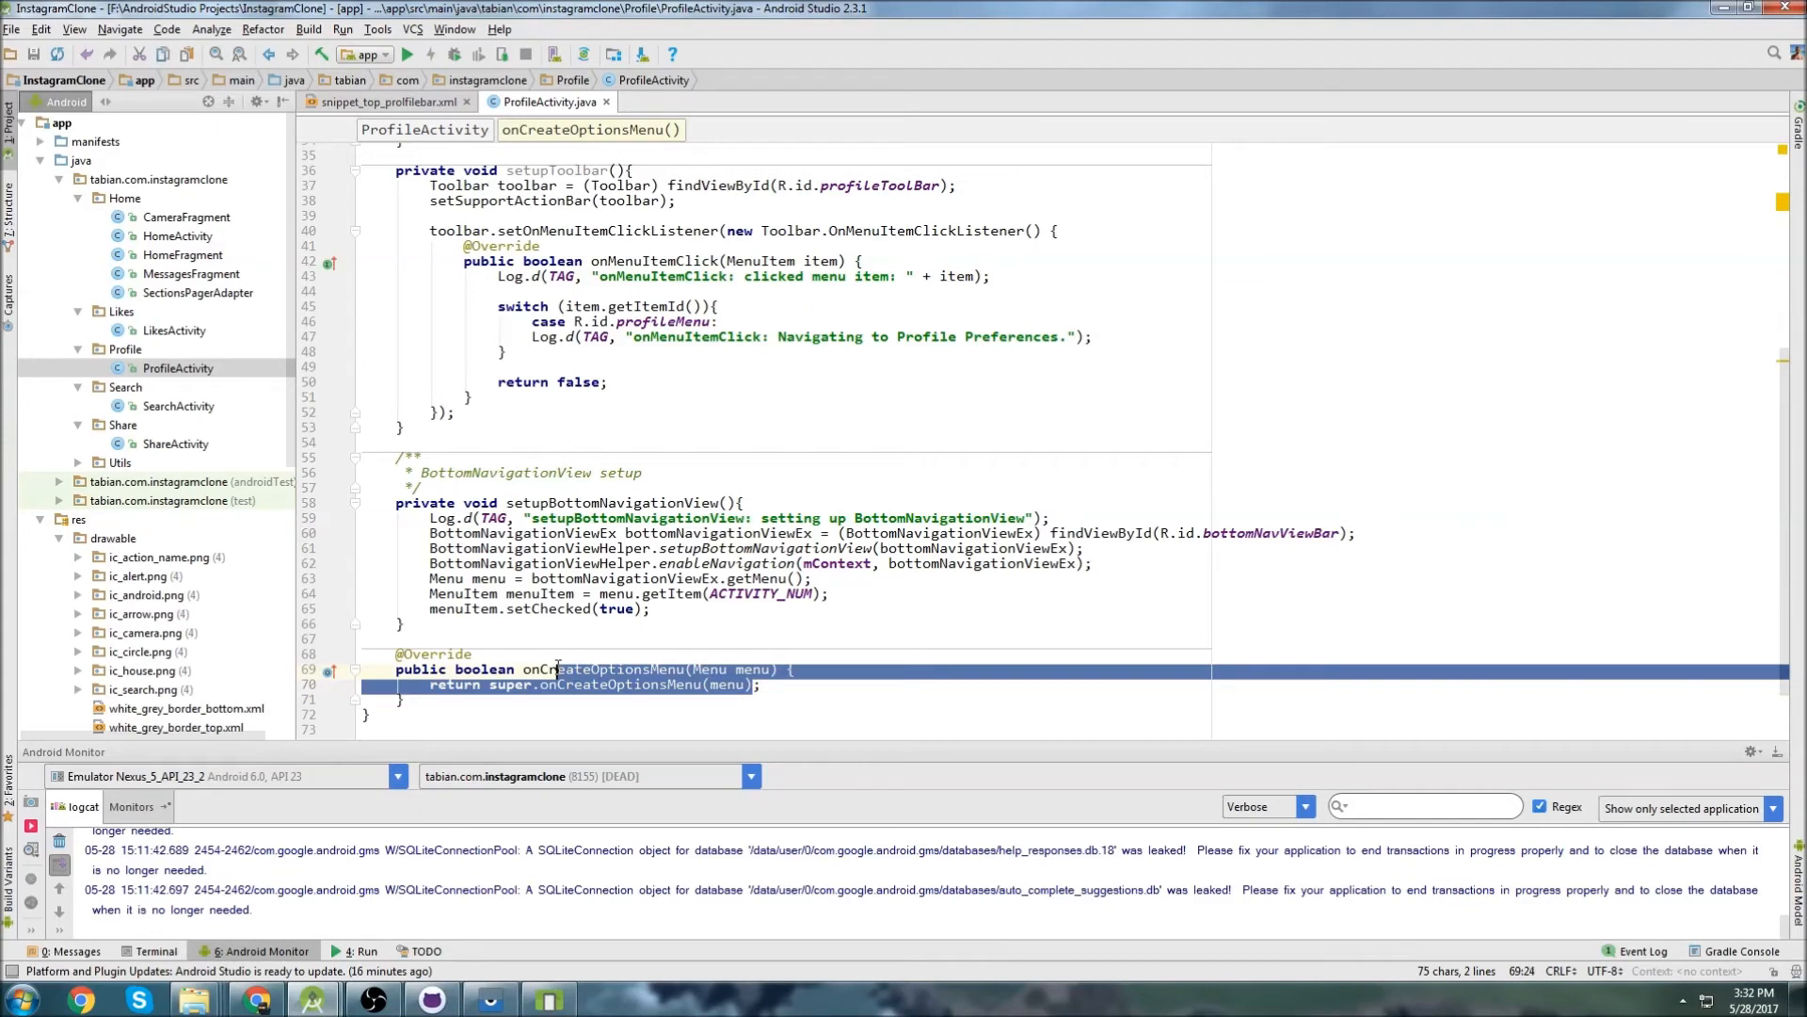
Inflate R.menu.profile_menu with getMenuInflater() and return true from onCreateOptionsMenu.
{"action": "type", "text": "true;"}
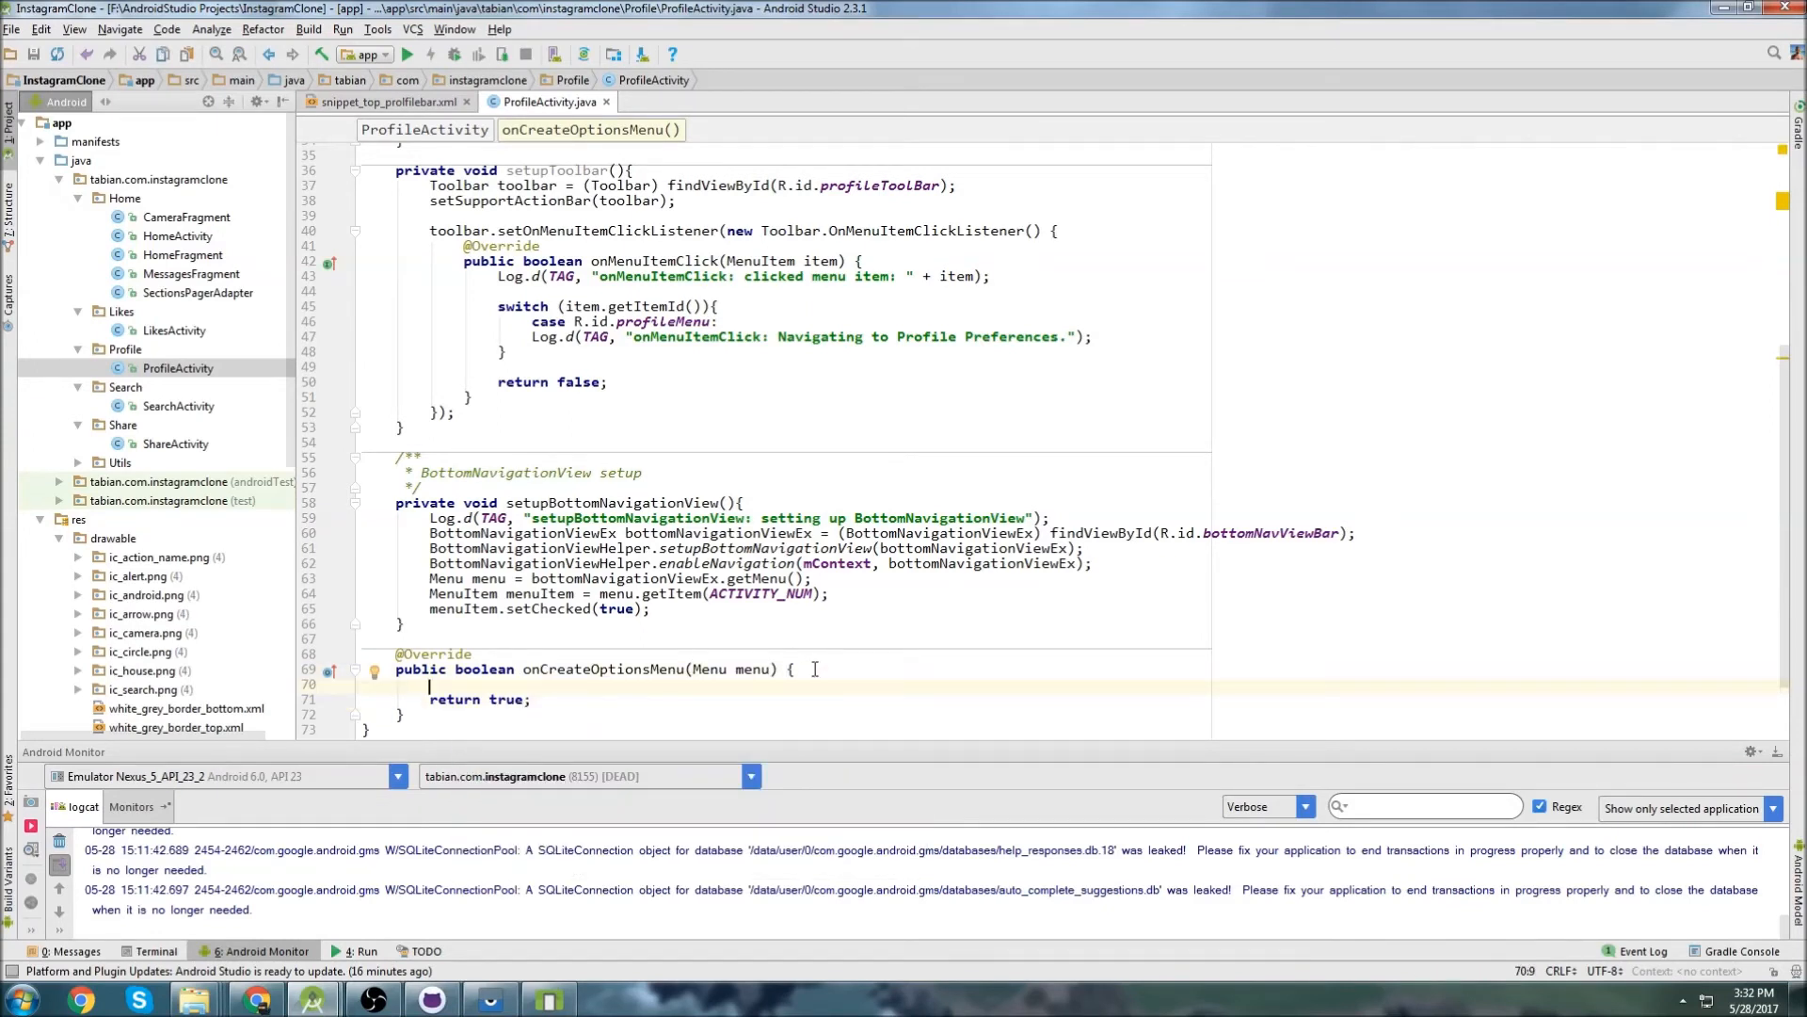
{"action": "type", "text": "getmee"}
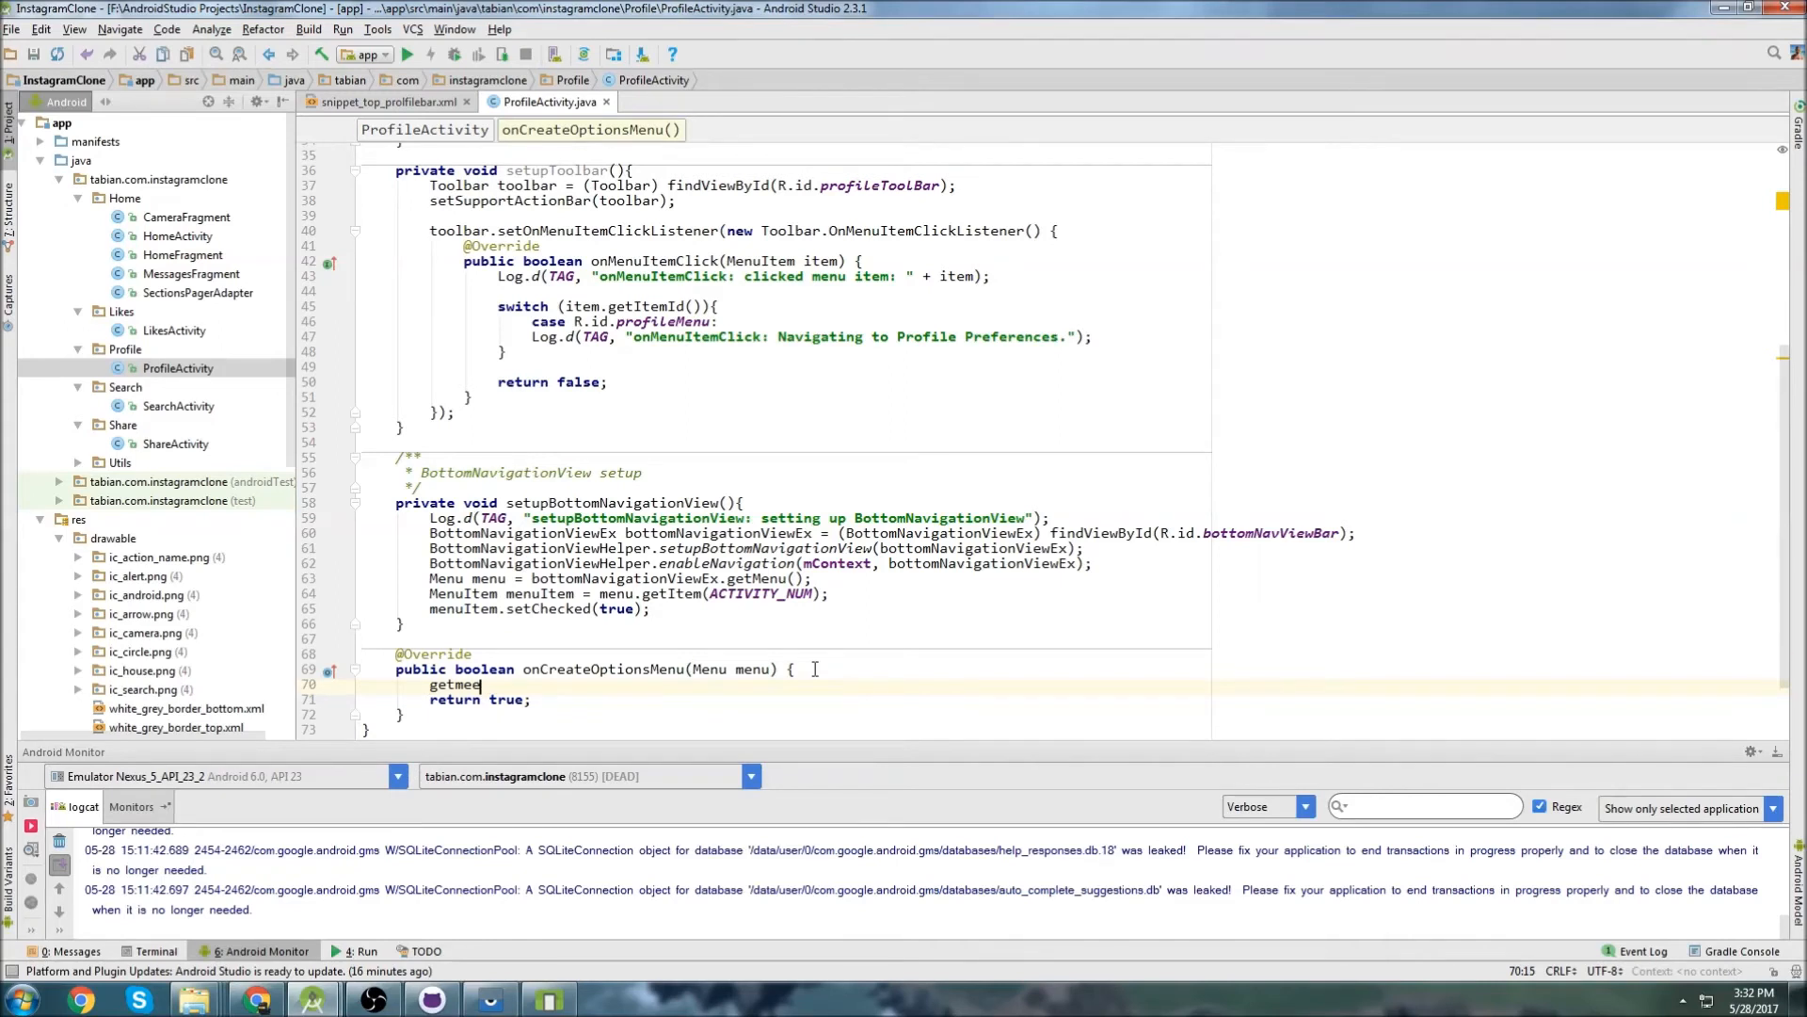
{"action": "type", "text": "uin"}
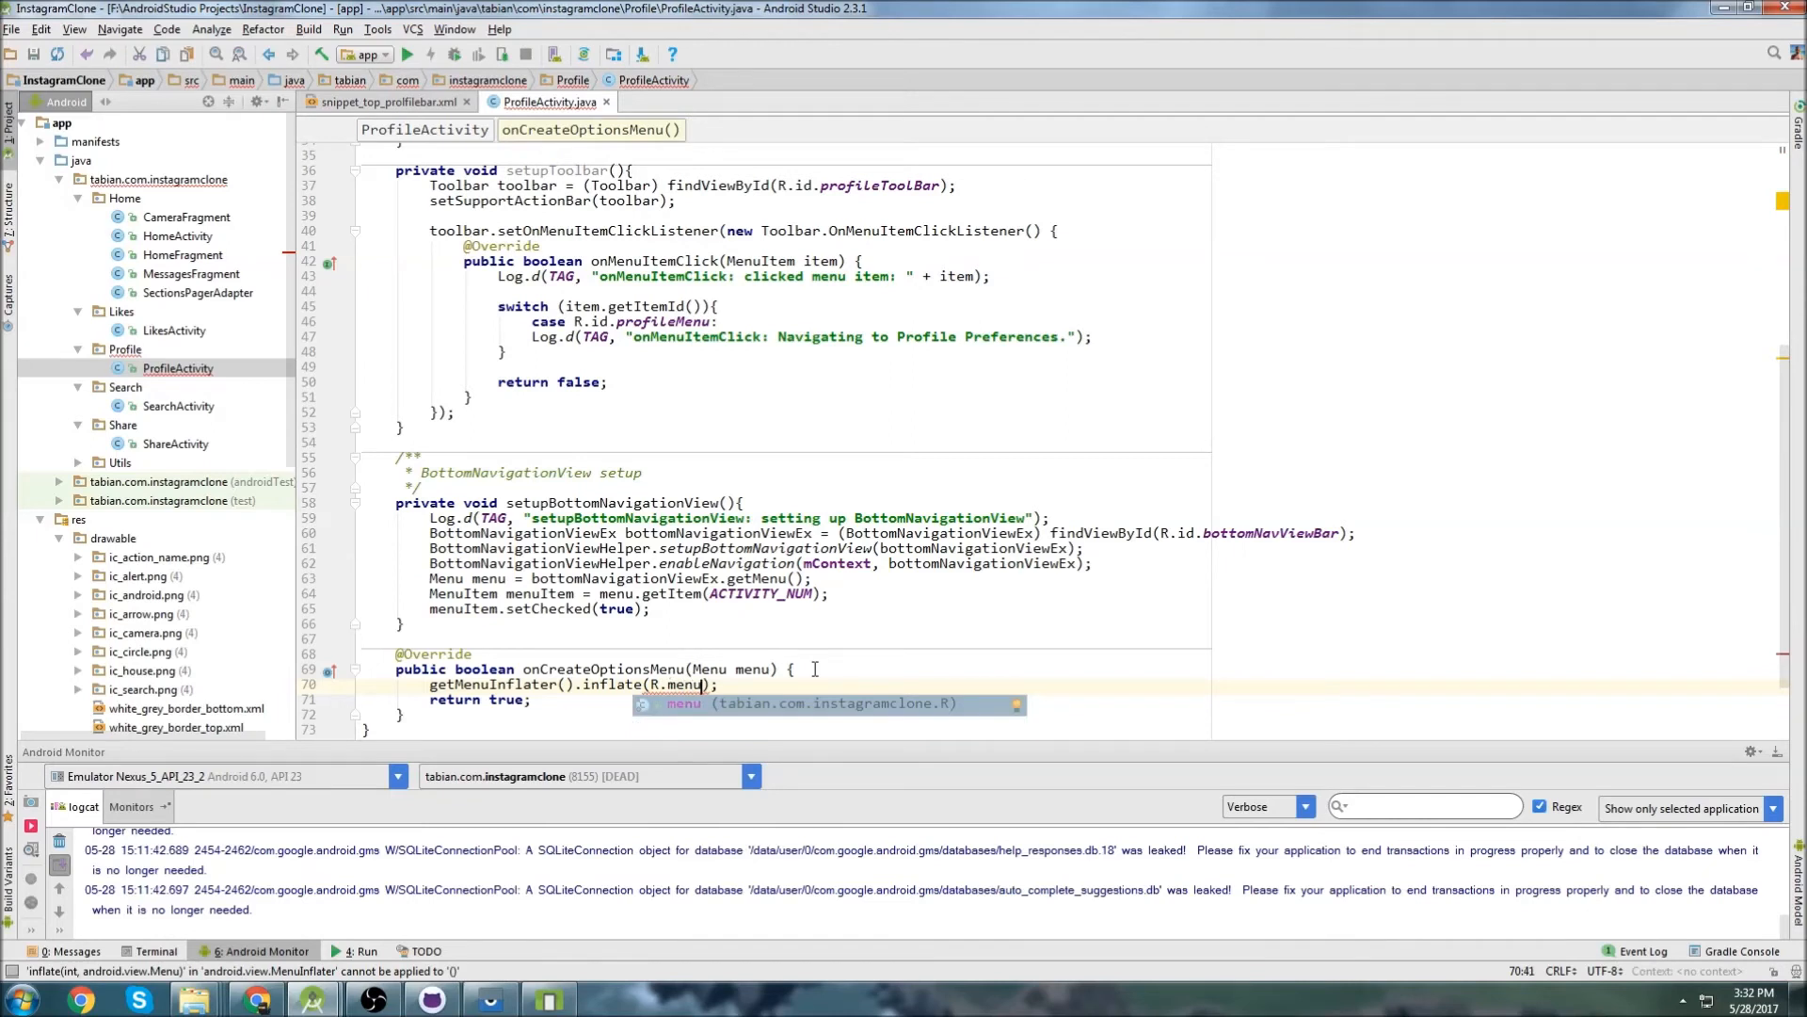
{"action": "type", "text": "profile_menu"}
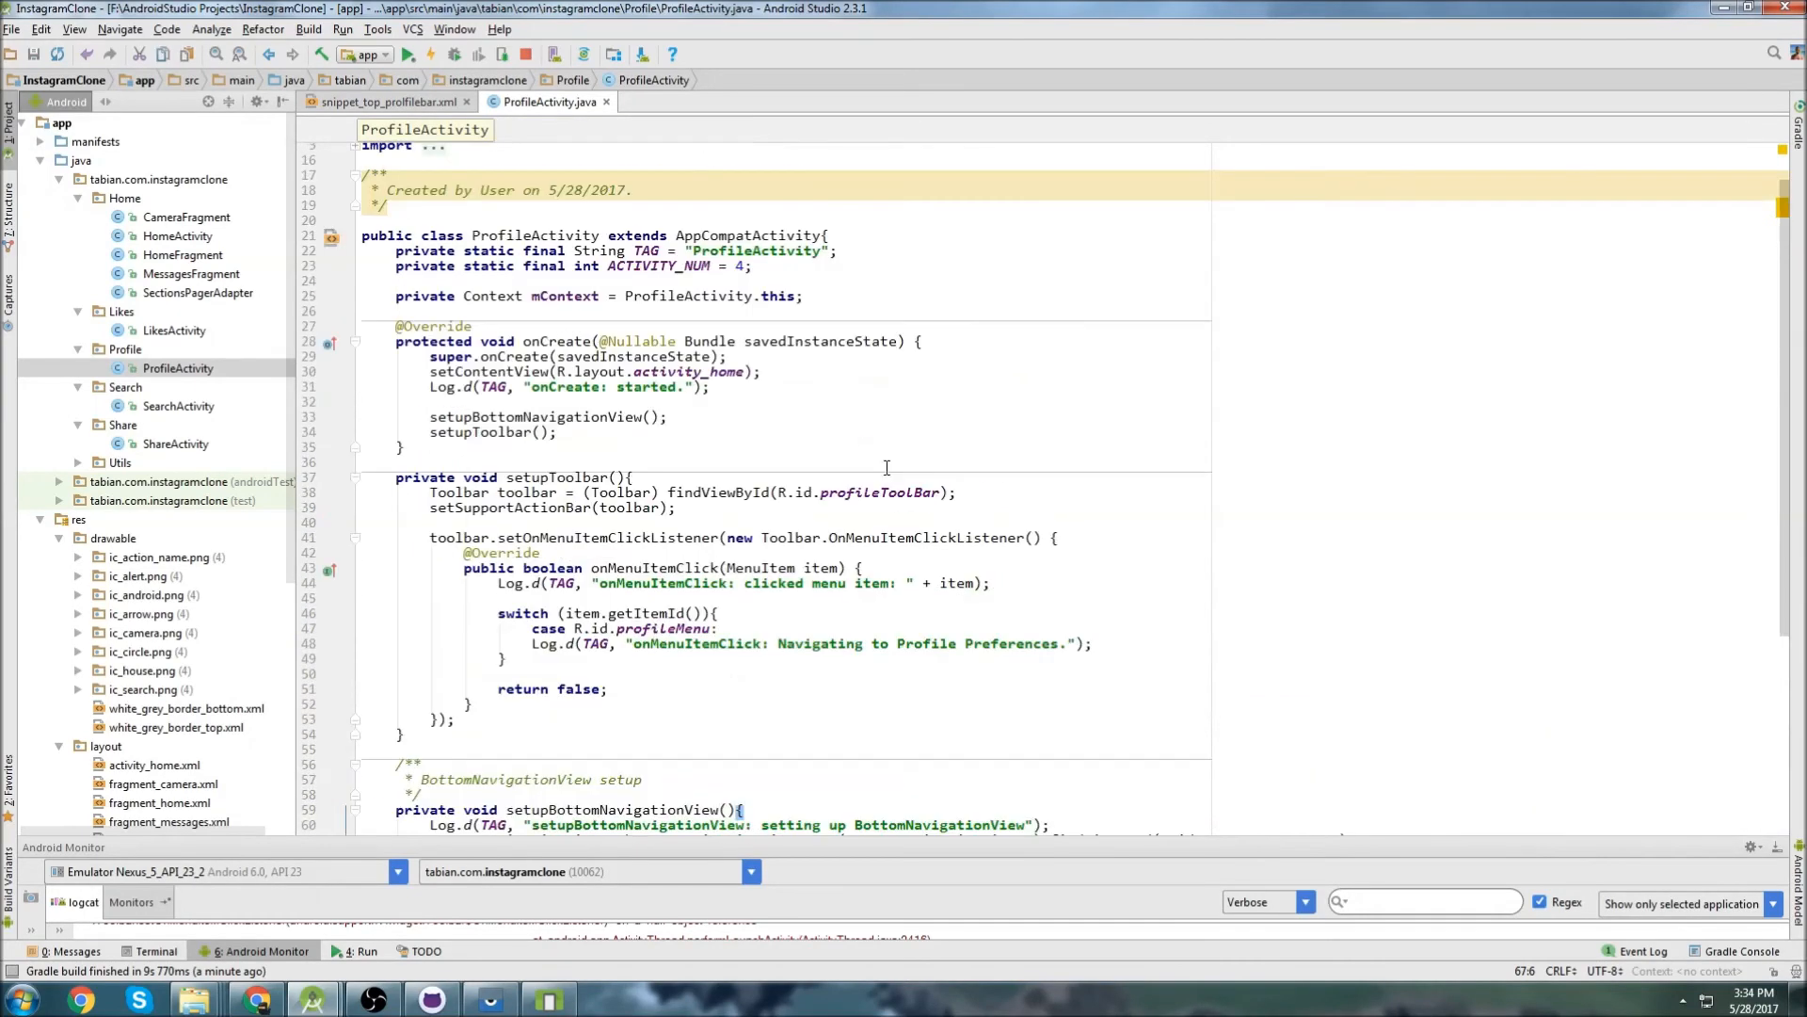
Create a new layout resource file named activity_profile in res/layout.
{"action": "scroll", "scroll_direction": "down", "scroll_amount": 3}
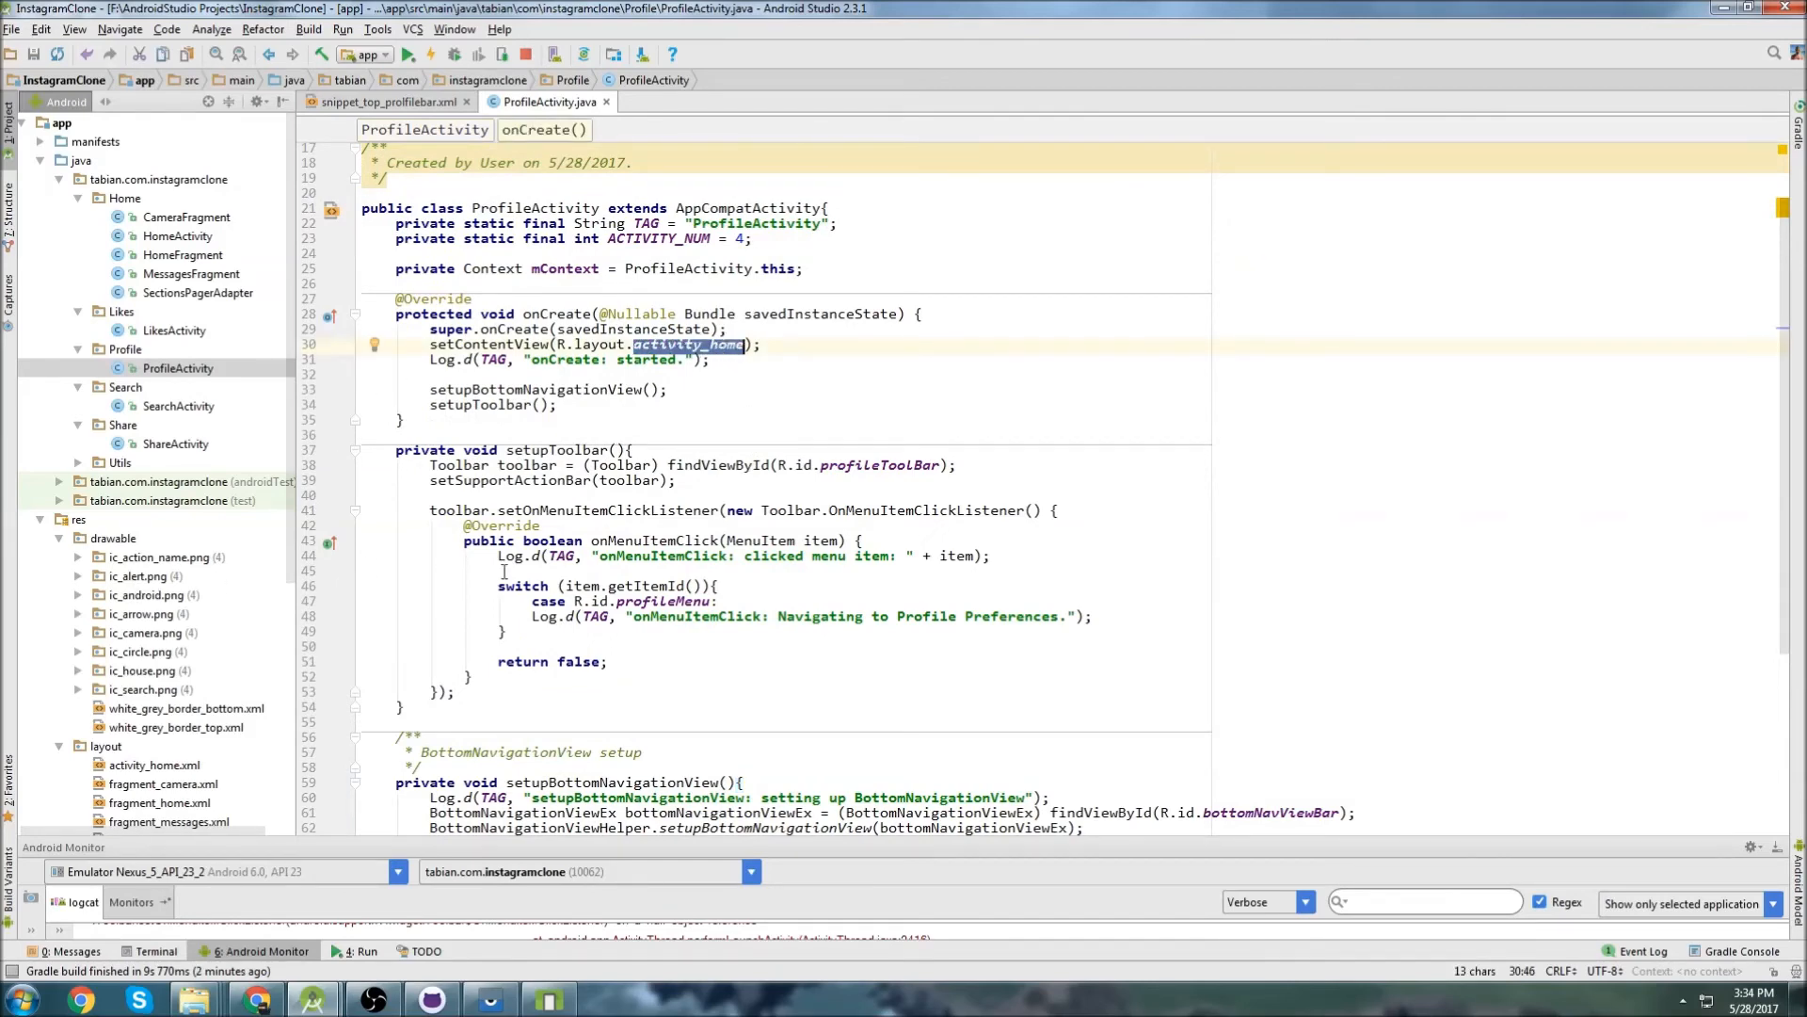
{"action": "scroll", "scroll_direction": "down", "scroll_amount": 3}
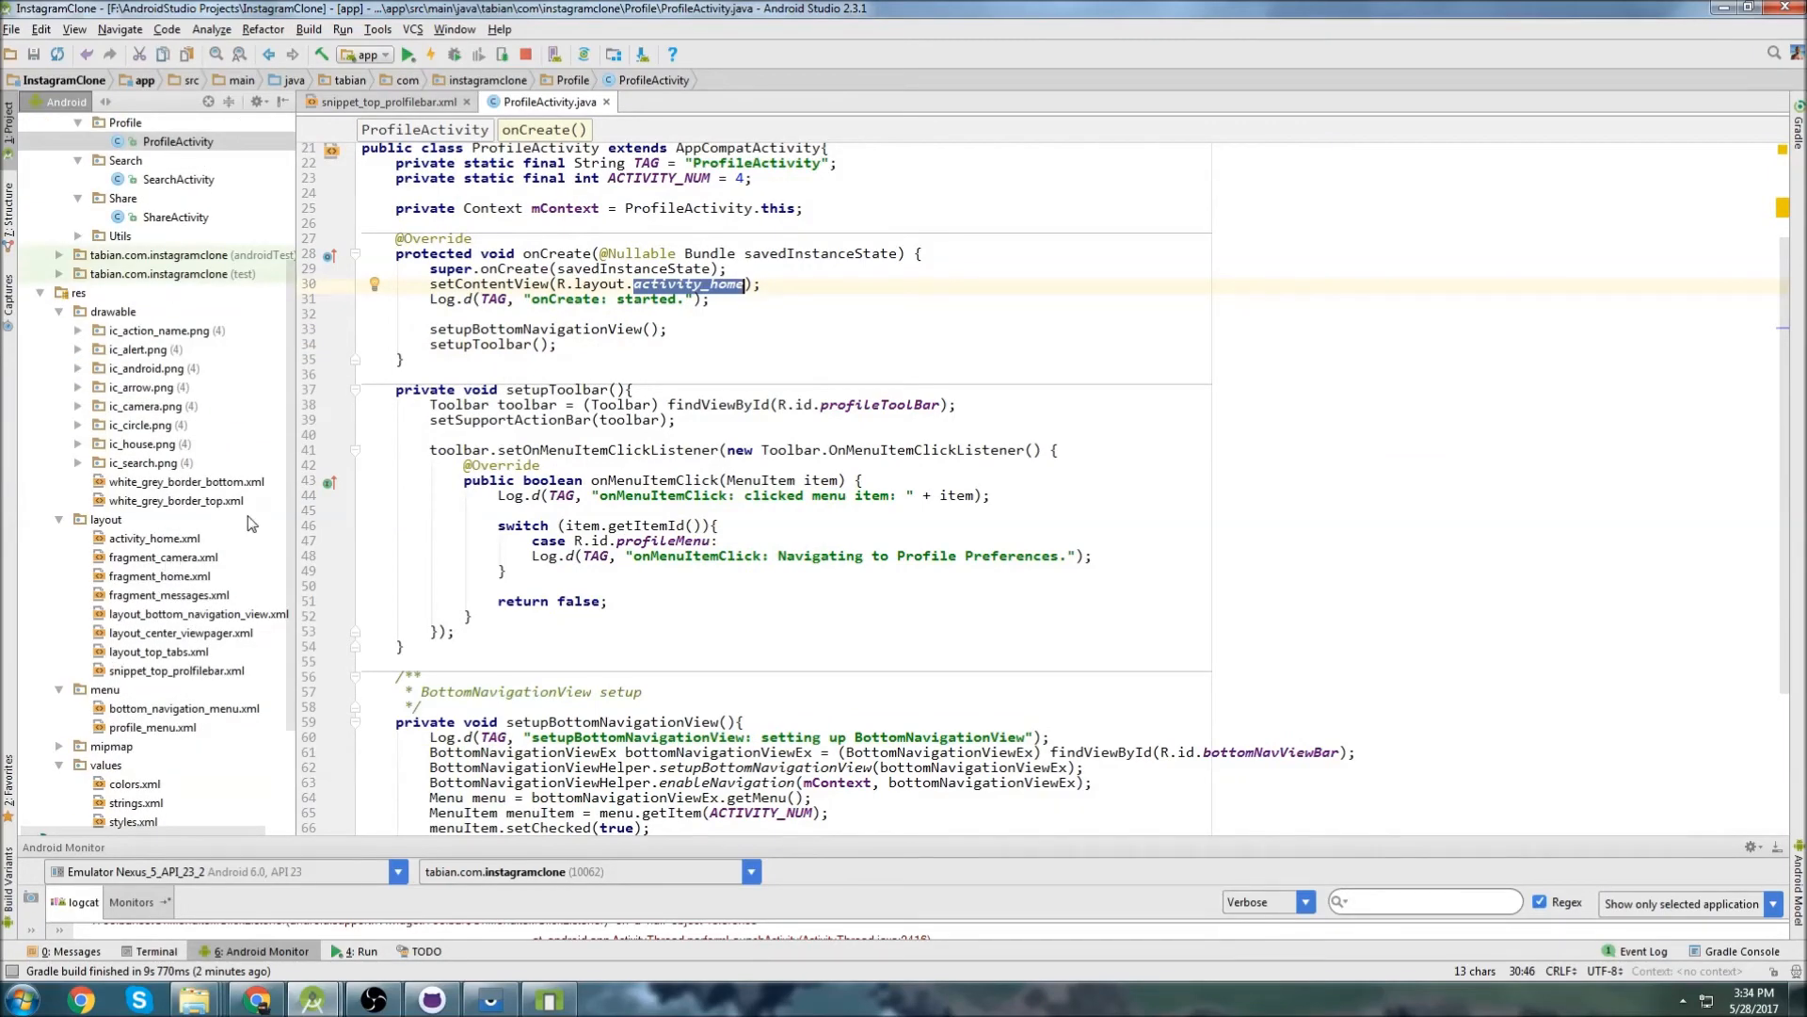
{"action": "left_click", "coordinate": [106, 519]}
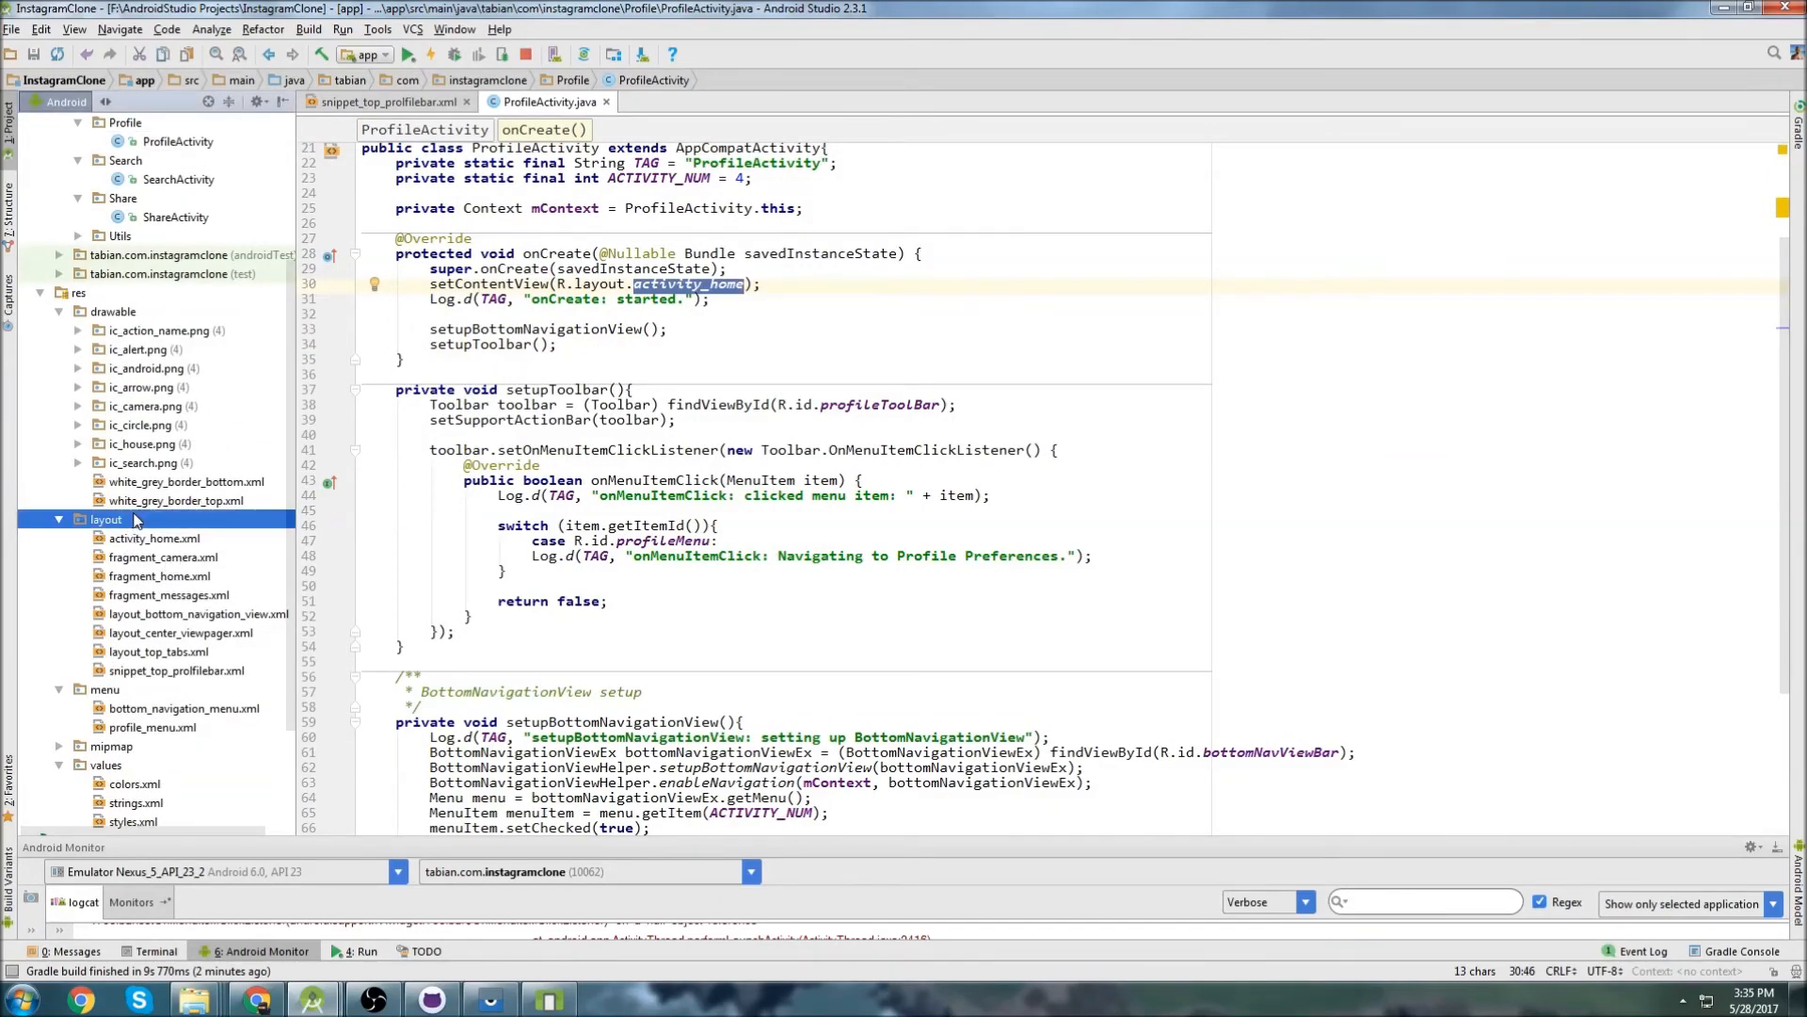
{"action": "right_click", "coordinate": [105, 519]}
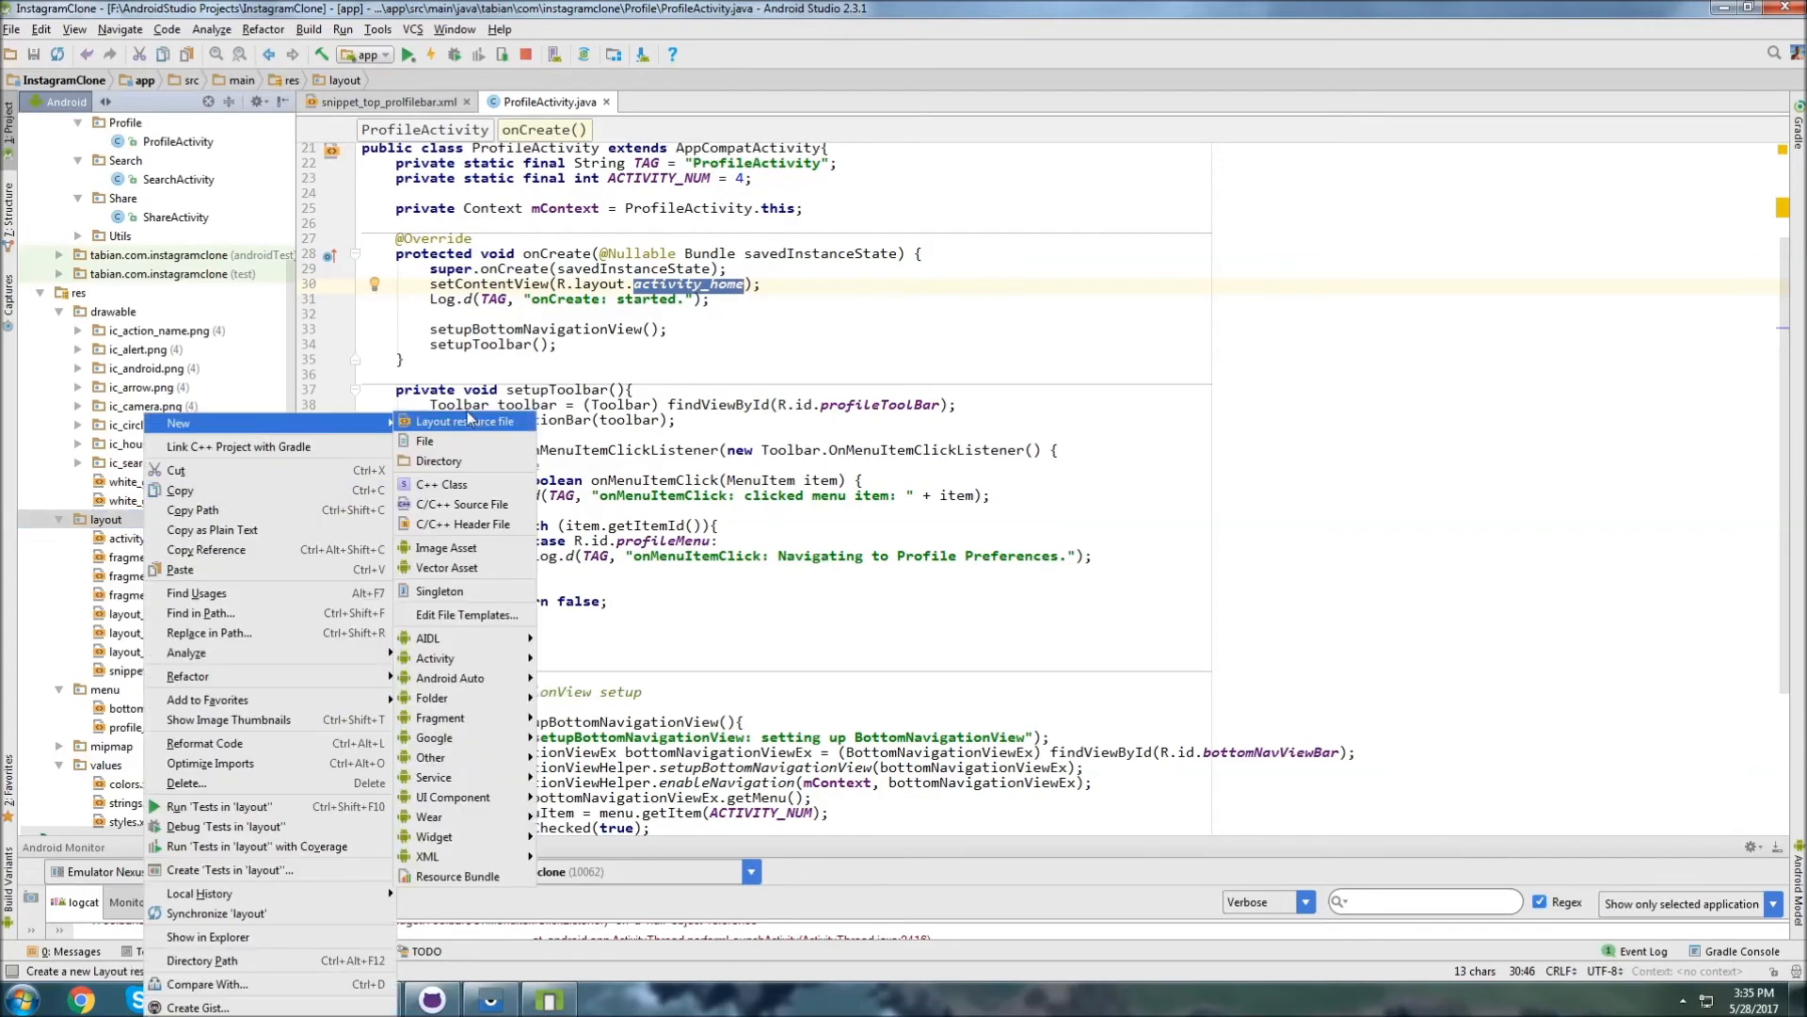
{"action": "left_click", "coordinate": [465, 419]}
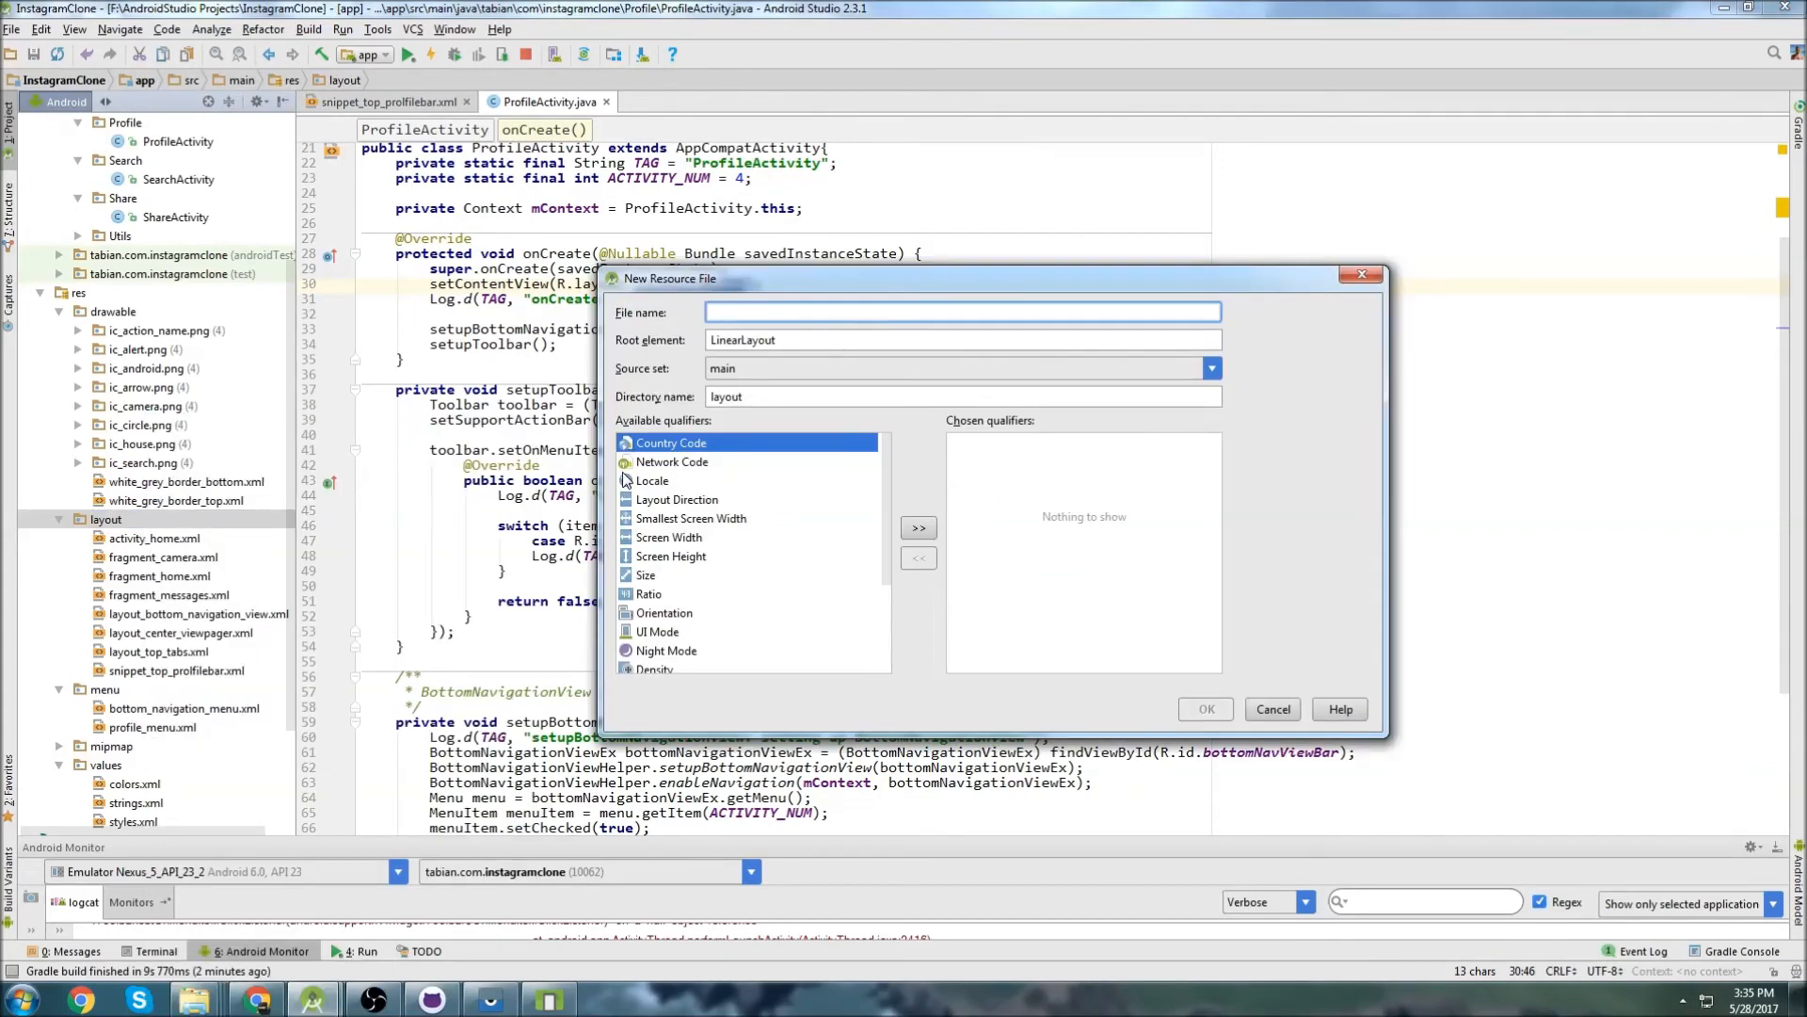
{"action": "type", "text": "activity_profile"}
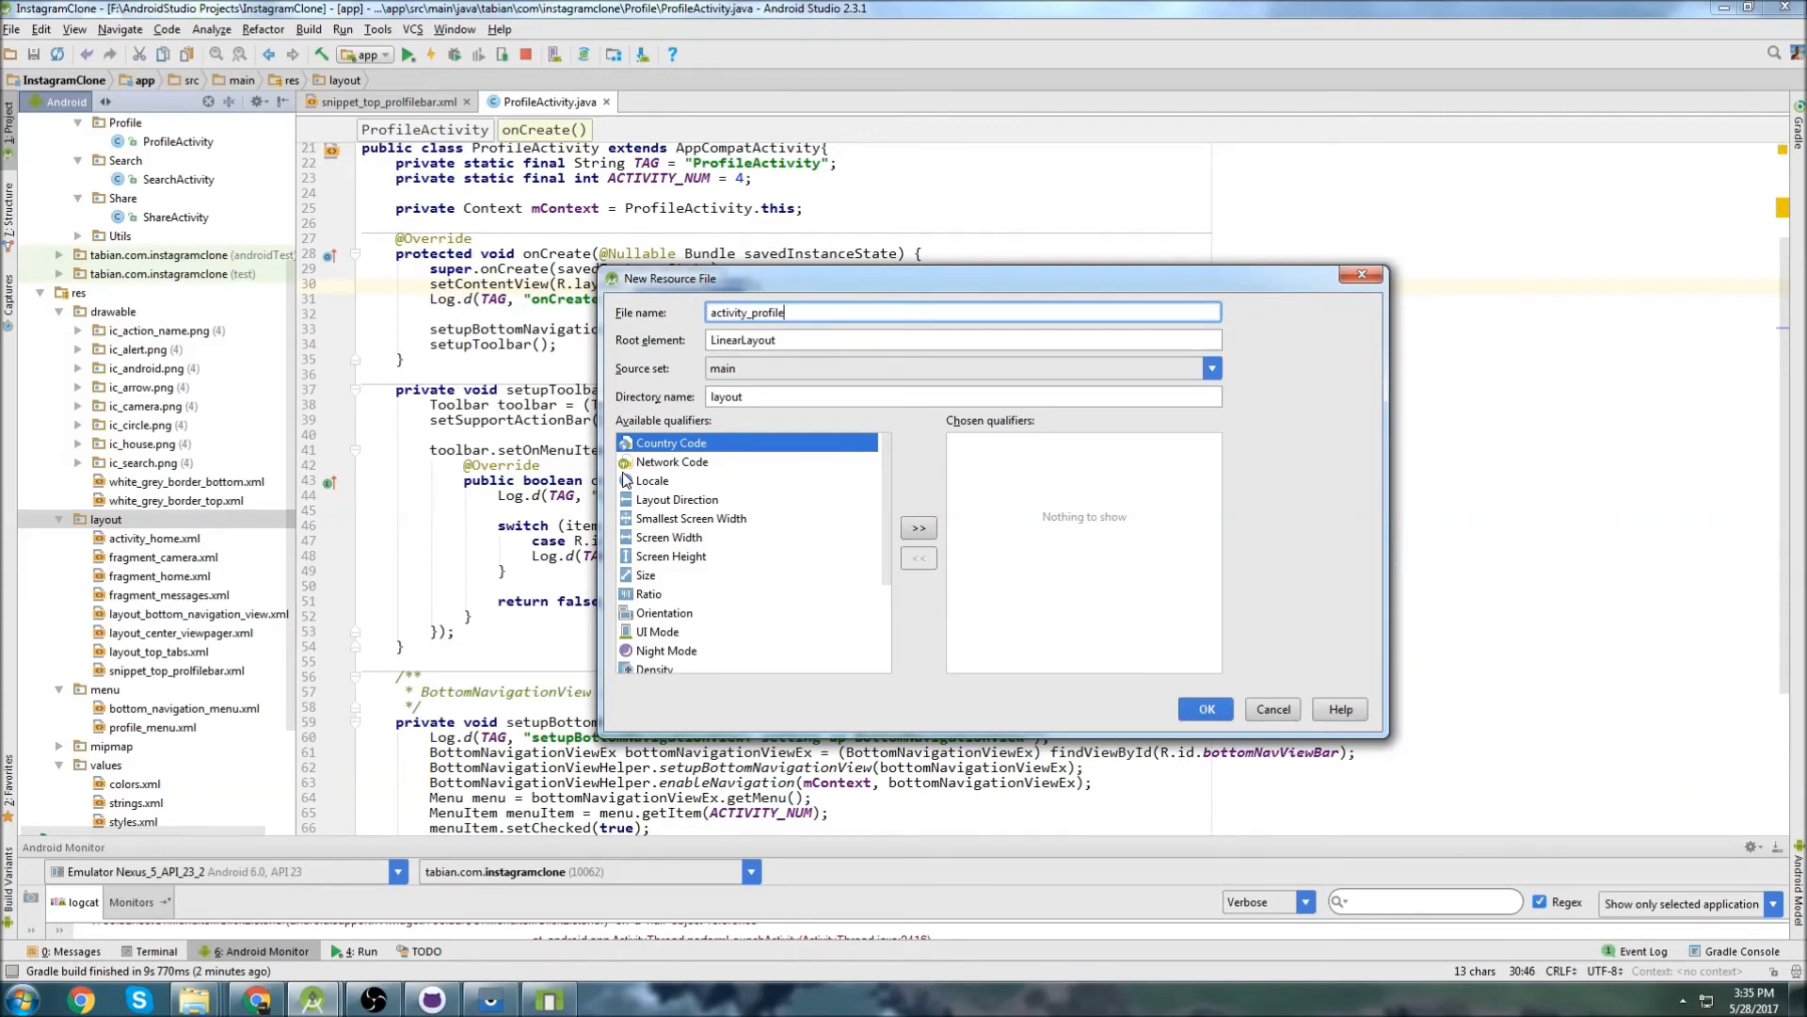
{"action": "left_click", "coordinate": [1203, 710]}
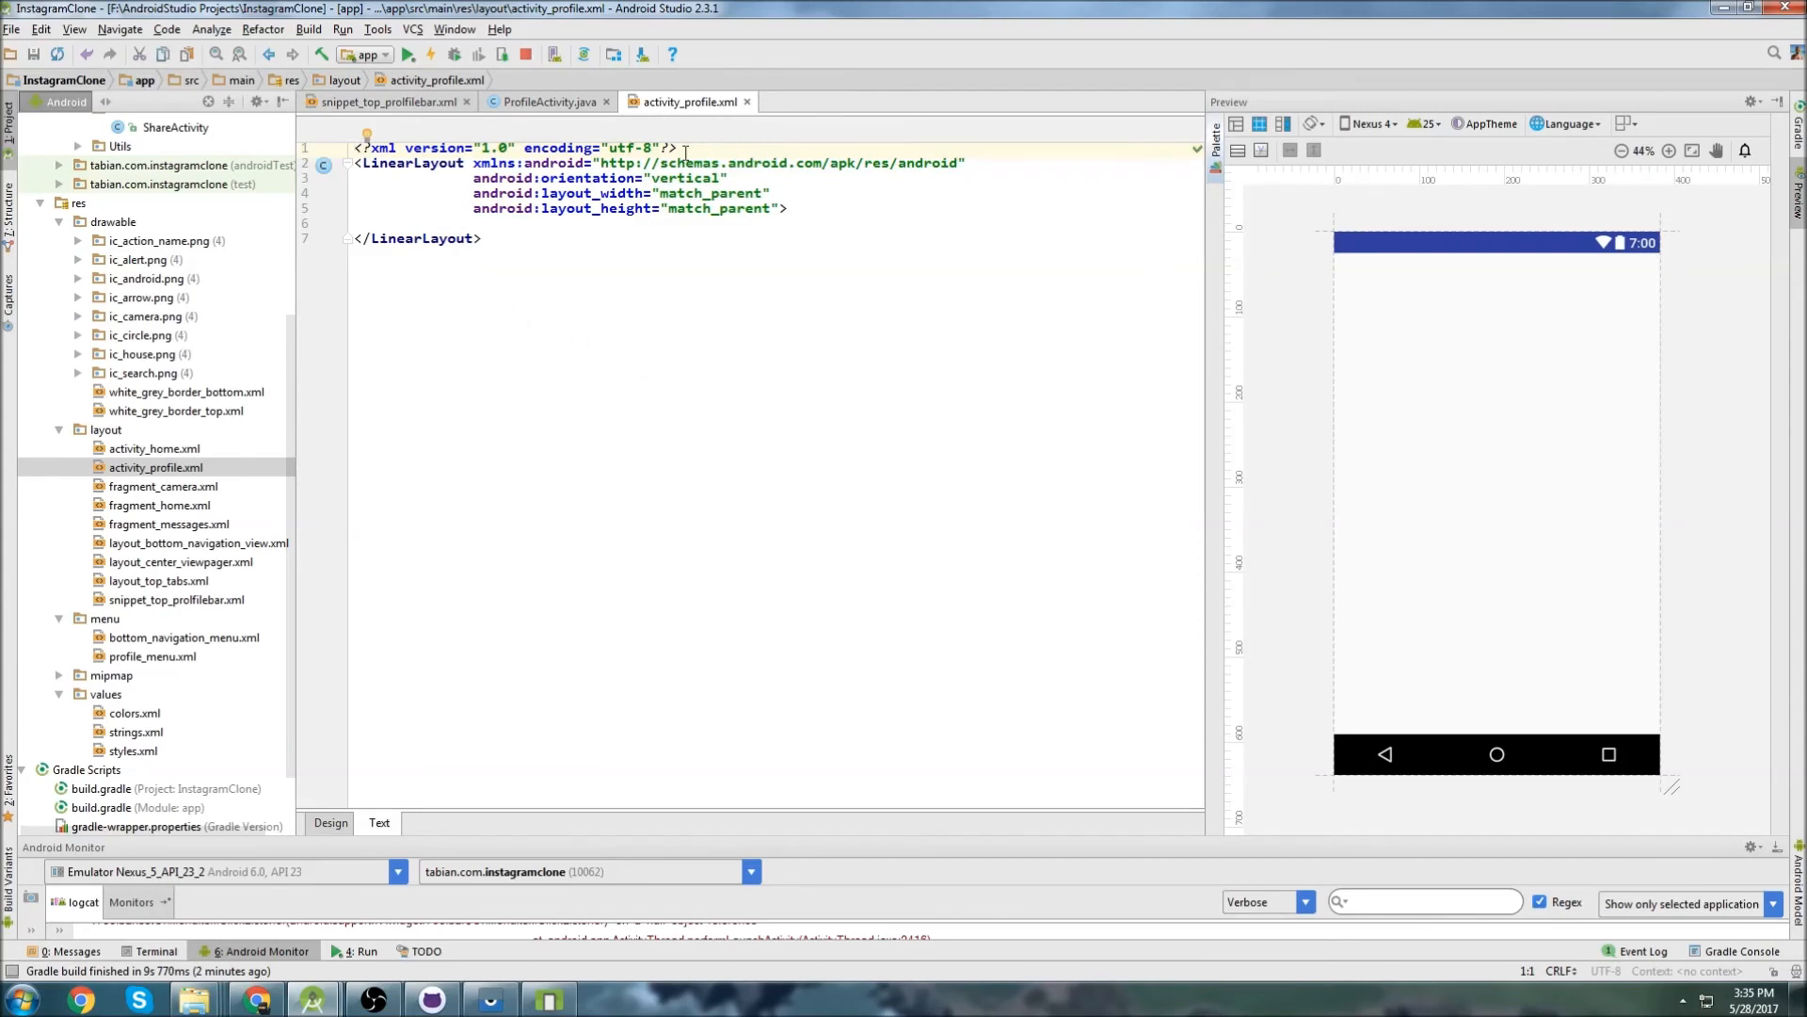
Replace the LinearLayout root with android.support.design.widget.CoordinatorLayout holding a RelativeLayout.
{"action": "double_click", "coordinate": [413, 162]}
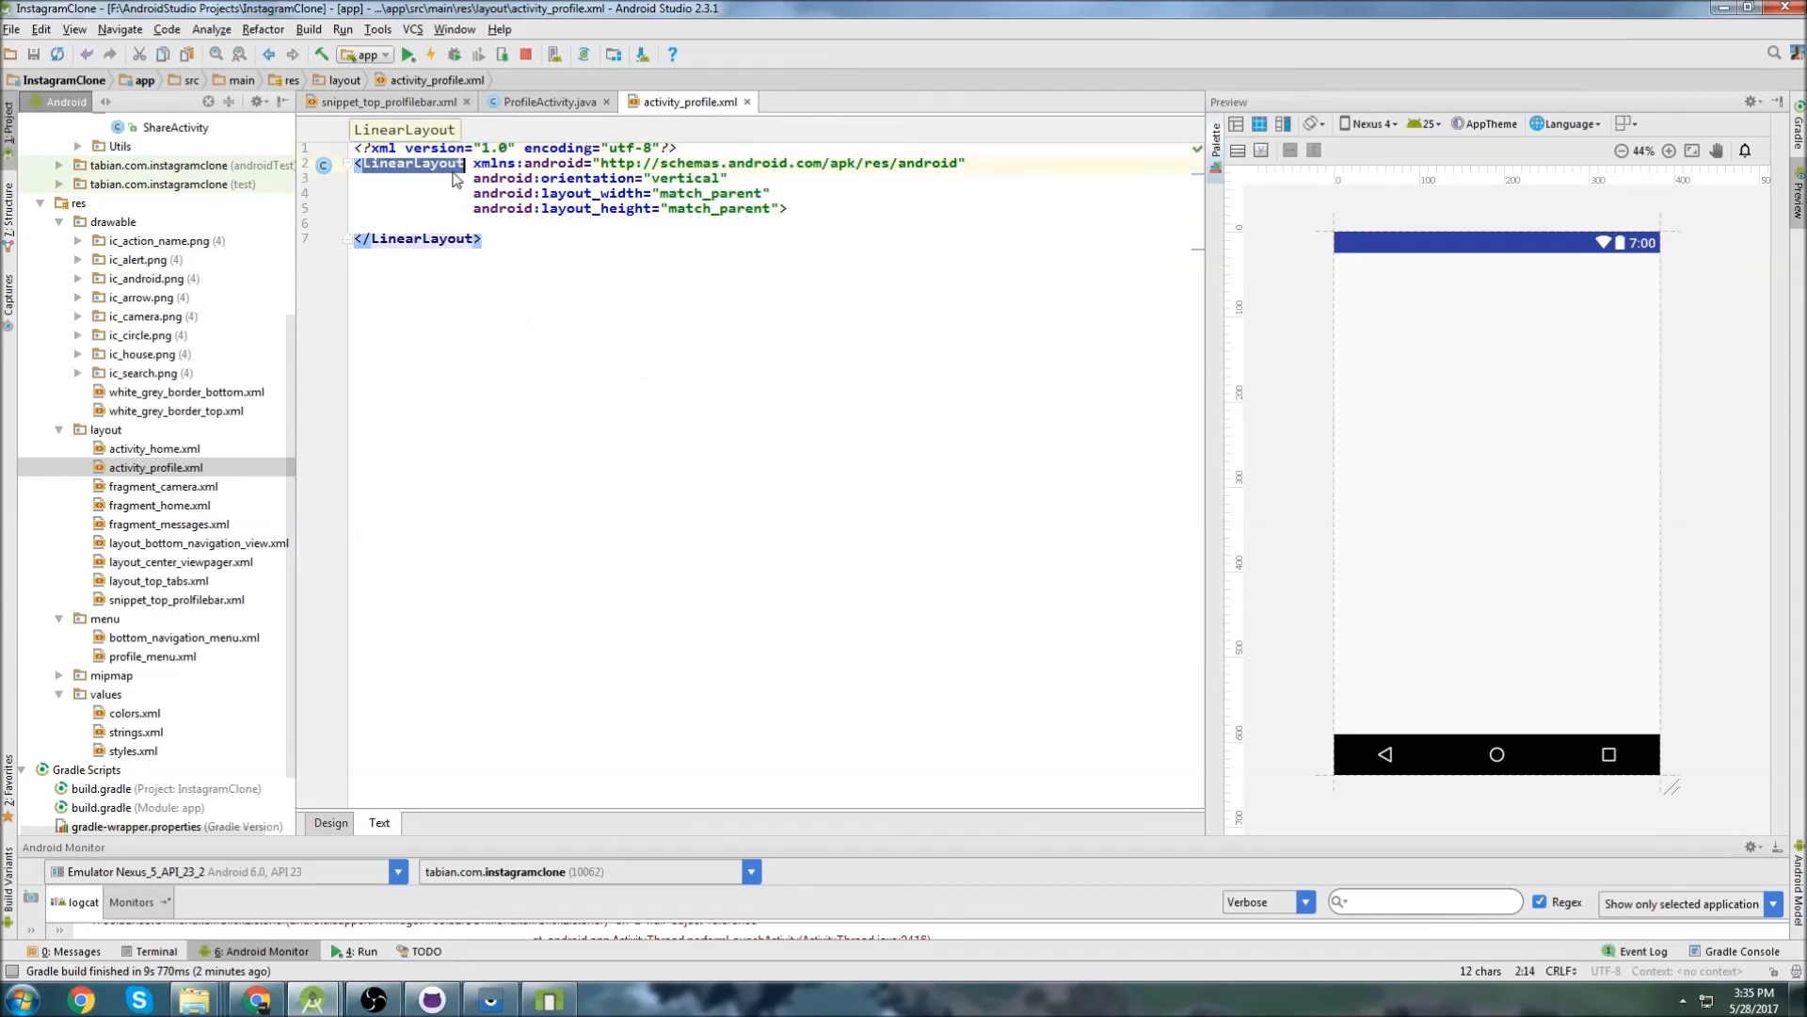
{"action": "type", "text": "android.support.design.widget.CoordinatorLayout"}
{"action": "type", "text": "<RelativeLayout"}
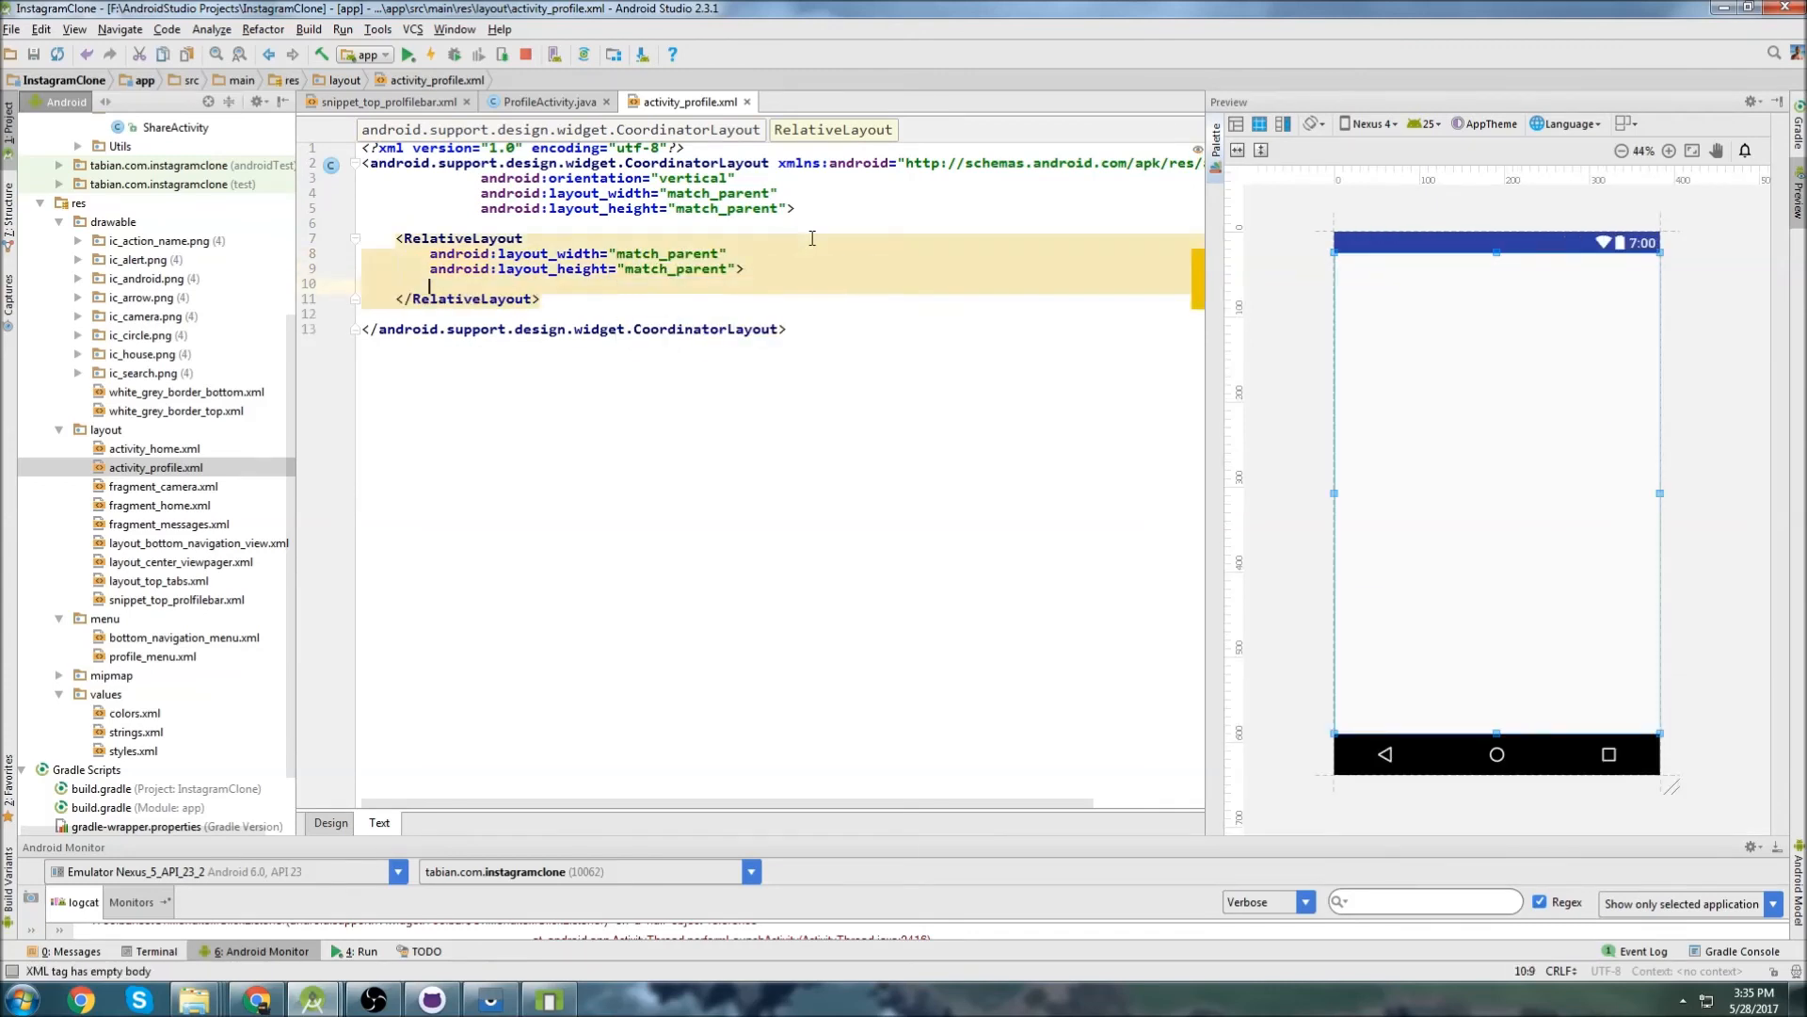
{"action": "key", "text": "enter"}
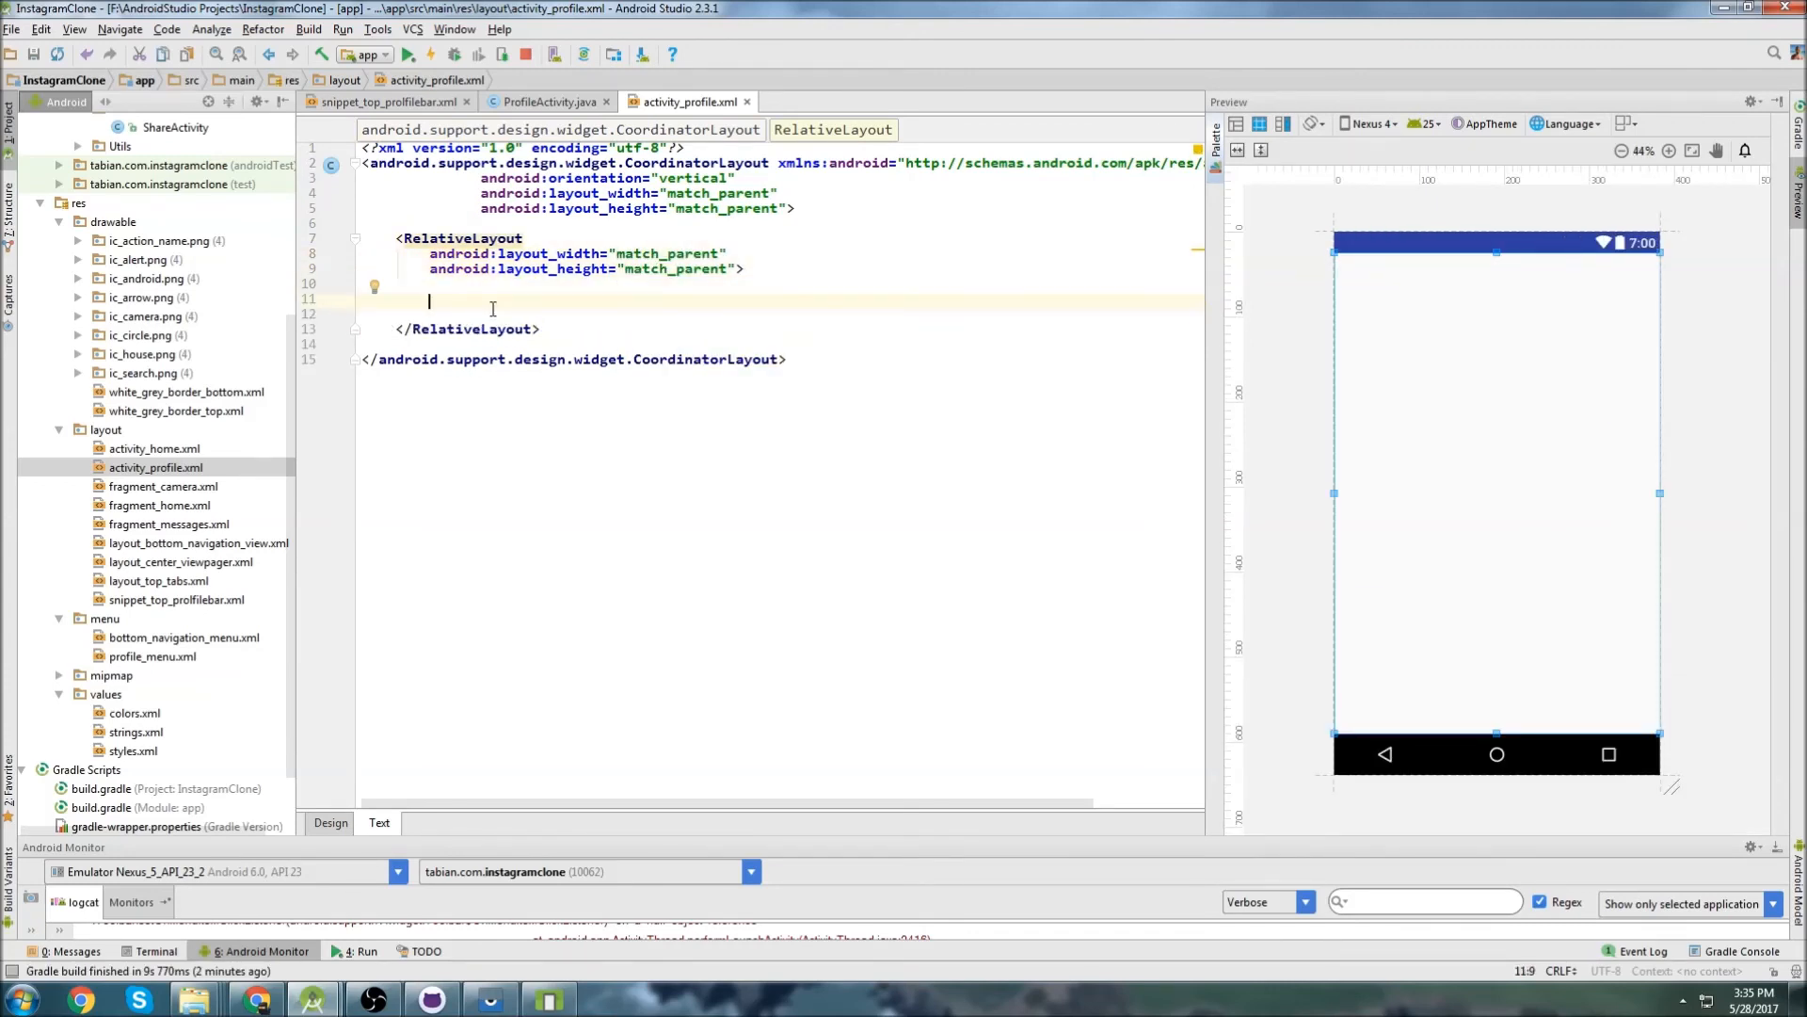
{"action": "type", "text": "<include layout=\""}
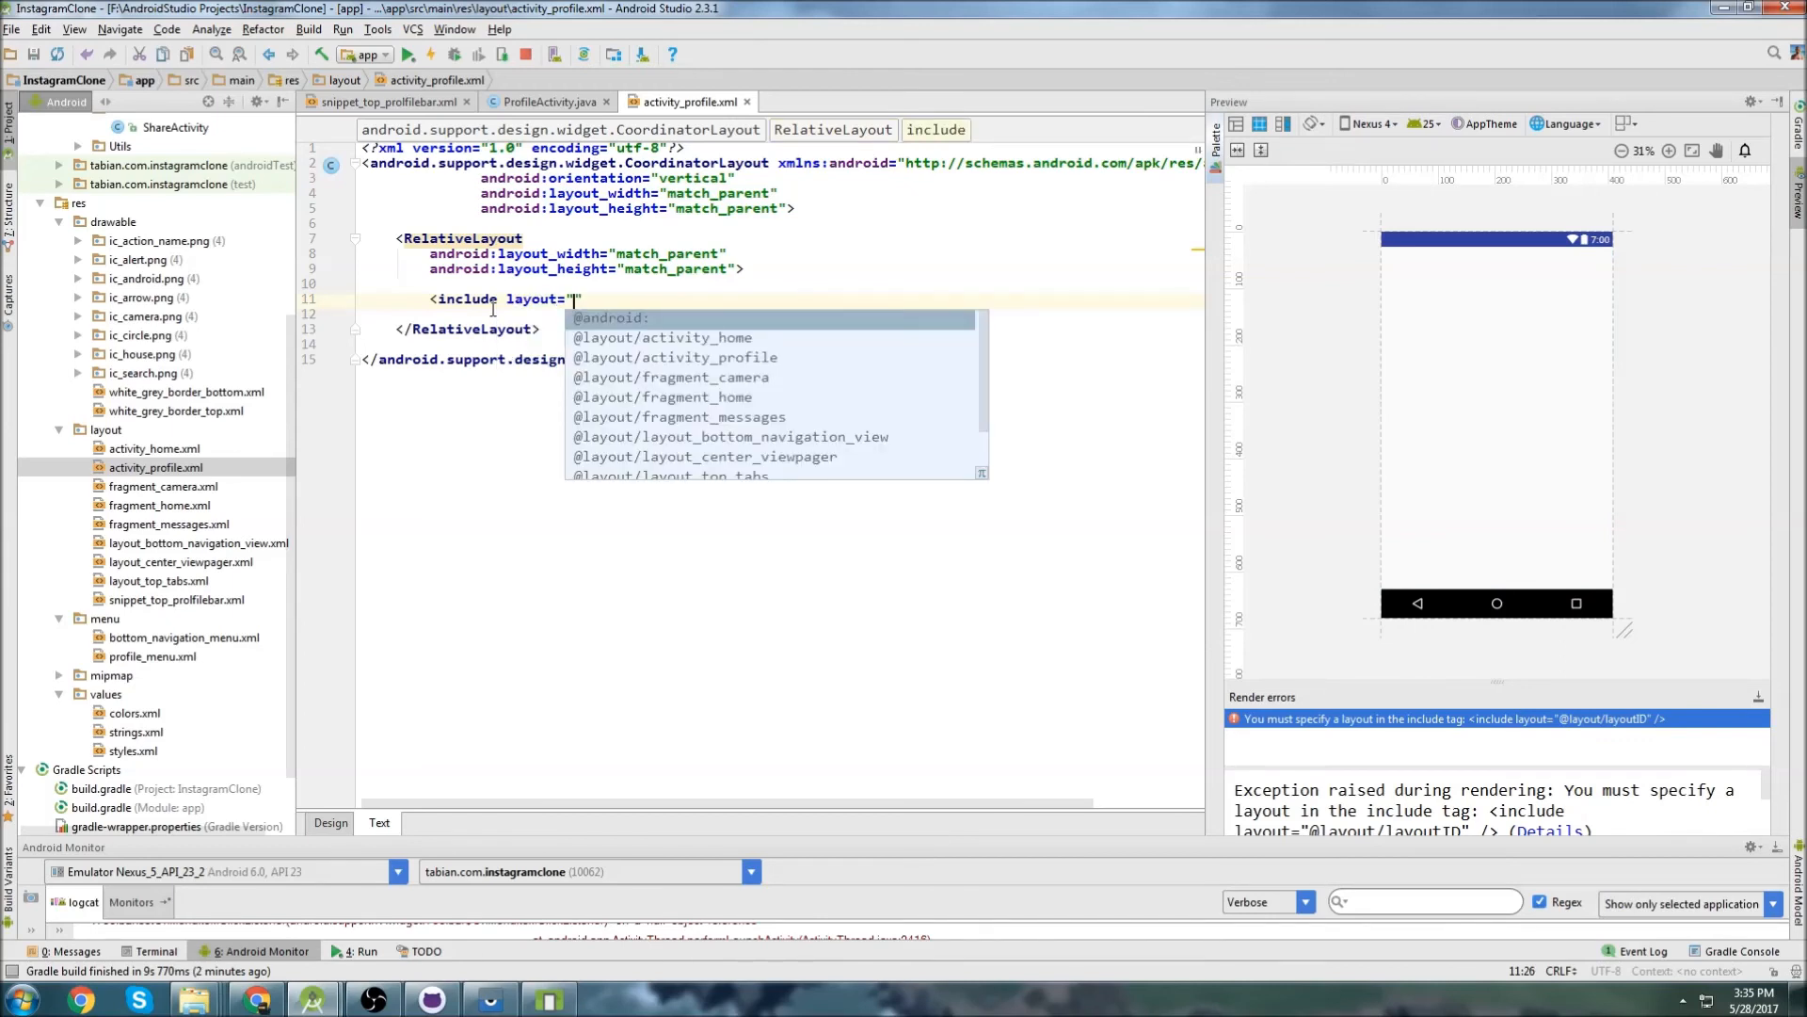
{"action": "type", "text": "@layout/snippet_top_prolfilebar"}
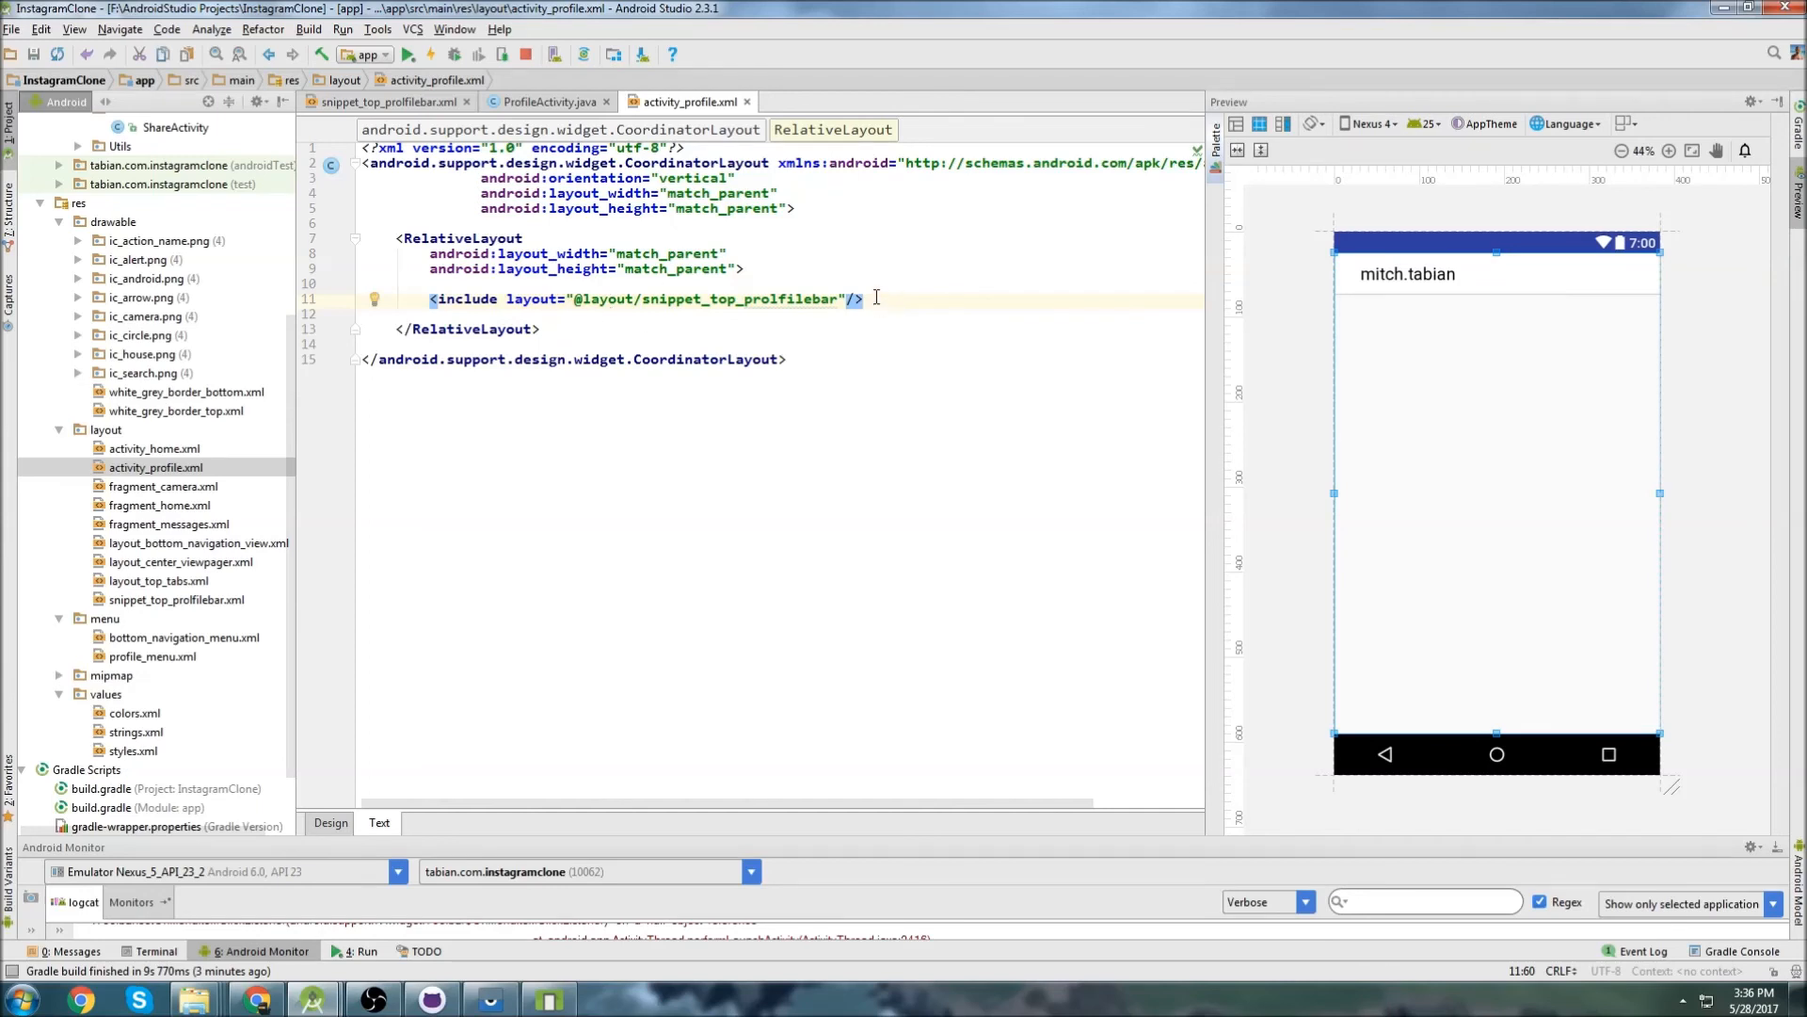
{"action": "double_click", "coordinate": [738, 300]}
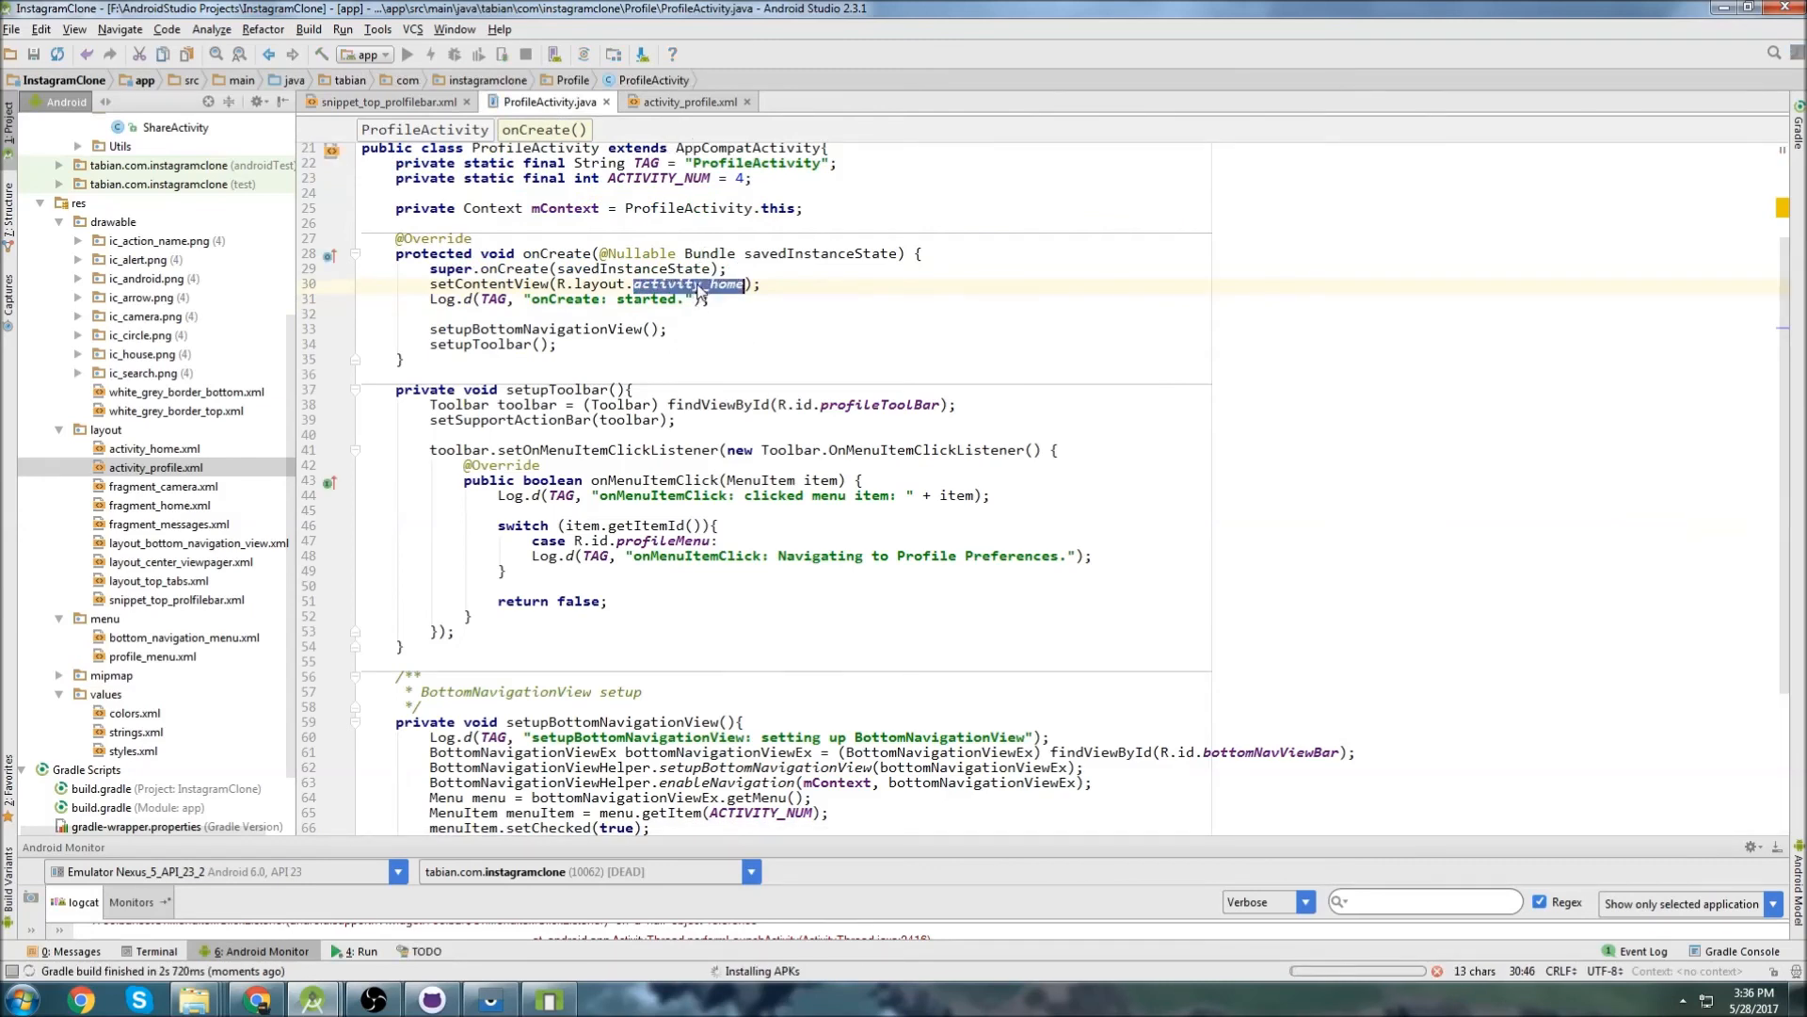
Set setContentView to R.layout.activity_profile, rerun the app, and jump to the crash line in BottomNavigationViewHelper.java.
{"action": "type", "text": "profil"}
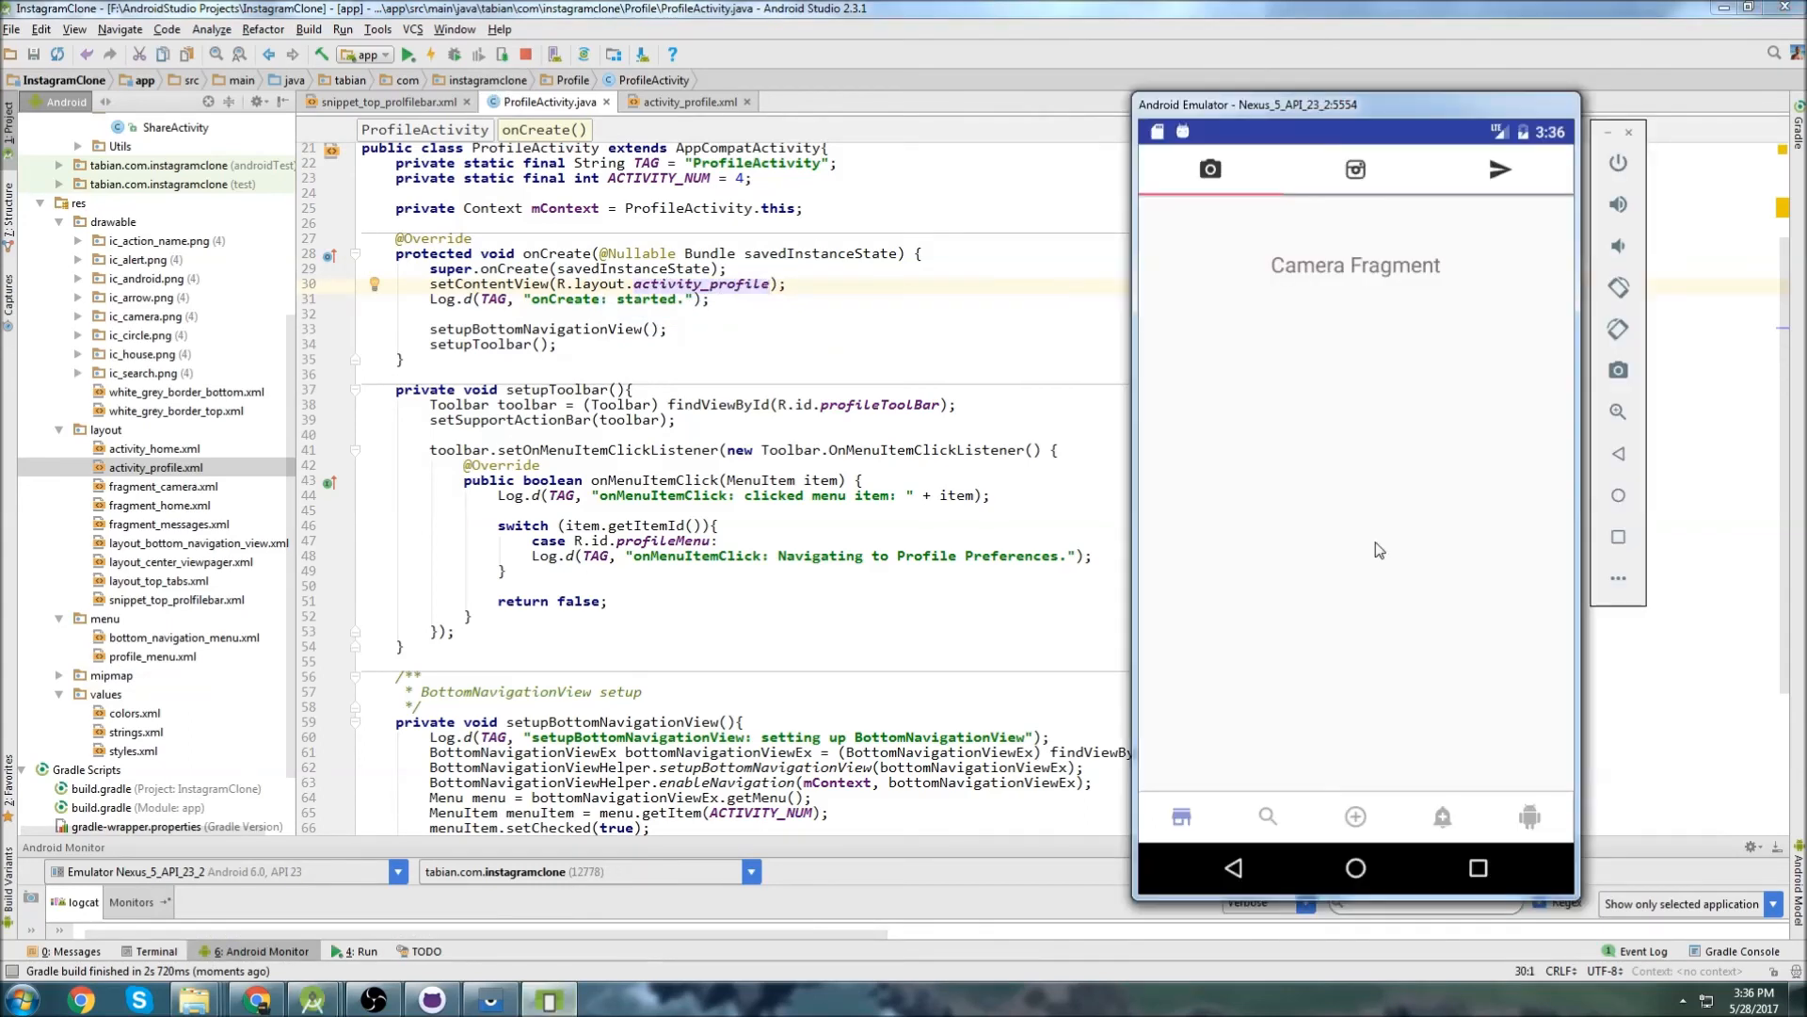
{"action": "mouse_move", "coordinate": [1508, 844]}
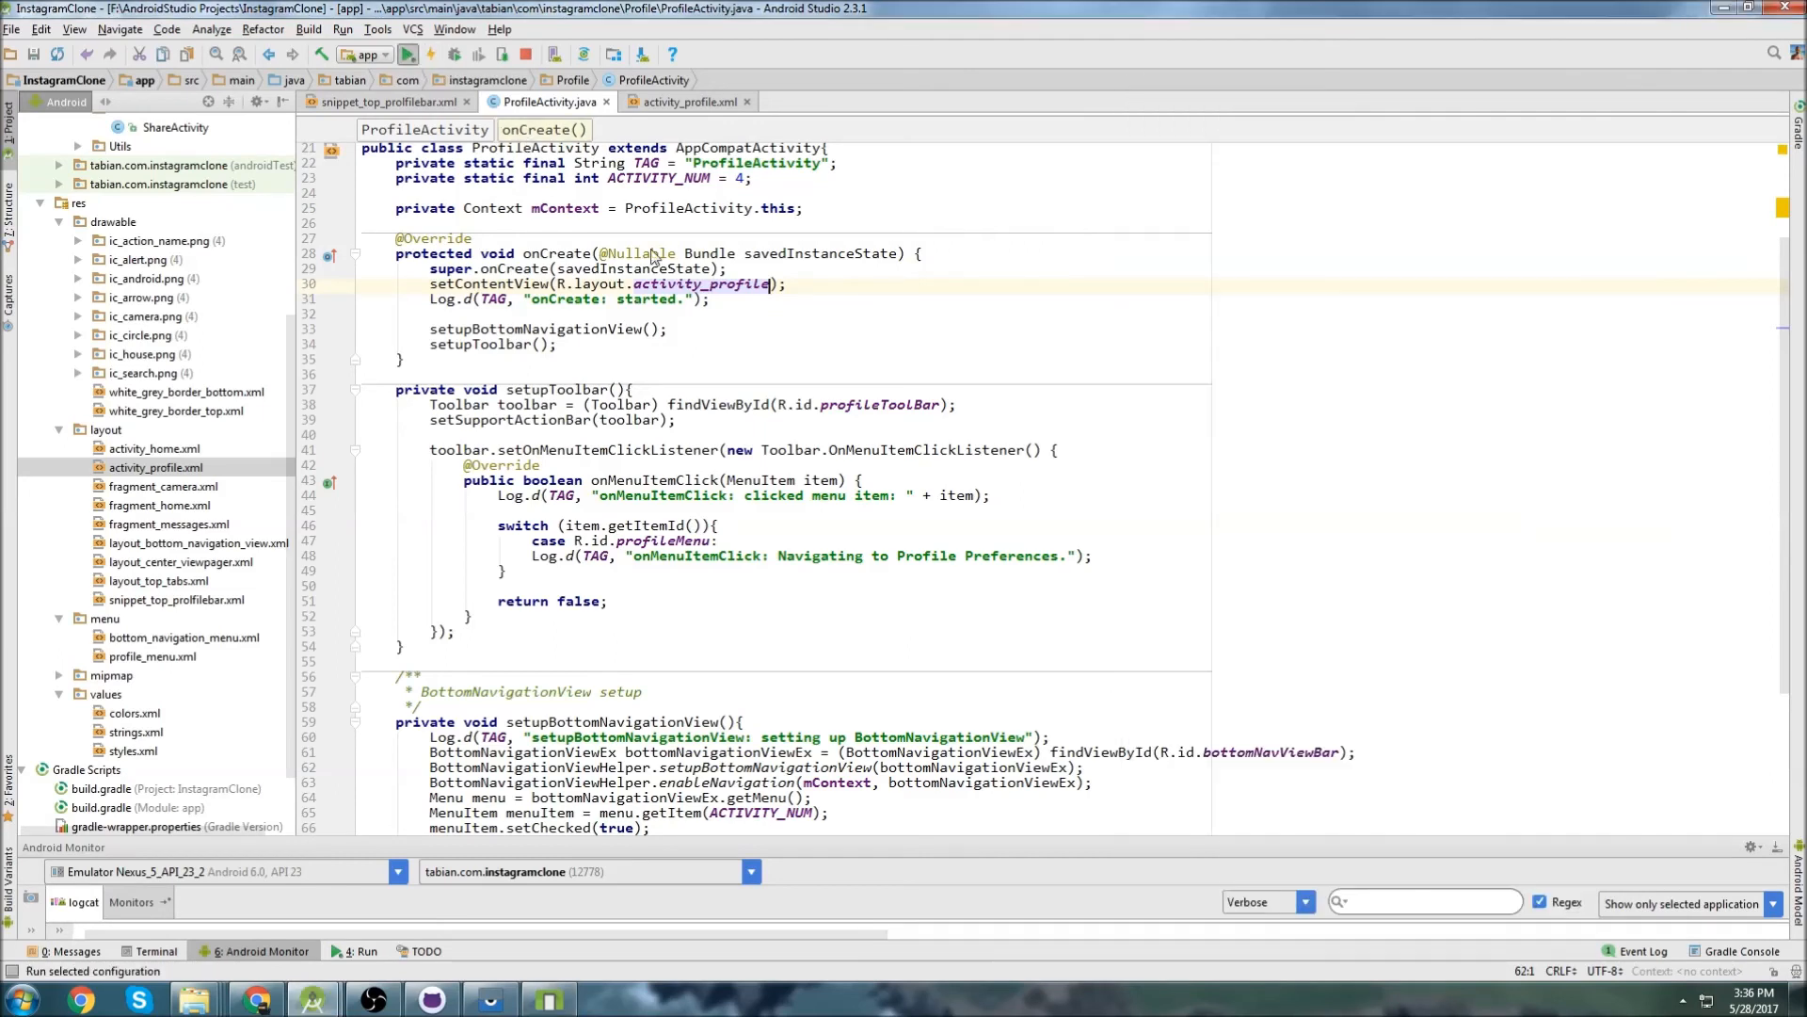
{"action": "left_click", "coordinate": [407, 55]}
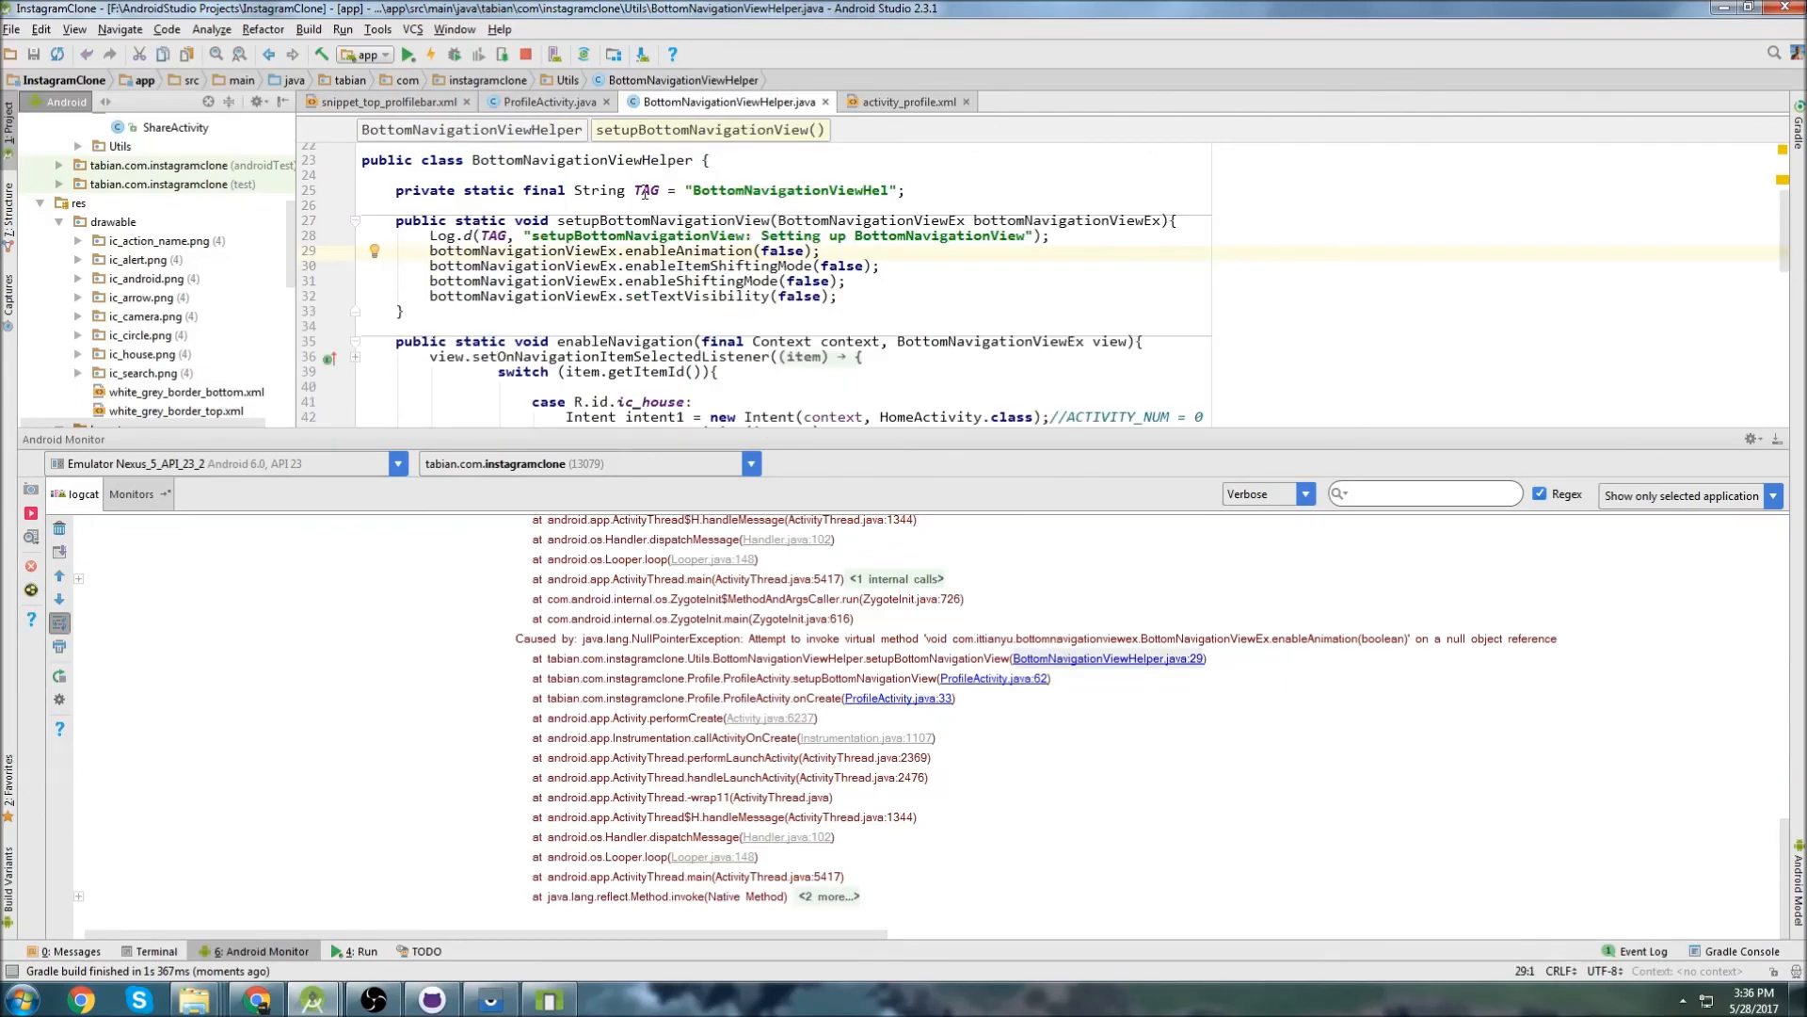
{"action": "left_click", "coordinate": [548, 101]}
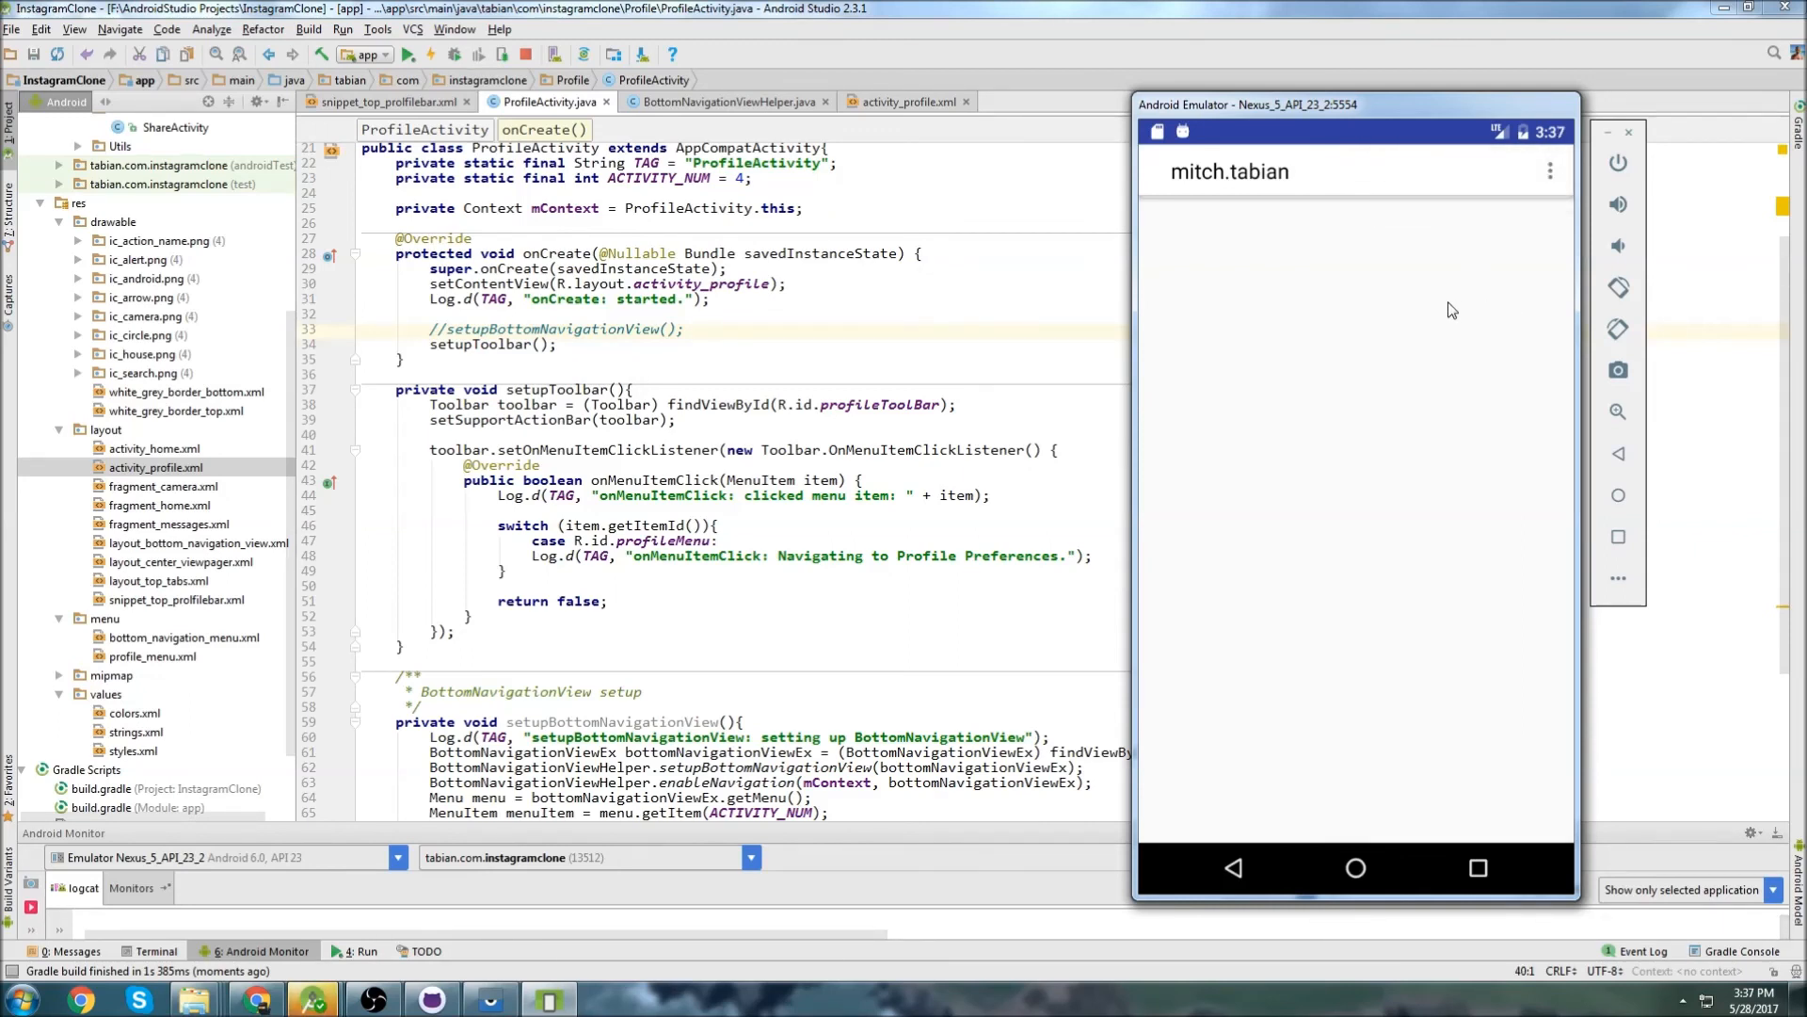
{"action": "mouse_move", "coordinate": [1369, 193]}
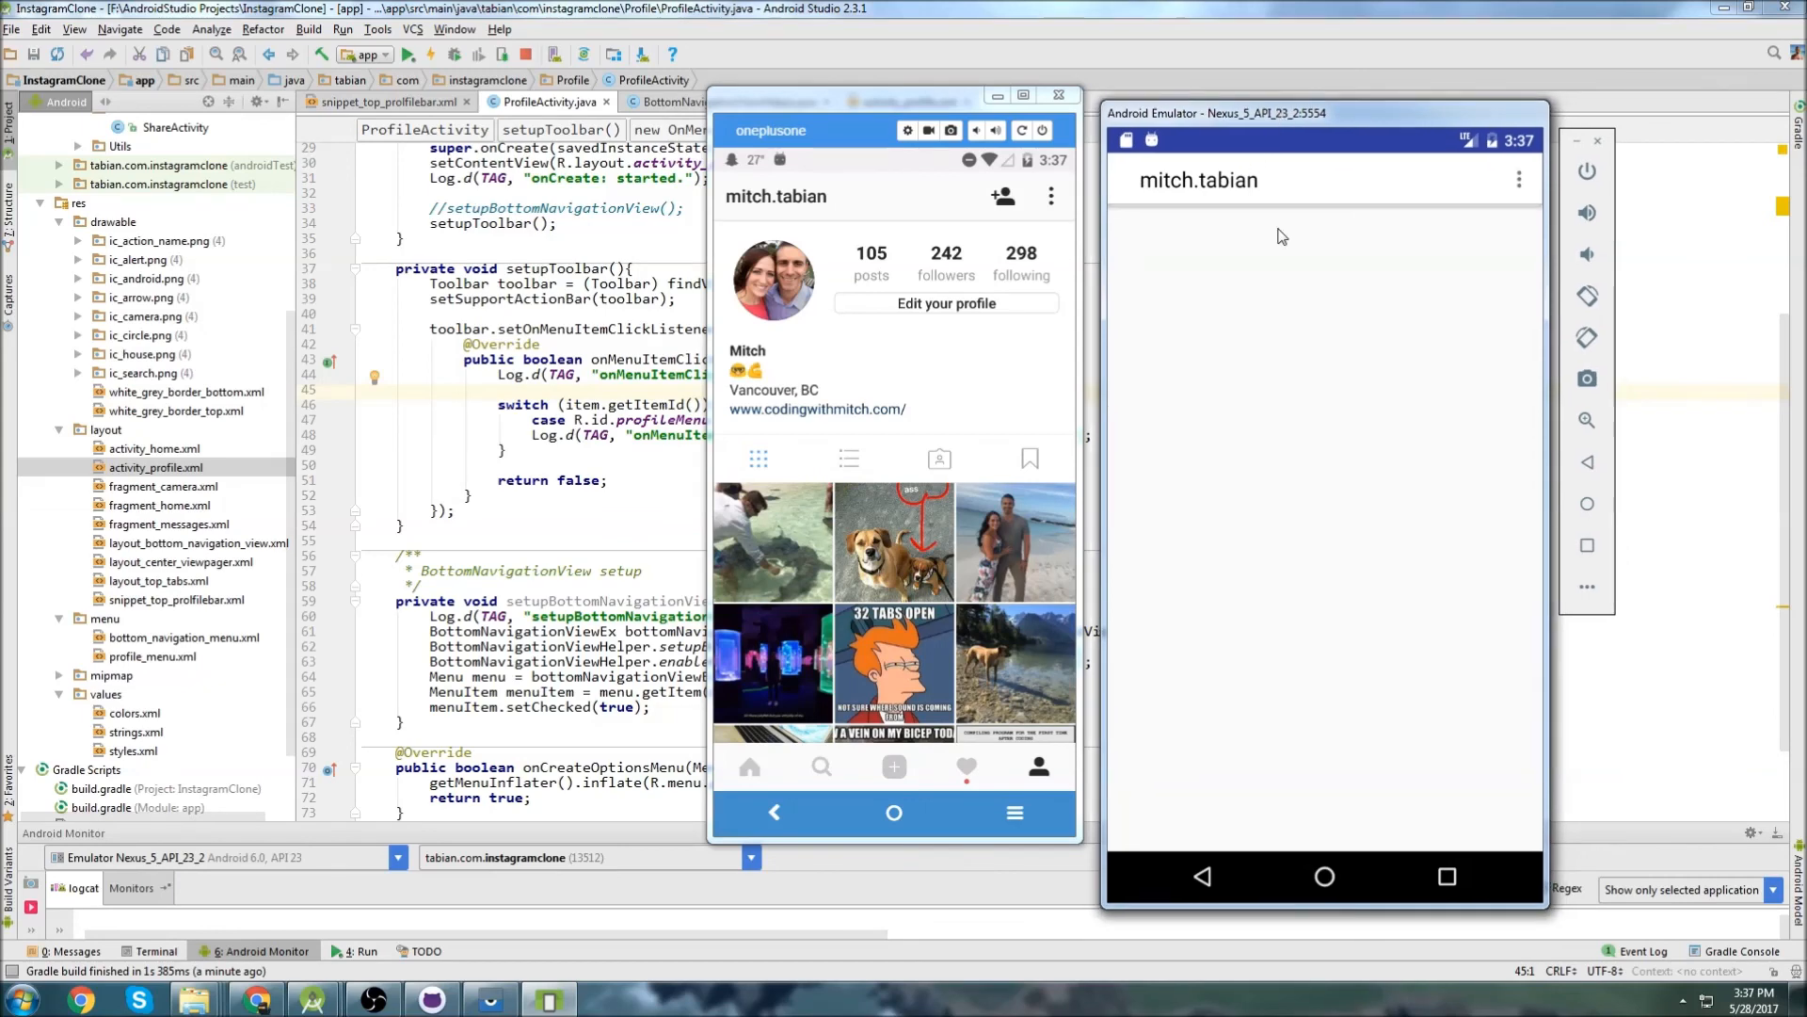
{"action": "mouse_move", "coordinate": [1420, 642]}
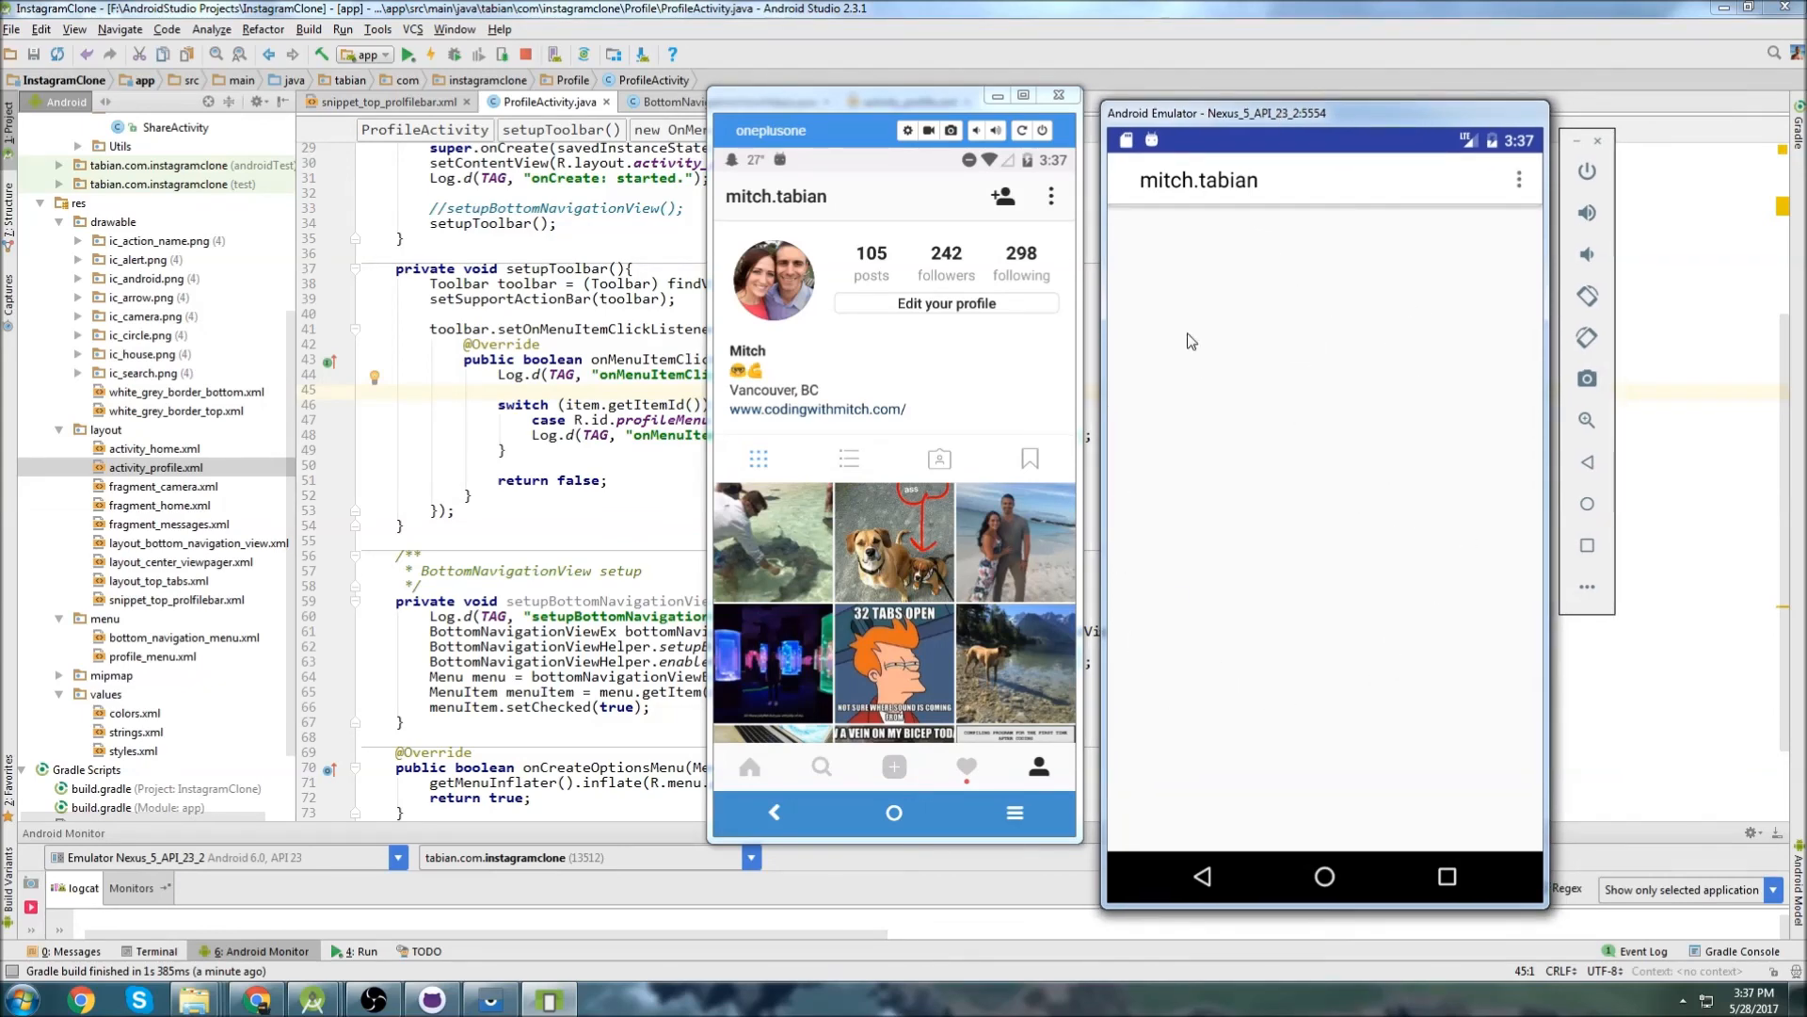
{"action": "mouse_move", "coordinate": [947, 418]}
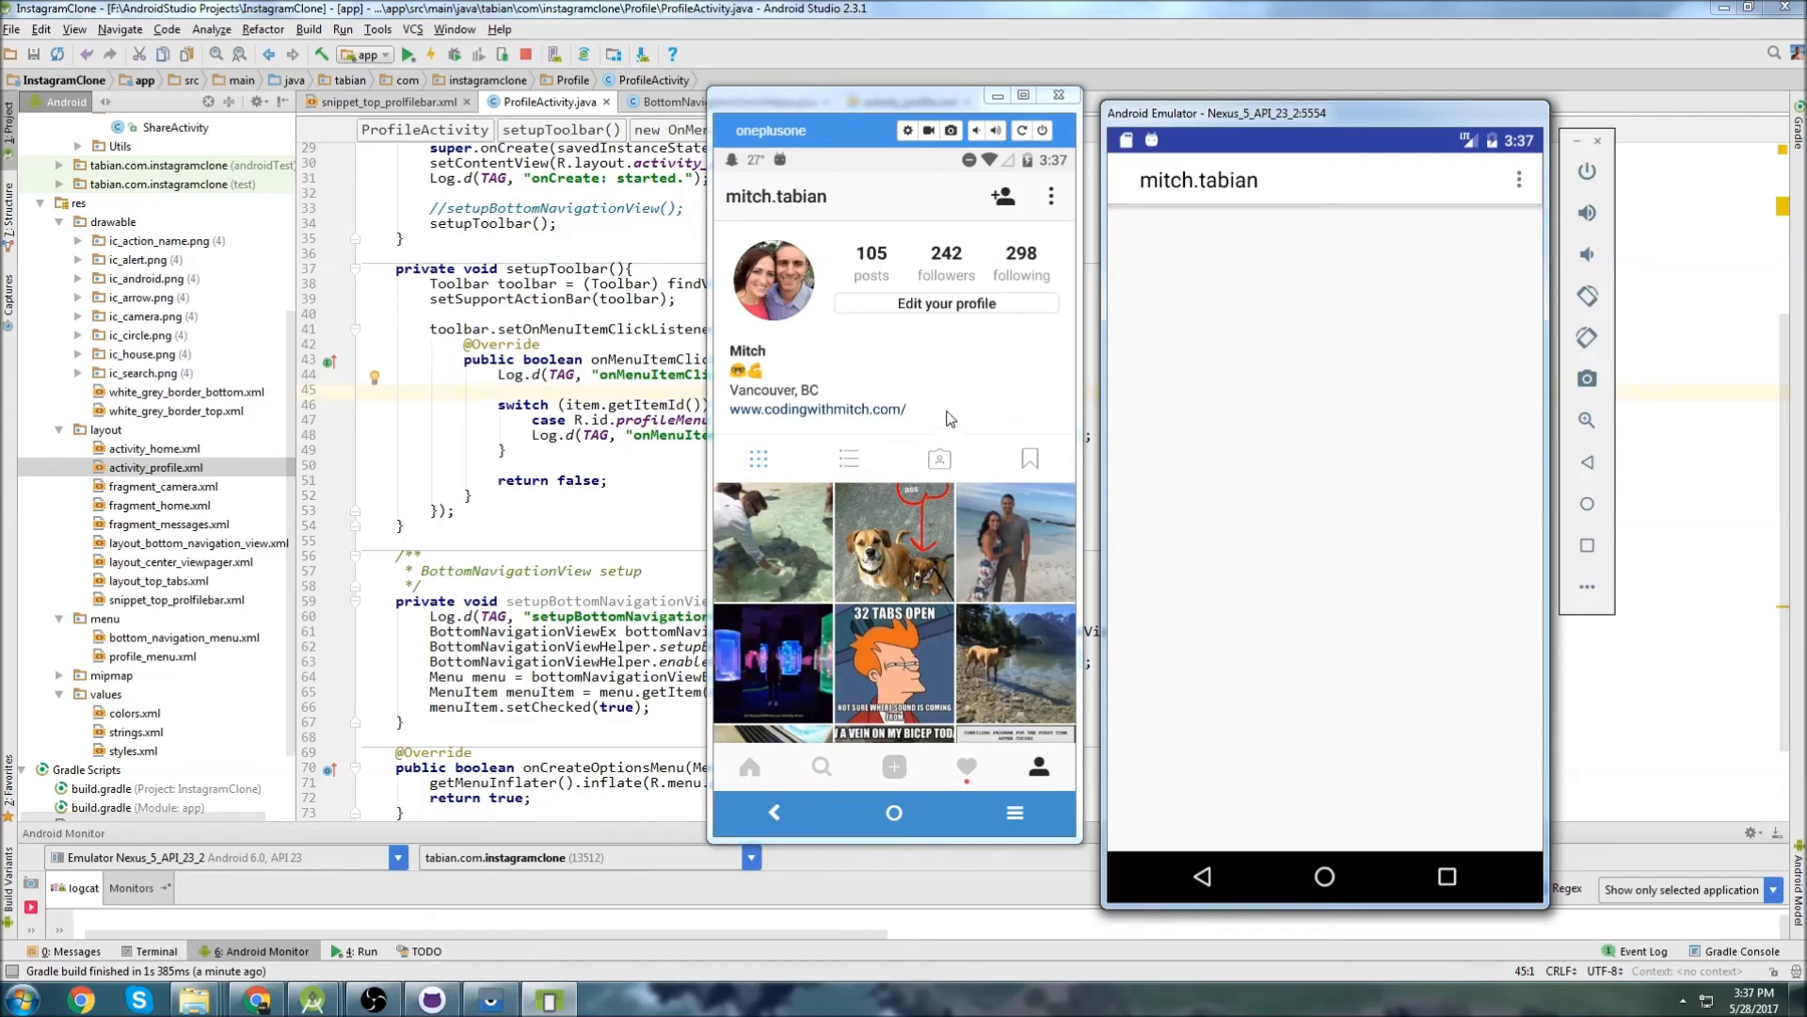
{"action": "mouse_move", "coordinate": [841, 409]}
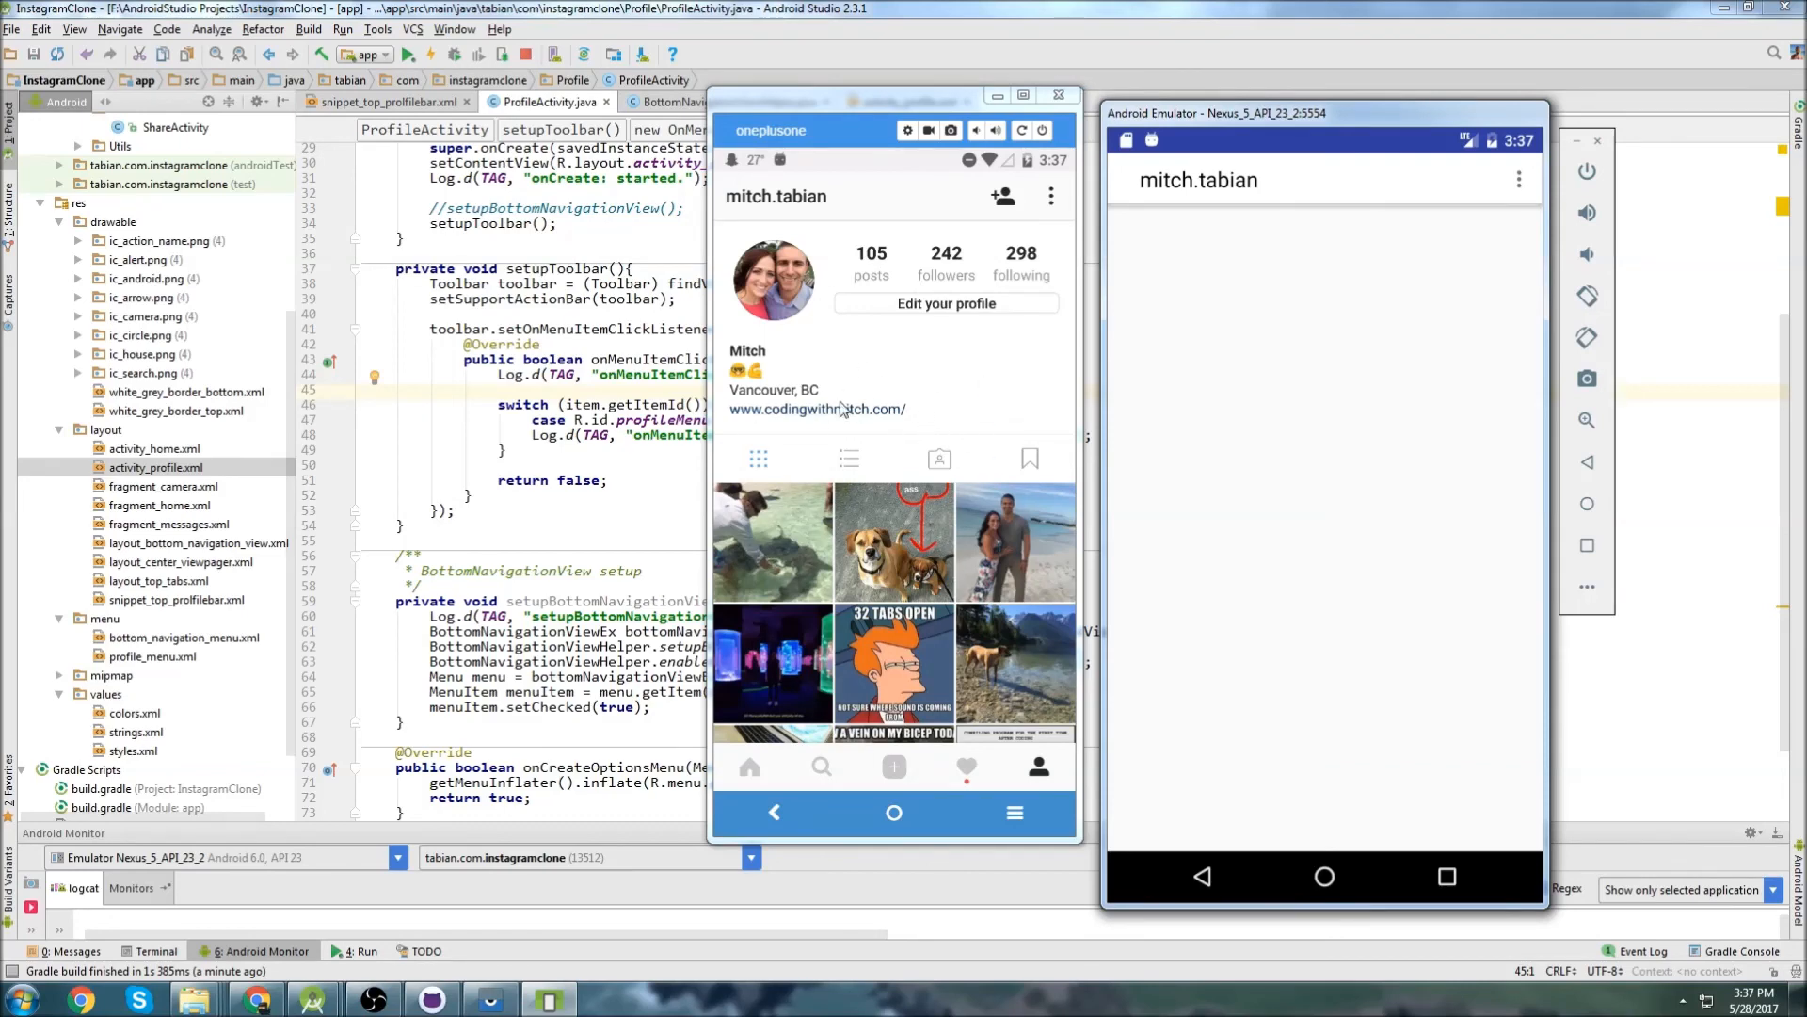
{"action": "mouse_move", "coordinate": [923, 396]}
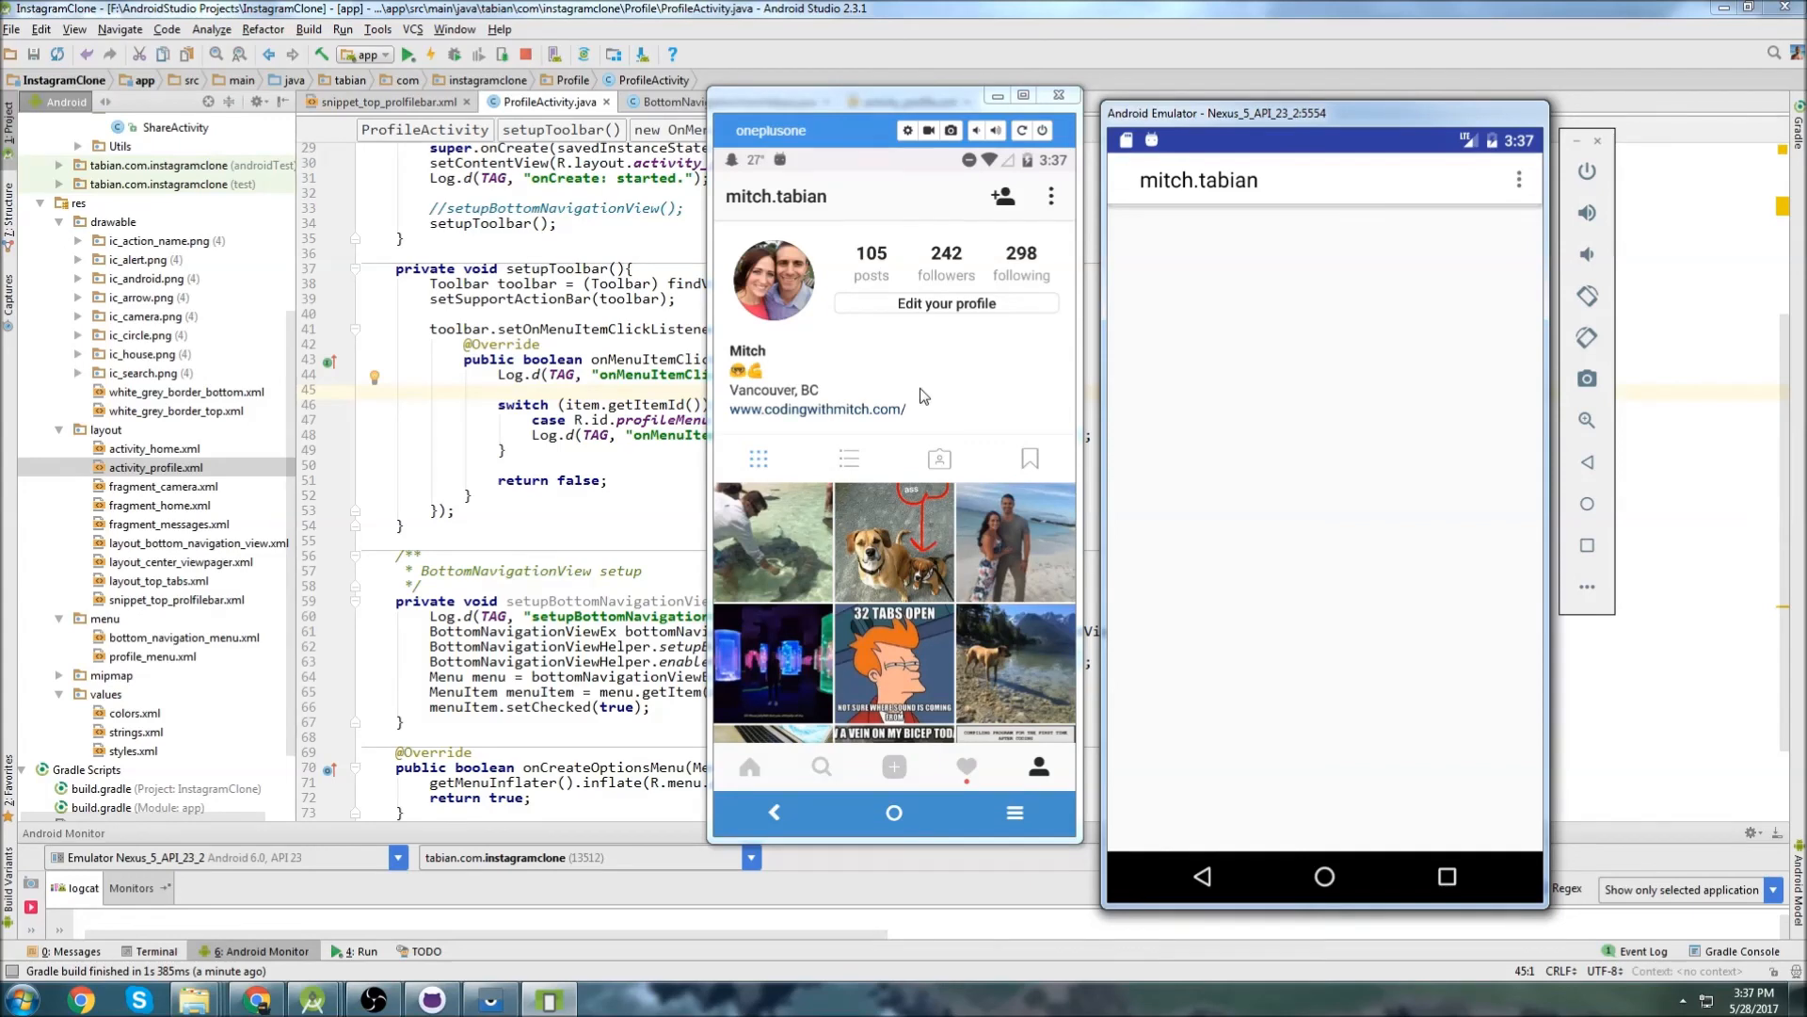